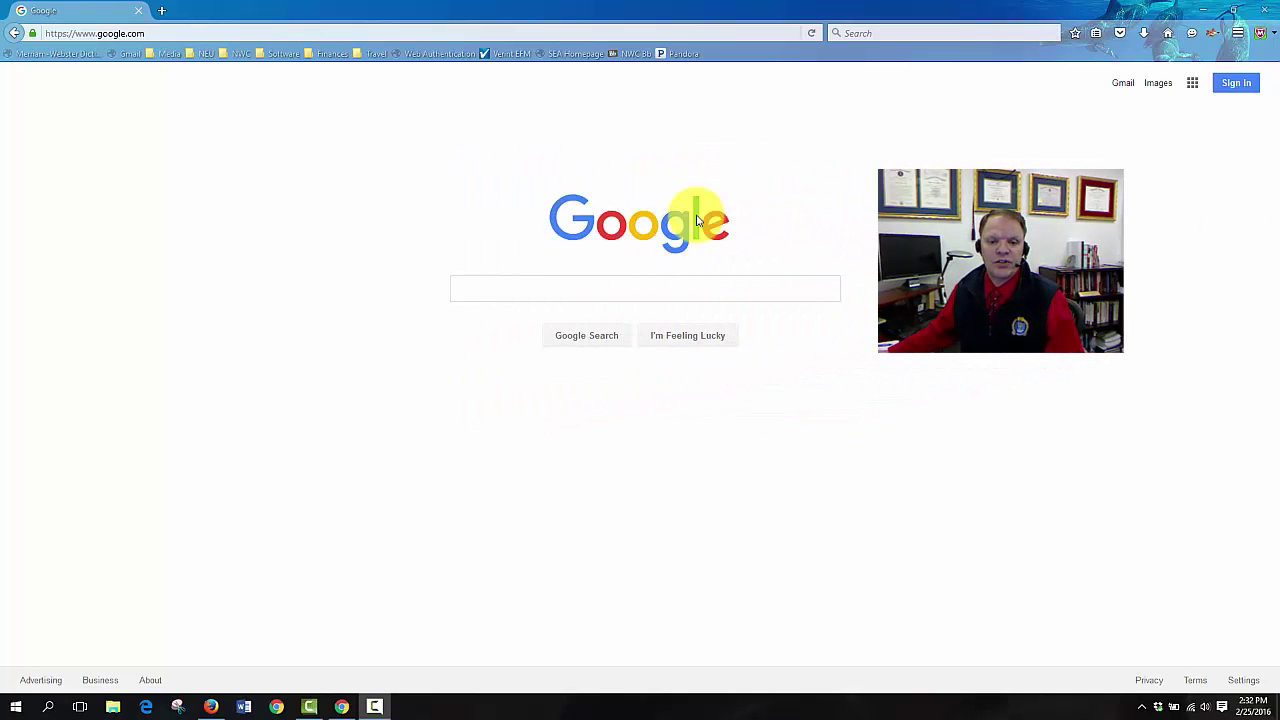
# Search Google for 'nwc blackboard' and follow the Blackboard Learn result
pyautogui.click(644, 288)
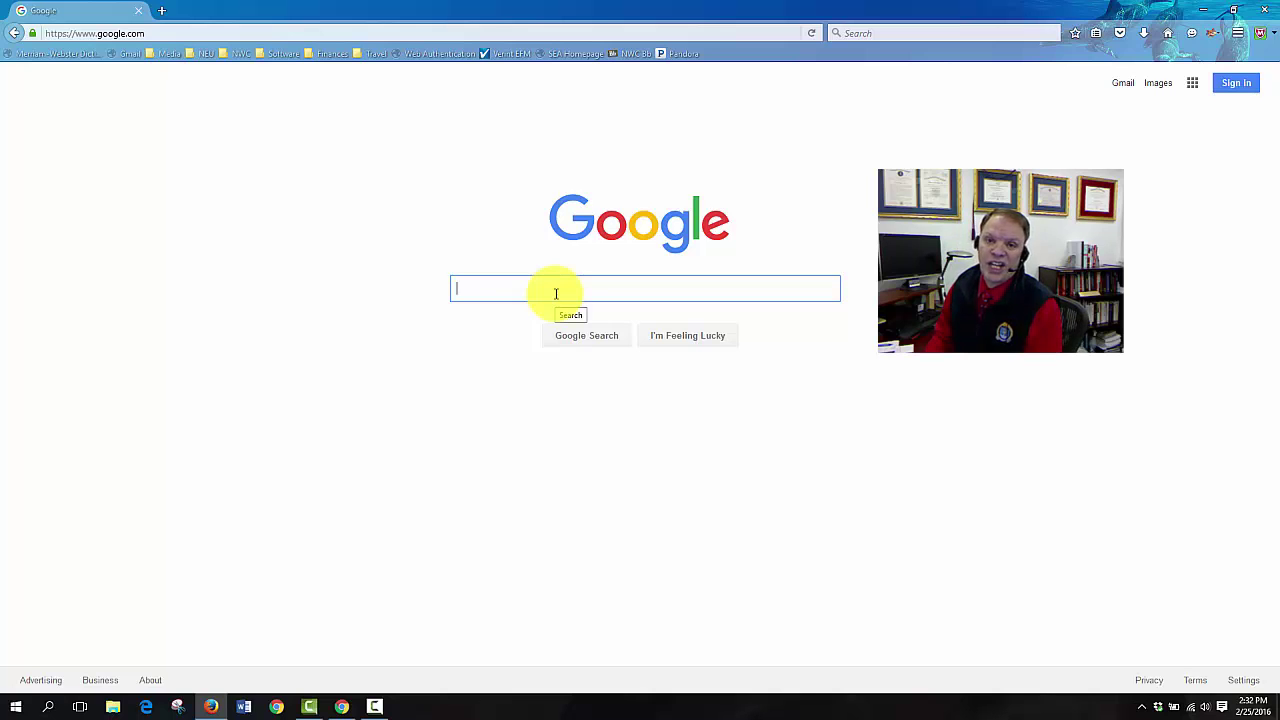
pyautogui.write('nwc')
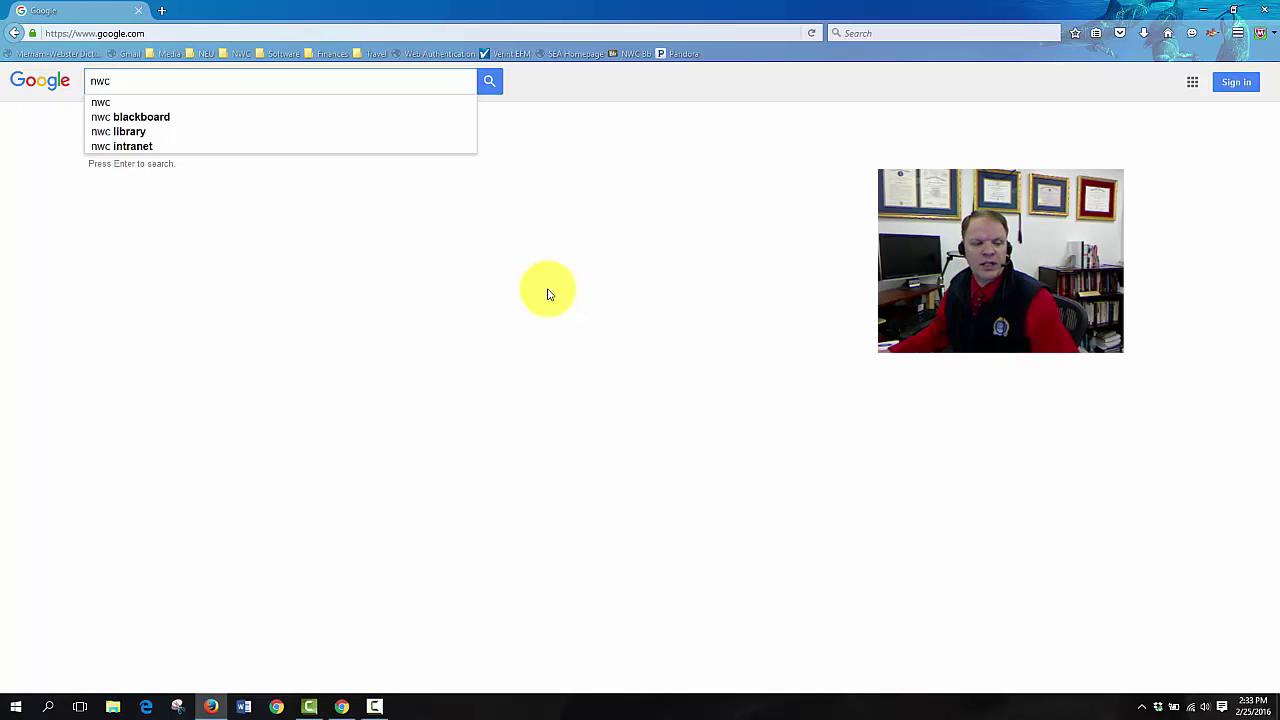
pyautogui.click(130, 116)
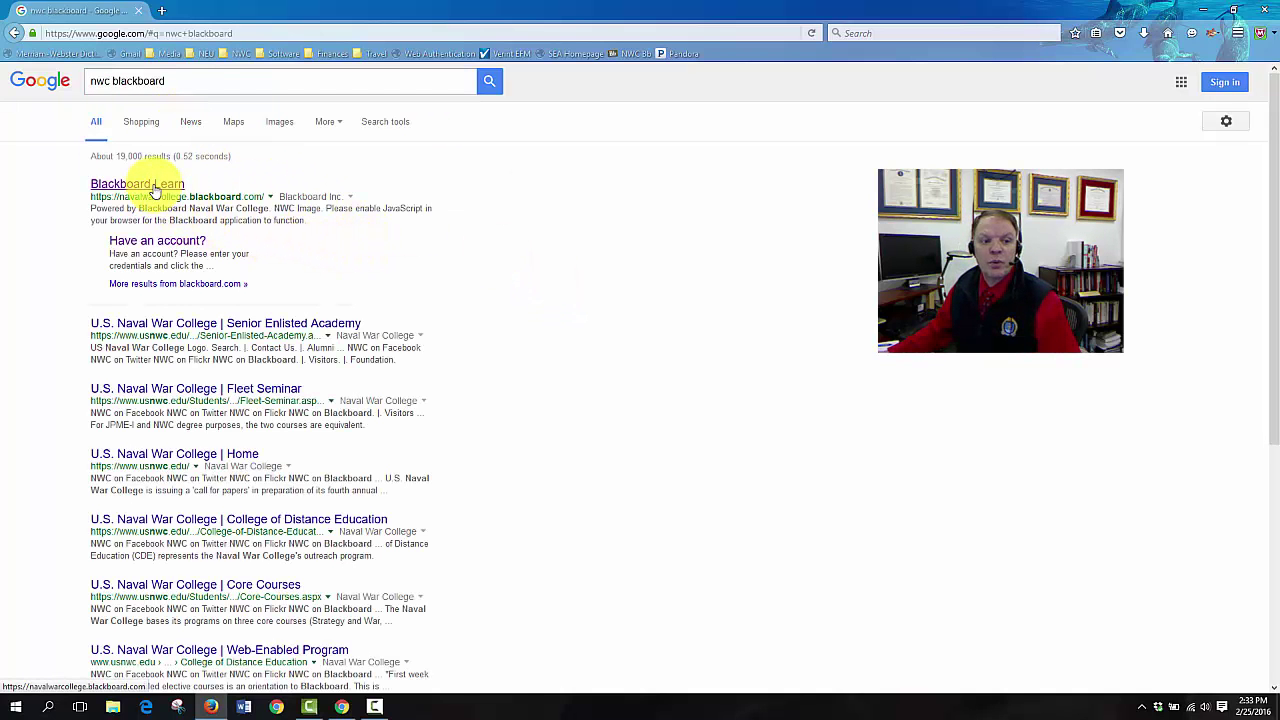
pyautogui.moveTo(136, 184)
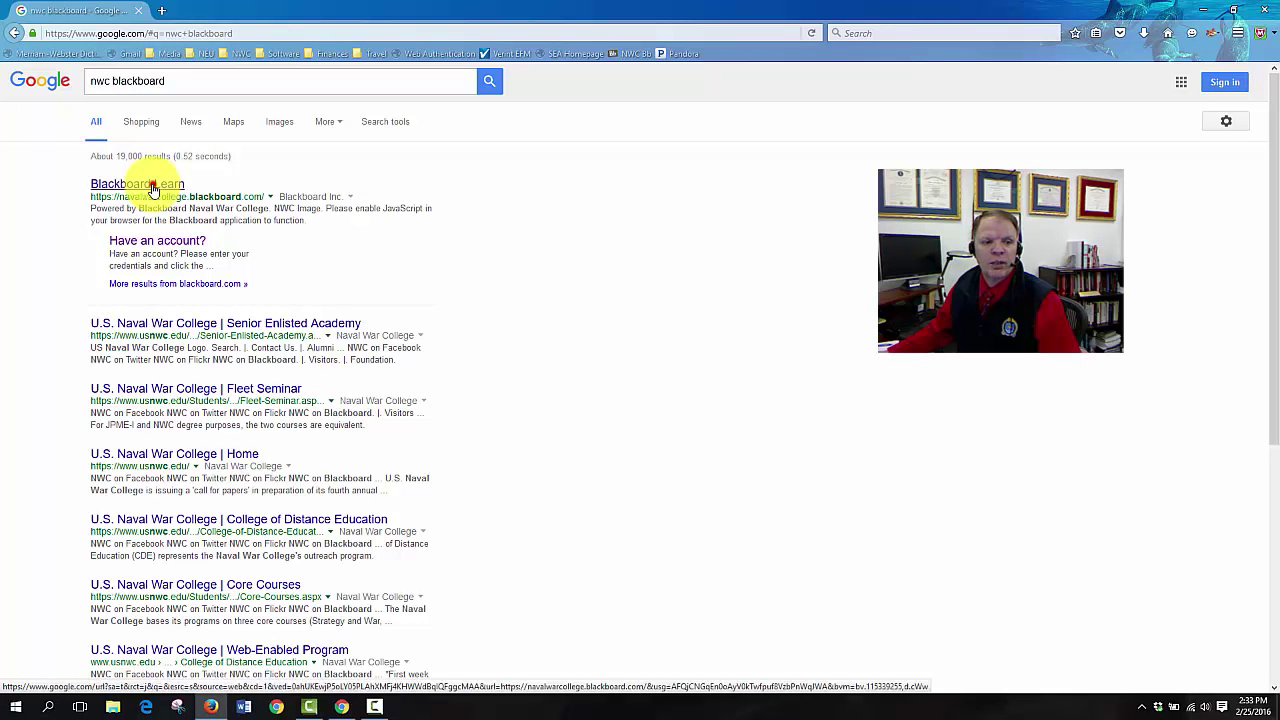
pyautogui.click(136, 184)
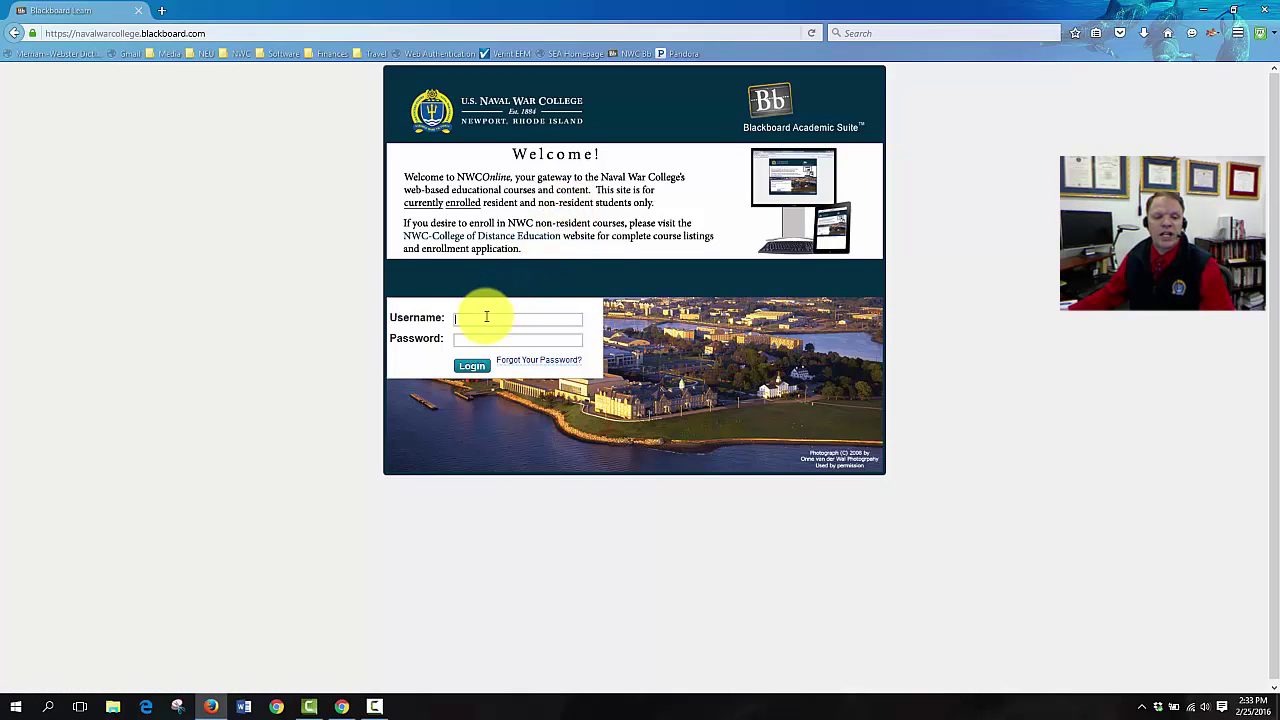
# Enter the username and password and log in to reach the My NWC portal page
pyautogui.click(516, 318)
pyautogui.write('testsea')
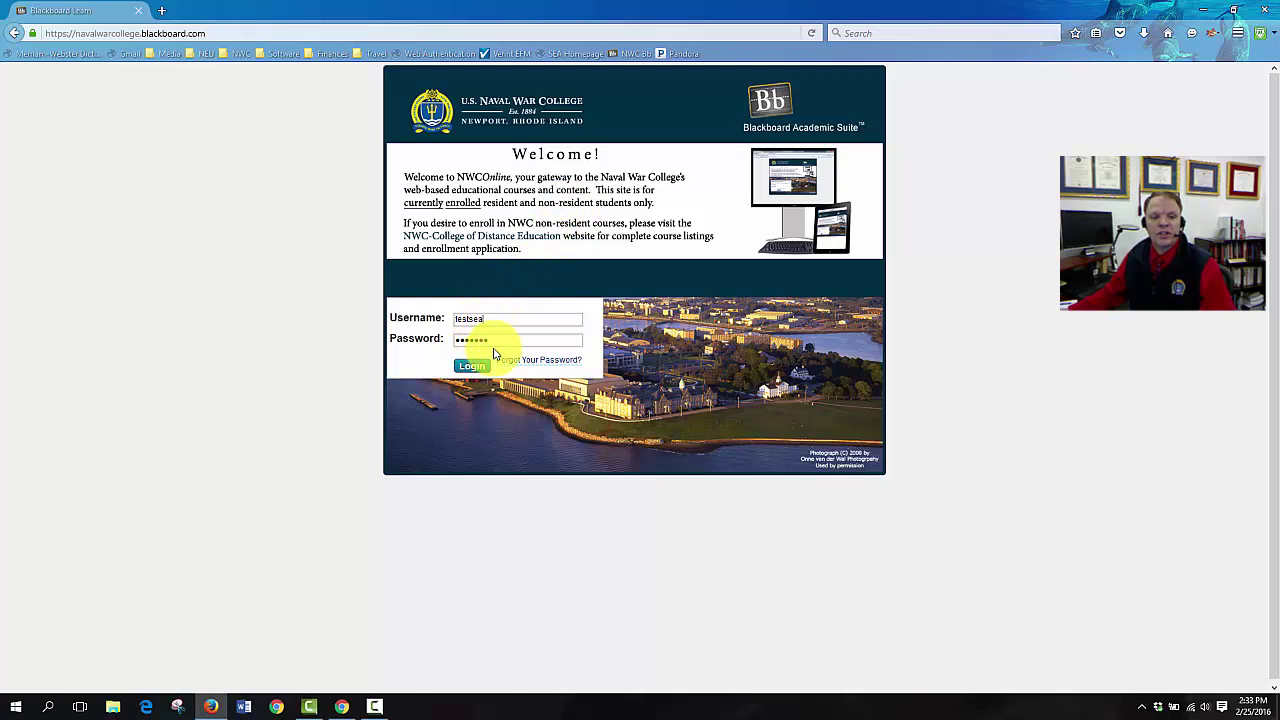
pyautogui.click(472, 364)
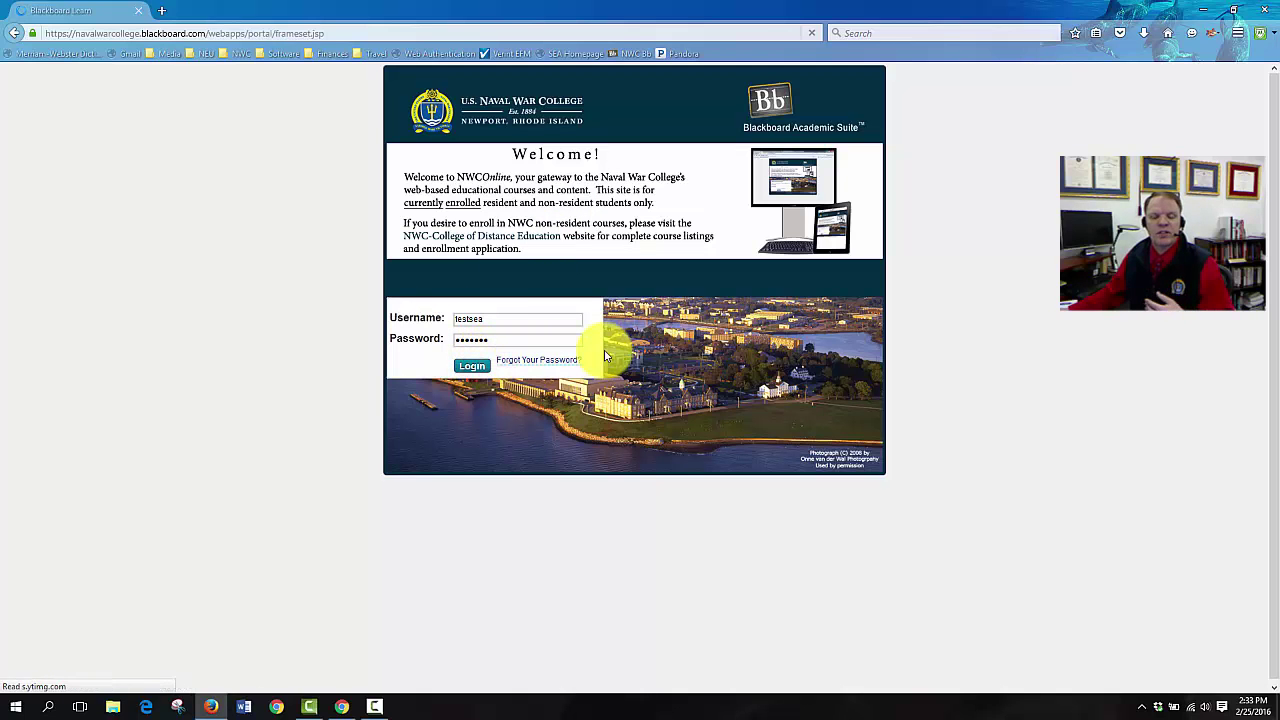
pyautogui.click(472, 364)
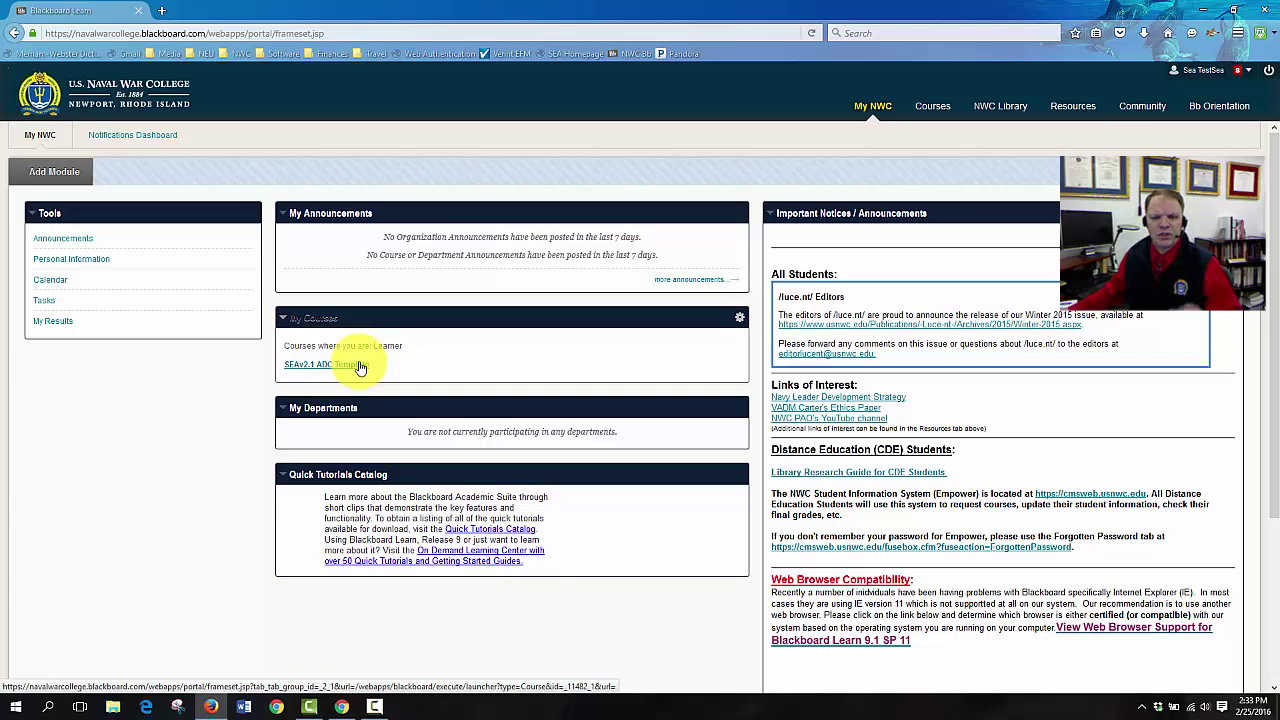
# Open the U.S. Navy Senior Enlisted Academy course from My Courses to its Announcements page
pyautogui.click(326, 364)
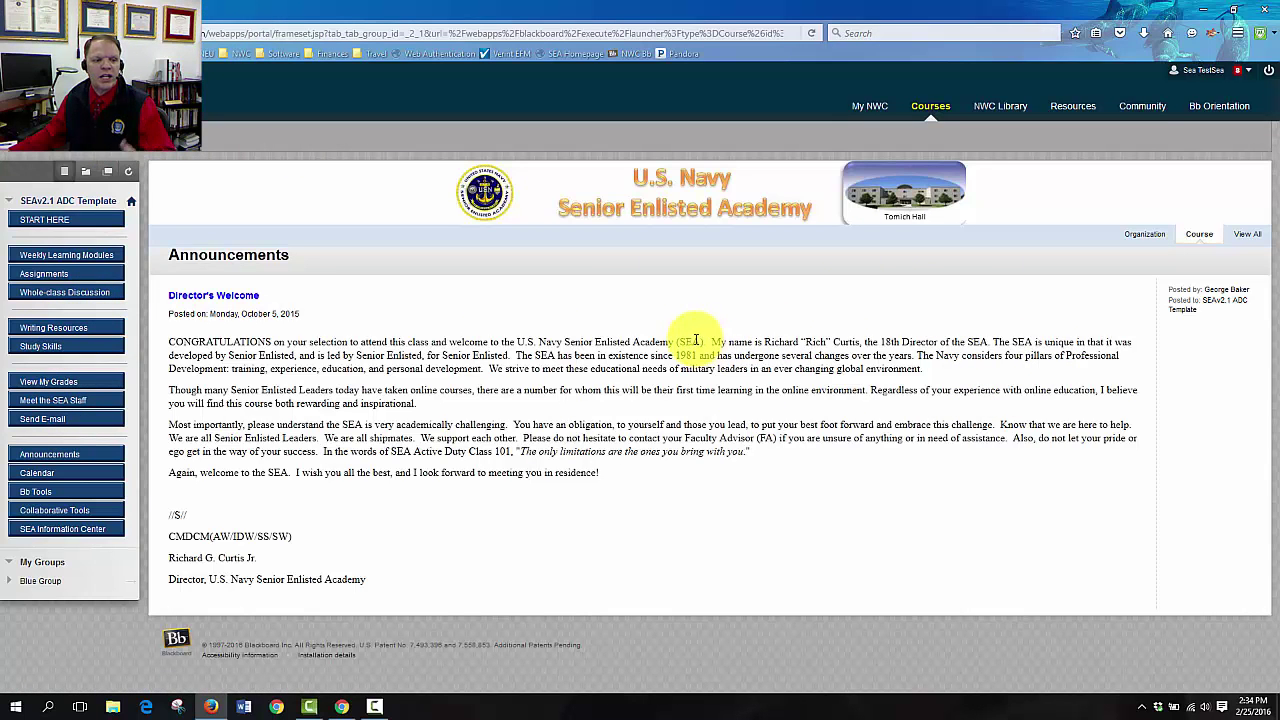
pyautogui.moveTo(764, 210)
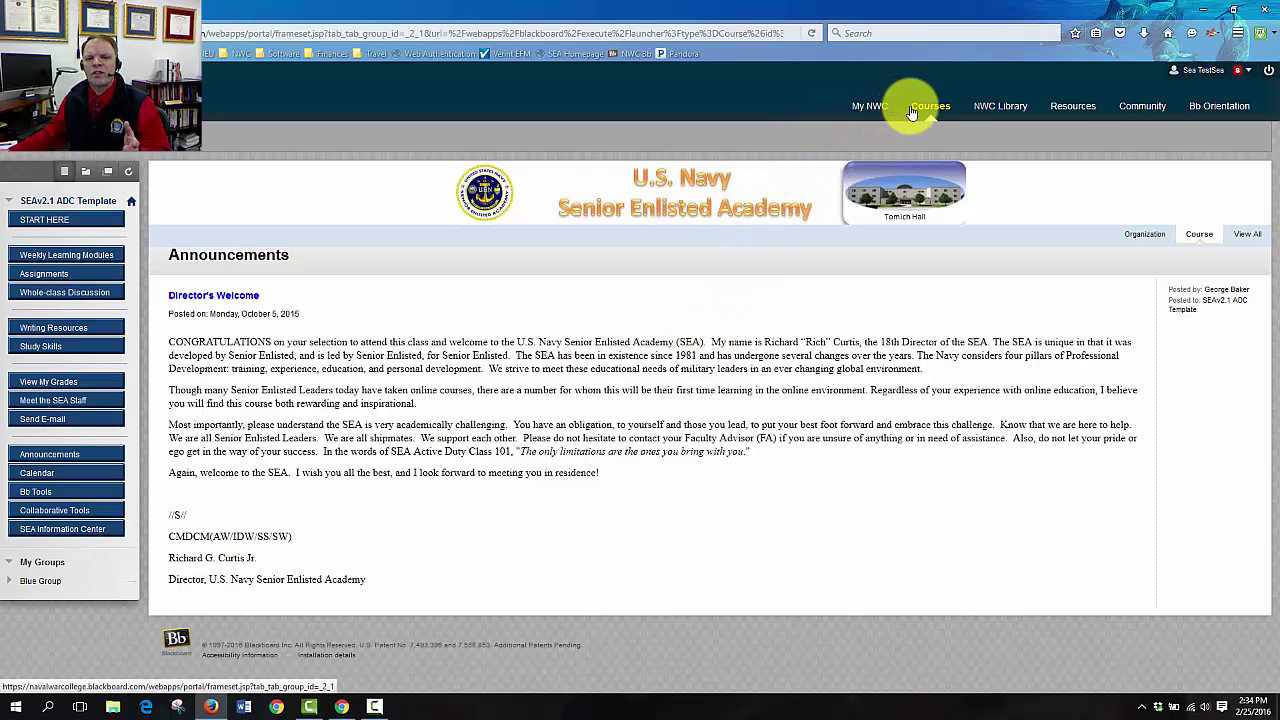
pyautogui.moveTo(868, 106)
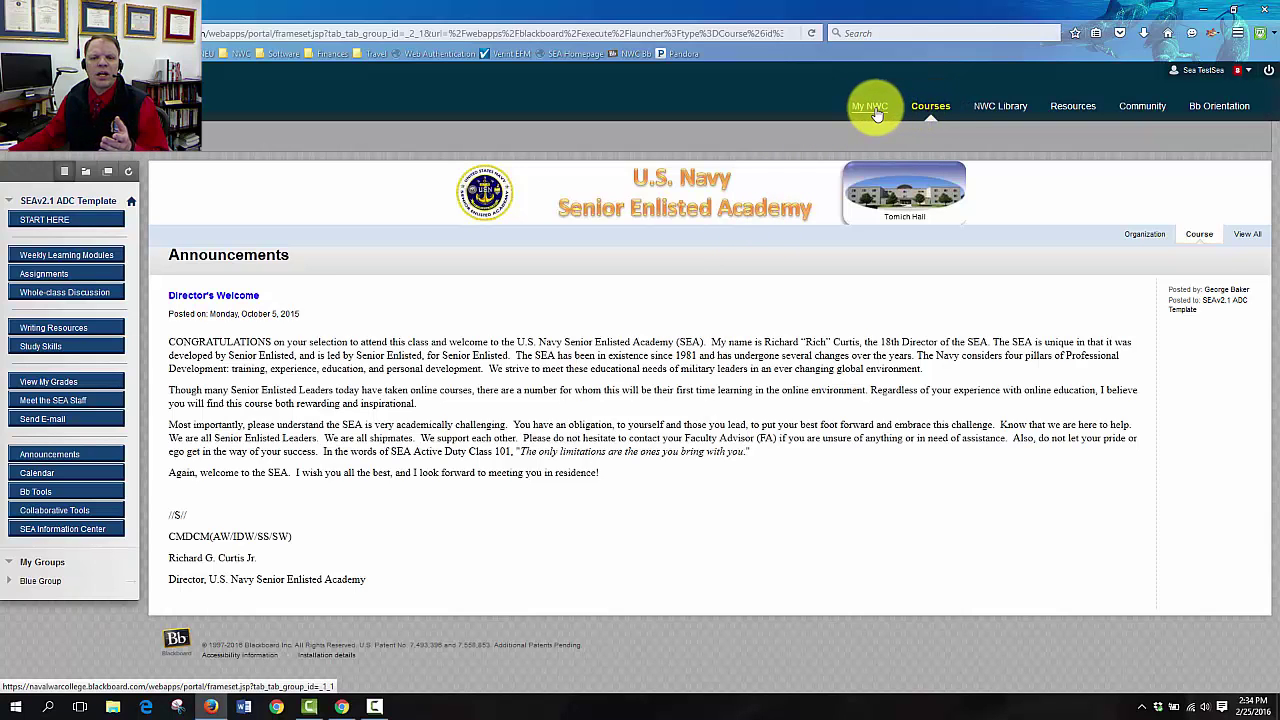
pyautogui.moveTo(930, 106)
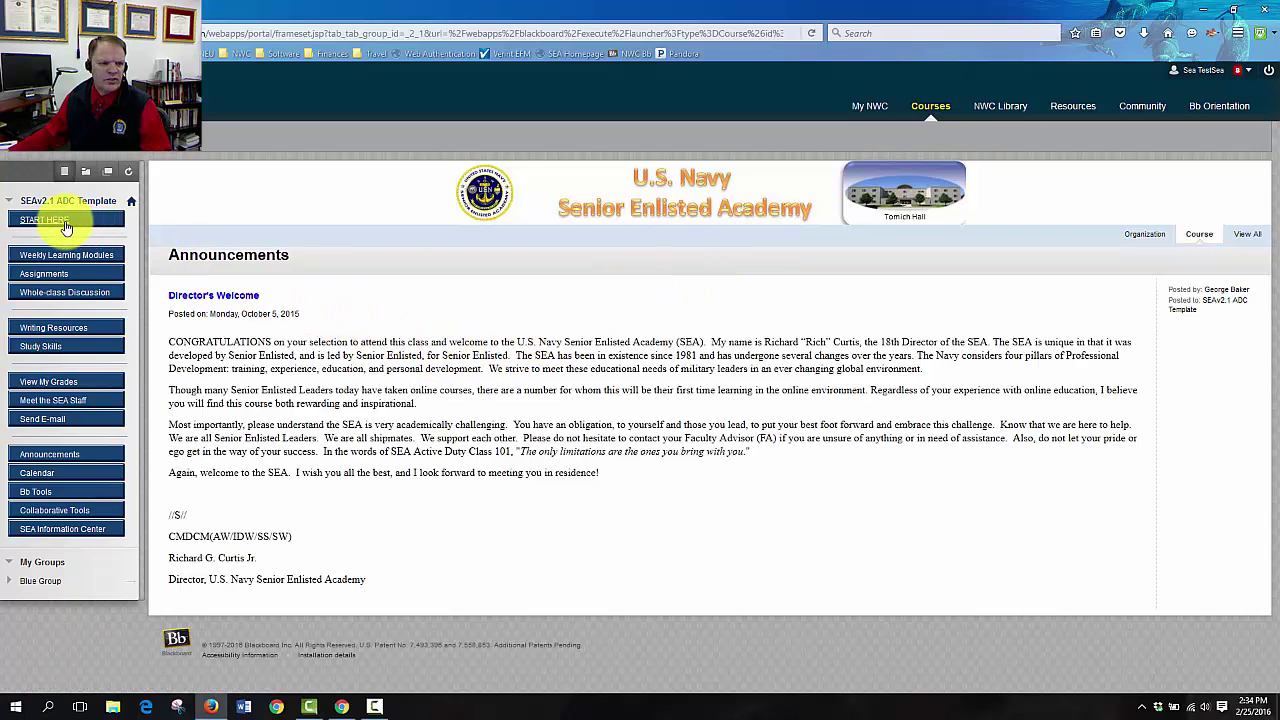
# Go to the course's START HERE page and review the six getting-started steps
pyautogui.click(44, 218)
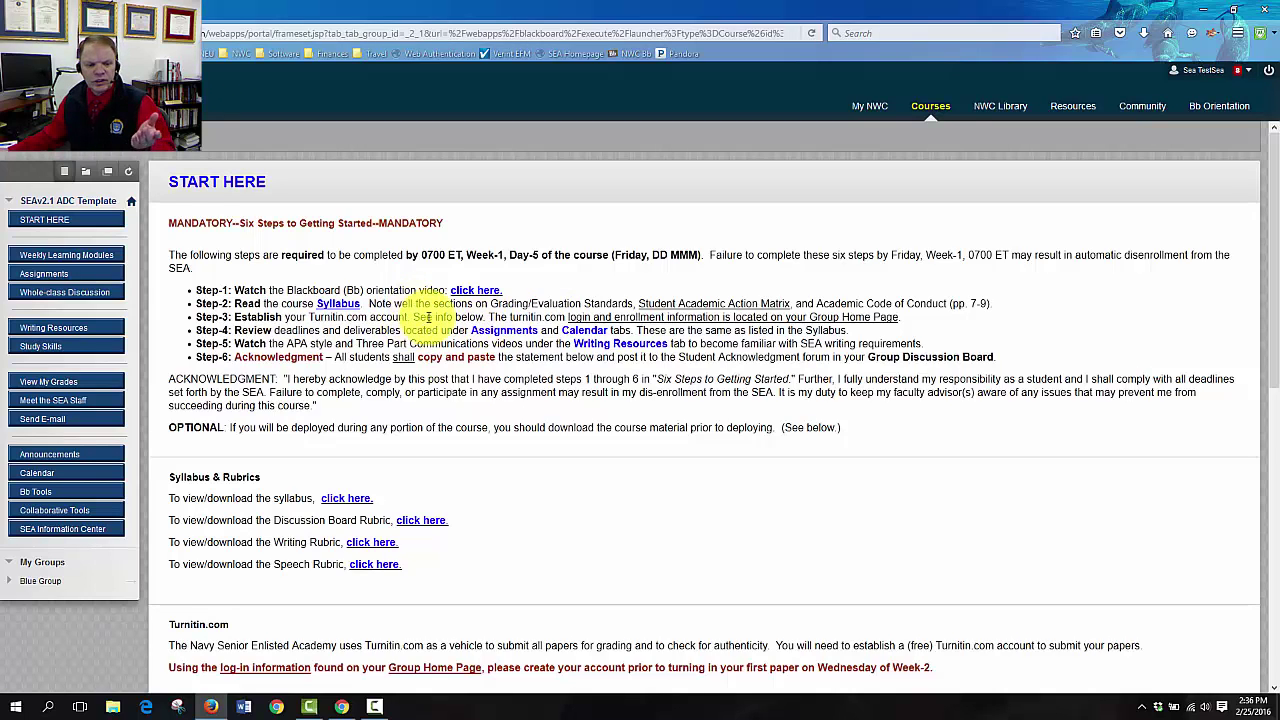
pyautogui.scroll(-3)
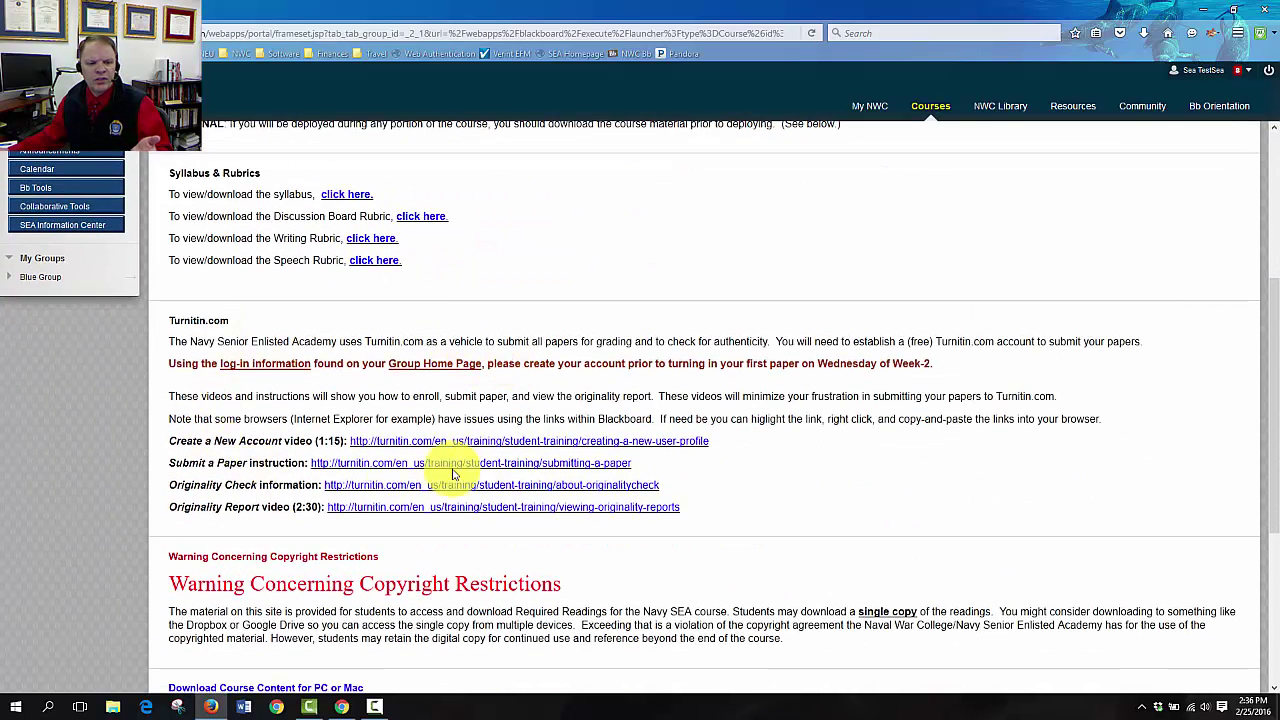
pyautogui.moveTo(470, 442)
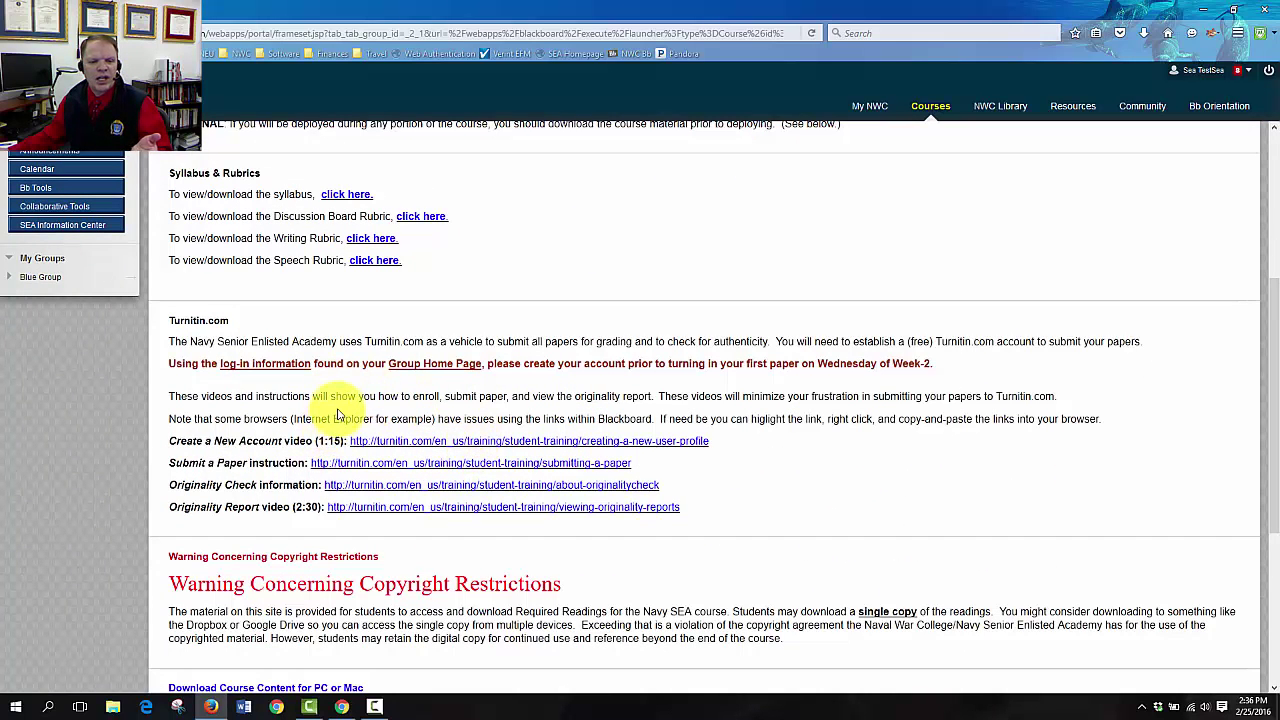
pyautogui.moveTo(664, 378)
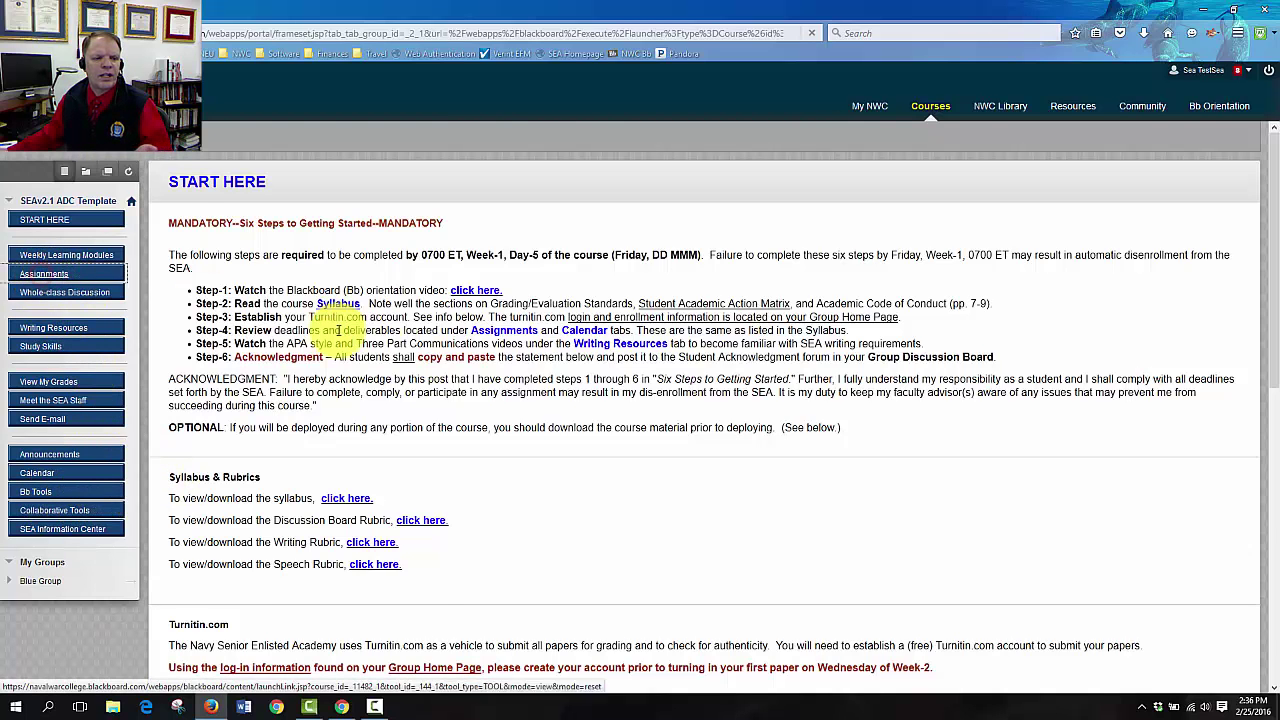
# Go to the Assignments page and review the Ethics Essay and Group Capstone Project requirements
pyautogui.click(44, 272)
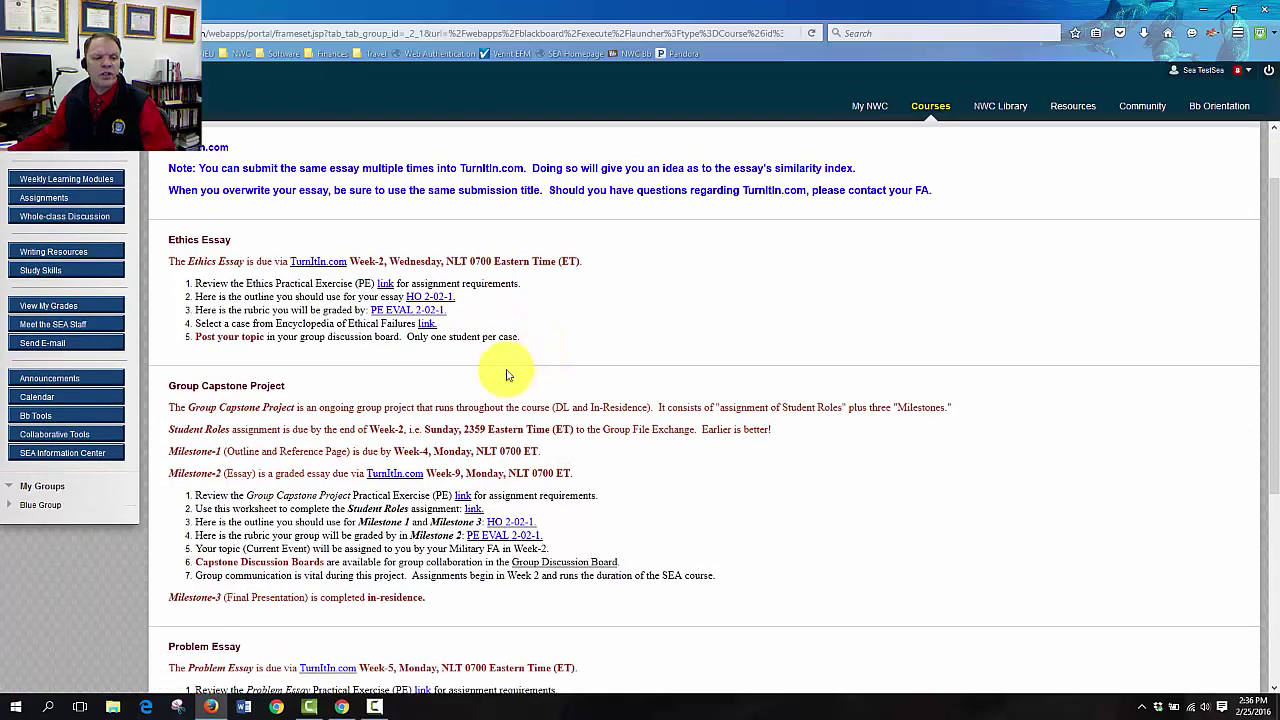
pyautogui.scroll(-3)
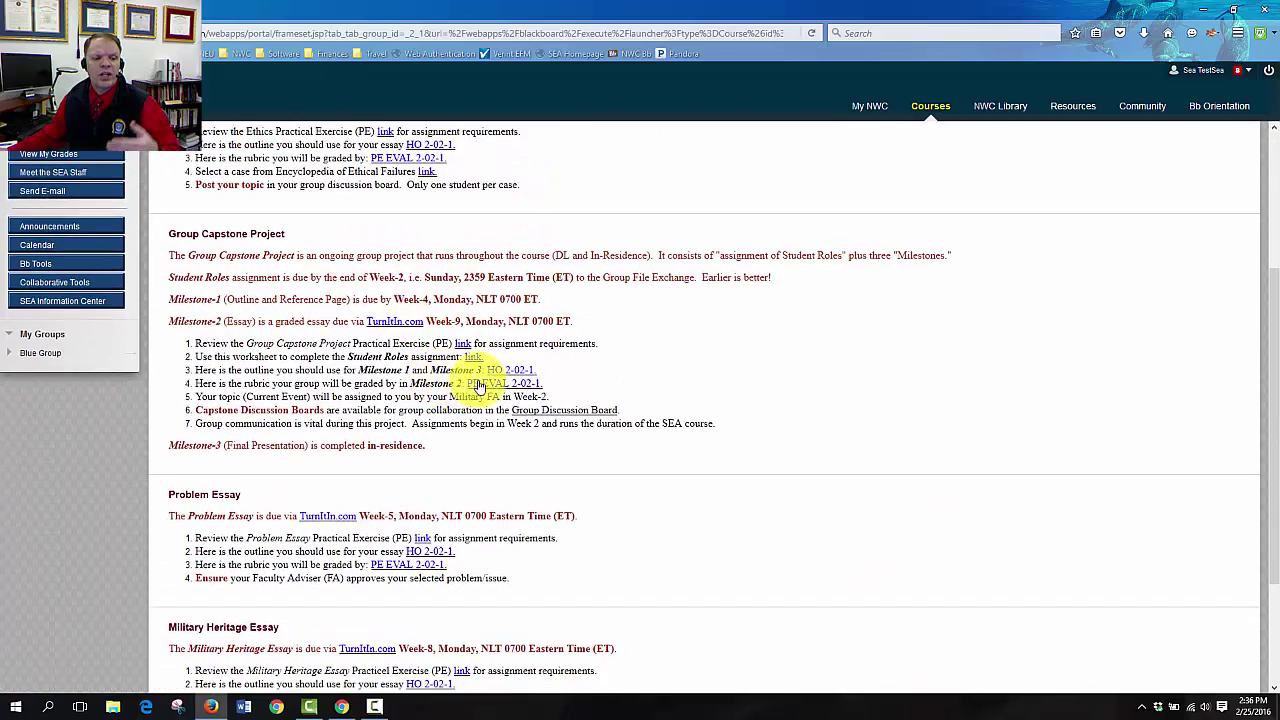
pyautogui.scroll(-3)
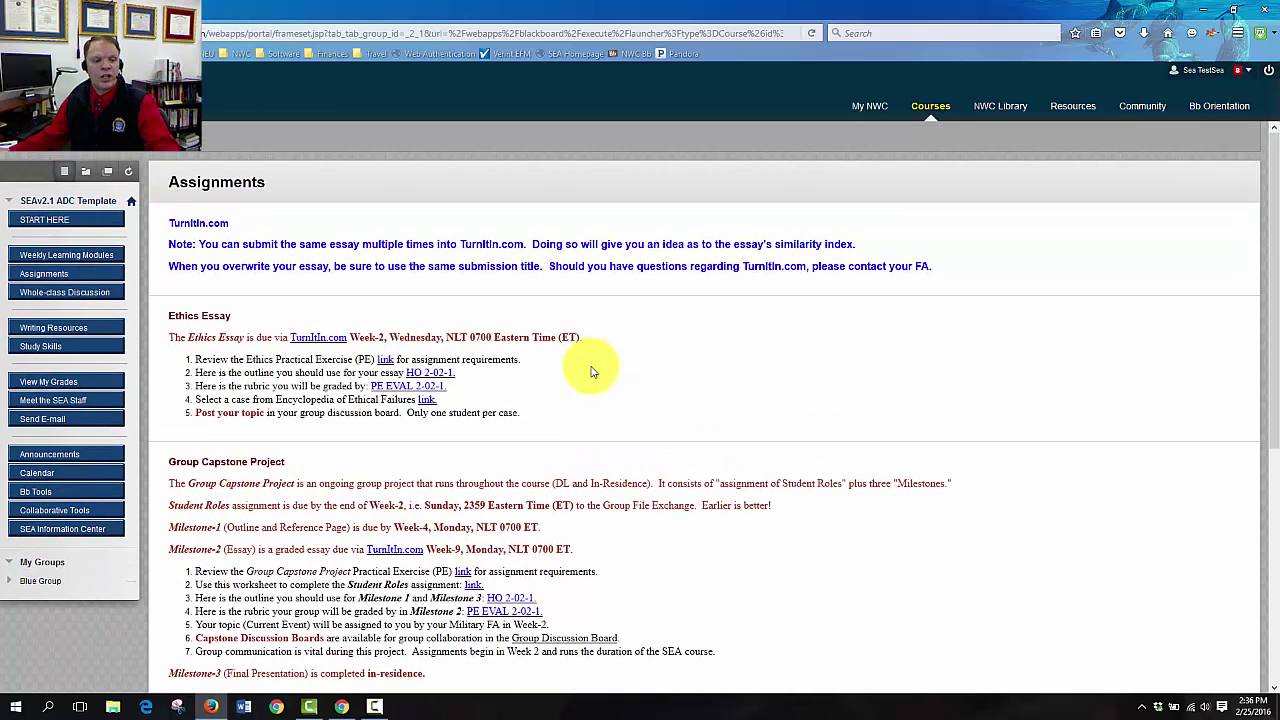
pyautogui.moveTo(564, 400)
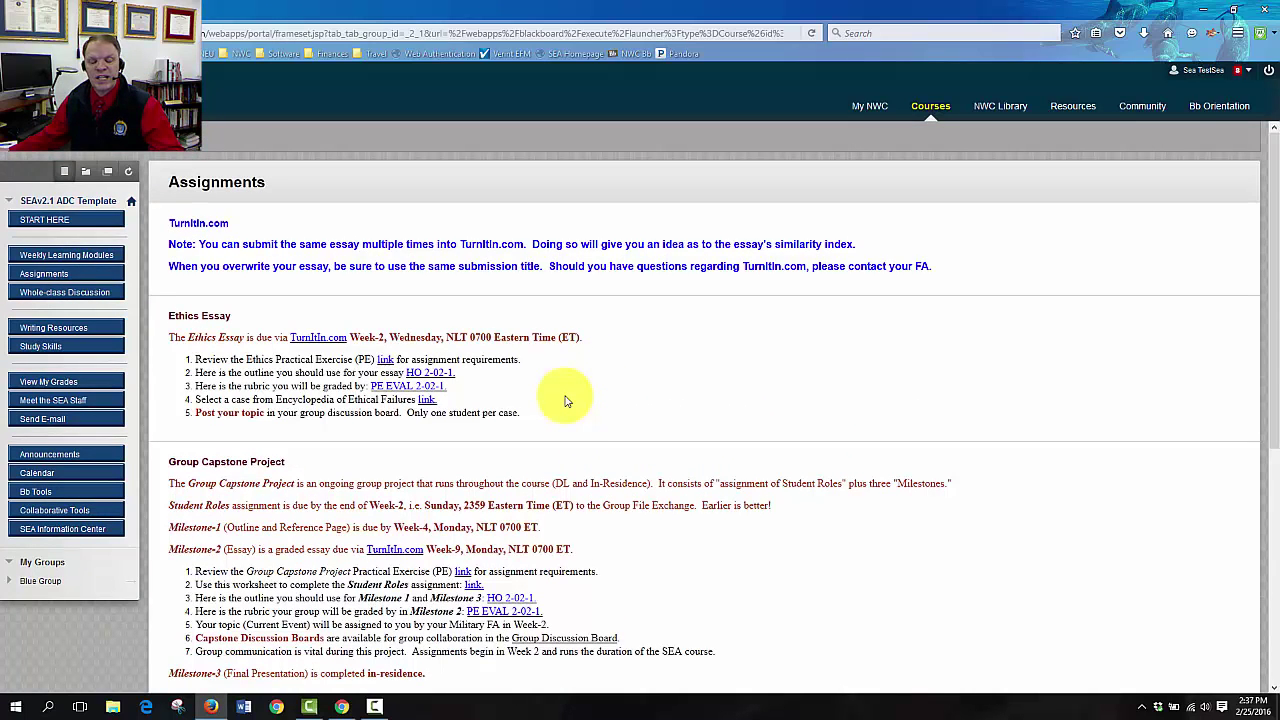
pyautogui.moveTo(598, 384)
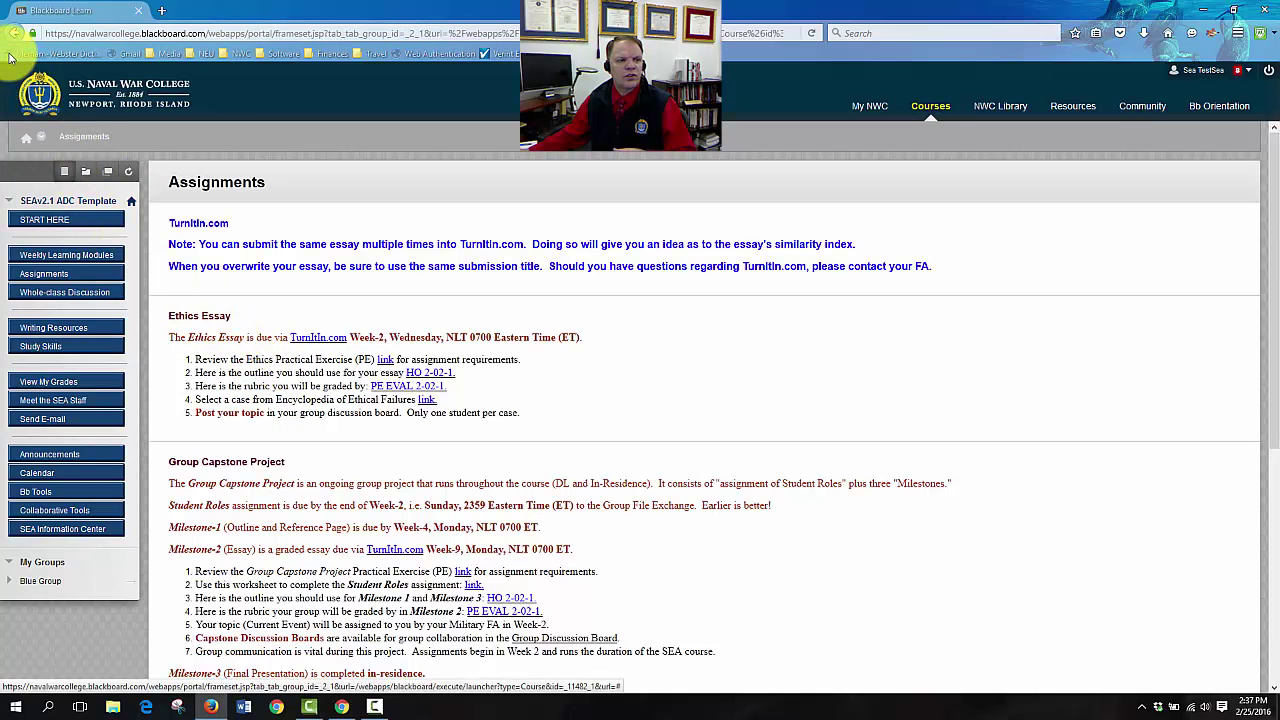
# Return to START HERE and highlight the acknowledgment paragraph for copying, with rubric links in view
pyautogui.click(44, 218)
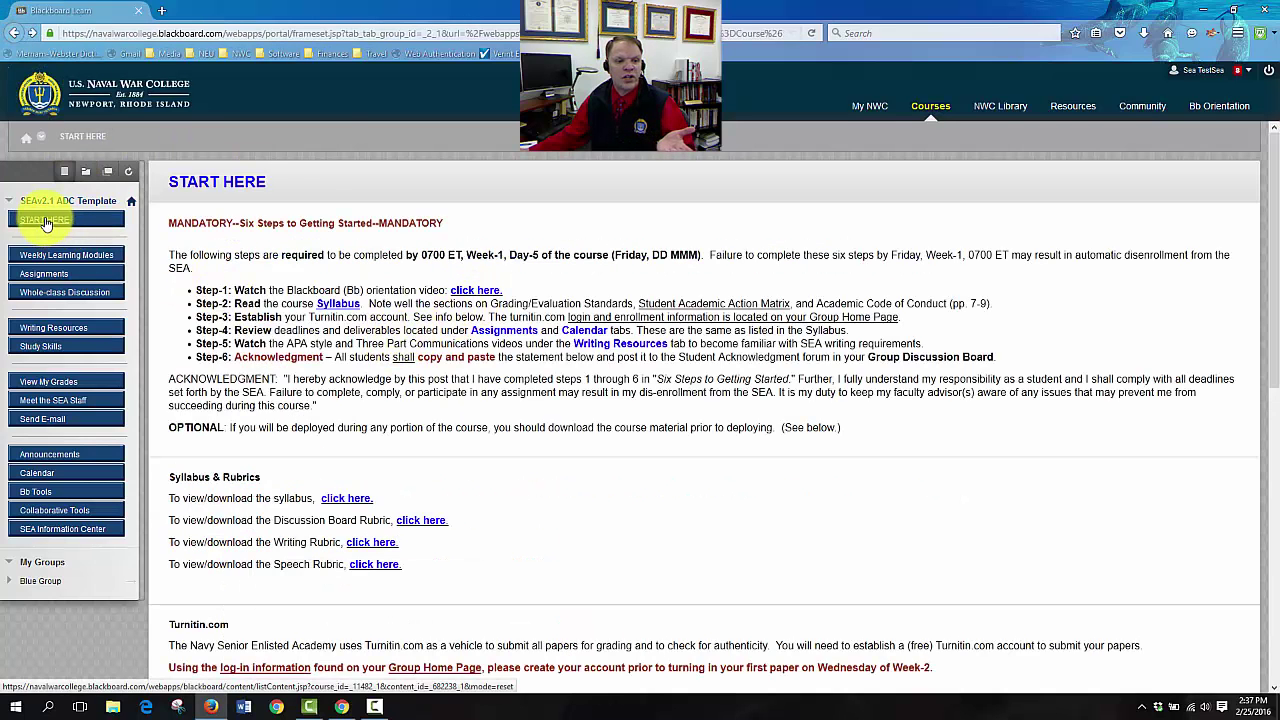
pyautogui.click(44, 218)
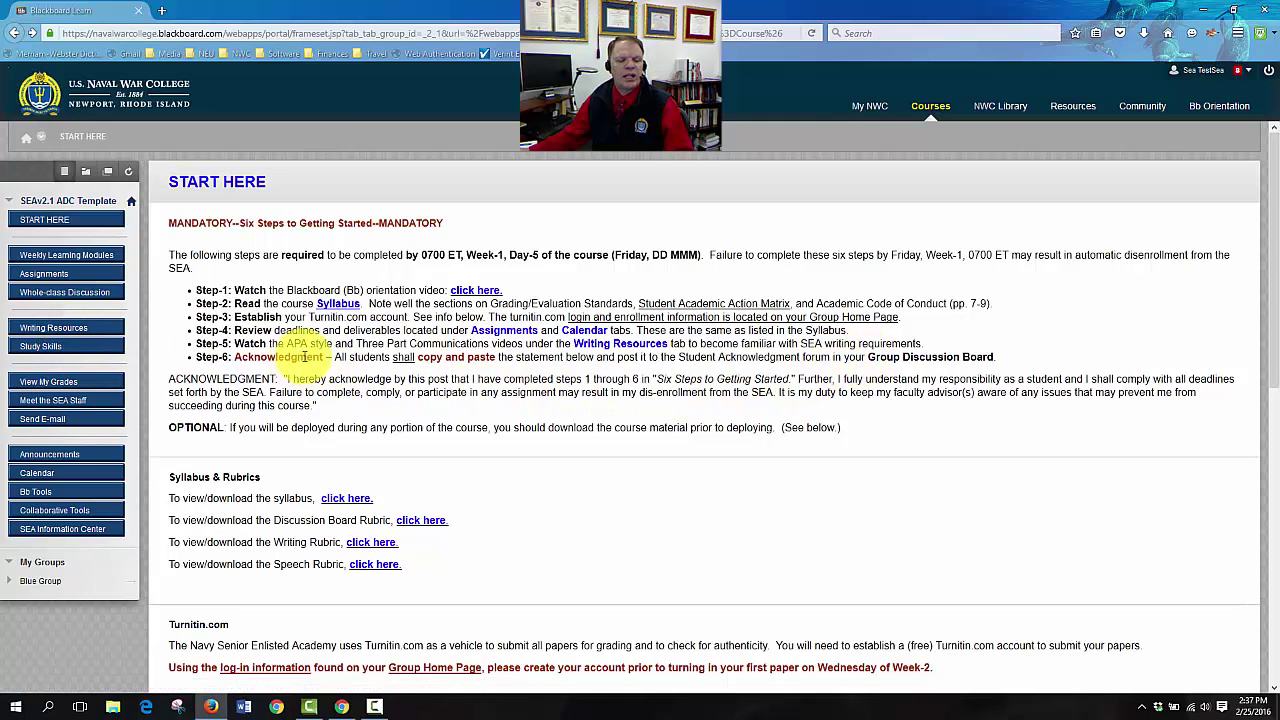
pyautogui.scroll(-3)
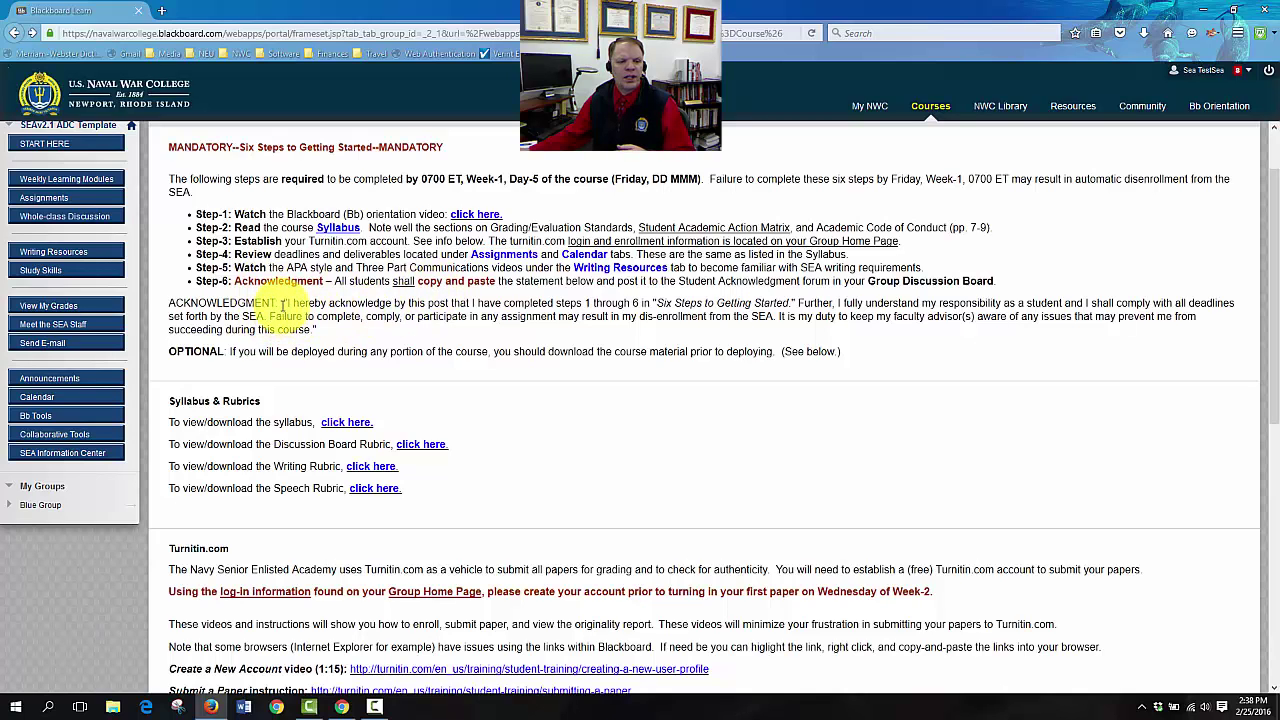
pyautogui.moveTo(284, 304); pyautogui.dragTo(318, 330)
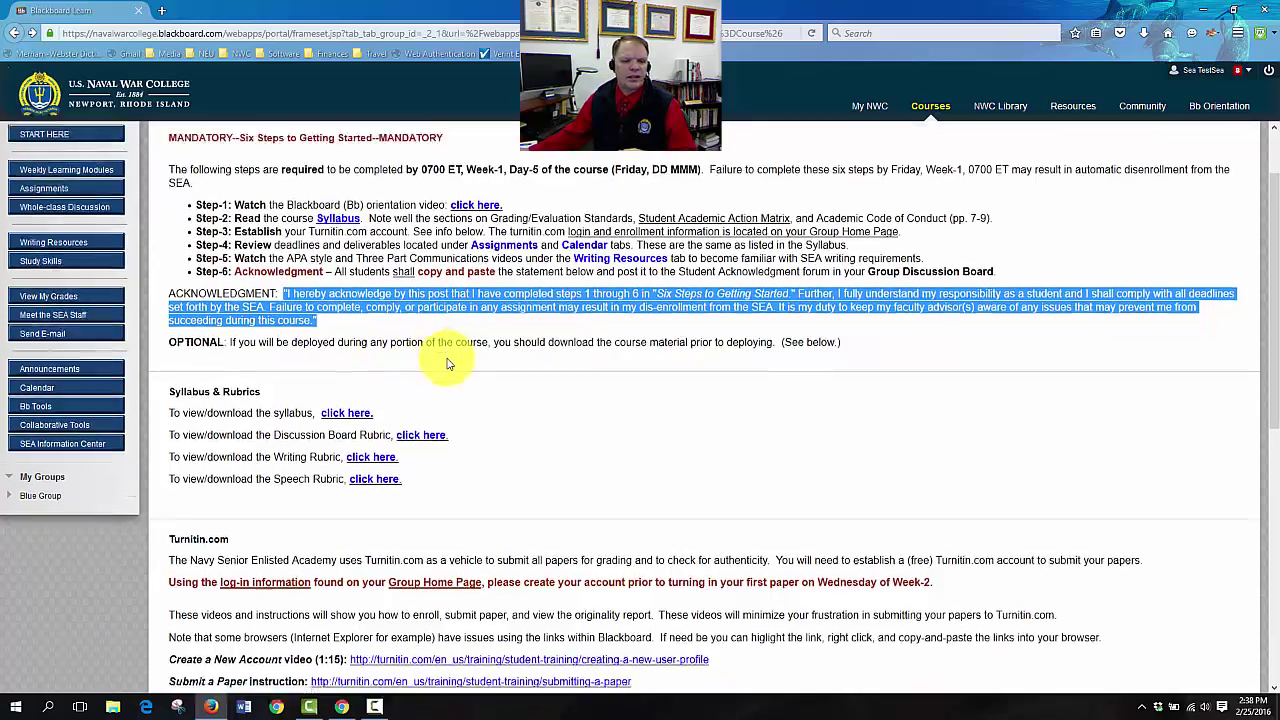
pyautogui.scroll(-3)
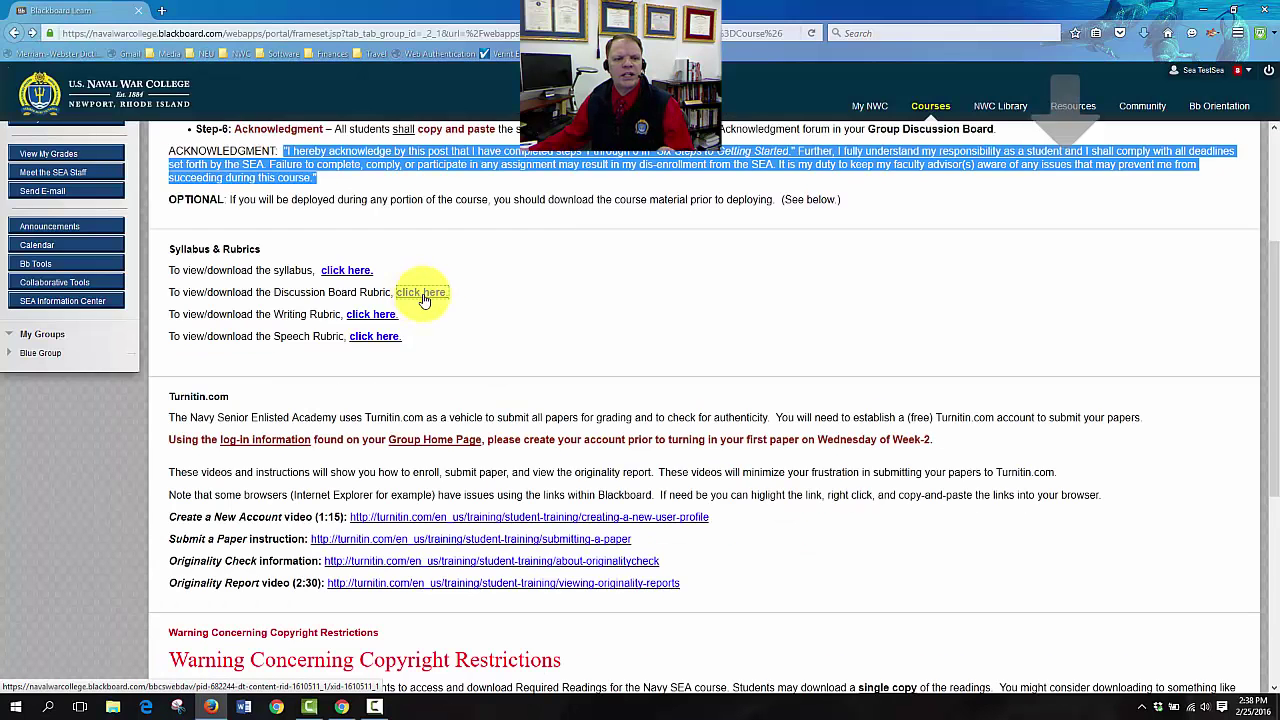
# View the Discussion Board Rubric PDF in Acrobat Reader, scrolling to its grading table
pyautogui.click(422, 292)
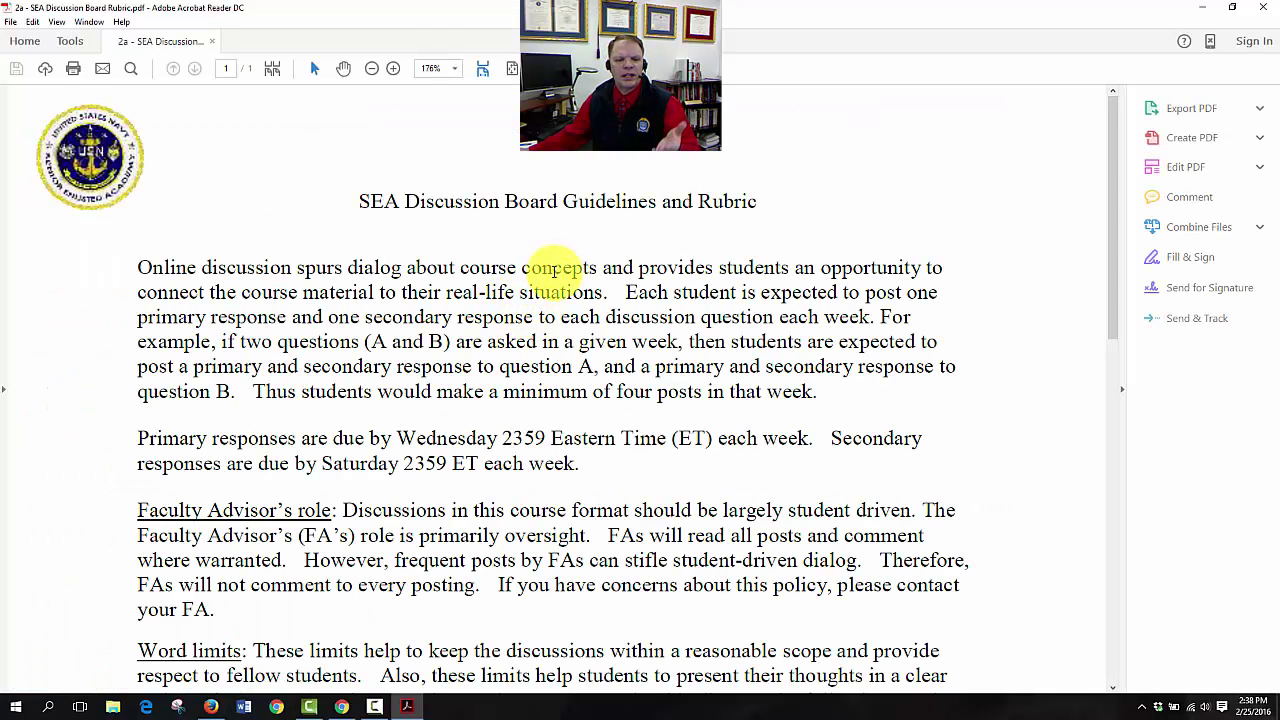
pyautogui.scroll(-3)
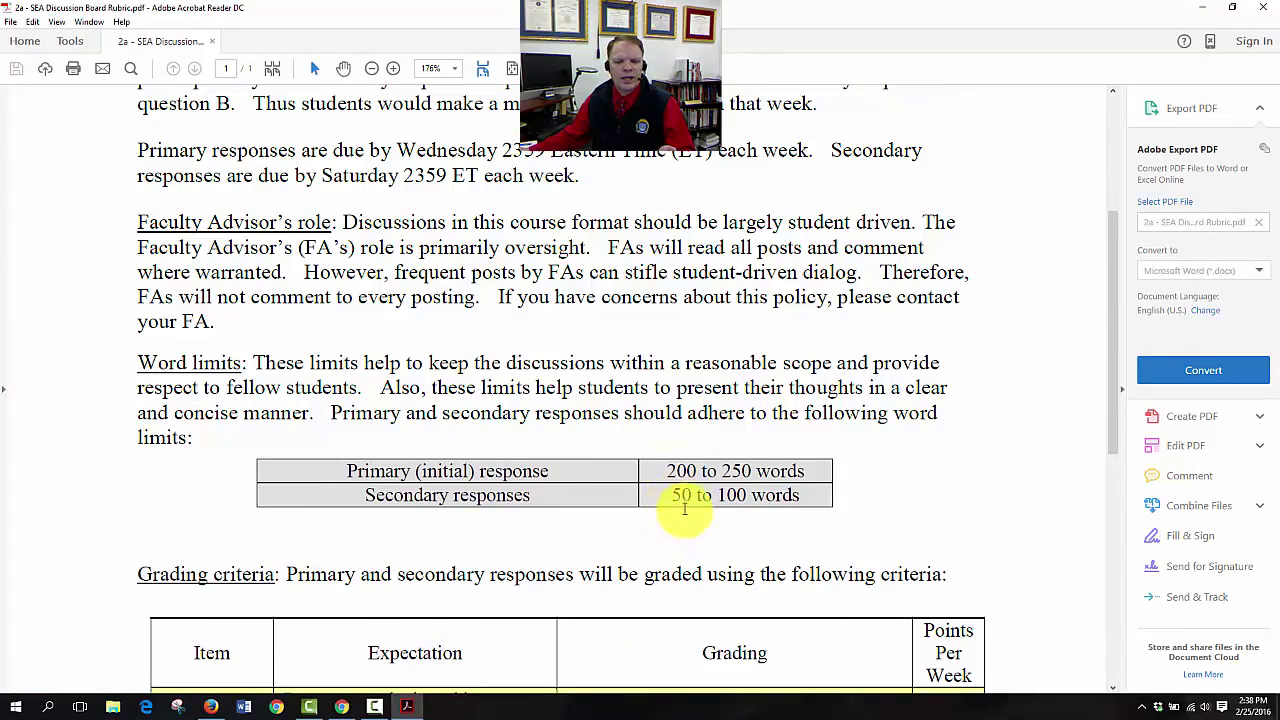
pyautogui.scroll(-3)
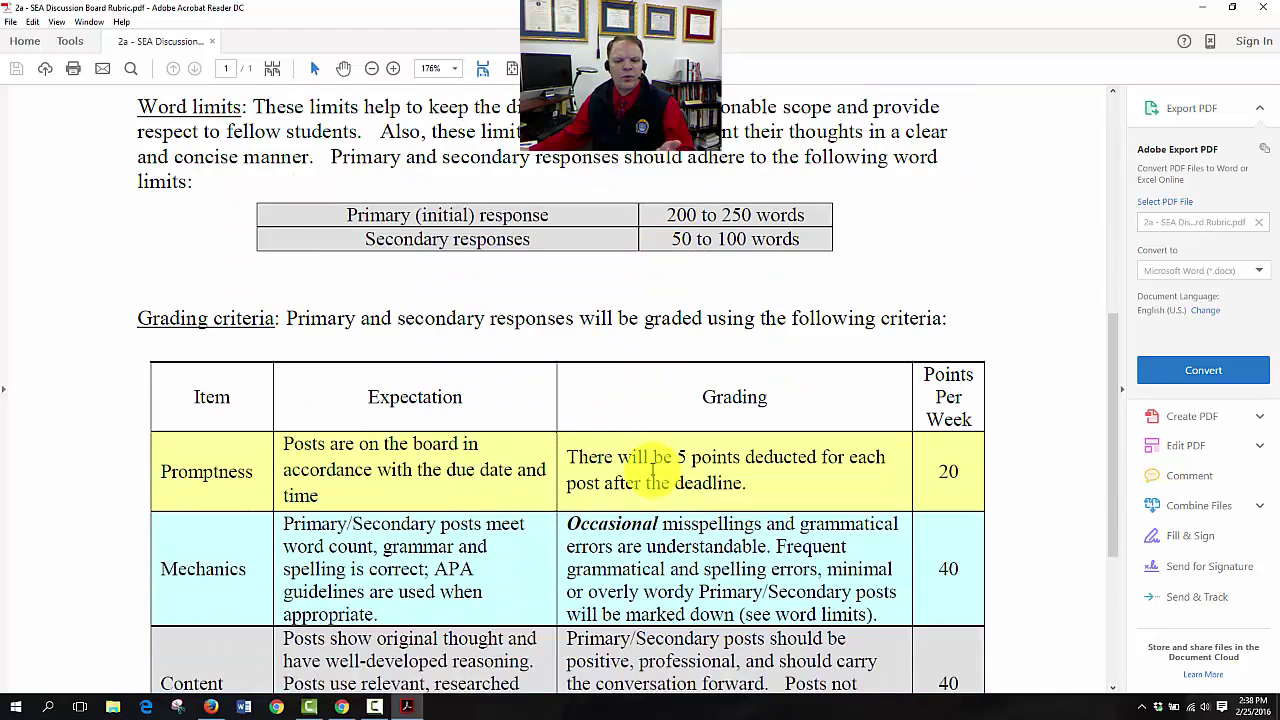
pyautogui.scroll(-3)
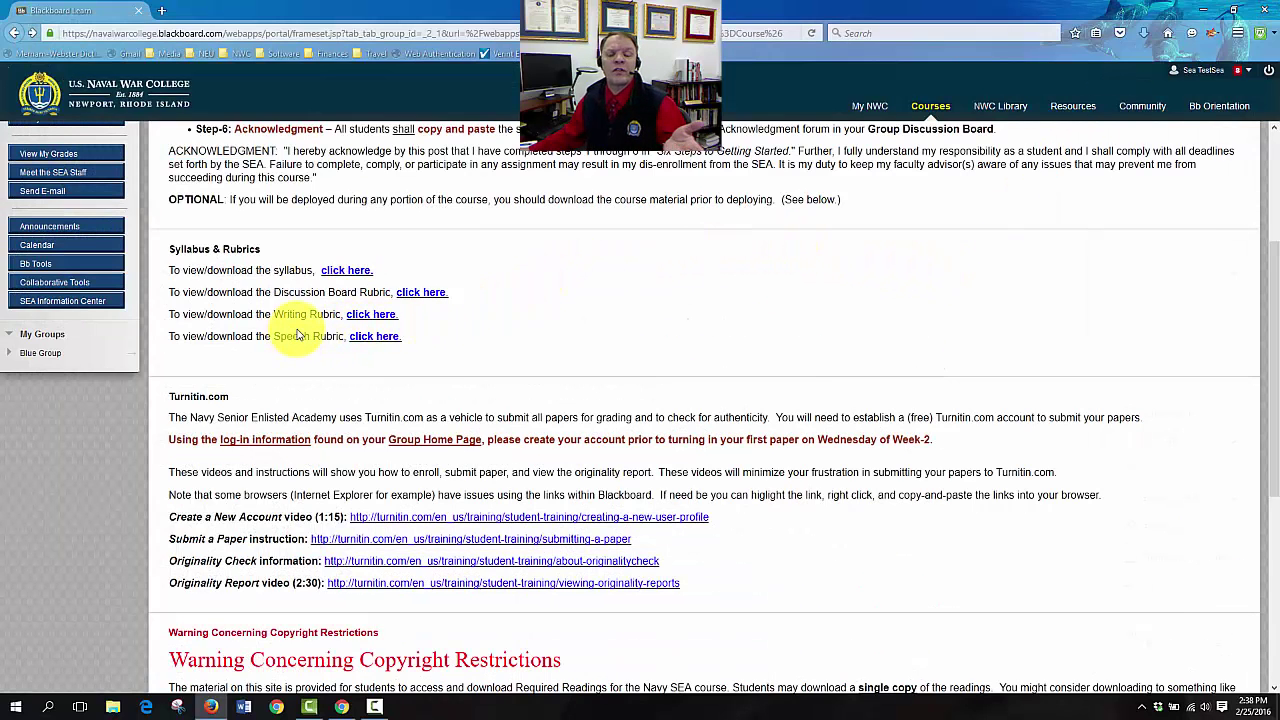
pyautogui.moveTo(450, 358)
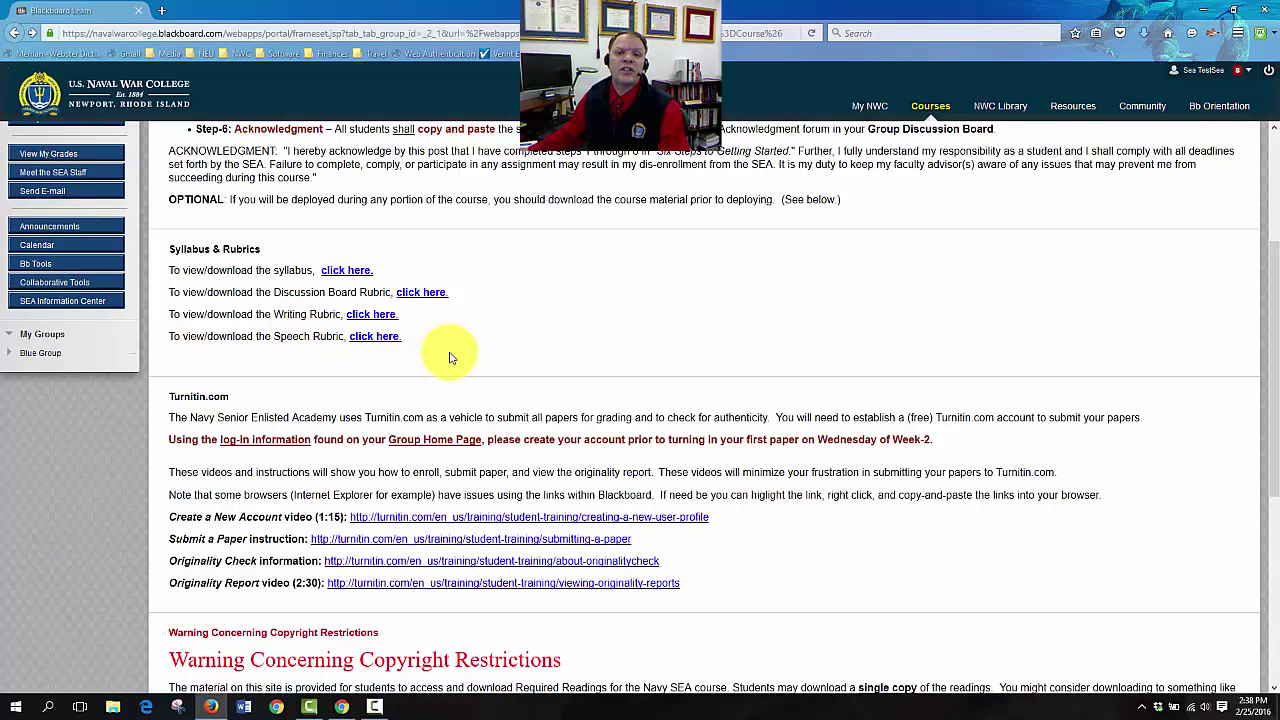
pyautogui.moveTo(408, 354)
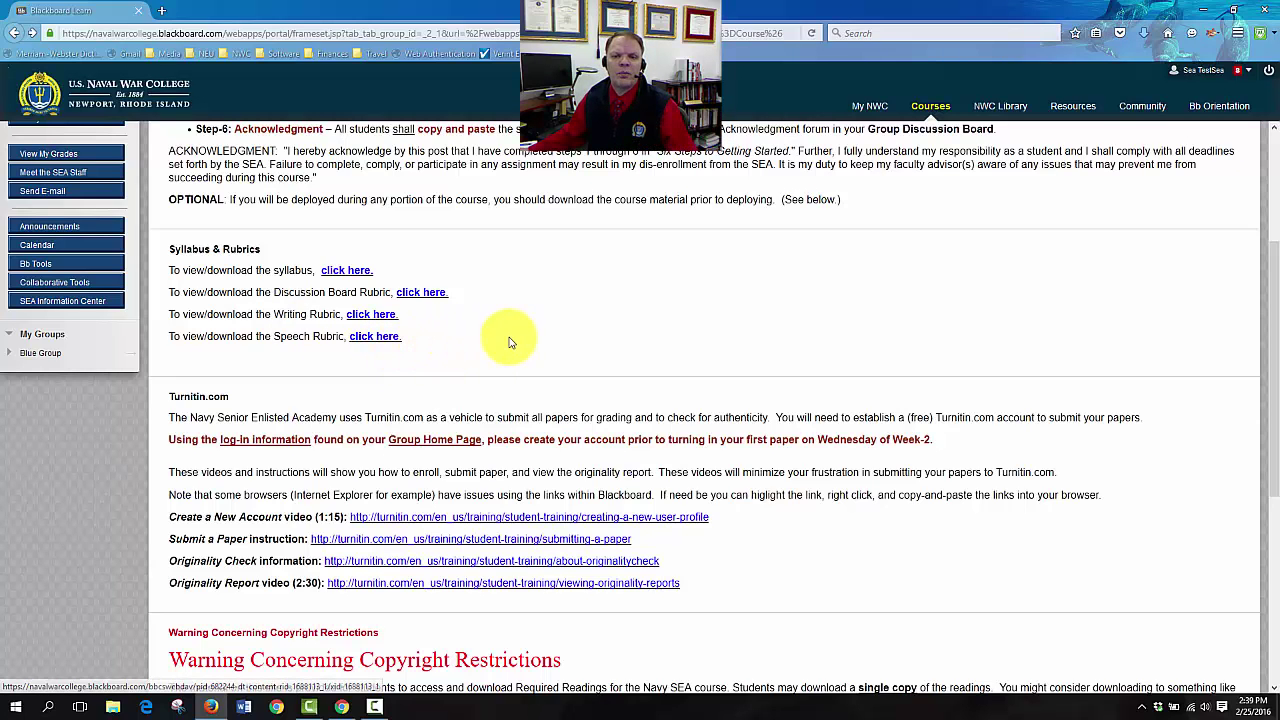
pyautogui.moveTo(568, 336)
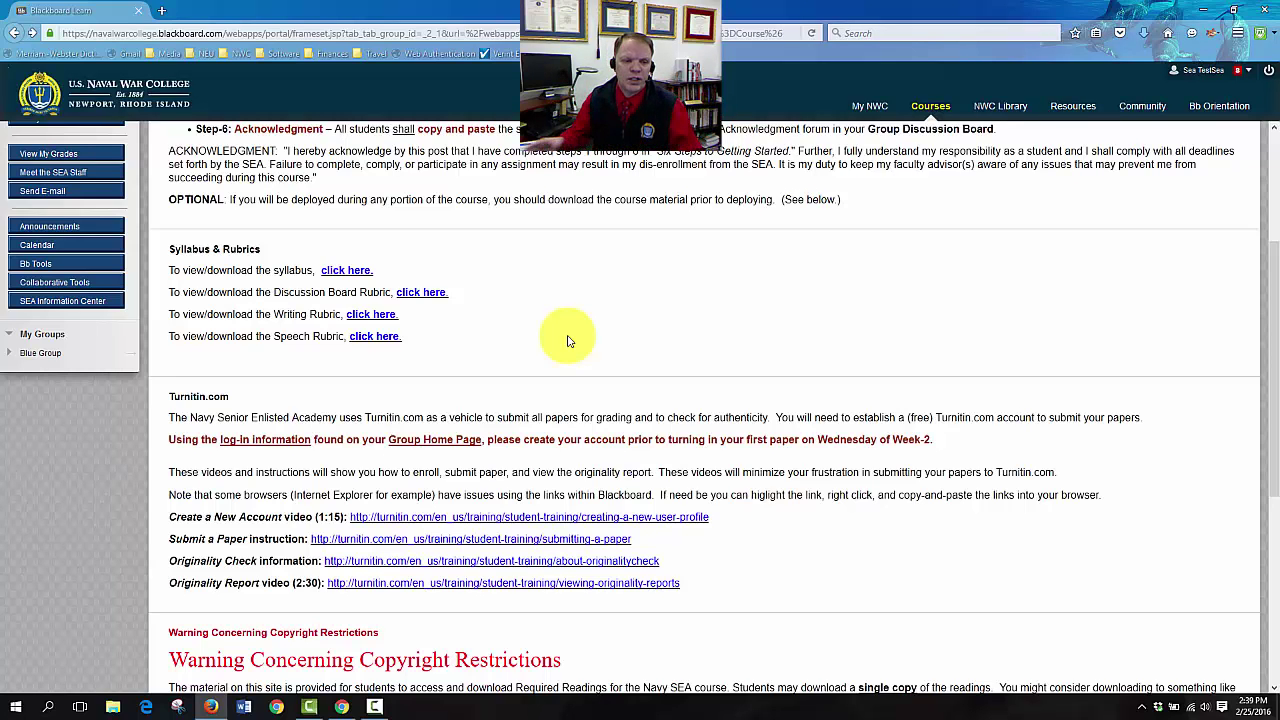
pyautogui.moveTo(584, 332)
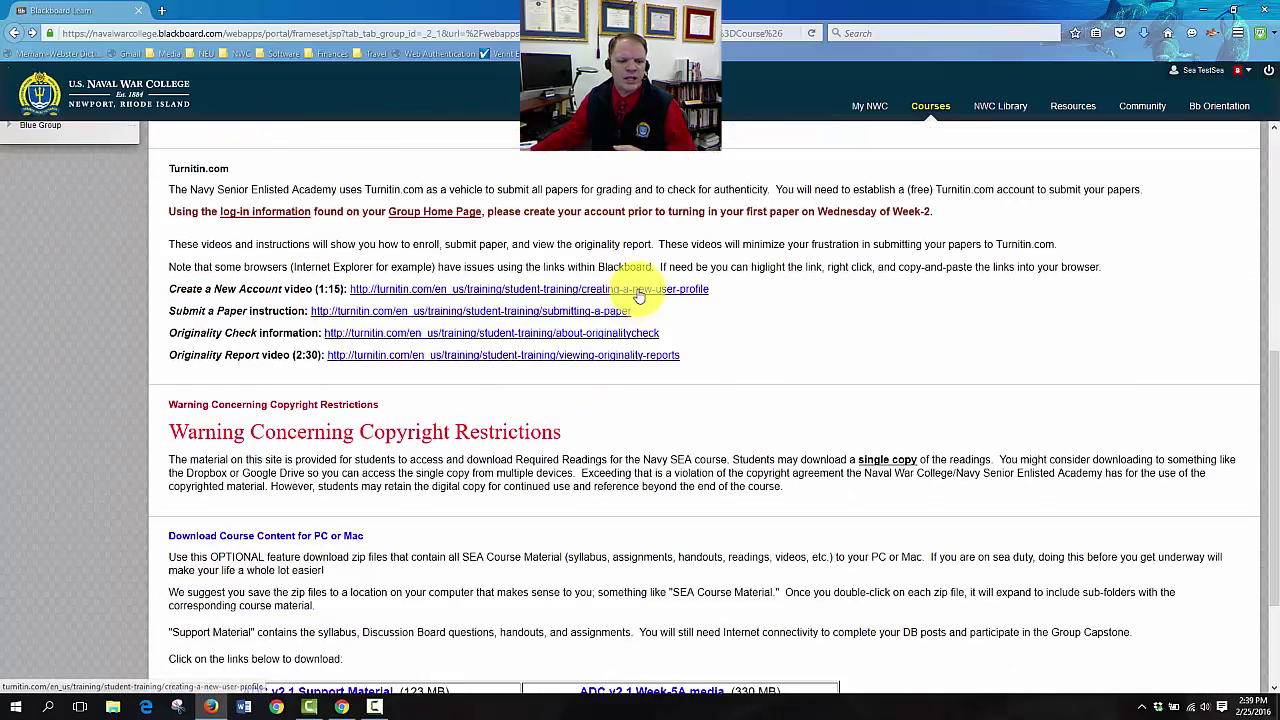
pyautogui.scroll(-3)
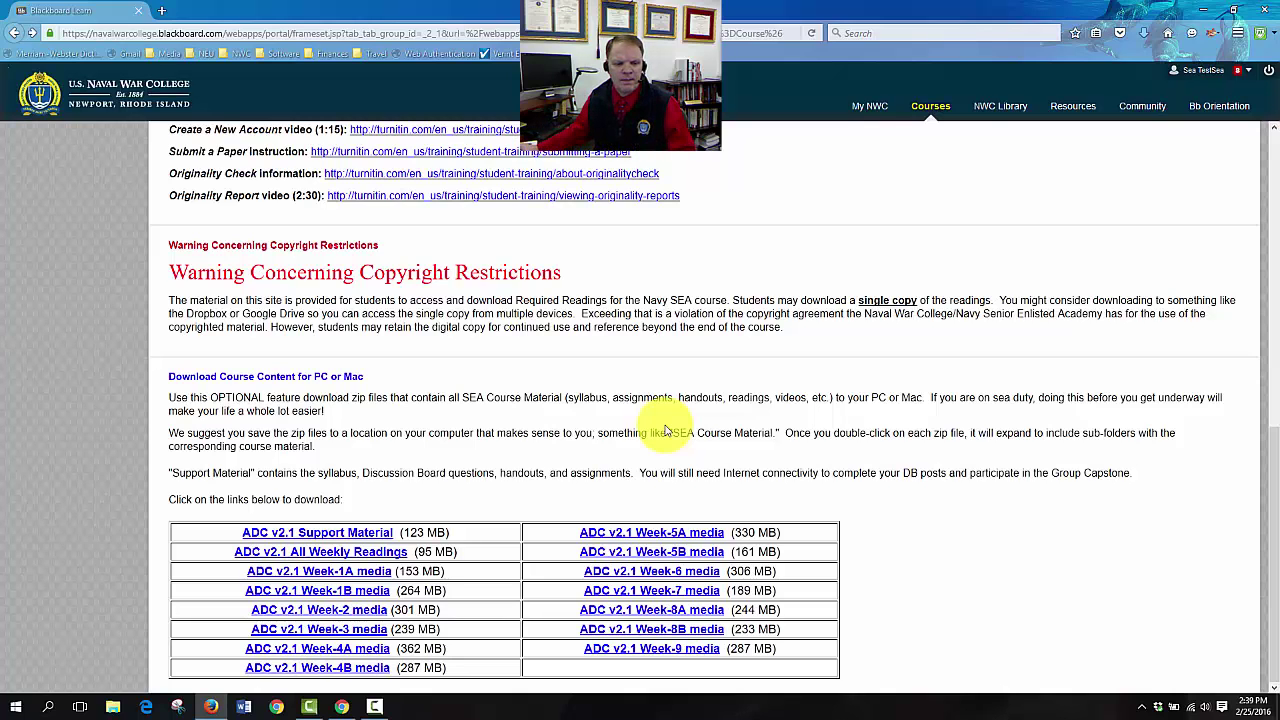
pyautogui.moveTo(276, 516)
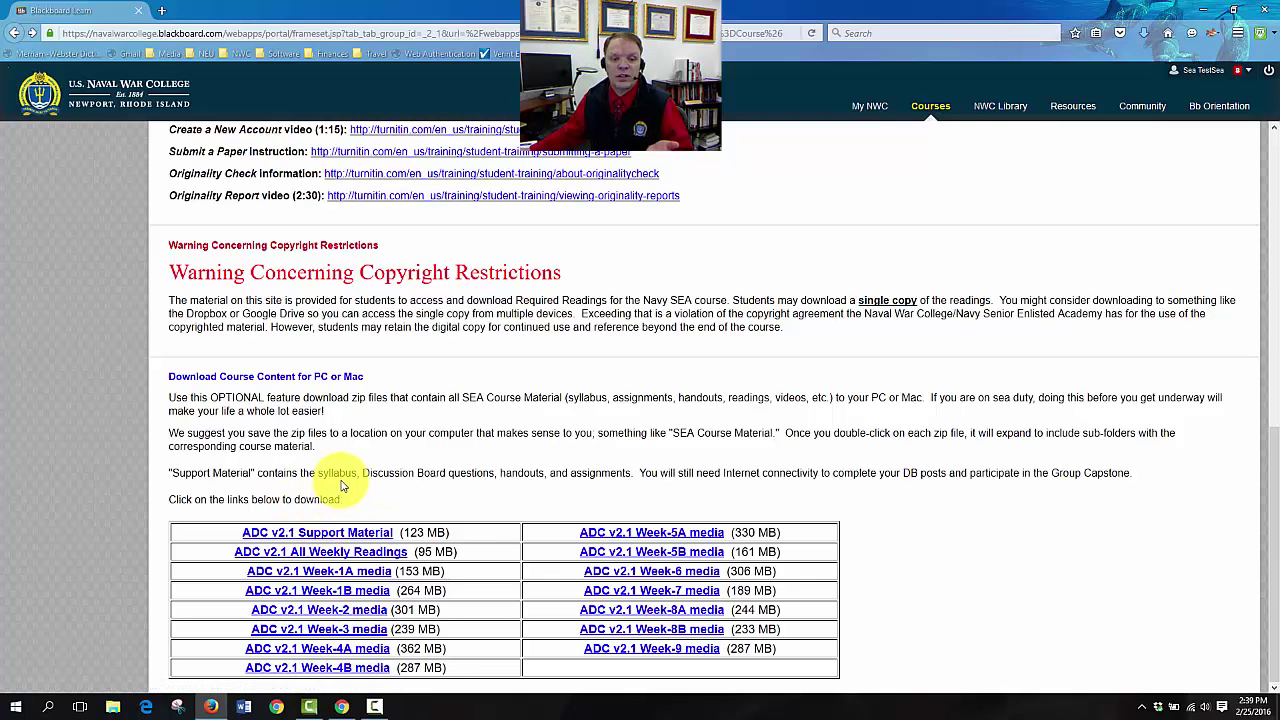
pyautogui.moveTo(474, 486)
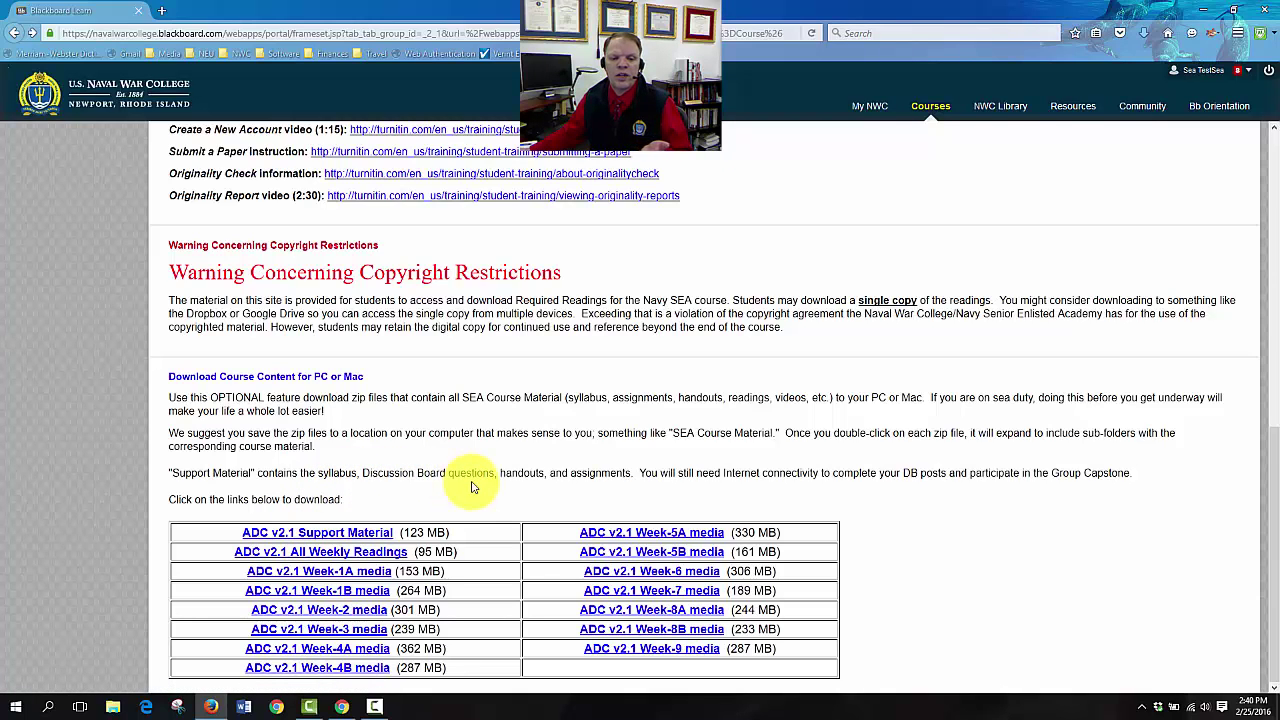
pyautogui.moveTo(518, 488)
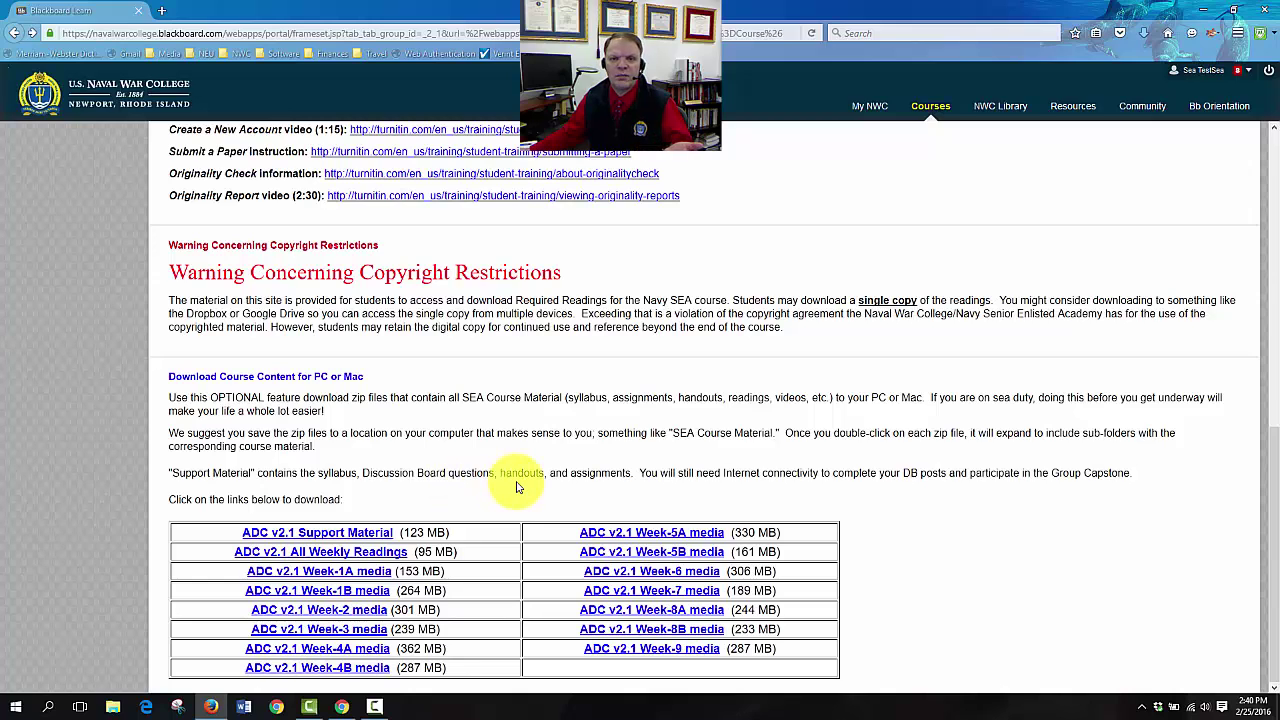
pyautogui.moveTo(588, 478)
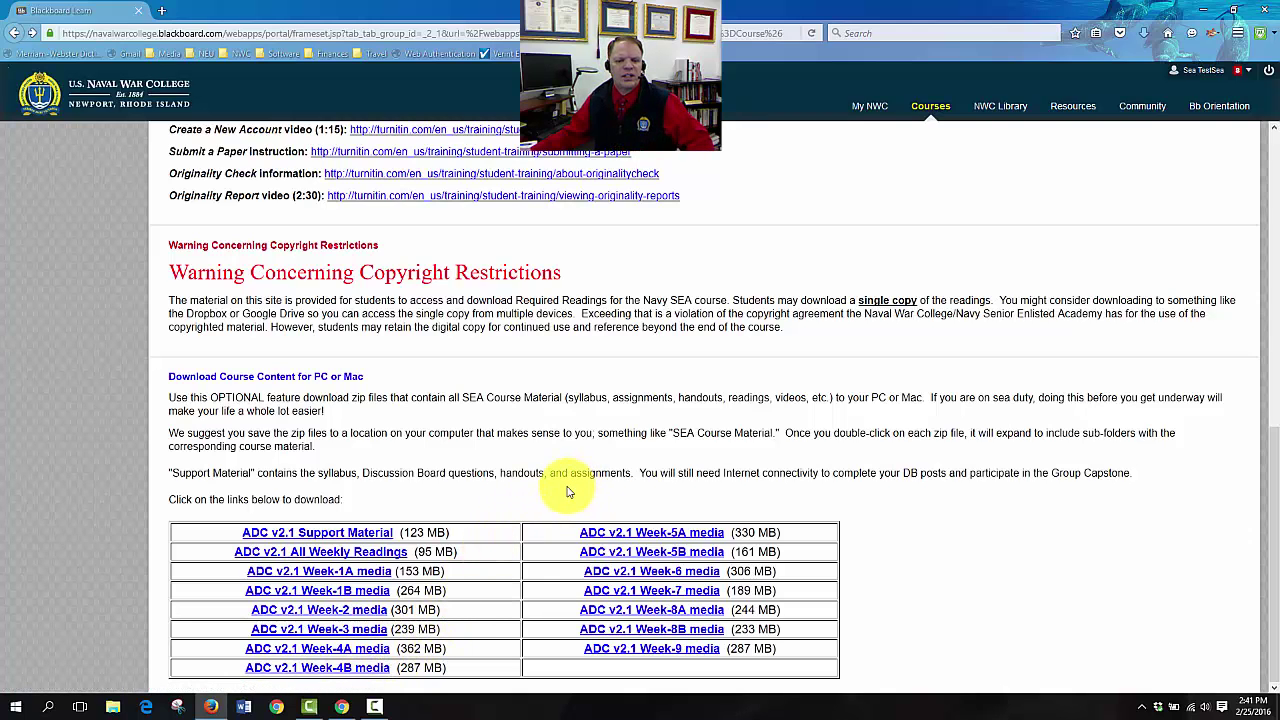
pyautogui.scroll(3)
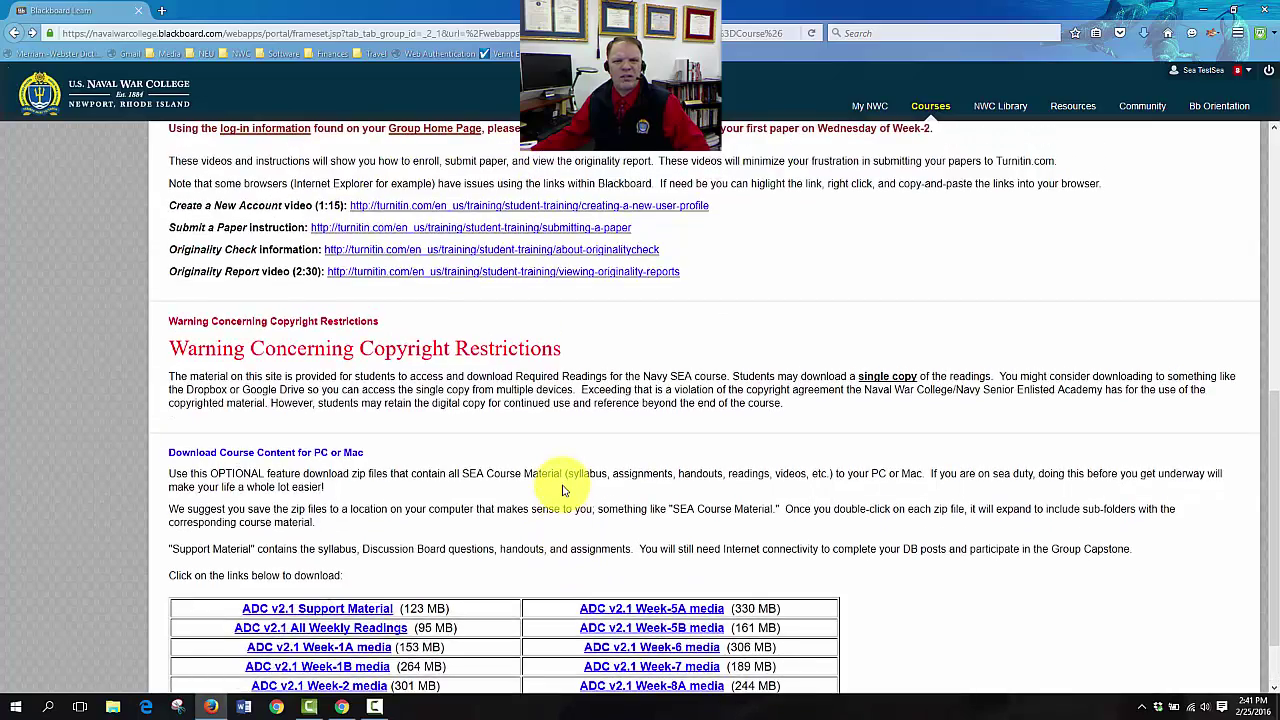
pyautogui.scroll(3)
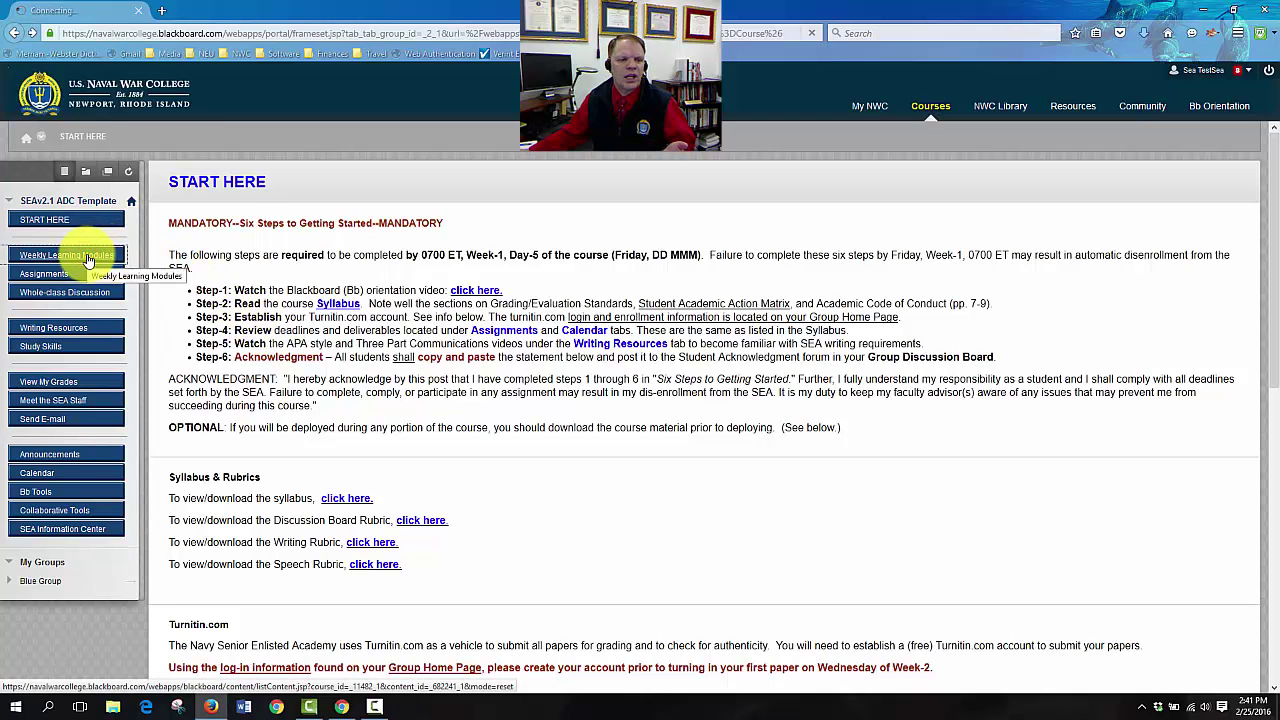
# Go to Weekly Learning Modules and review the Week-1 through Admin Week folders
pyautogui.click(66, 256)
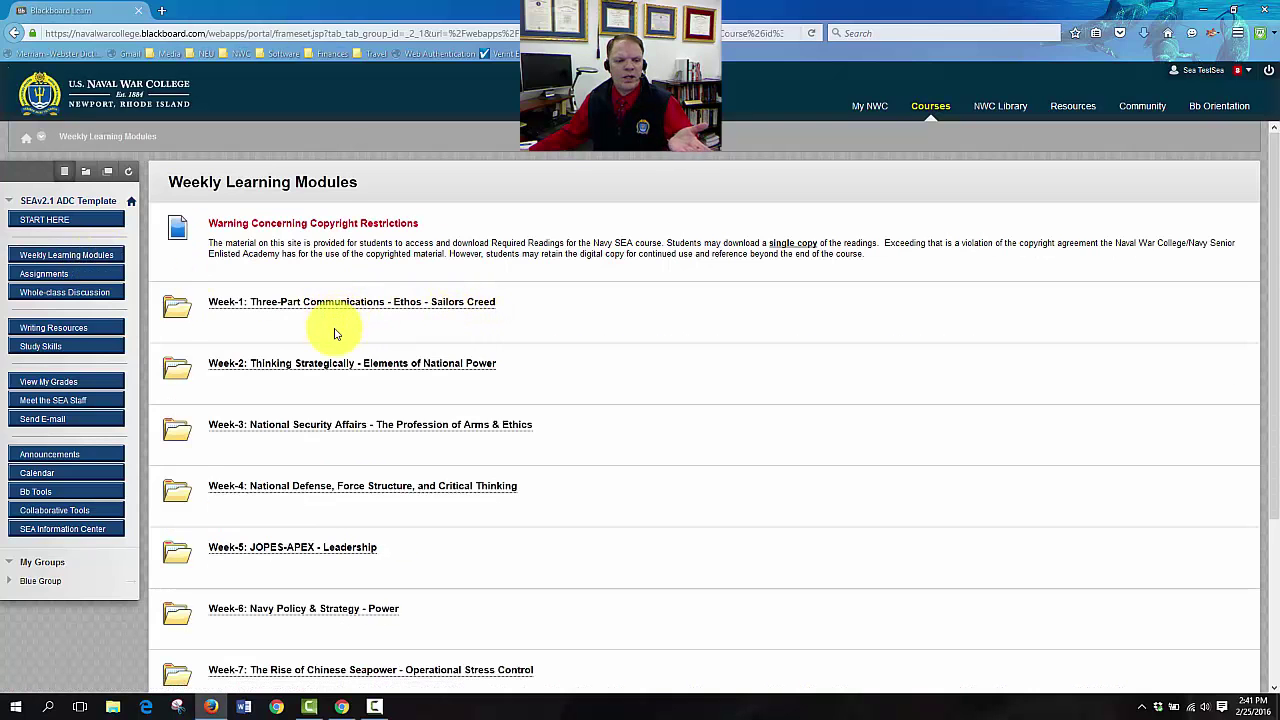
pyautogui.scroll(-3)
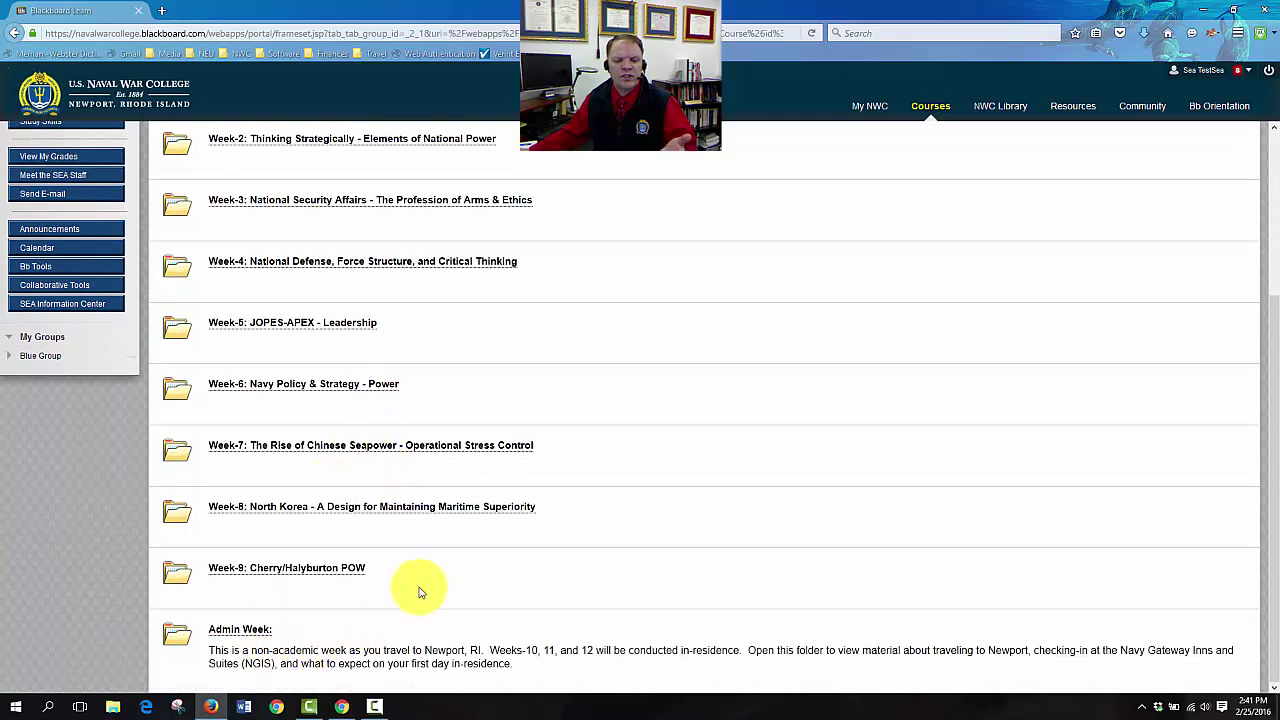
pyautogui.moveTo(596, 430)
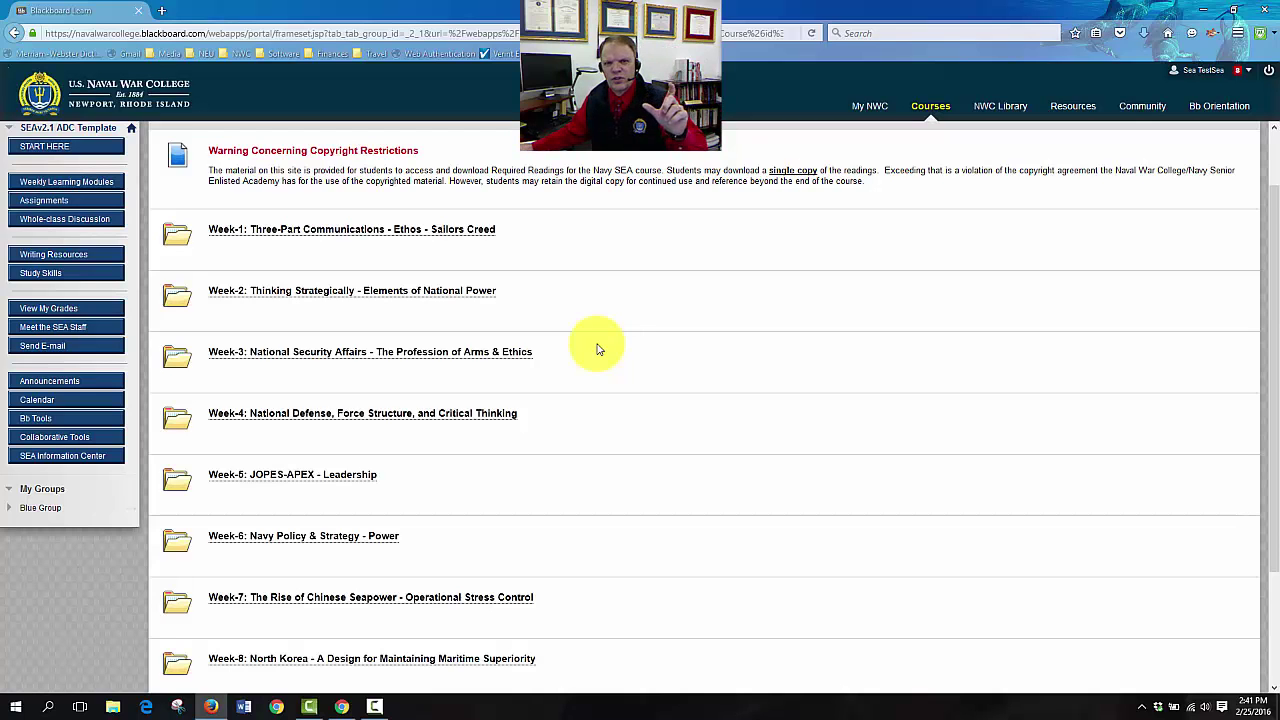
pyautogui.moveTo(452, 292)
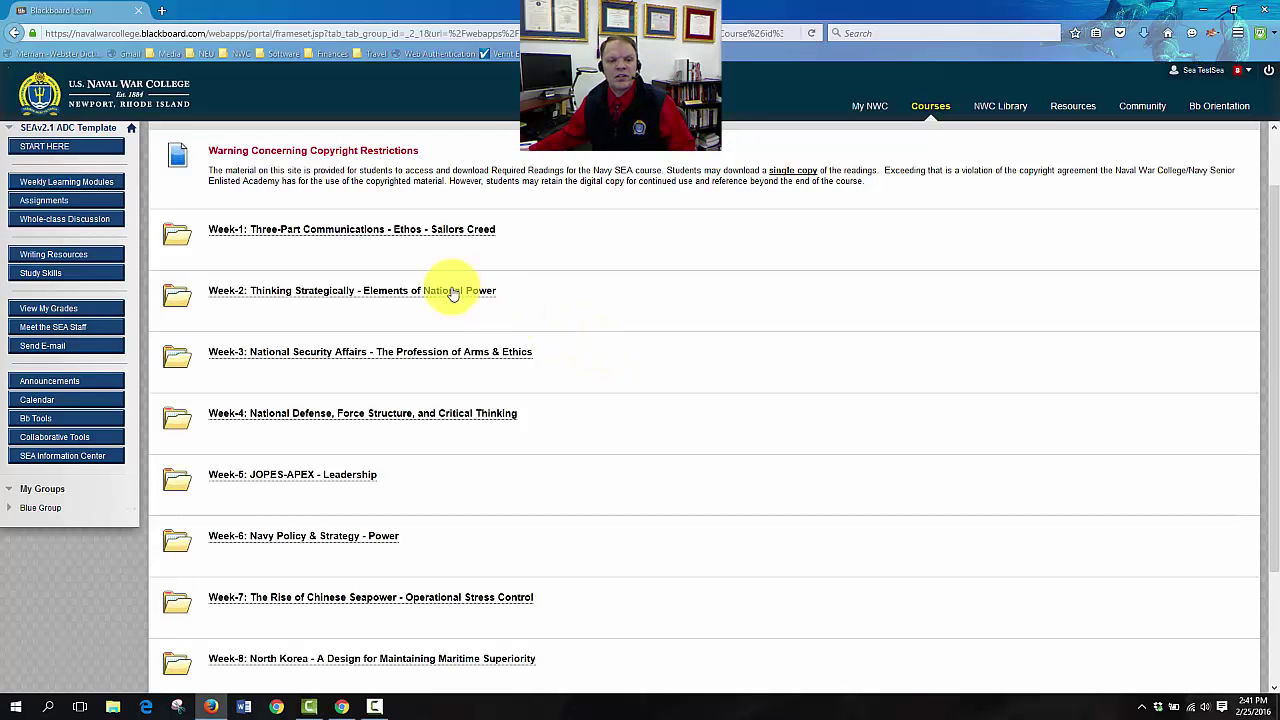
pyautogui.click(352, 228)
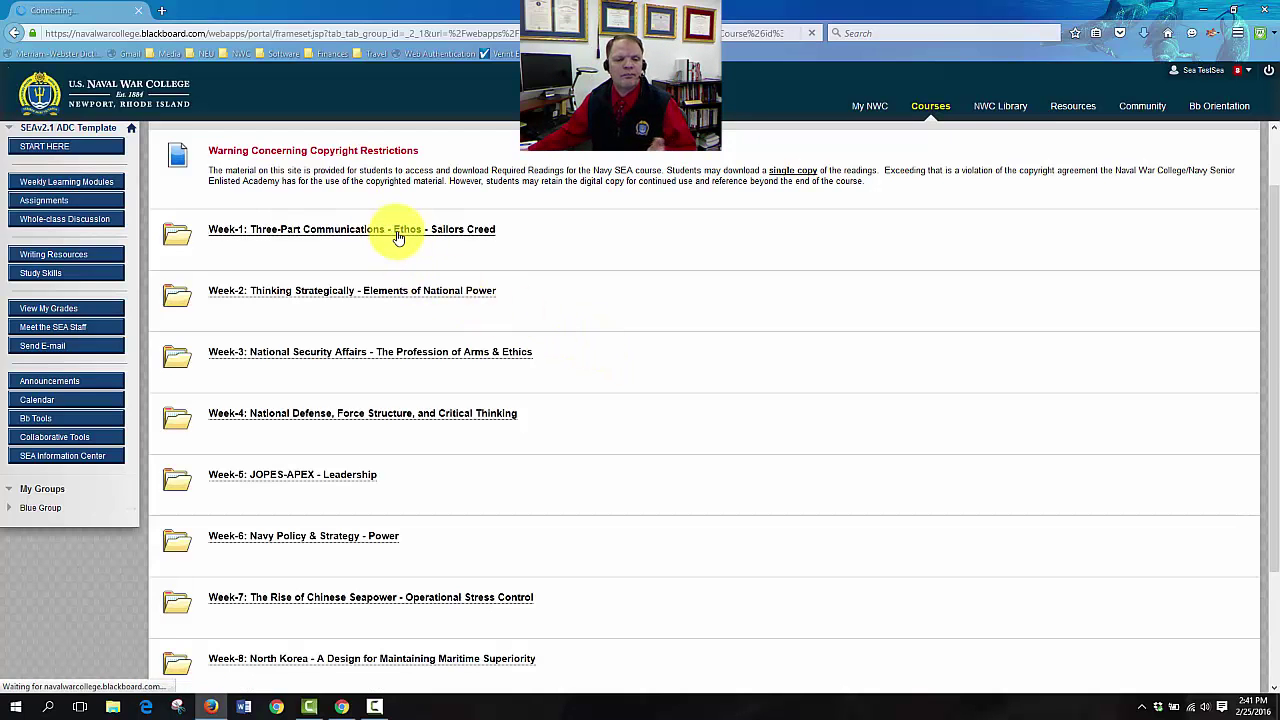
pyautogui.click(352, 228)
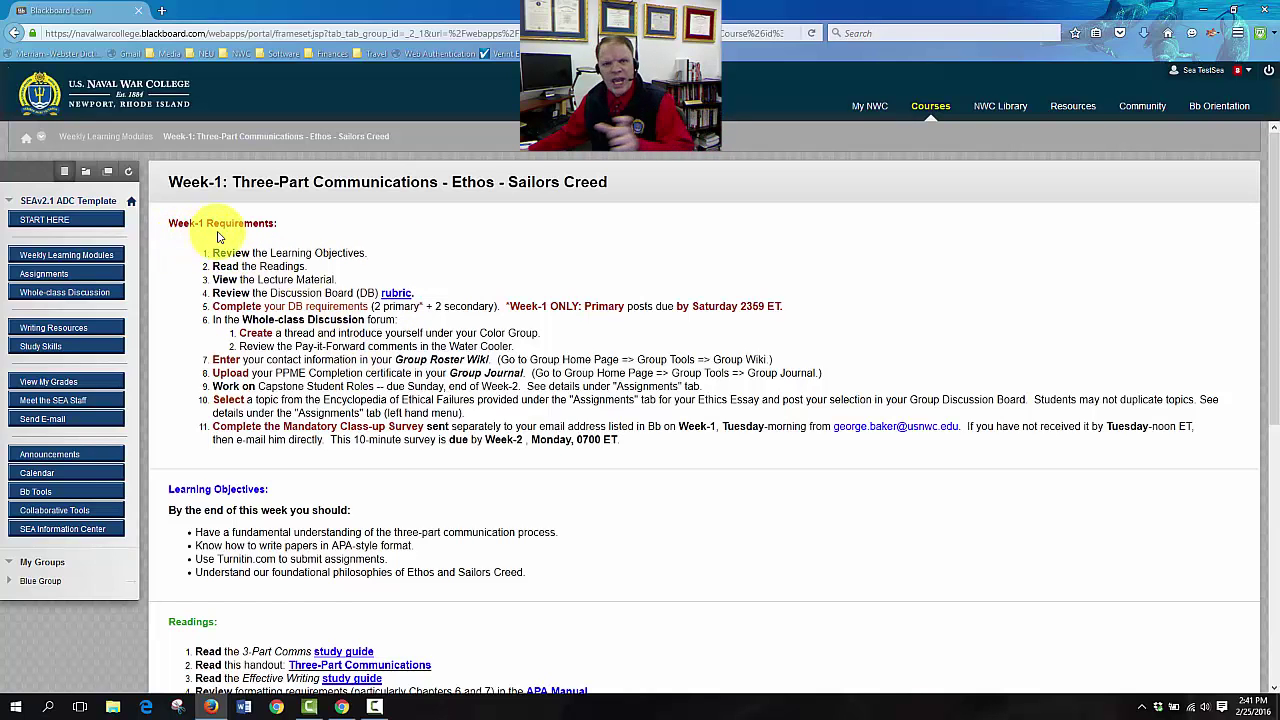
pyautogui.moveTo(310, 248)
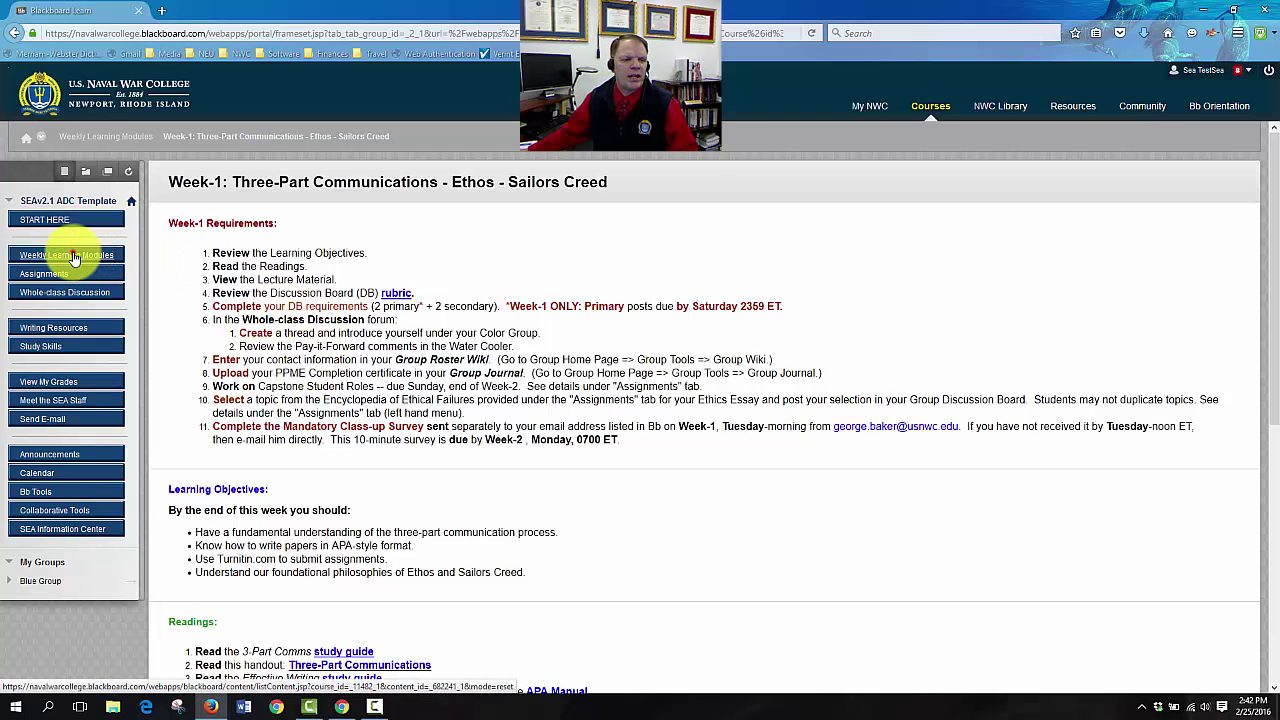
pyautogui.click(68, 254)
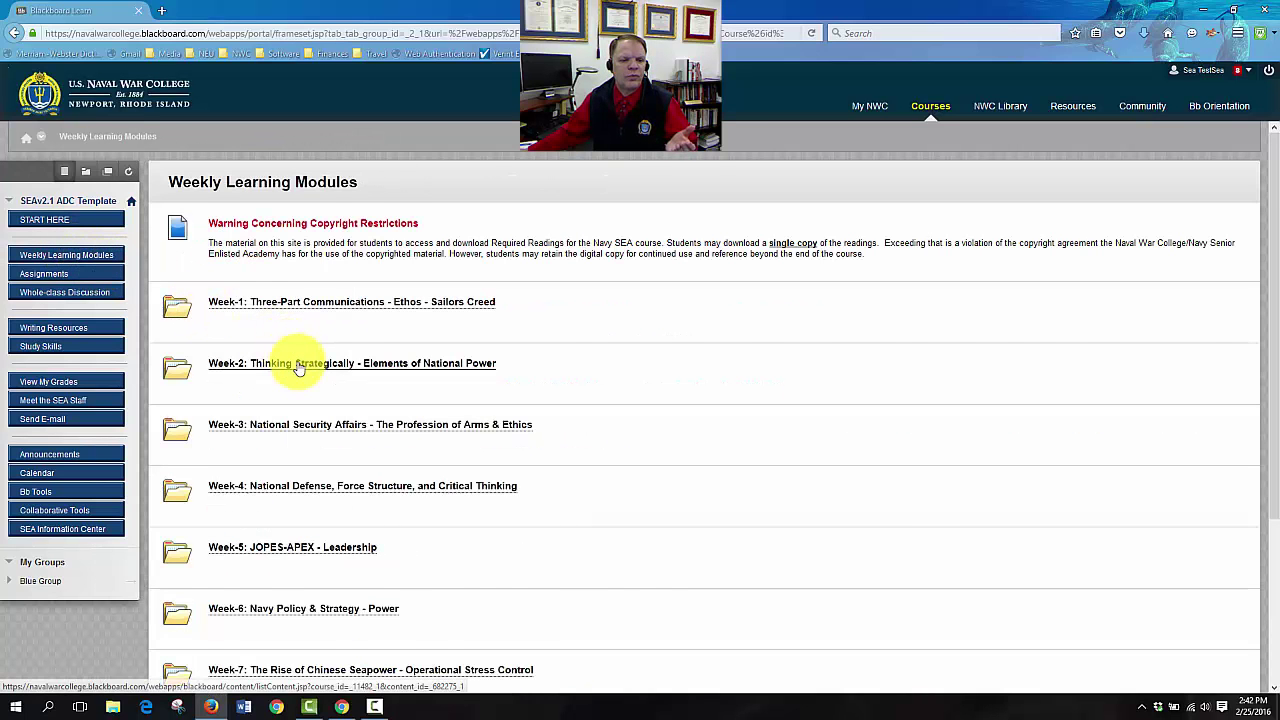
pyautogui.click(352, 362)
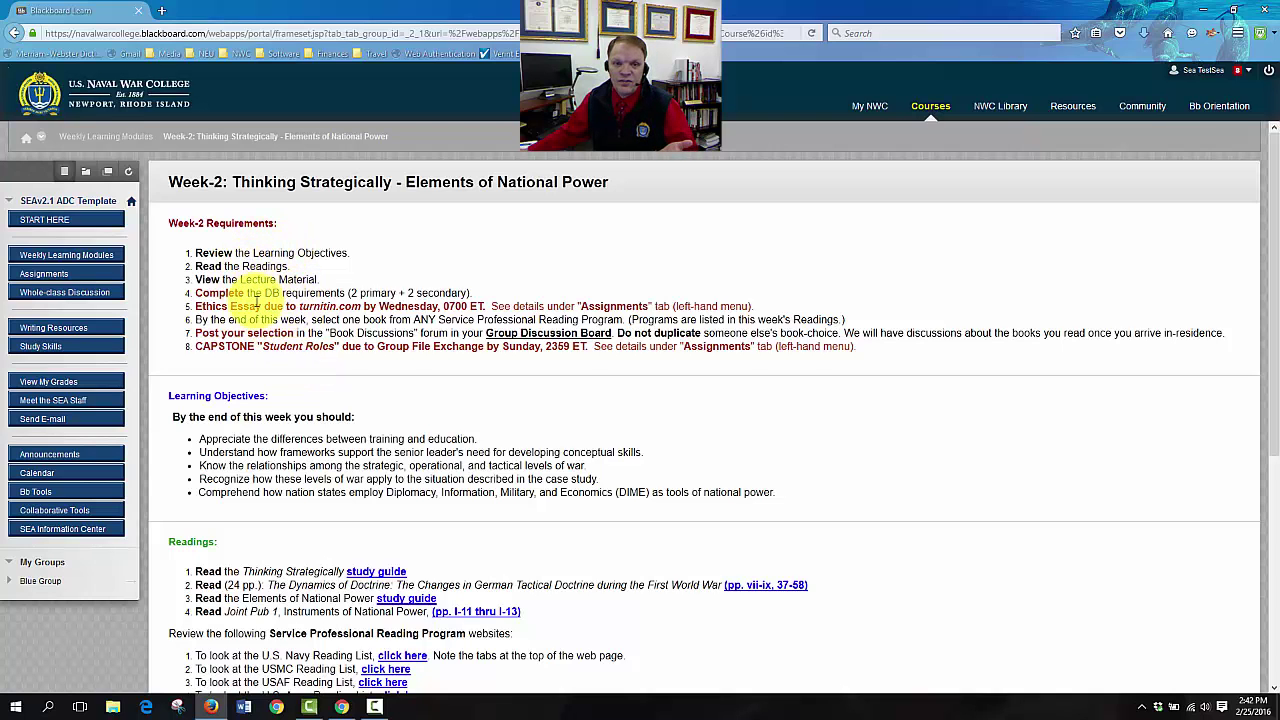
pyautogui.click(68, 256)
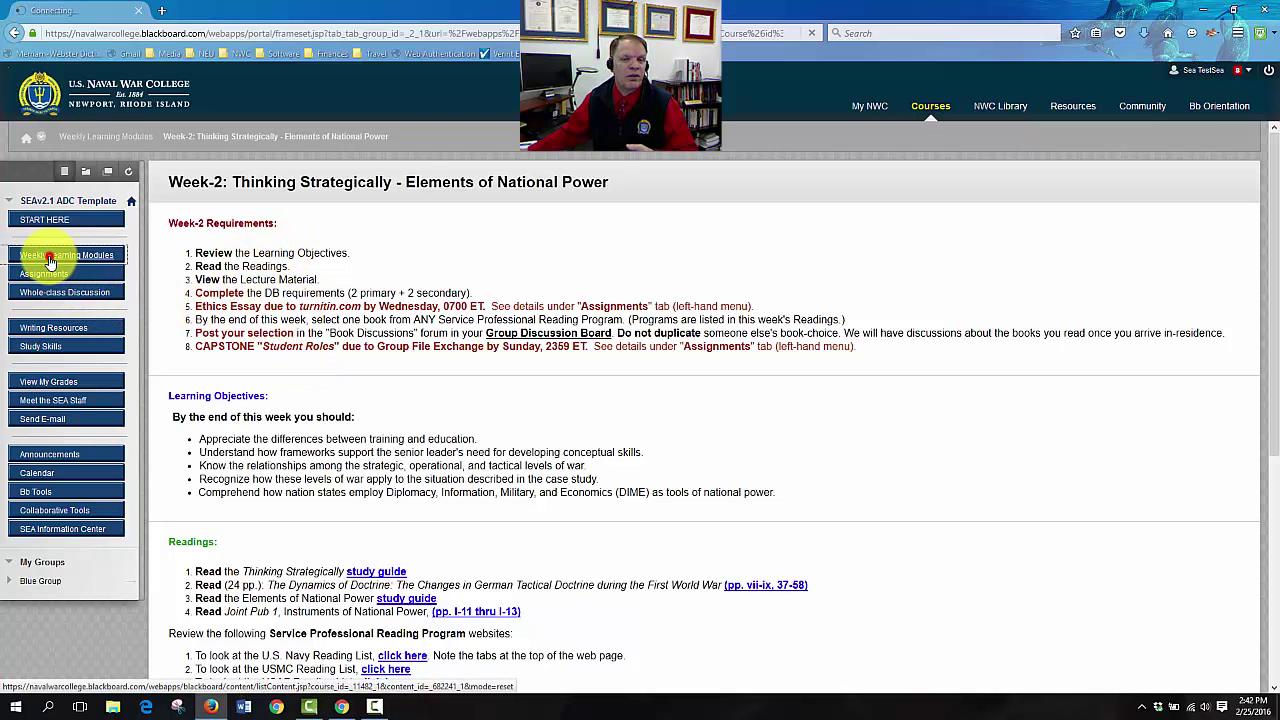
pyautogui.click(68, 256)
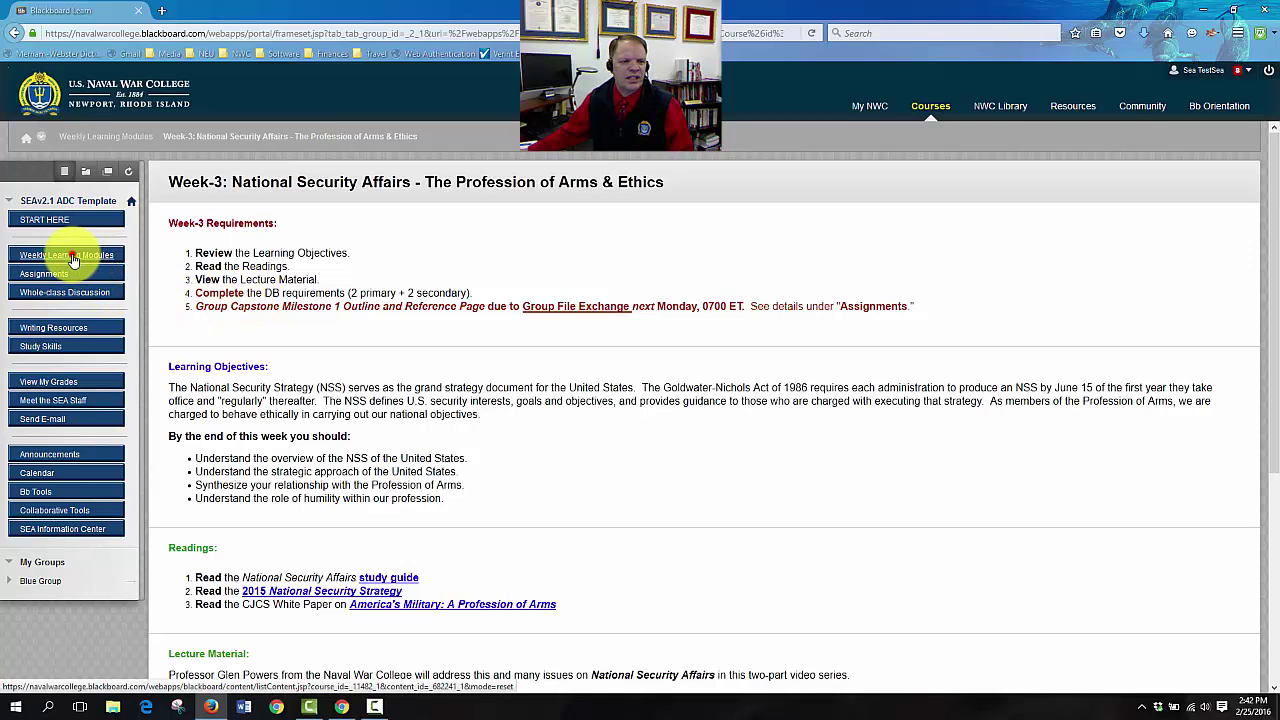
pyautogui.click(66, 254)
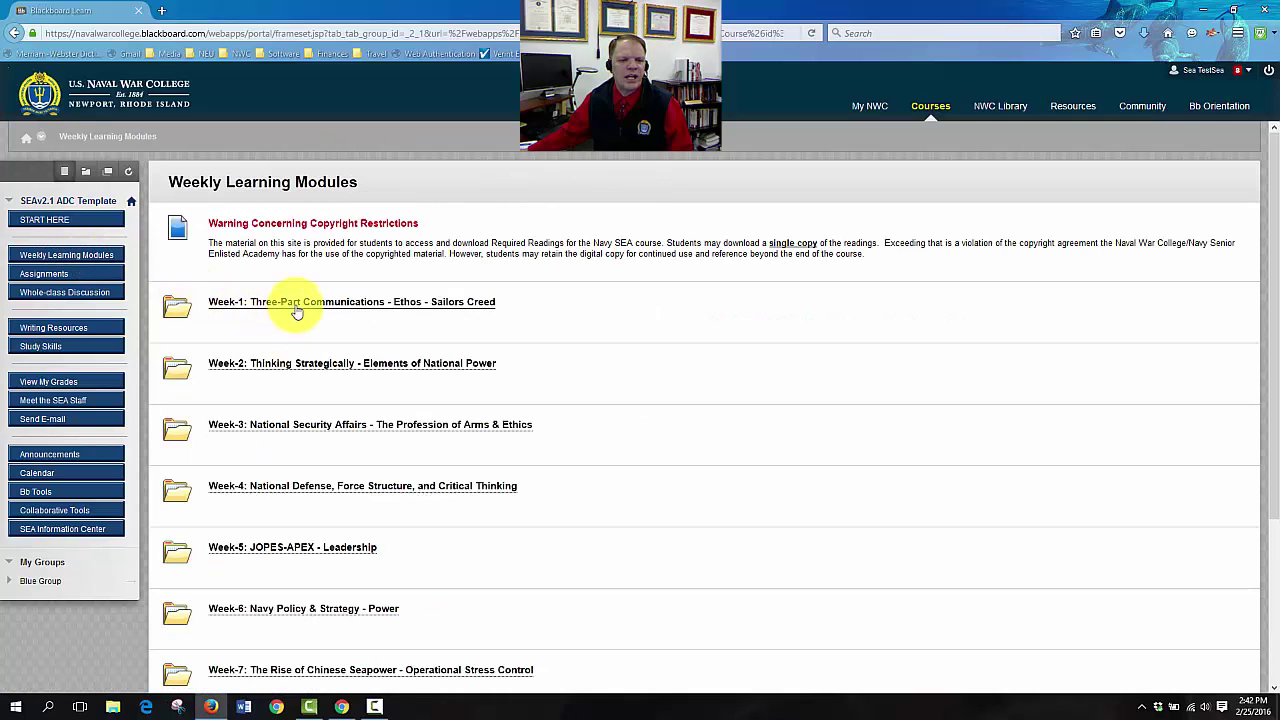
# Open the Week-1 Three-Part Communications – Ethos – Sailors Creed module and view its requirements
pyautogui.click(352, 300)
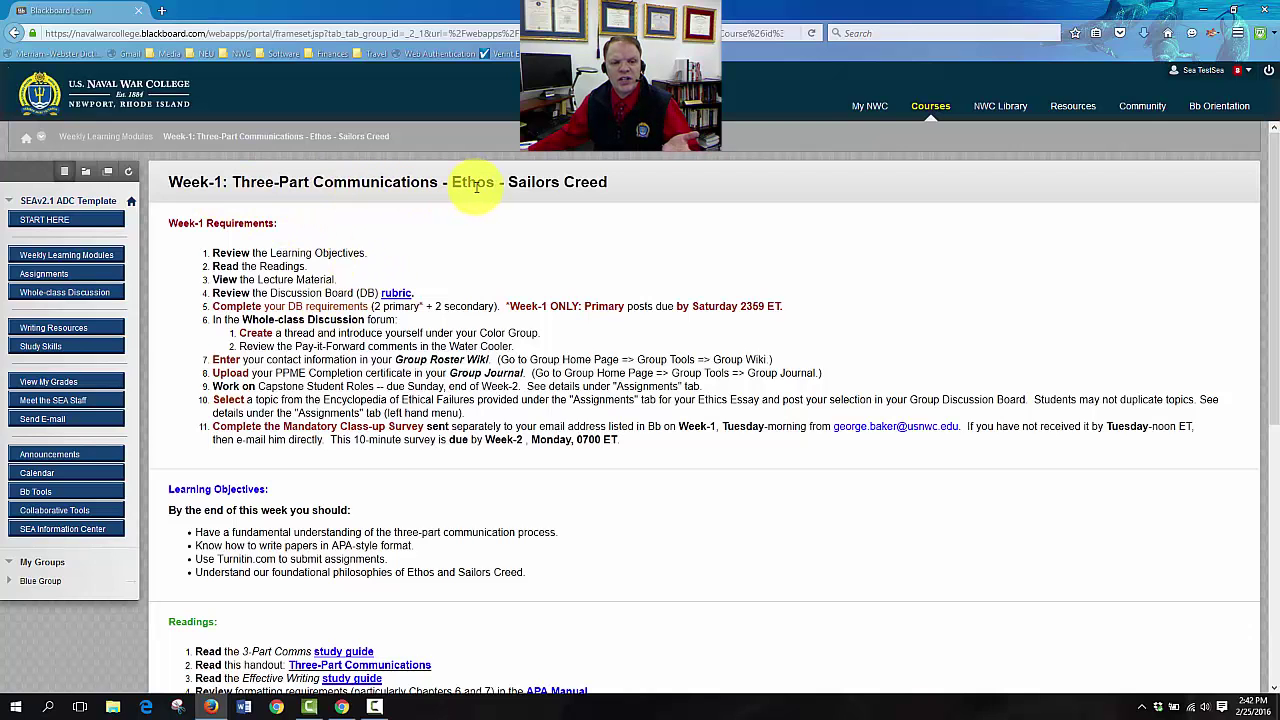
pyautogui.moveTo(562, 252)
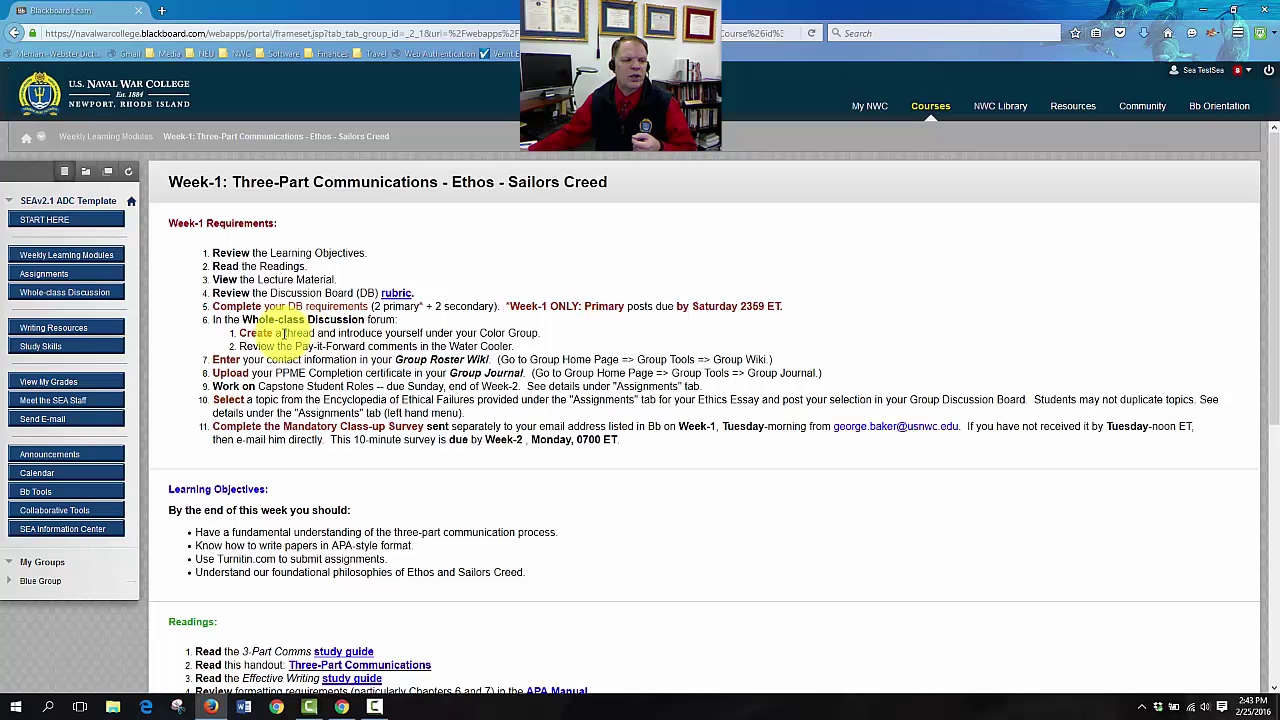
pyautogui.click(64, 292)
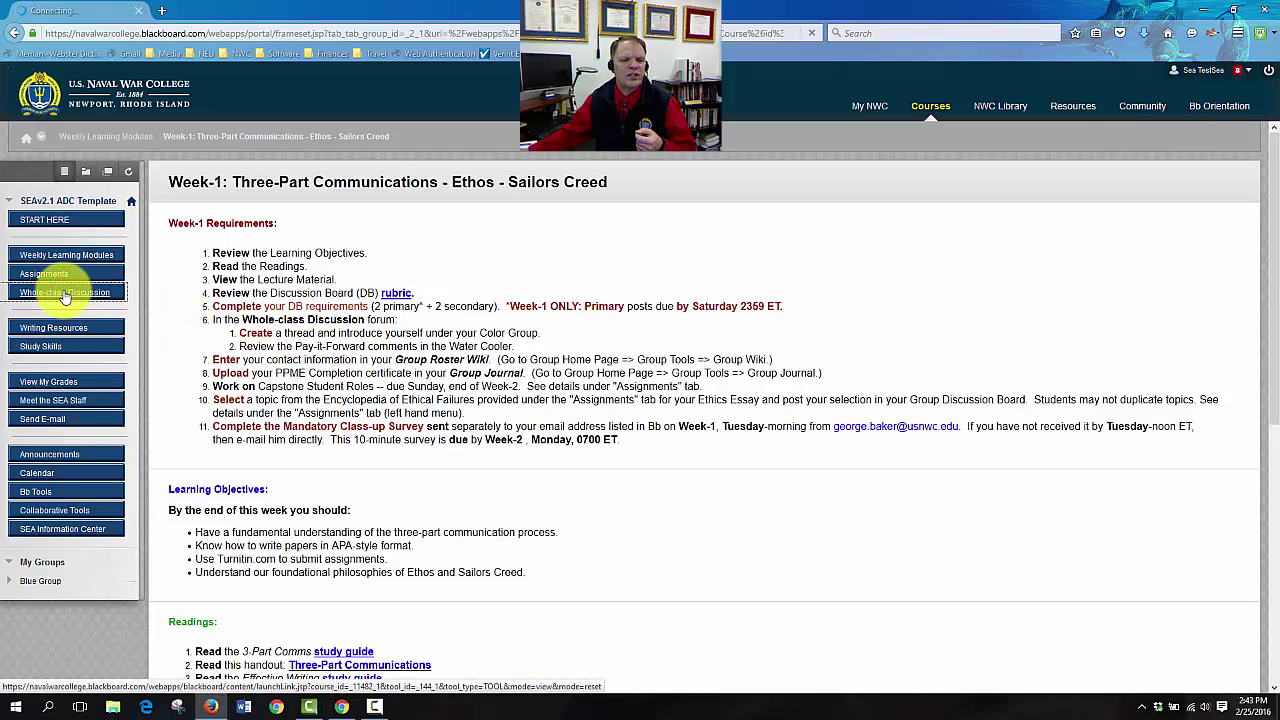
pyautogui.click(66, 292)
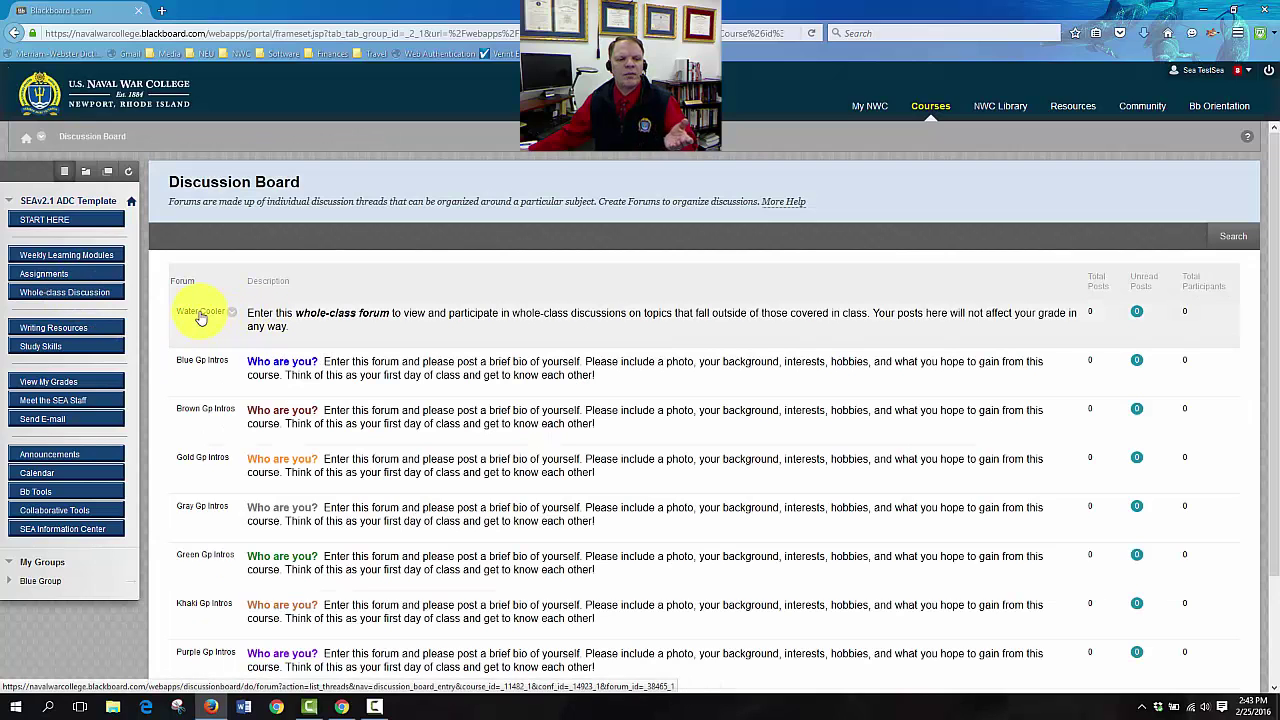
pyautogui.click(200, 312)
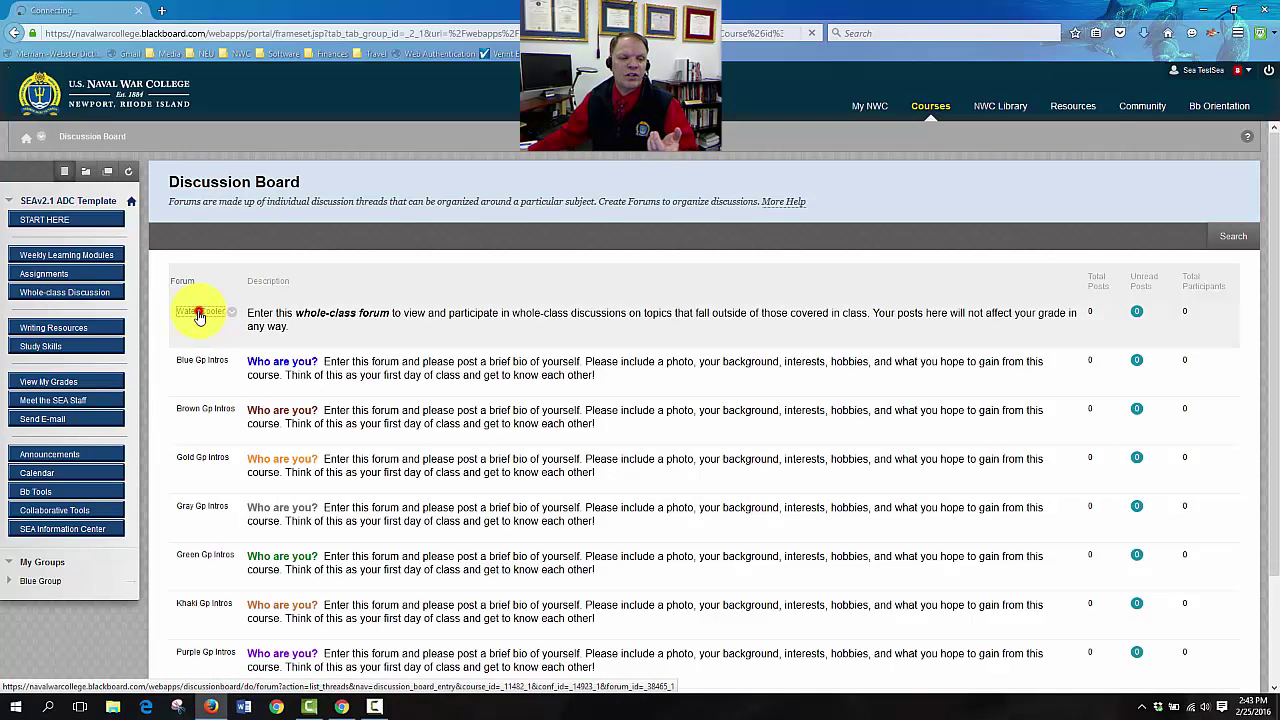
pyautogui.click(200, 312)
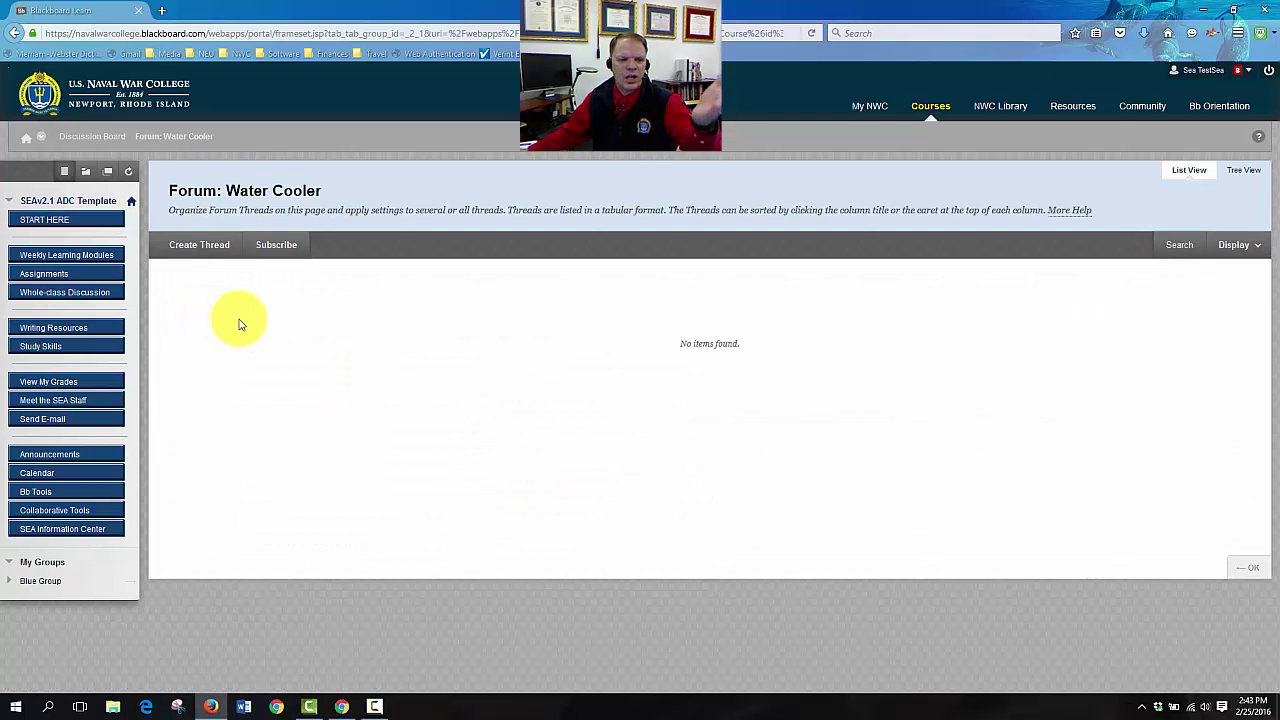
pyautogui.moveTo(276, 330)
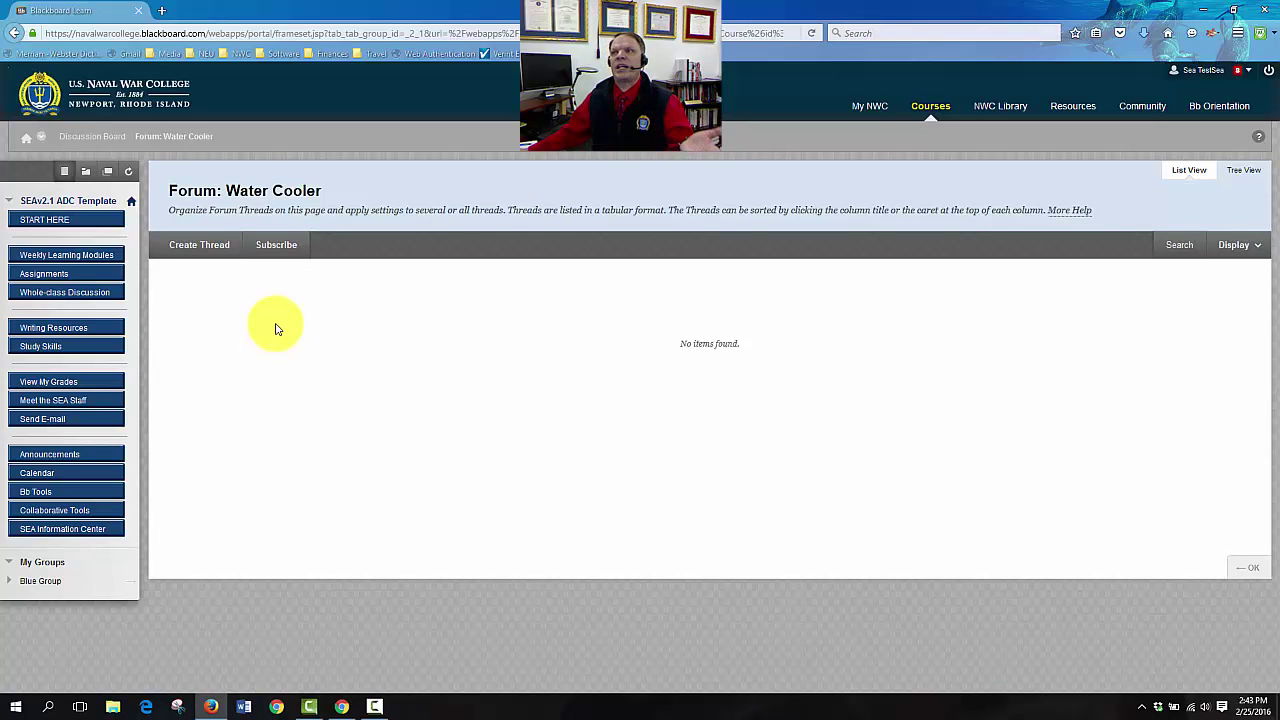
pyautogui.moveTo(276, 332)
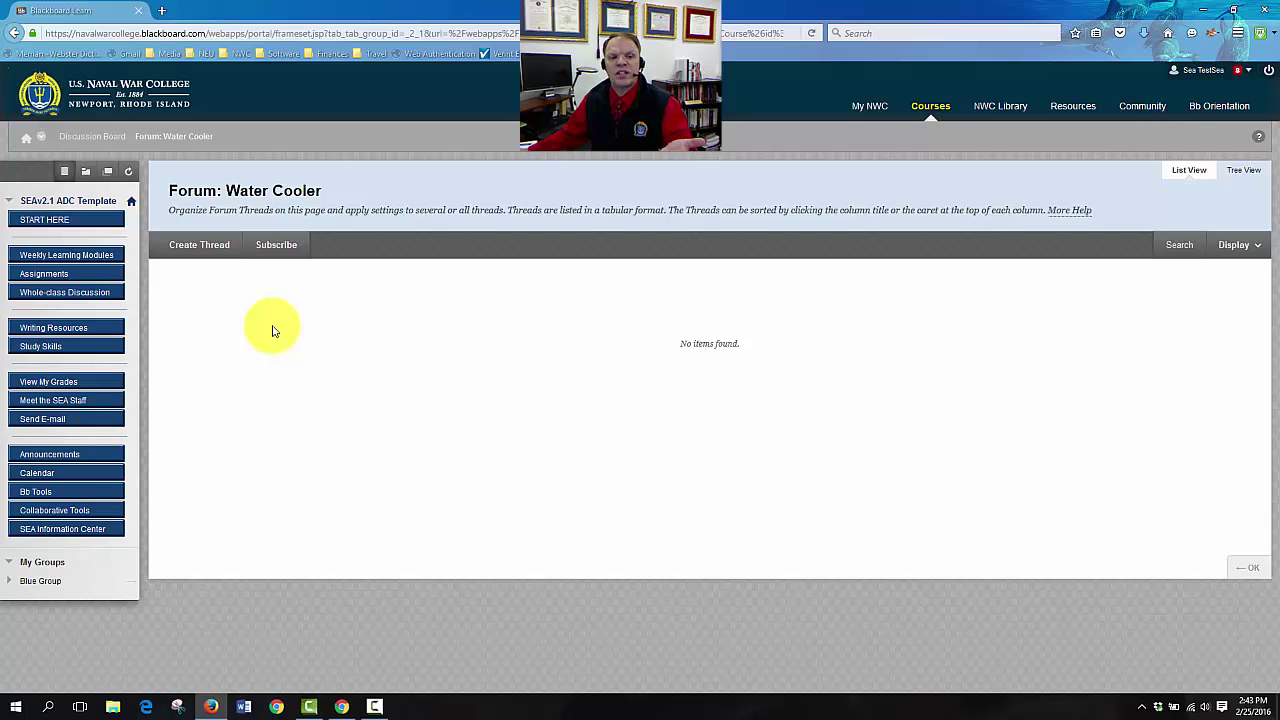
pyautogui.moveTo(260, 304)
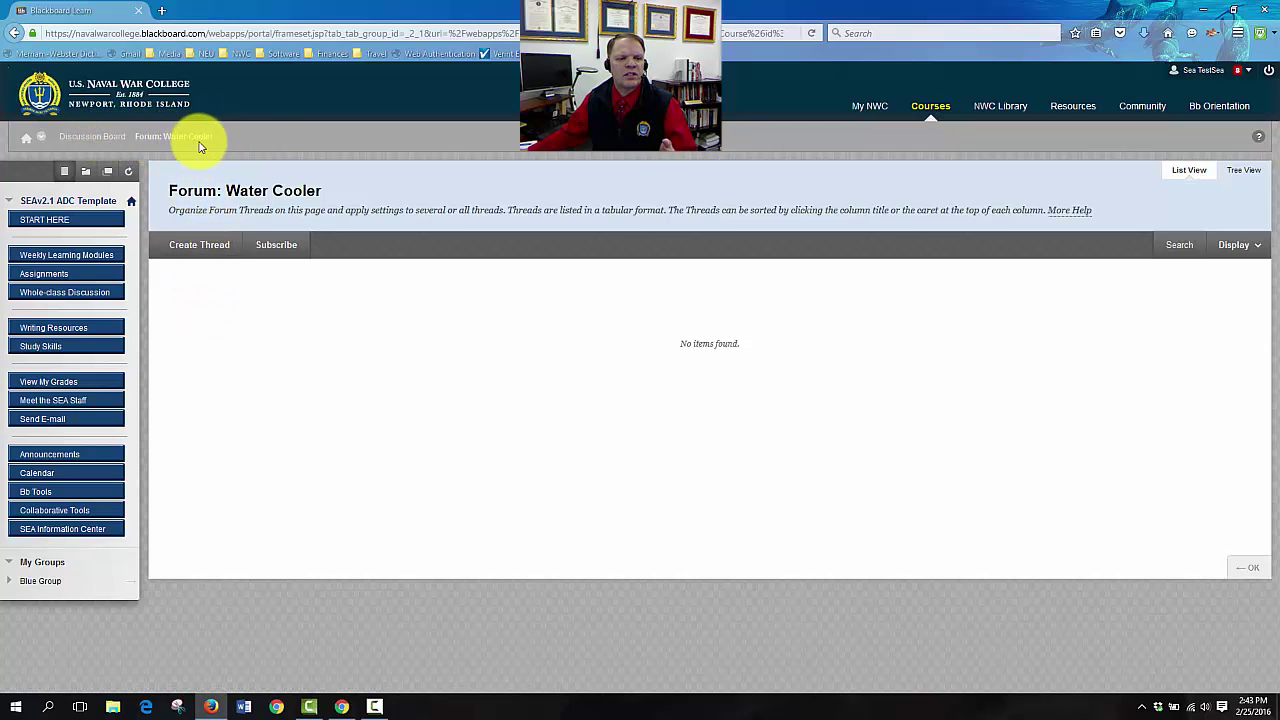
pyautogui.click(92, 136)
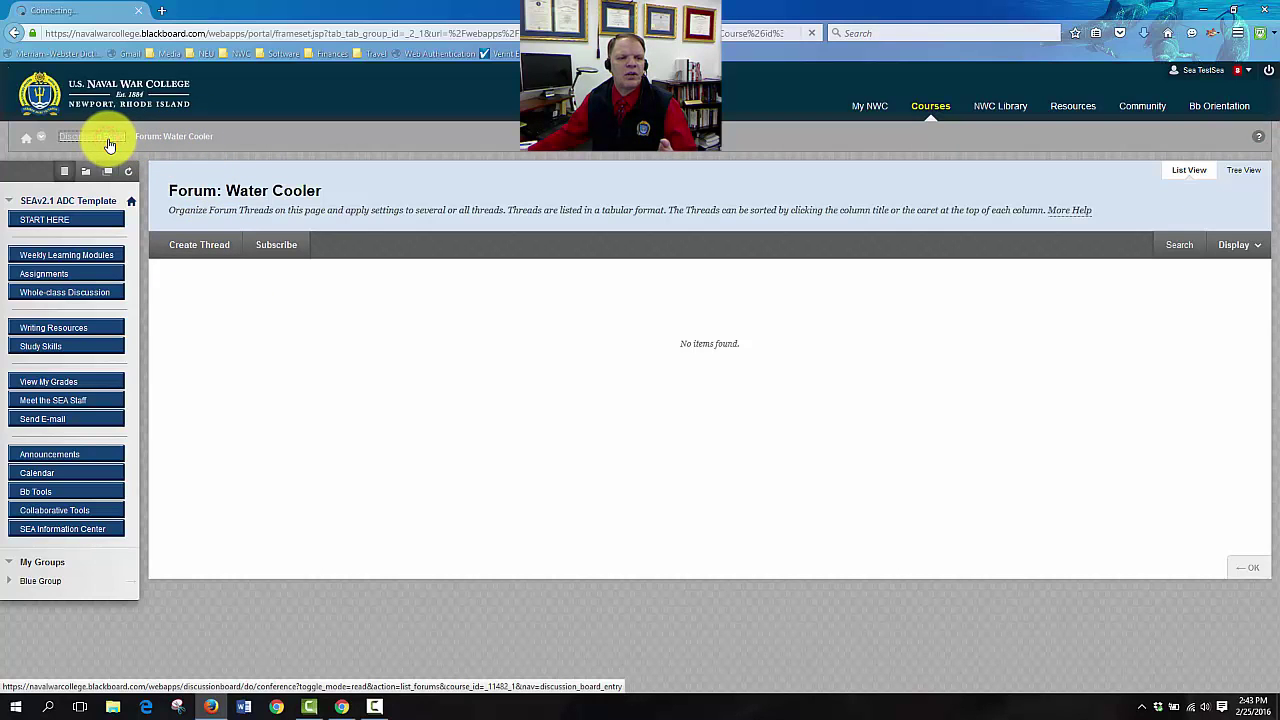
# Go back to the Discussion Board and open the Blue Gp Intros forum
pyautogui.click(92, 136)
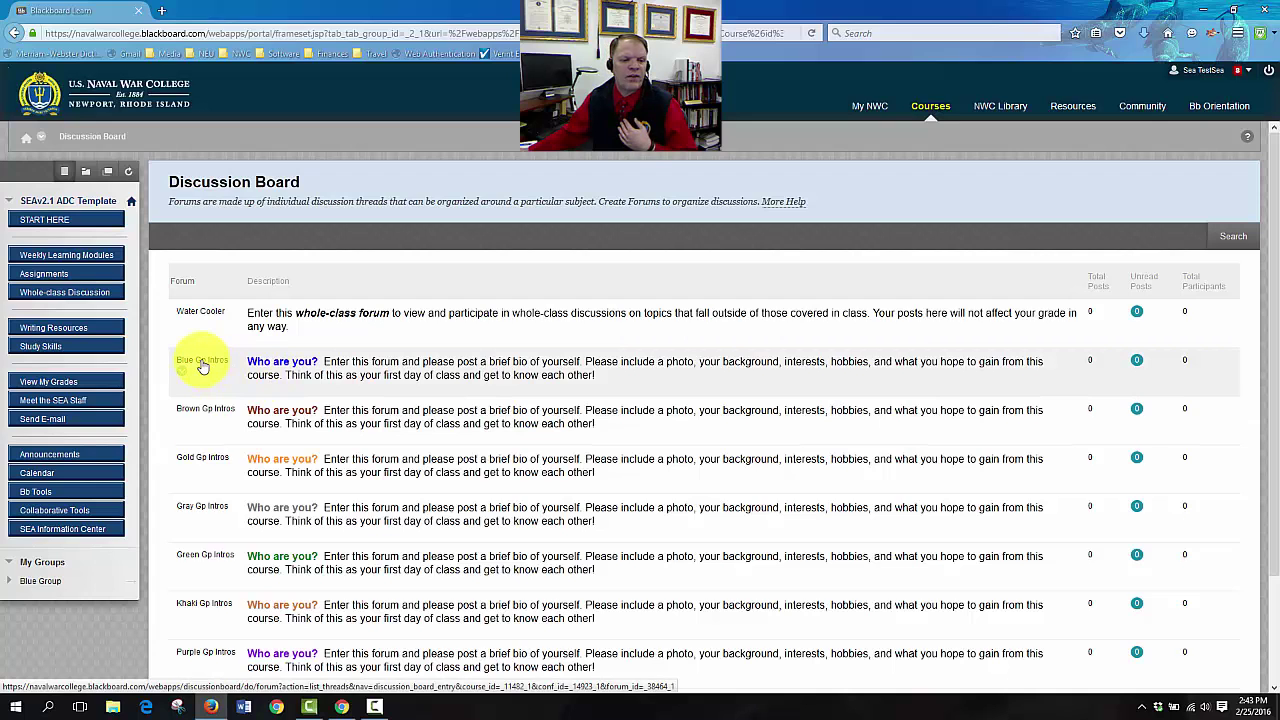
pyautogui.moveTo(184, 388)
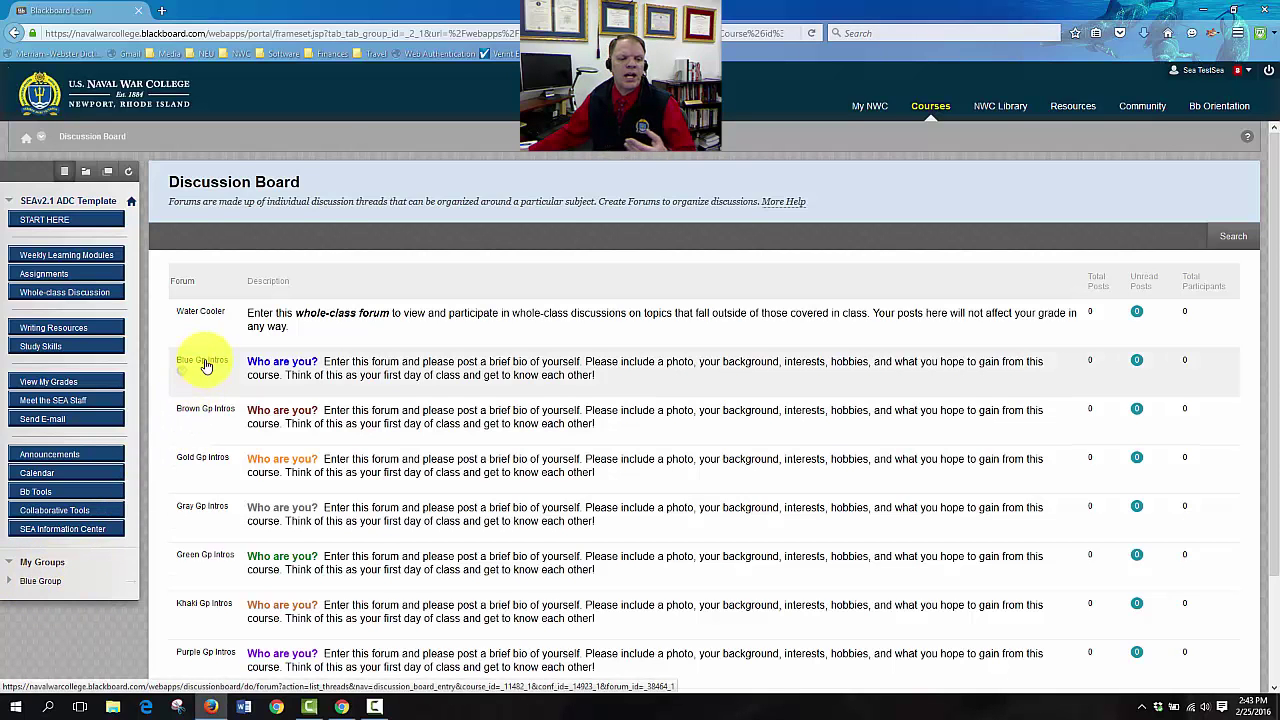
pyautogui.click(202, 360)
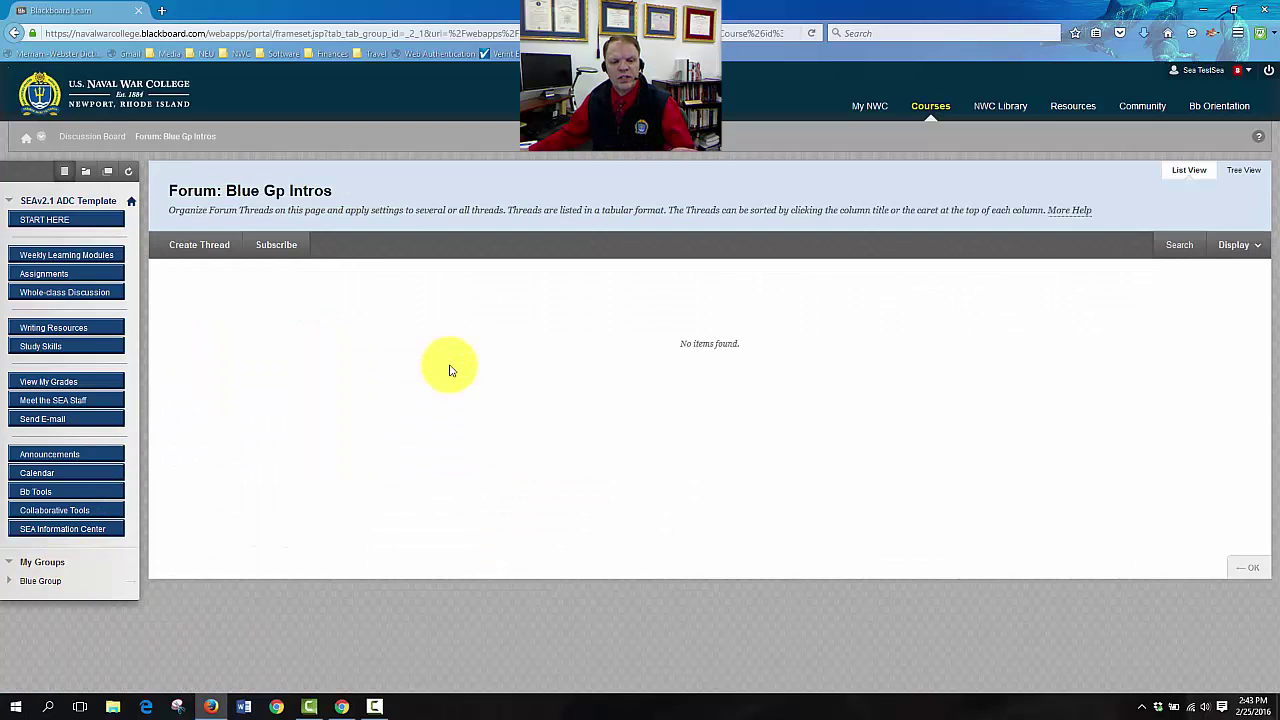
pyautogui.moveTo(226, 330)
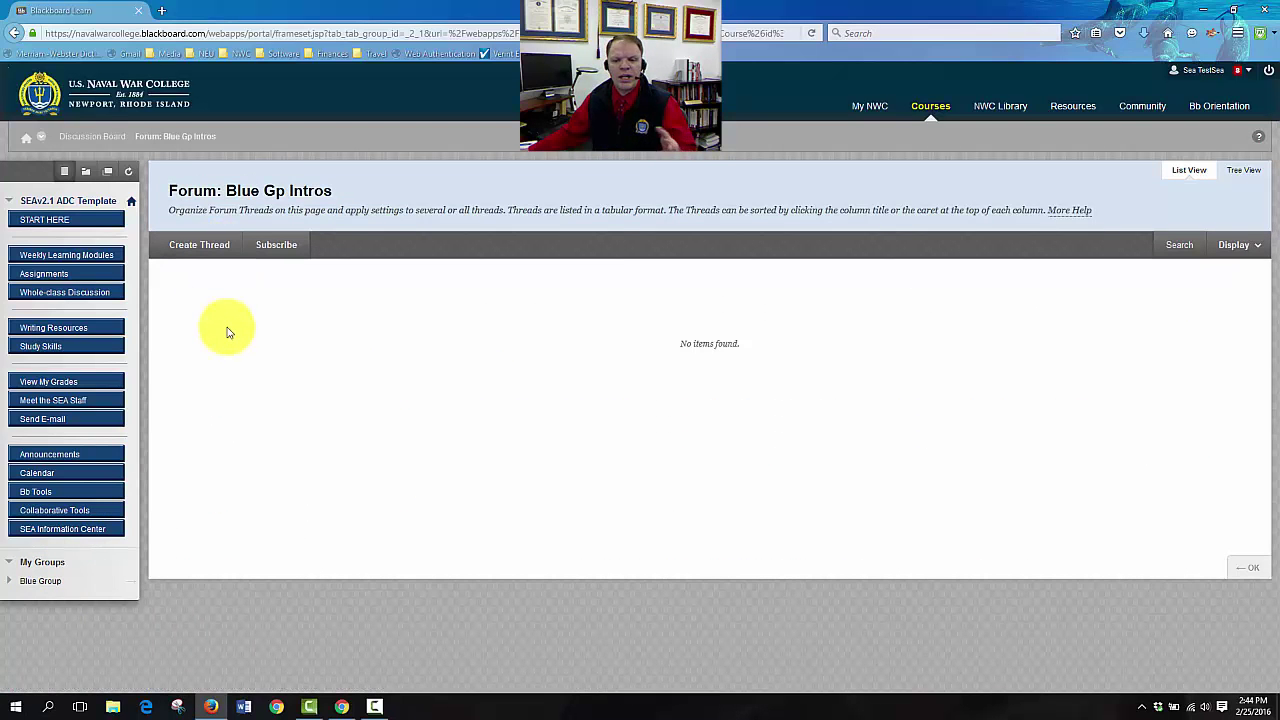
pyautogui.moveTo(222, 316)
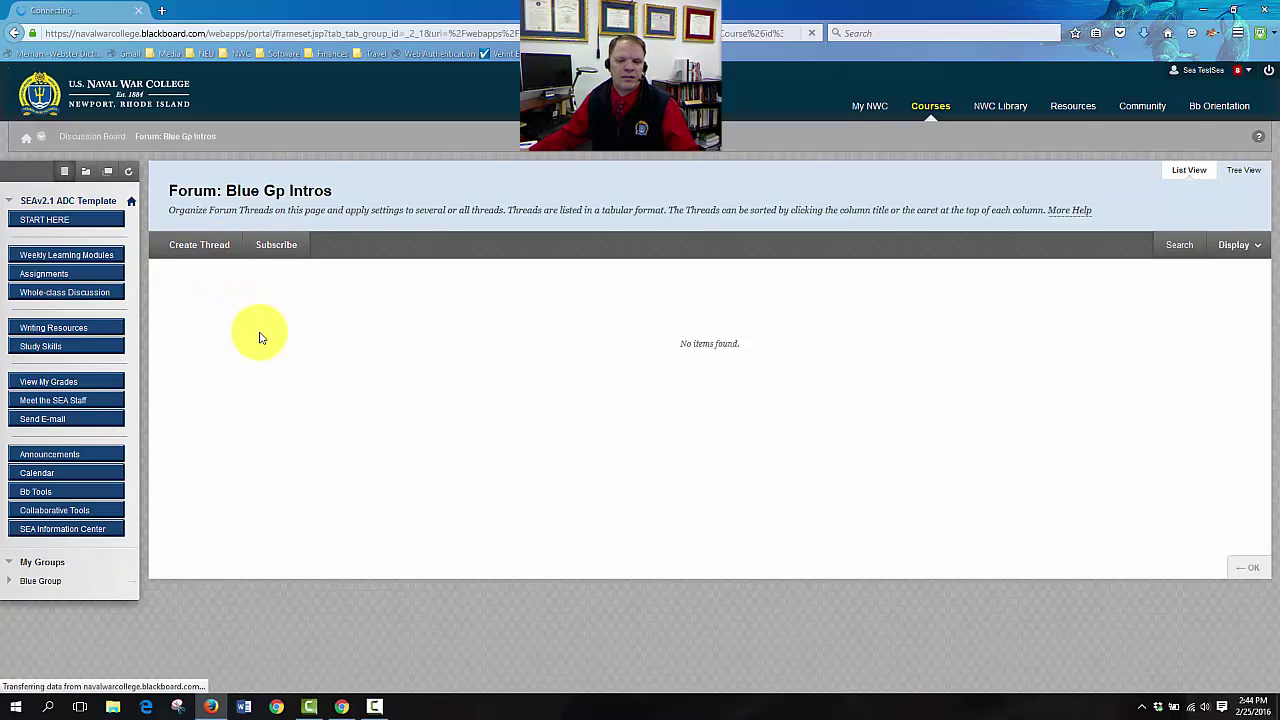
pyautogui.click(200, 244)
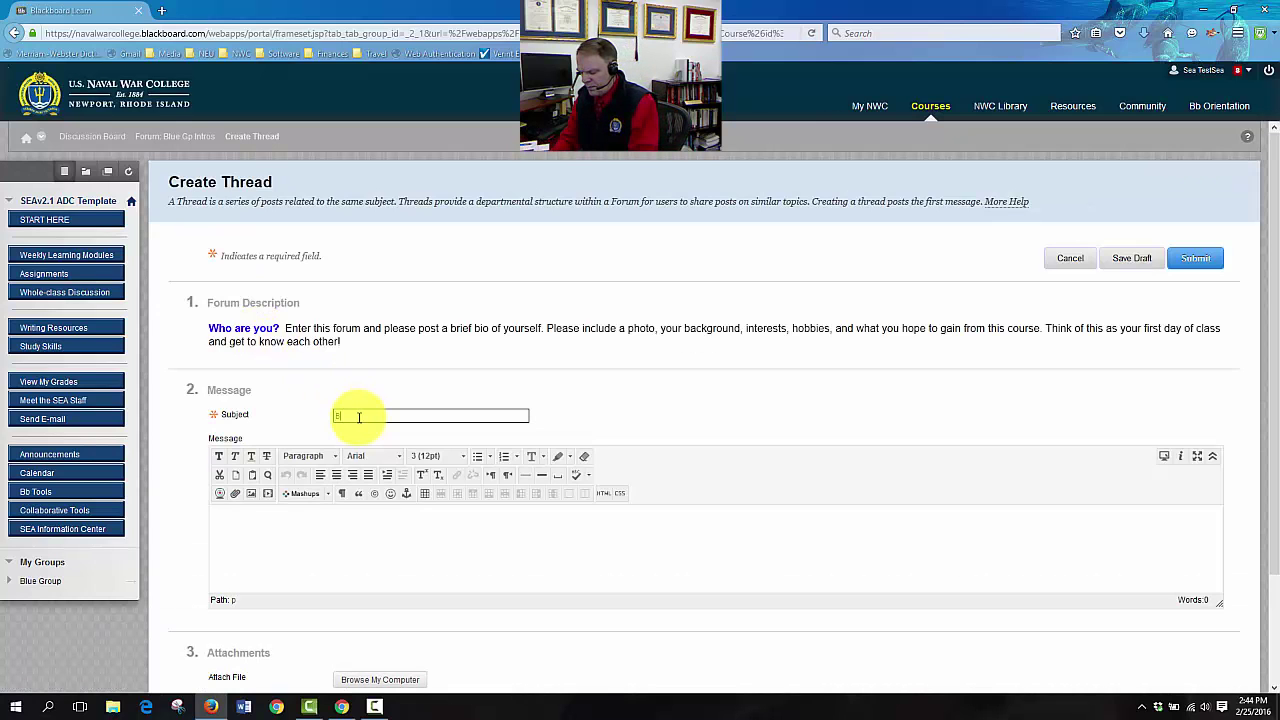
pyautogui.write('Bud Baker')
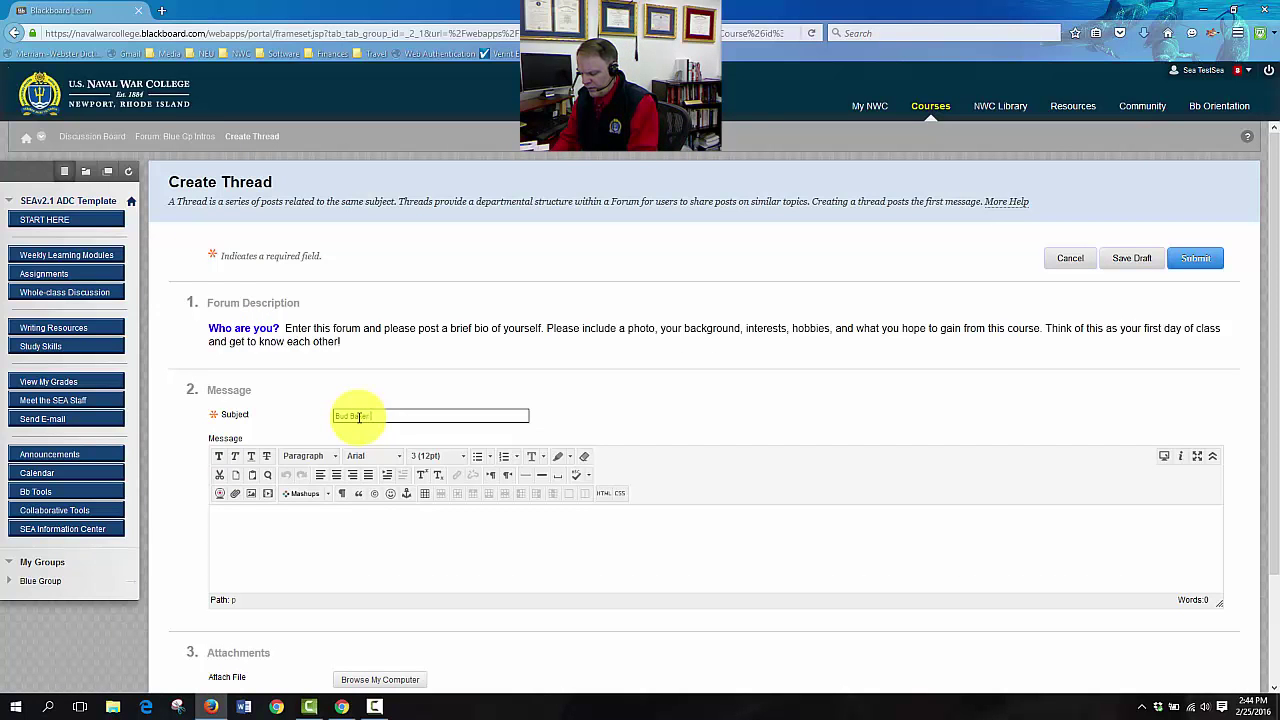
pyautogui.write('Intro')
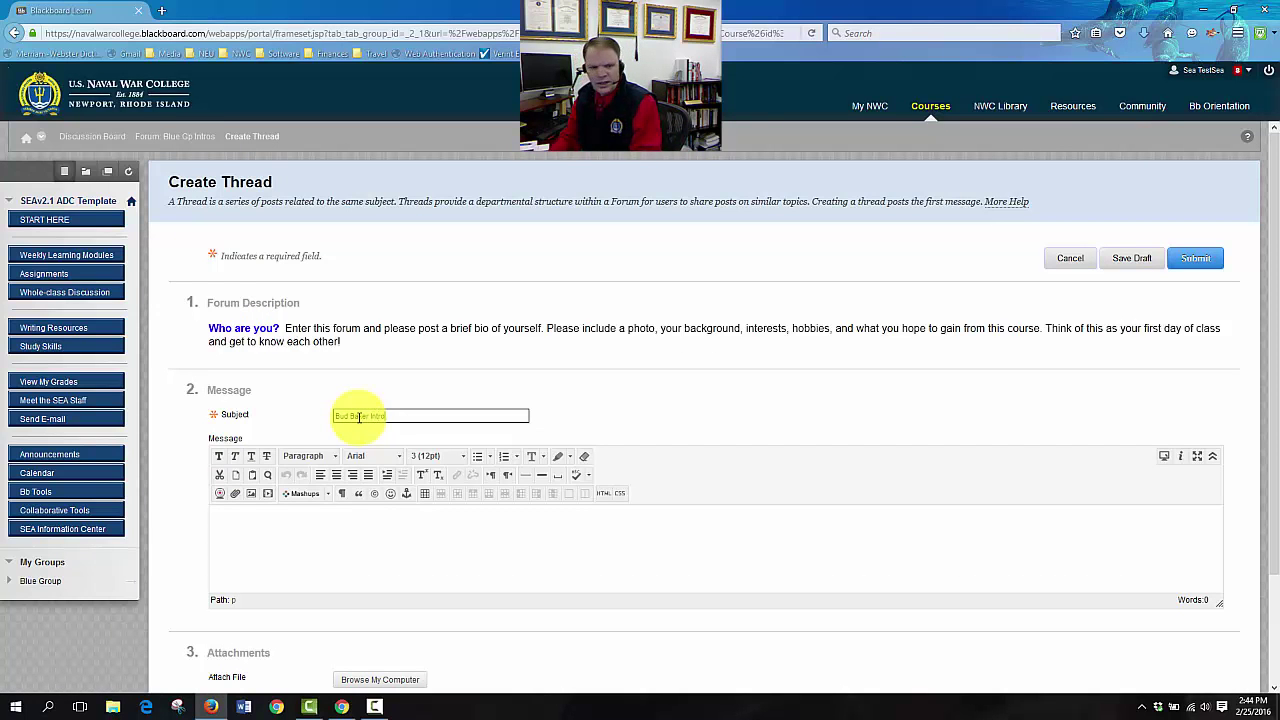
pyautogui.click(284, 528)
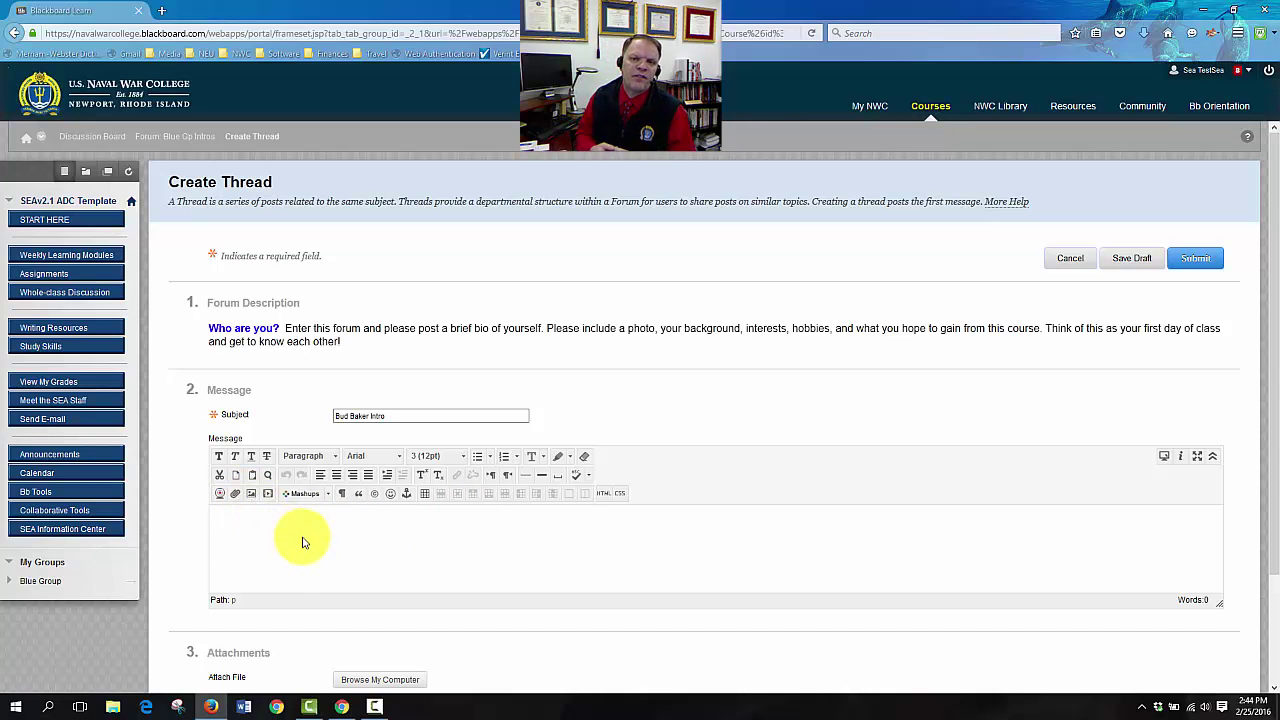
pyautogui.click(300, 516)
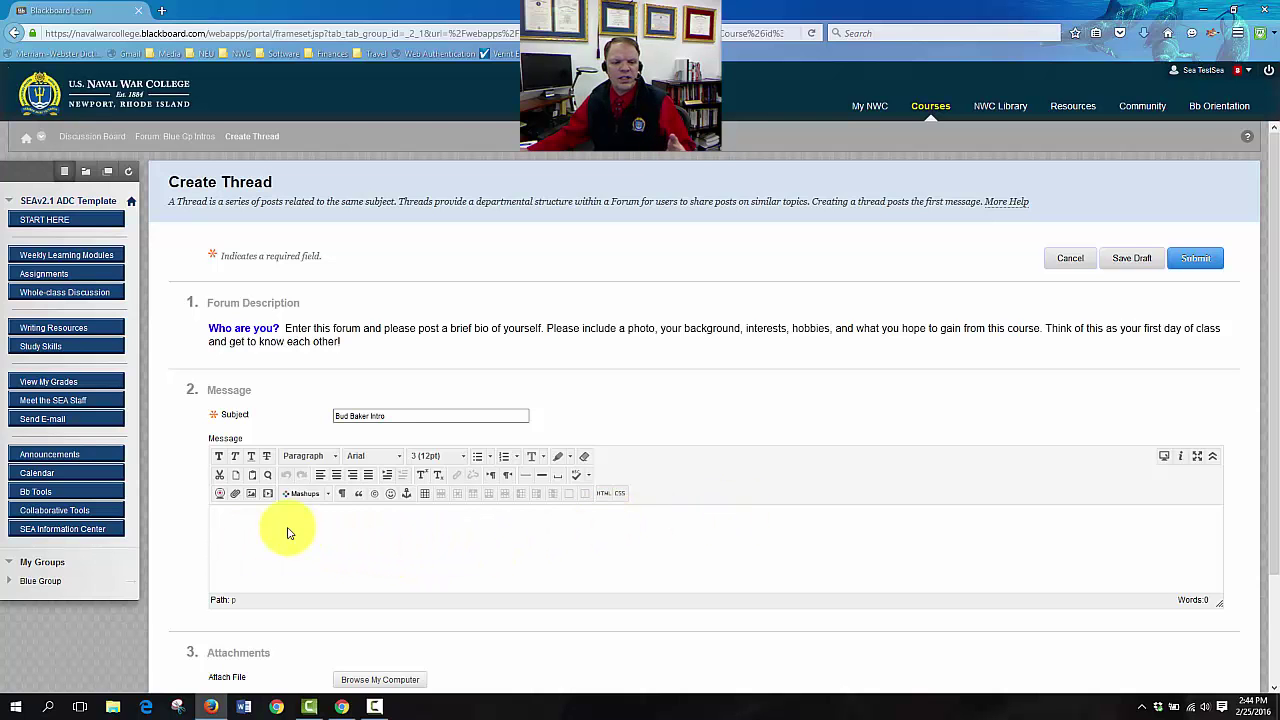
pyautogui.moveTo(570, 492)
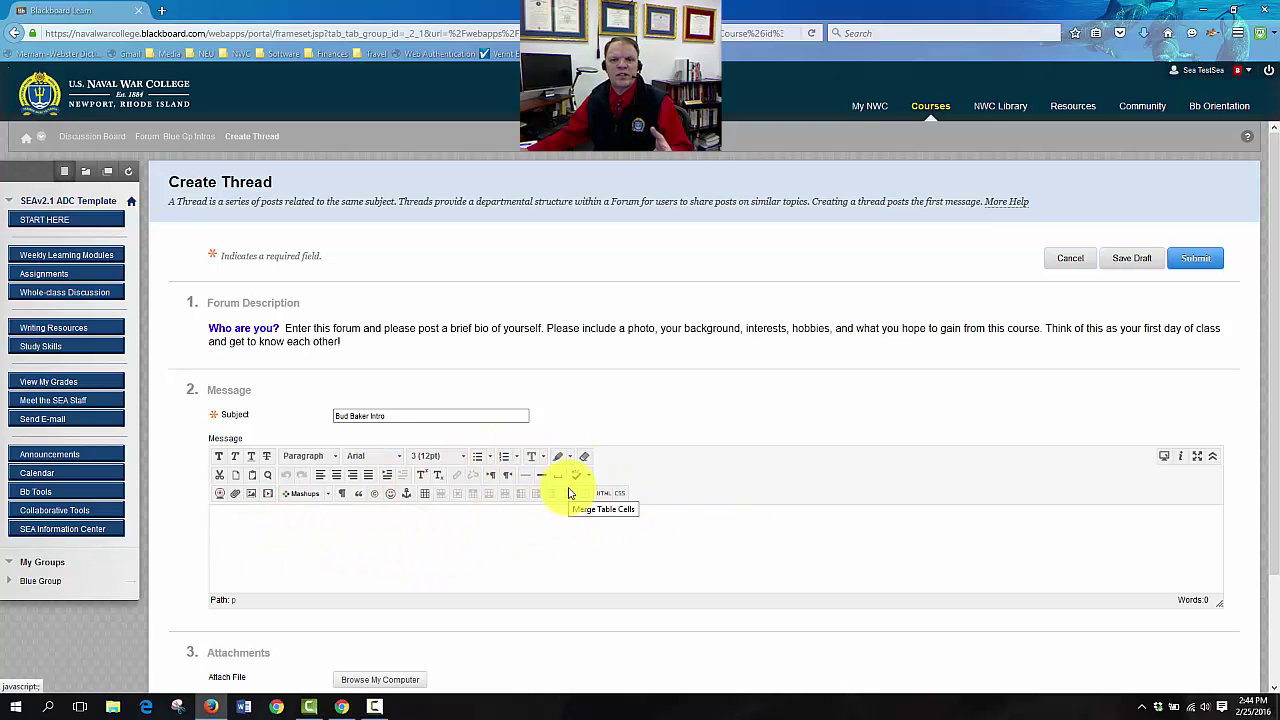
pyautogui.moveTo(516, 552)
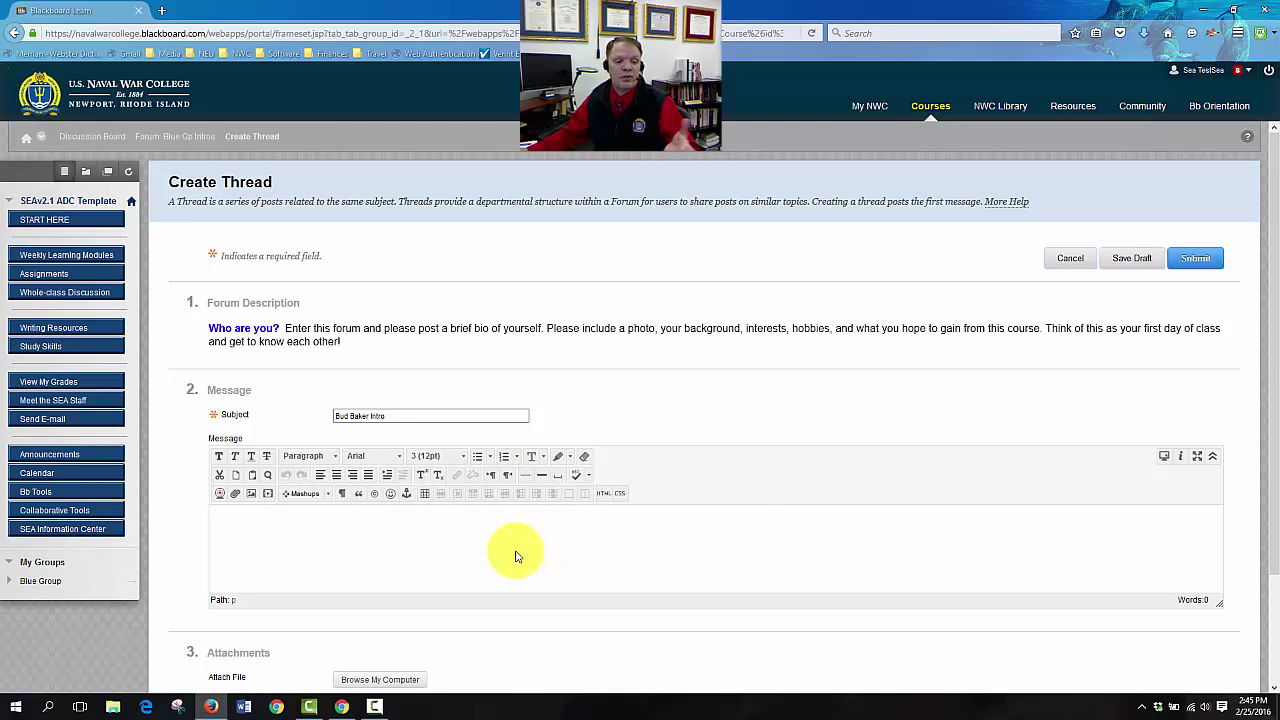
pyautogui.moveTo(688, 532)
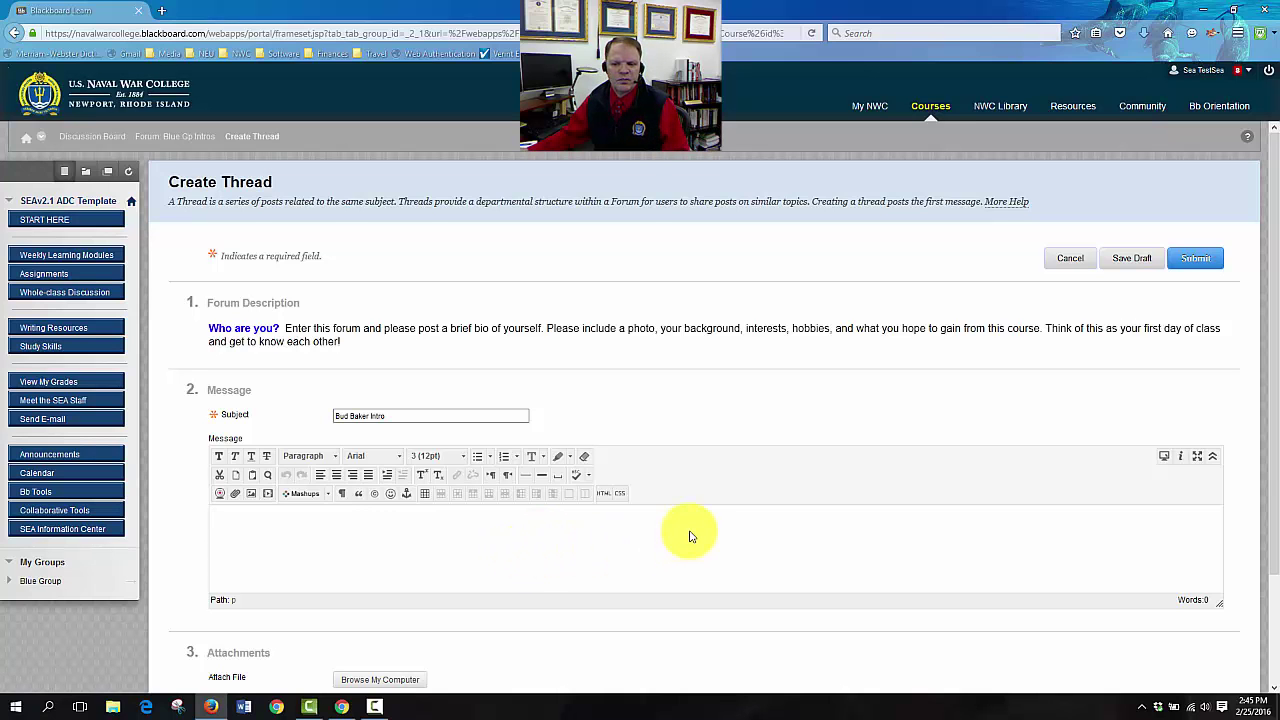
pyautogui.scroll(-3)
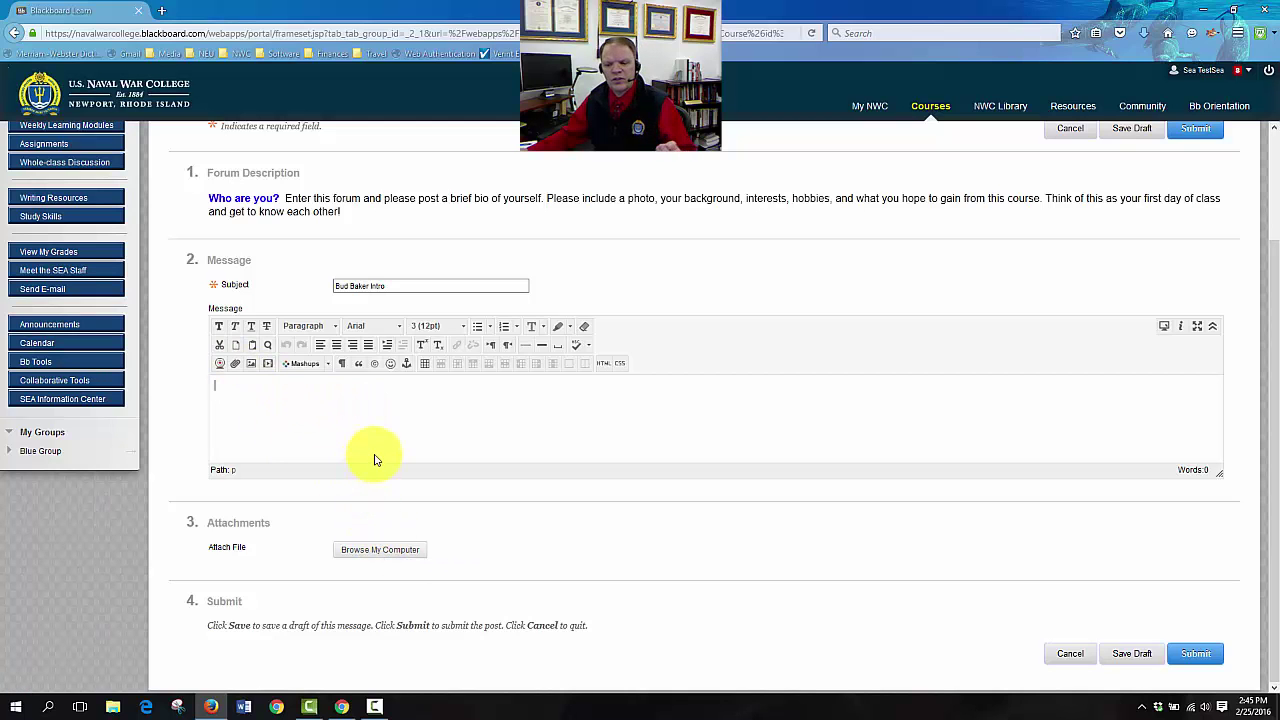
pyautogui.moveTo(1132, 652)
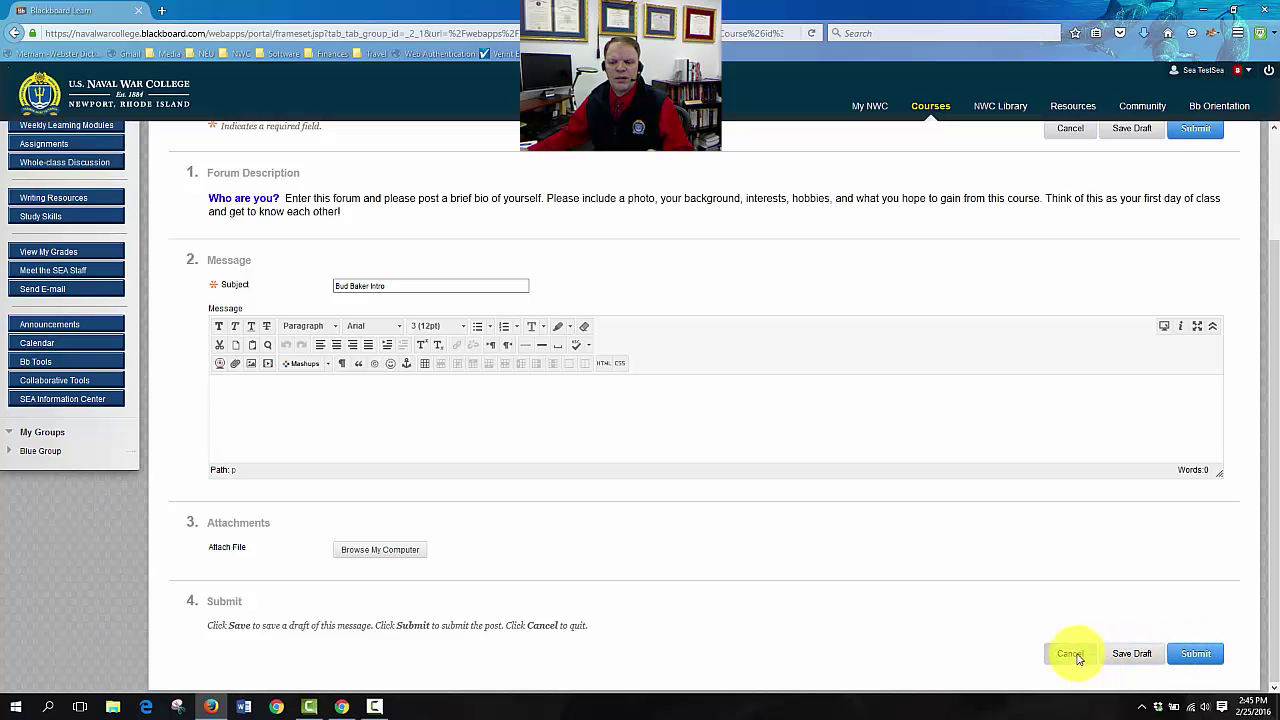
pyautogui.click(1068, 654)
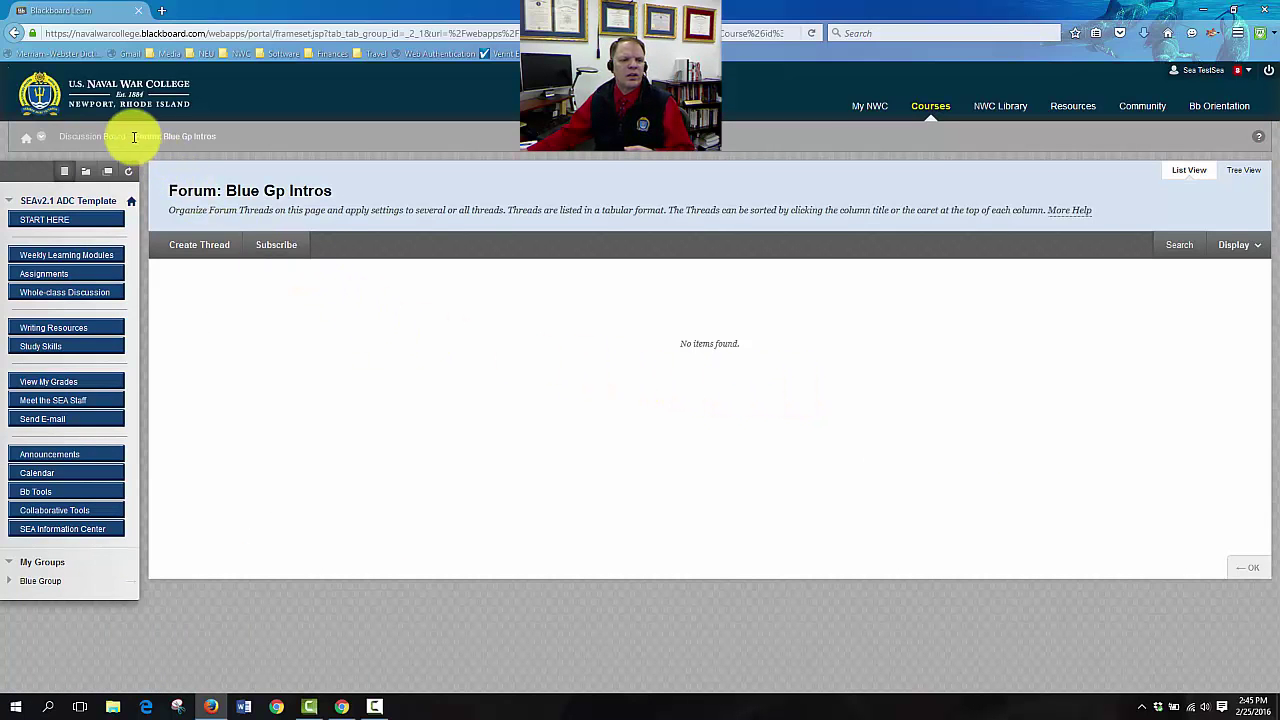
# Return to the course Discussion Board forum list via the breadcrumb
pyautogui.click(92, 136)
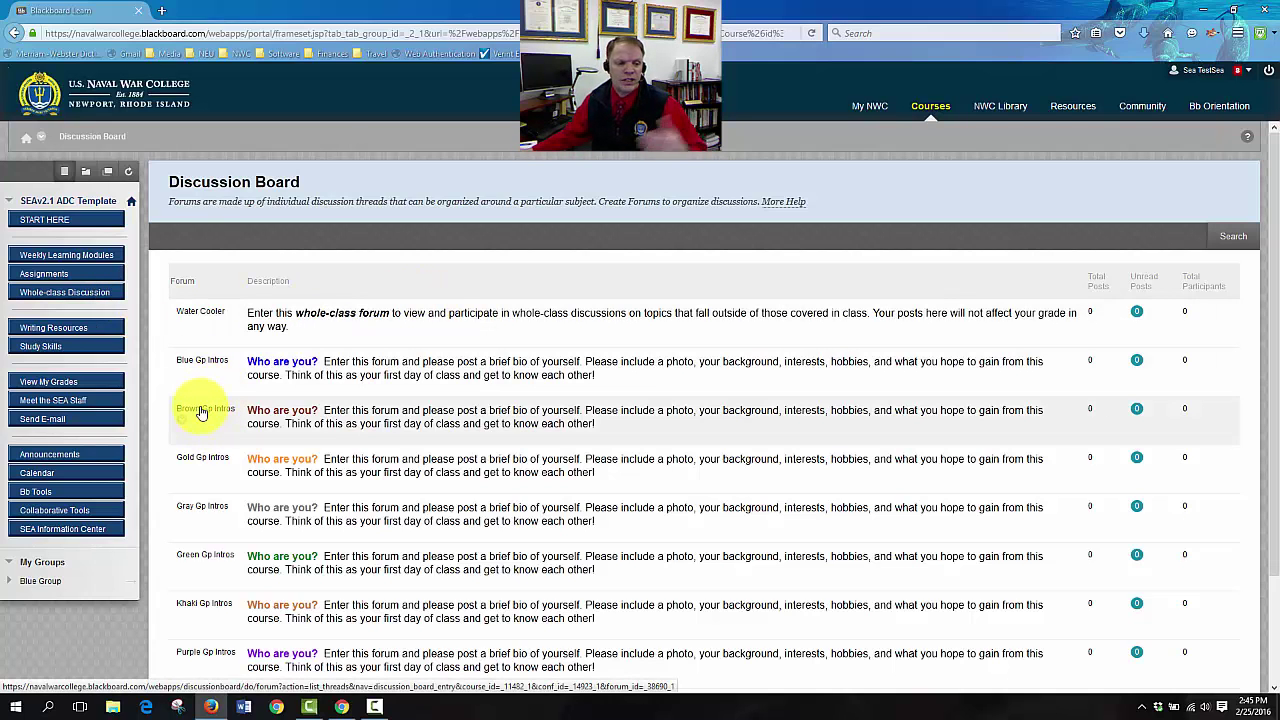
pyautogui.moveTo(210, 458)
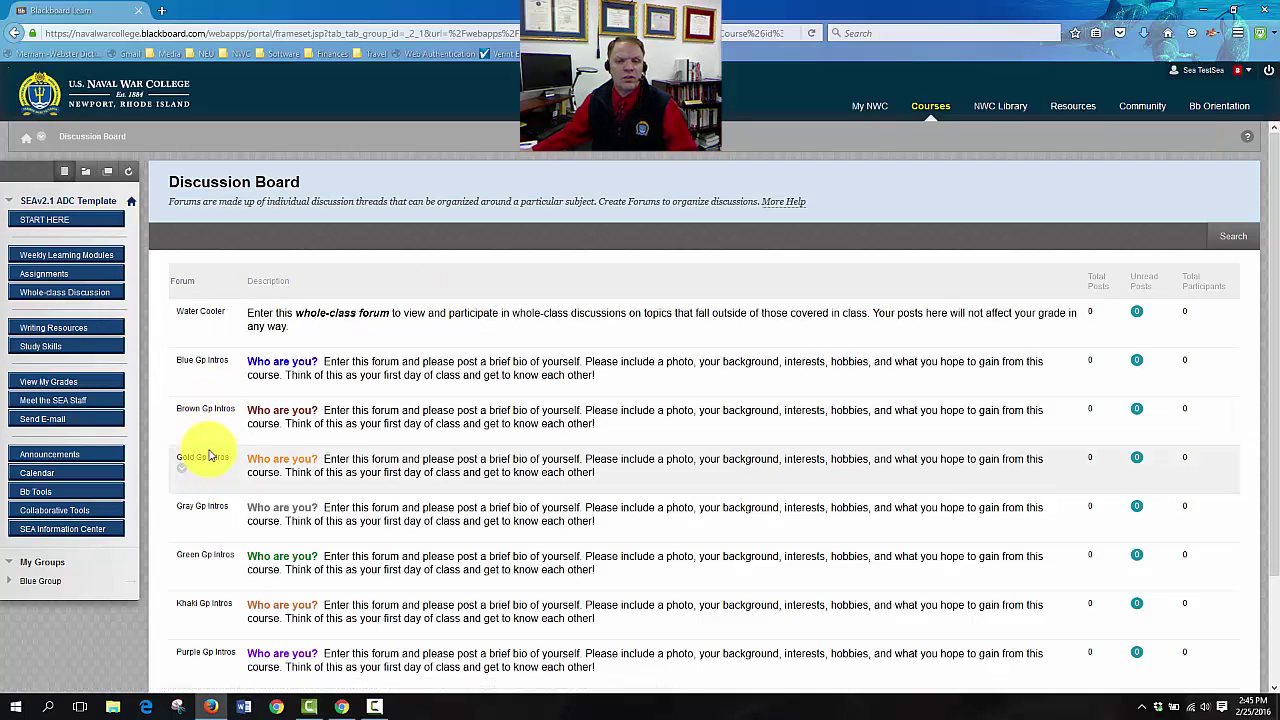
pyautogui.moveTo(212, 454)
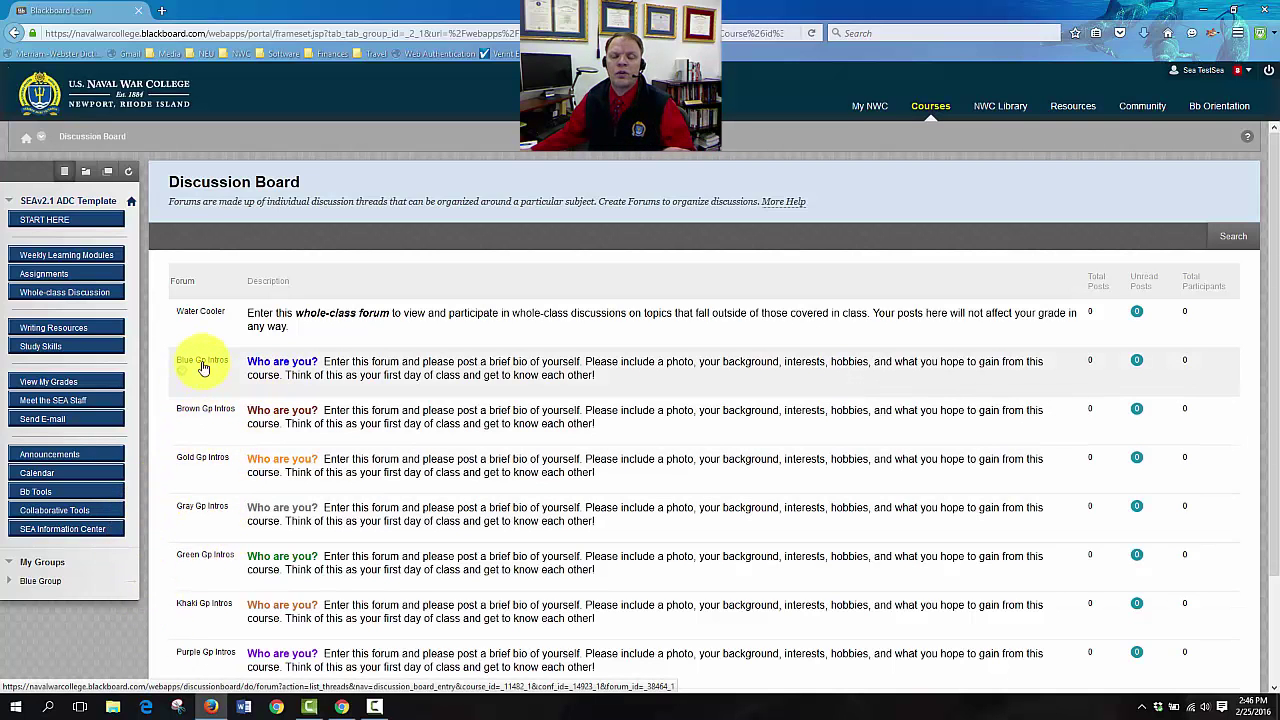
pyautogui.moveTo(228, 608)
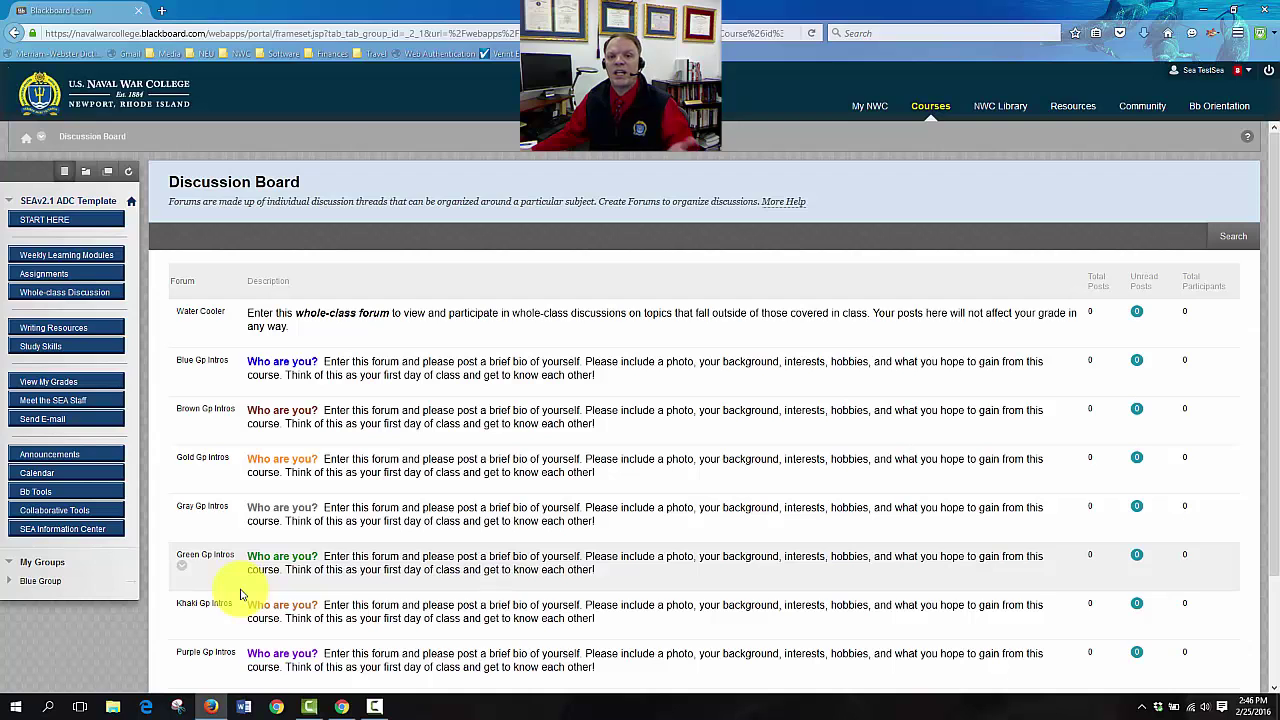
pyautogui.moveTo(242, 560)
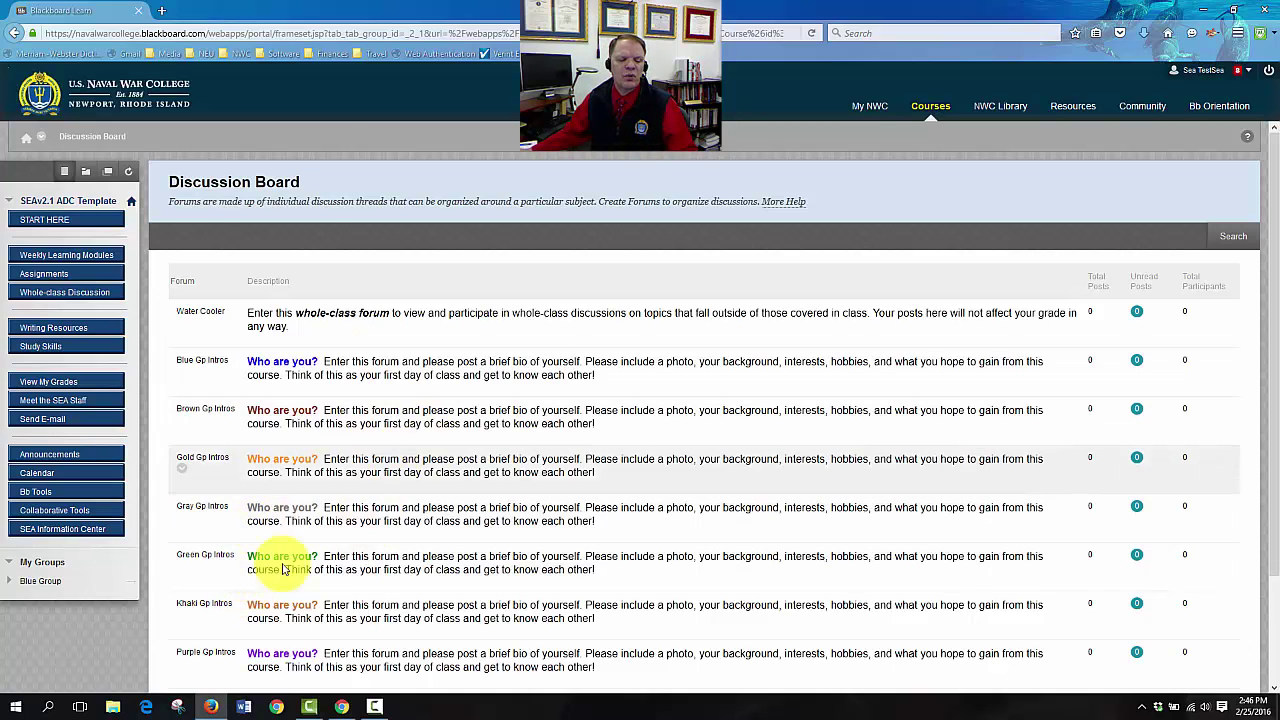
pyautogui.moveTo(364, 416)
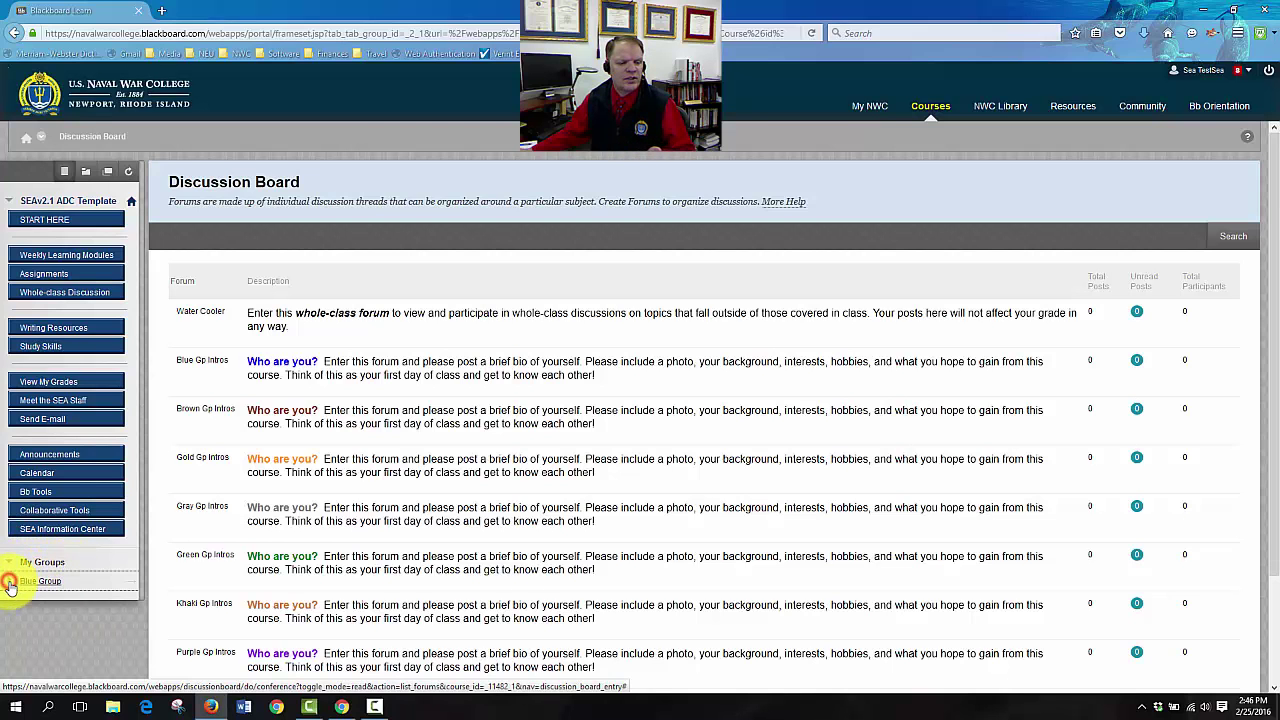
pyautogui.click(28, 580)
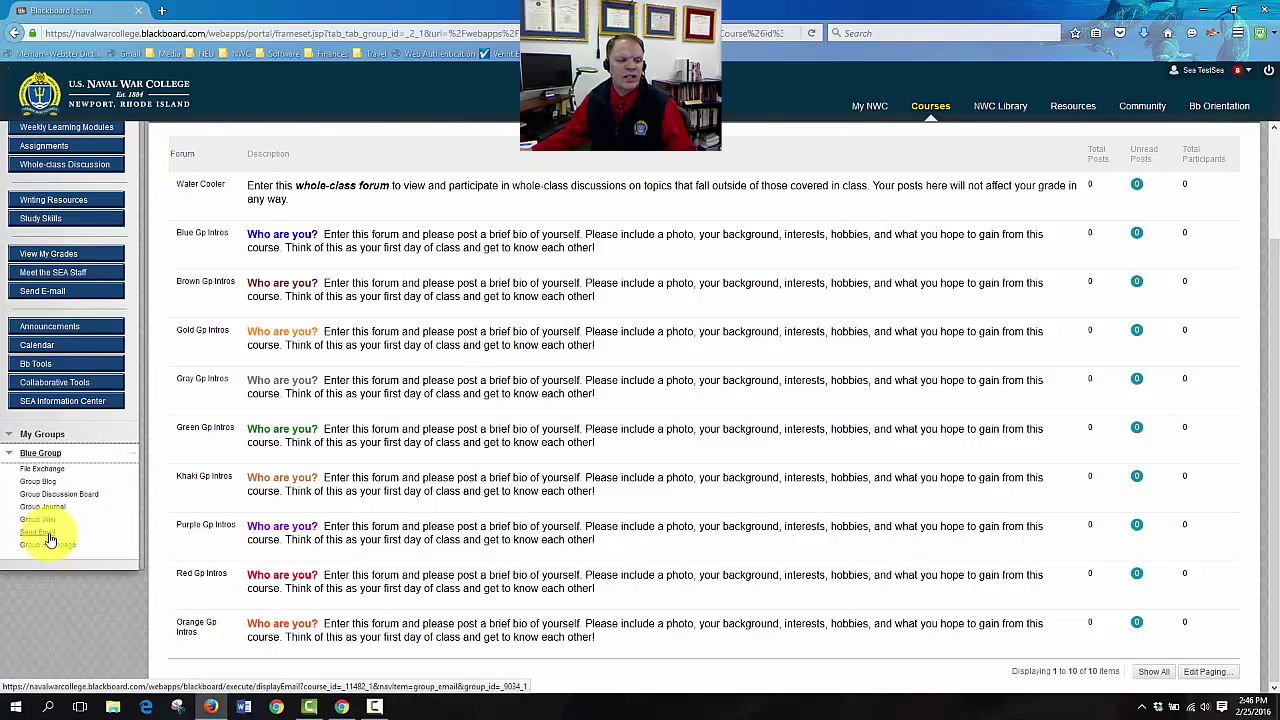
pyautogui.moveTo(56, 556)
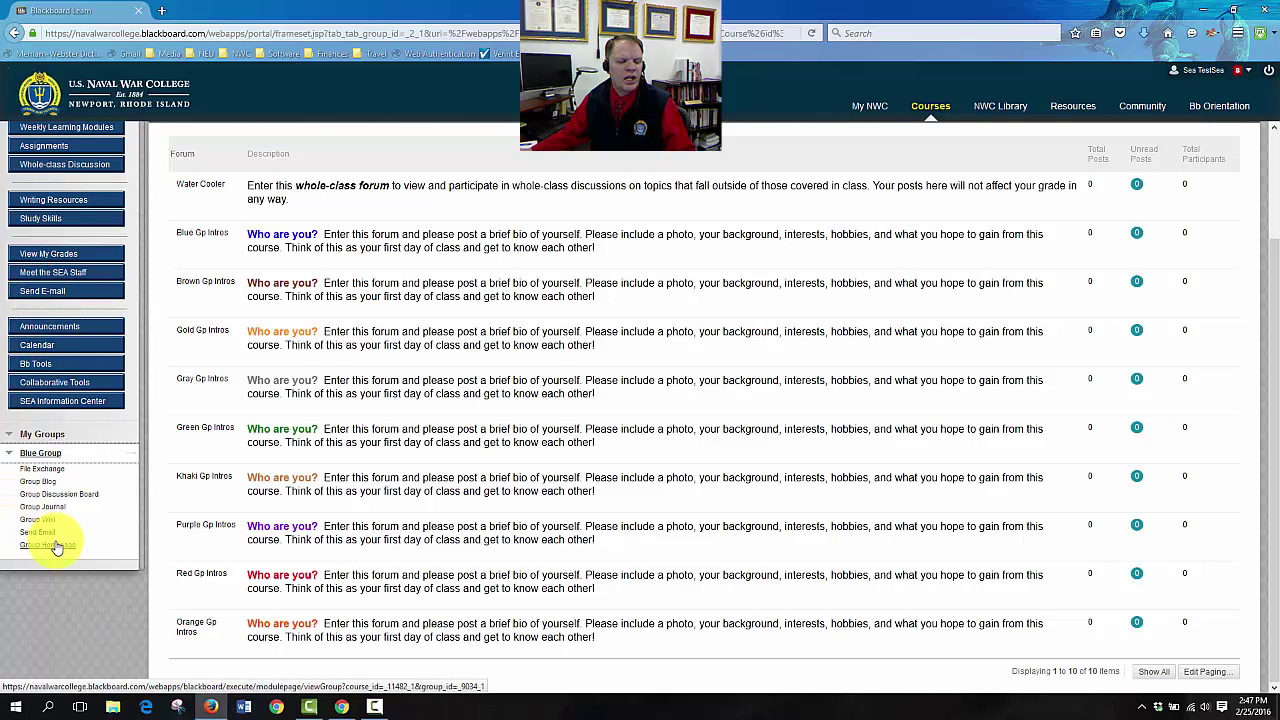
pyautogui.click(56, 544)
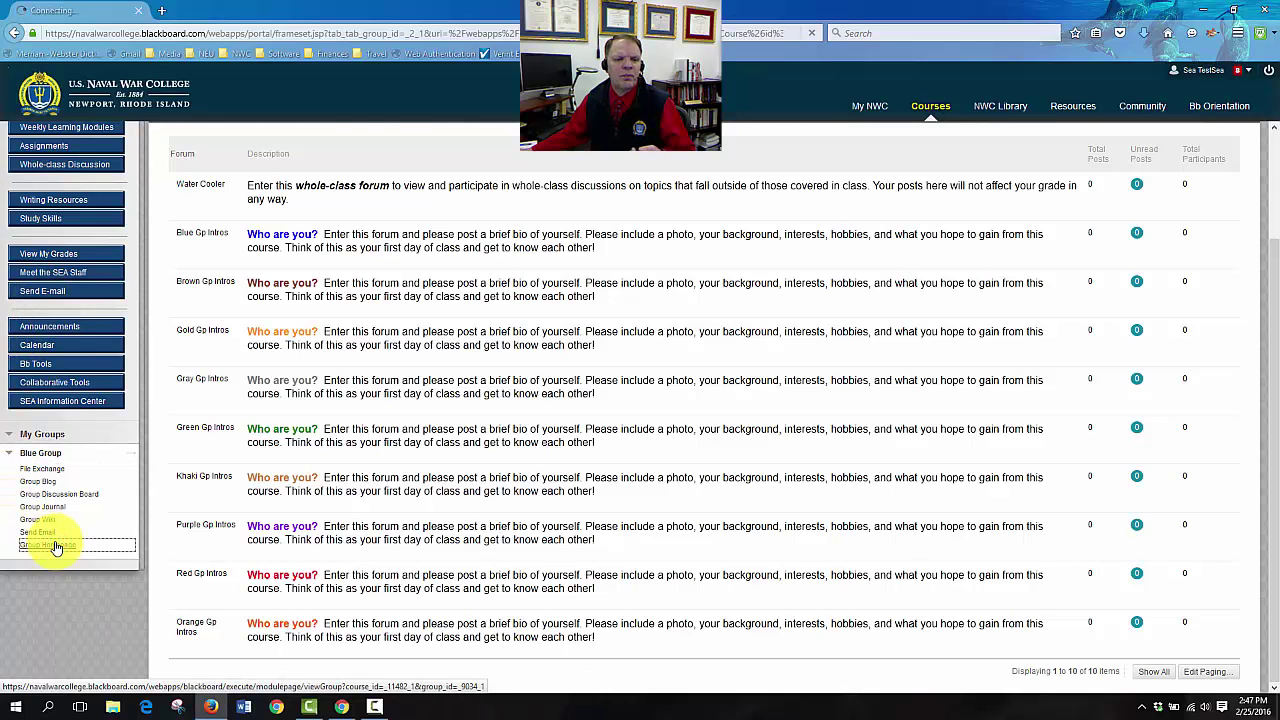
pyautogui.click(56, 544)
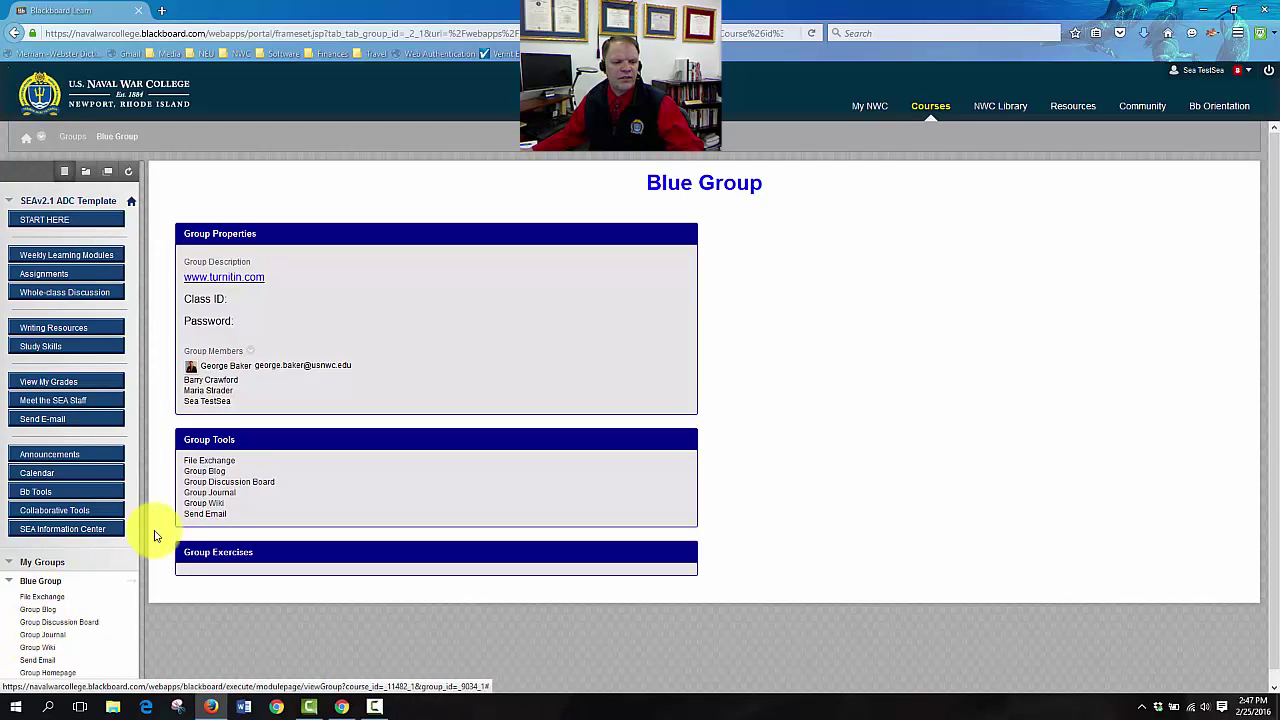
pyautogui.moveTo(284, 524)
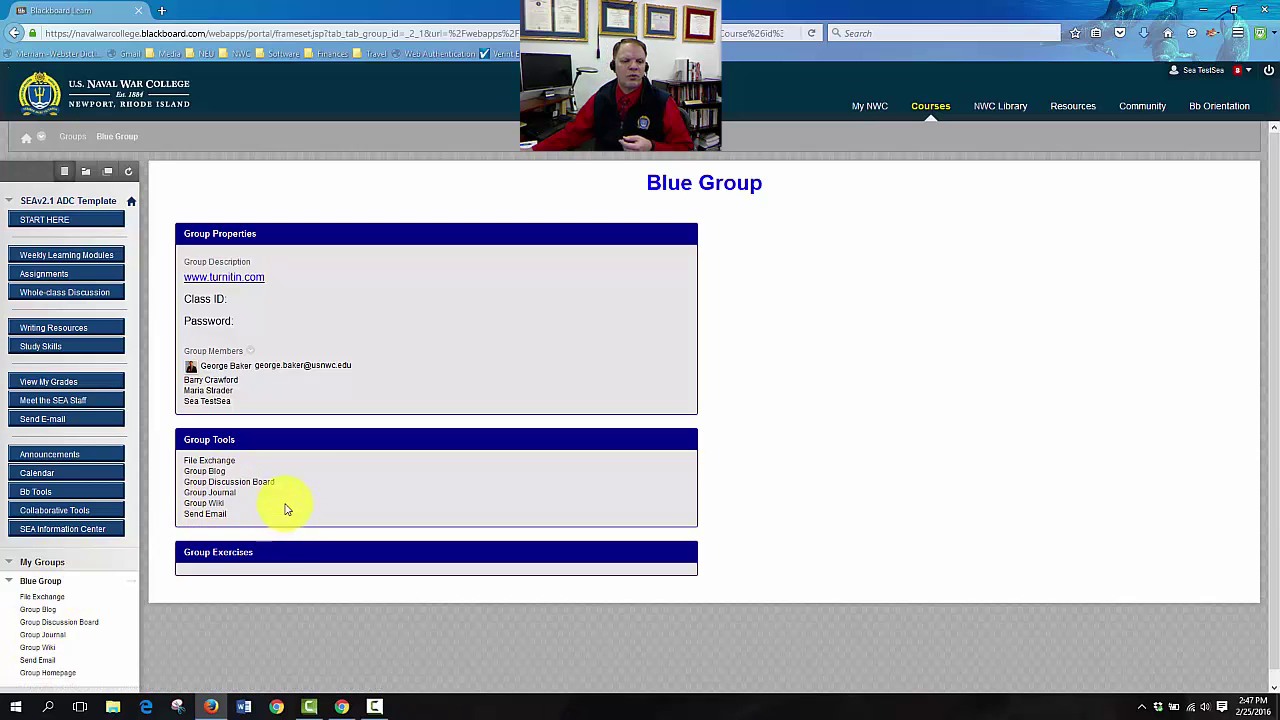
pyautogui.moveTo(276, 320)
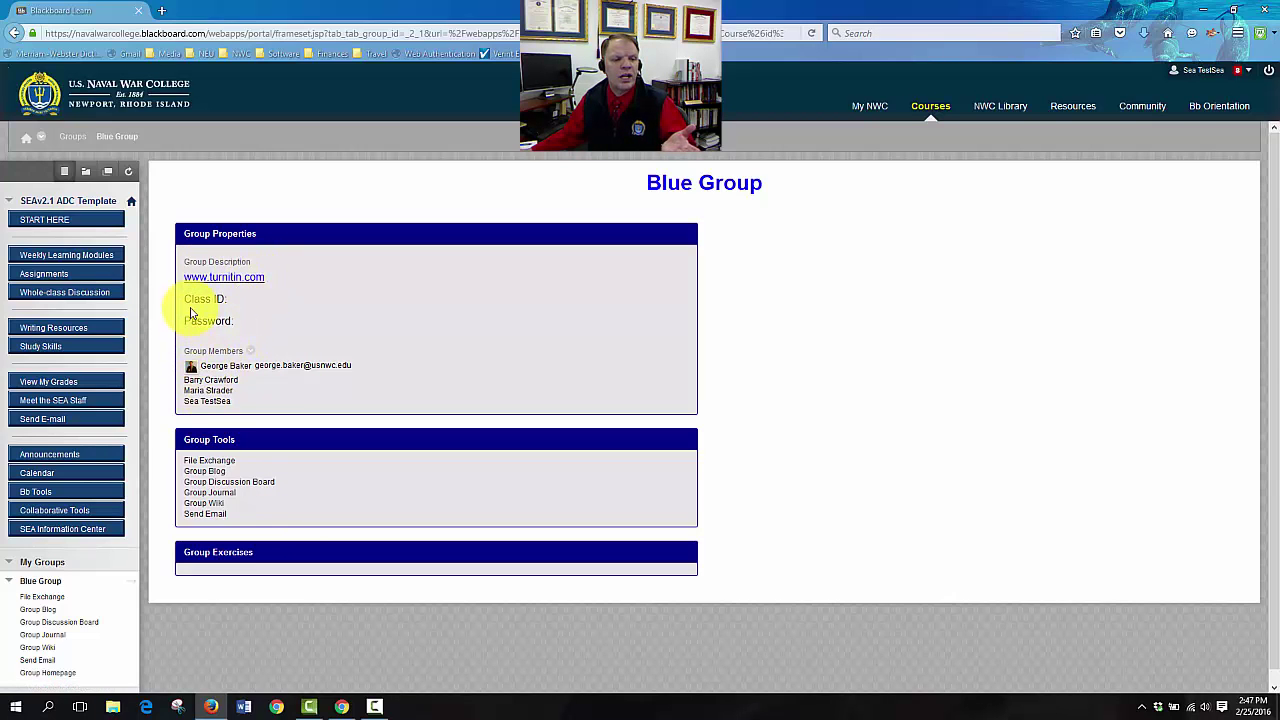
pyautogui.moveTo(284, 304)
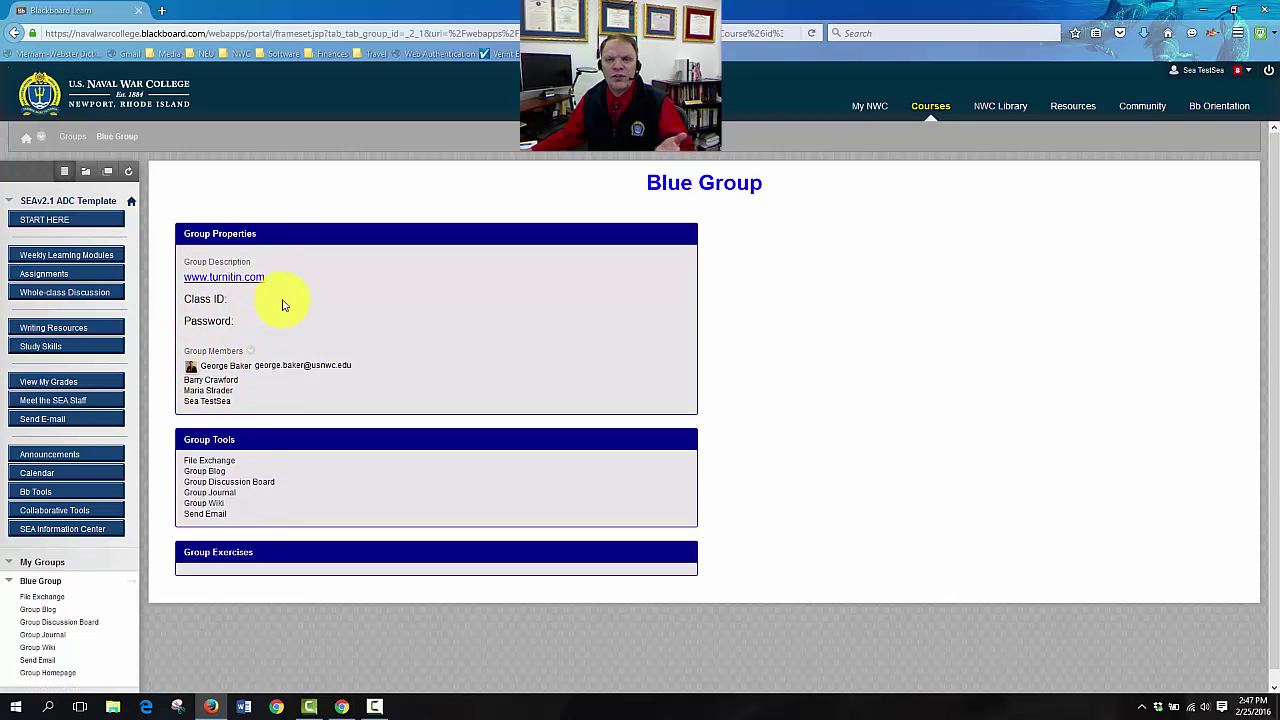
pyautogui.moveTo(268, 328)
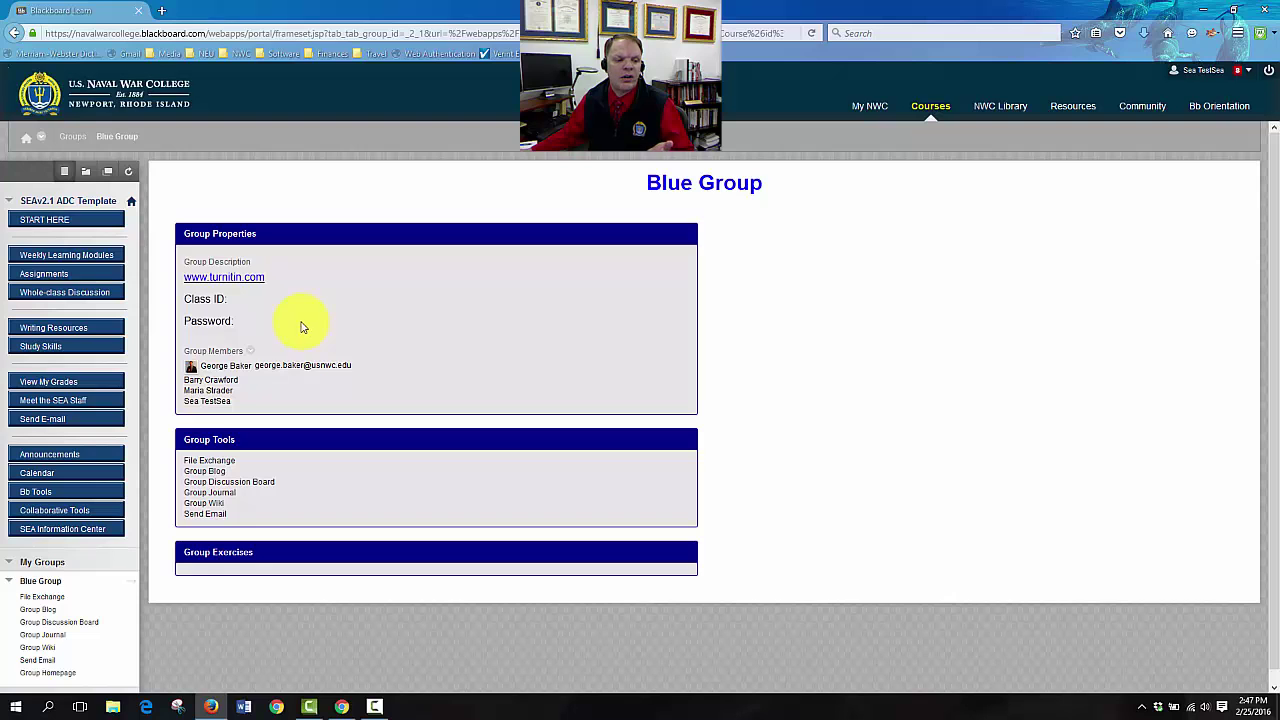
pyautogui.moveTo(280, 312)
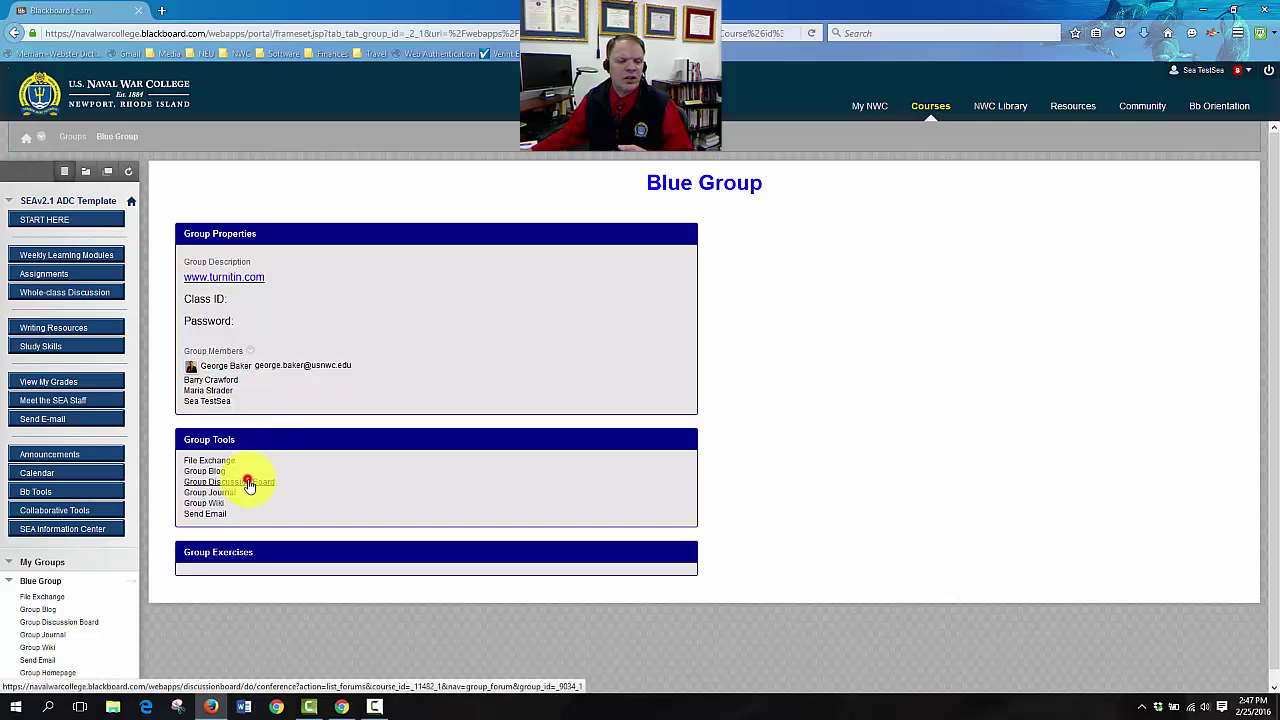
pyautogui.click(228, 480)
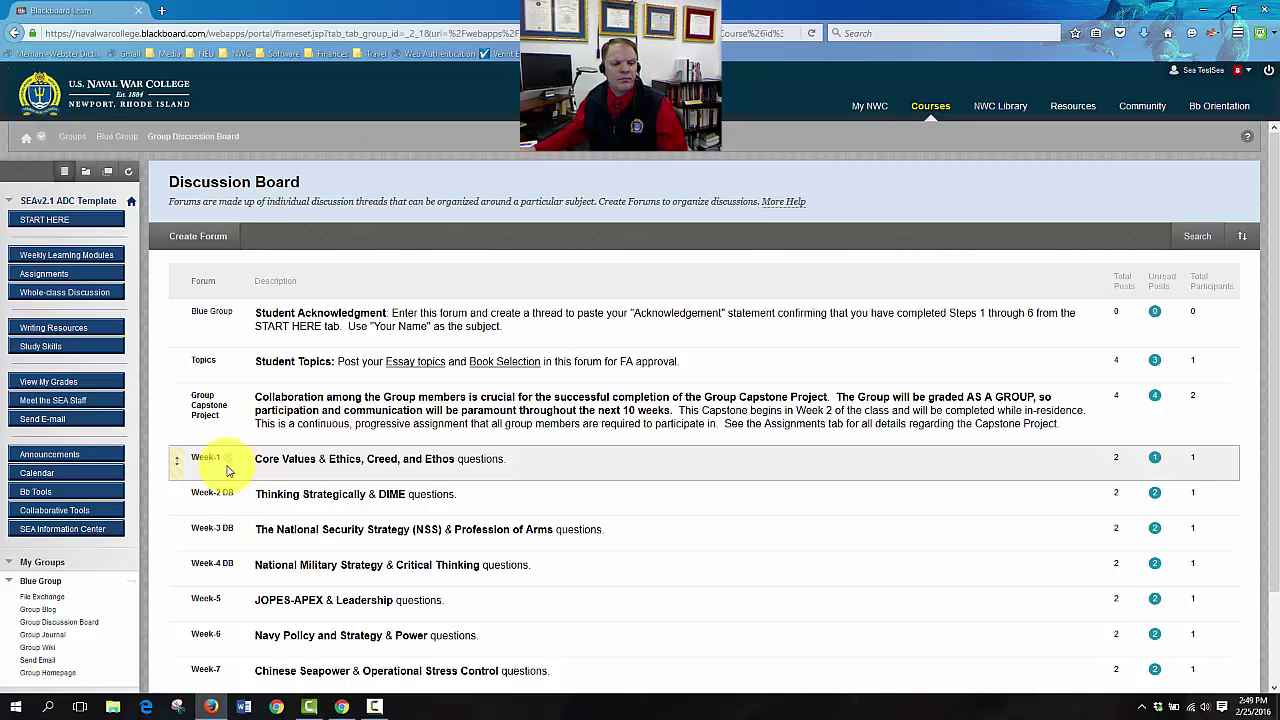
pyautogui.click(204, 458)
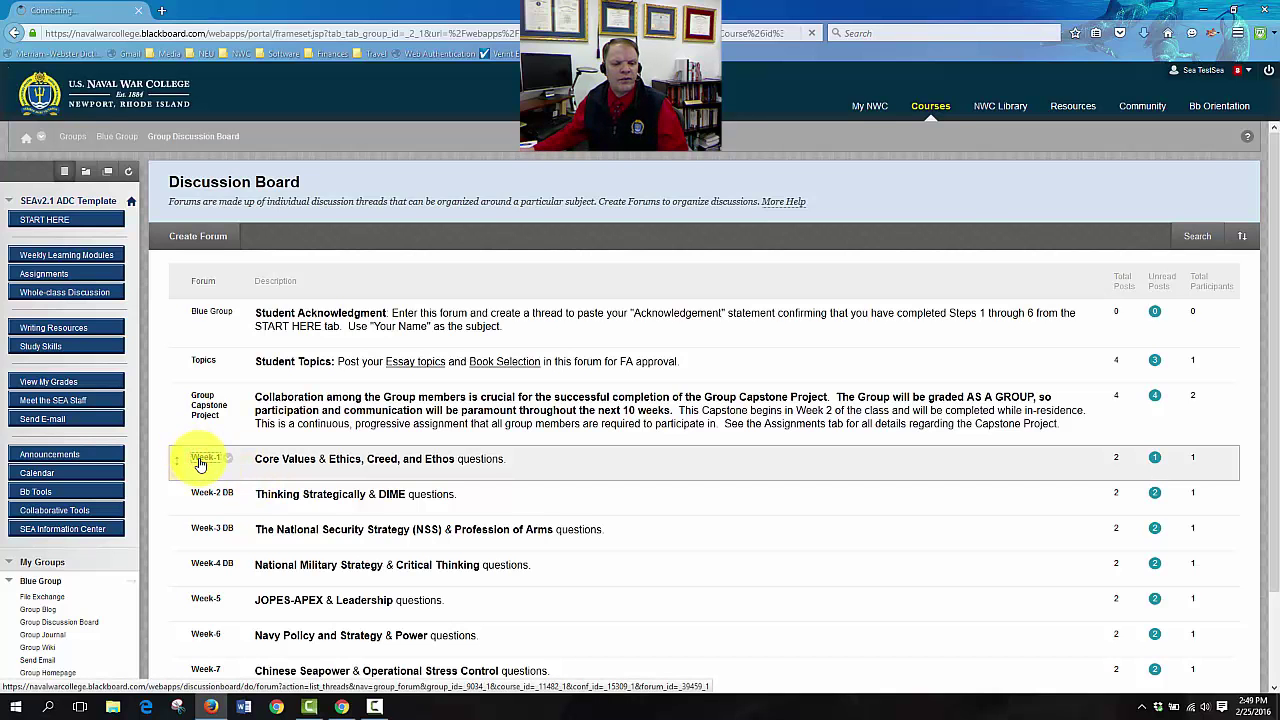
pyautogui.click(204, 458)
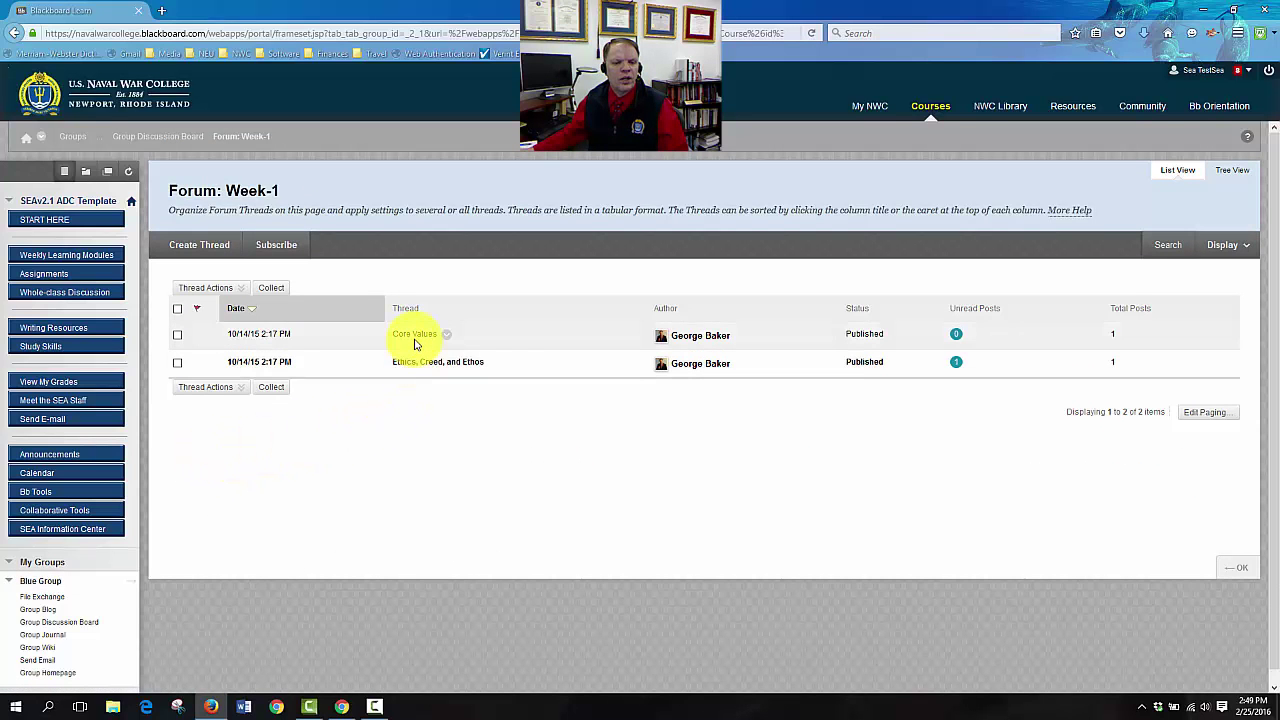
pyautogui.moveTo(418, 362)
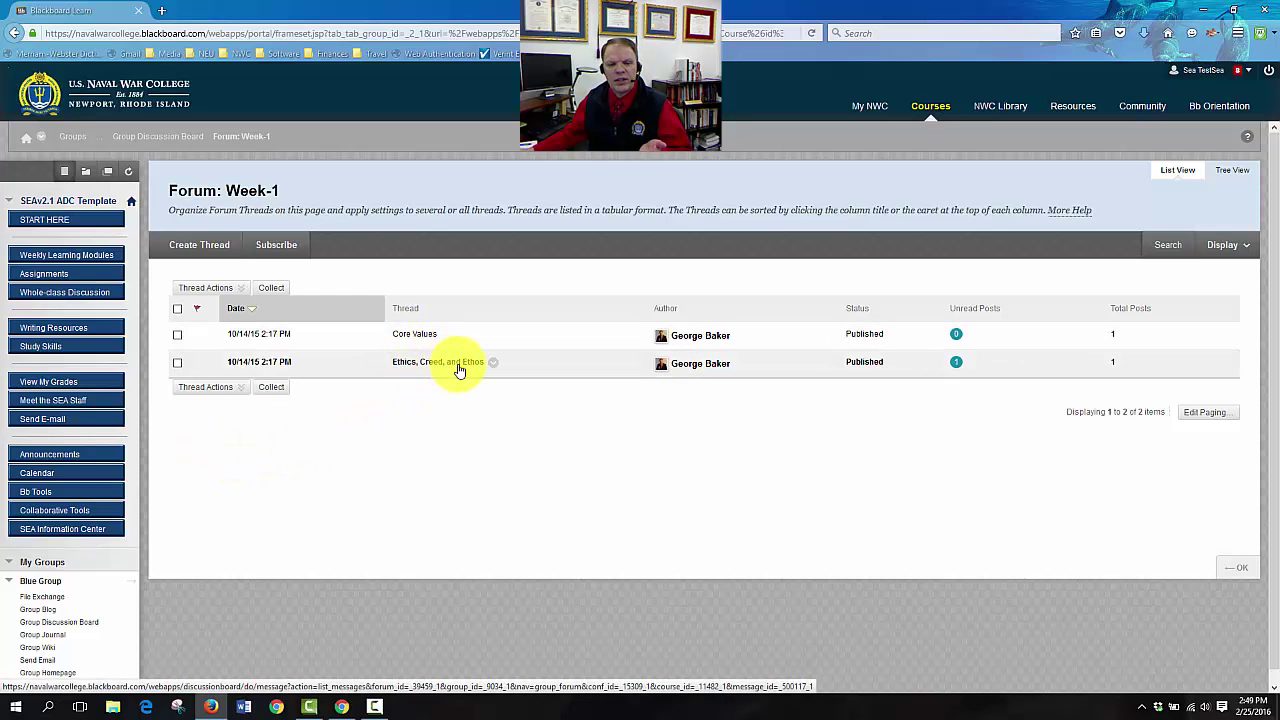
pyautogui.moveTo(414, 332)
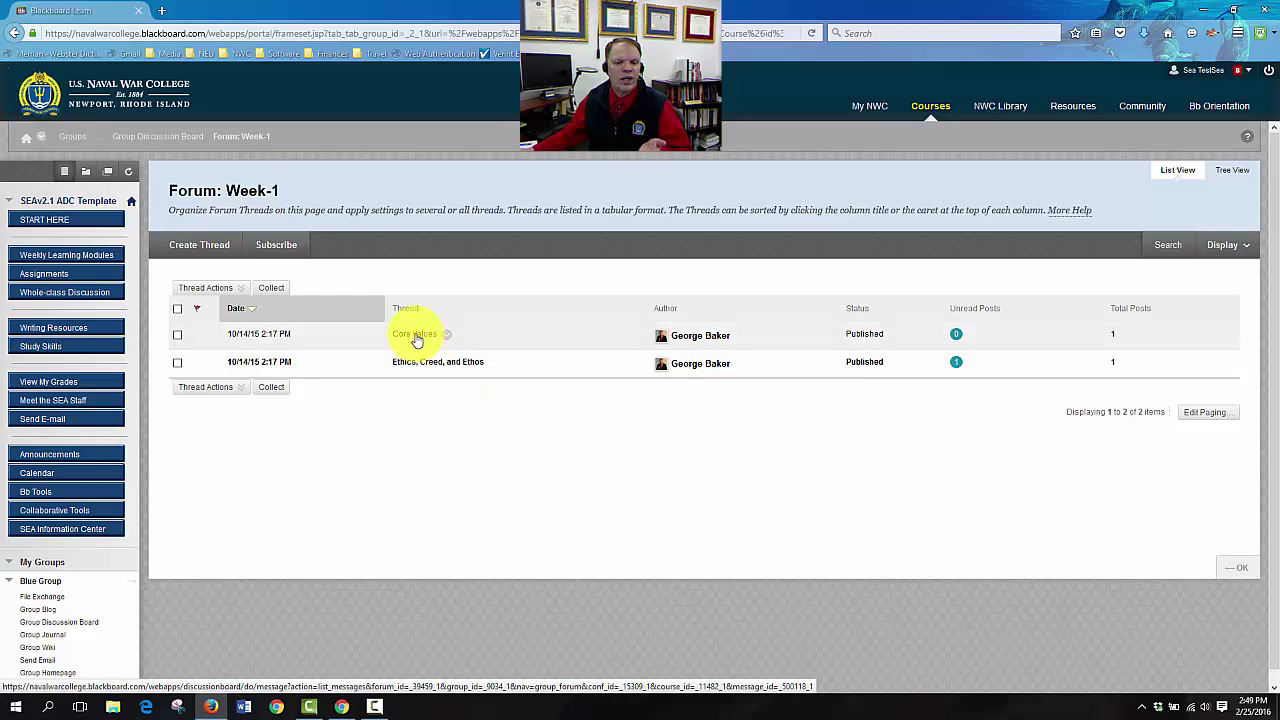
# Open the Core Values thread and begin a quoted reply to it
pyautogui.click(414, 332)
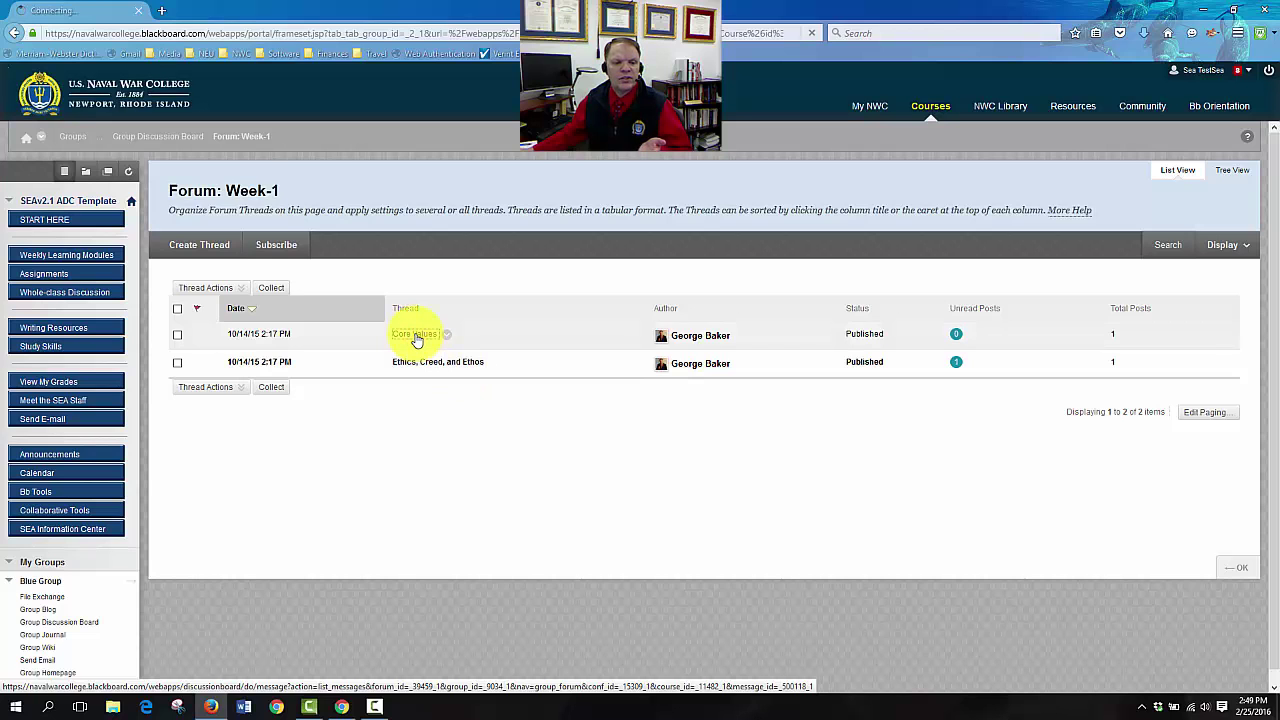
pyautogui.click(412, 332)
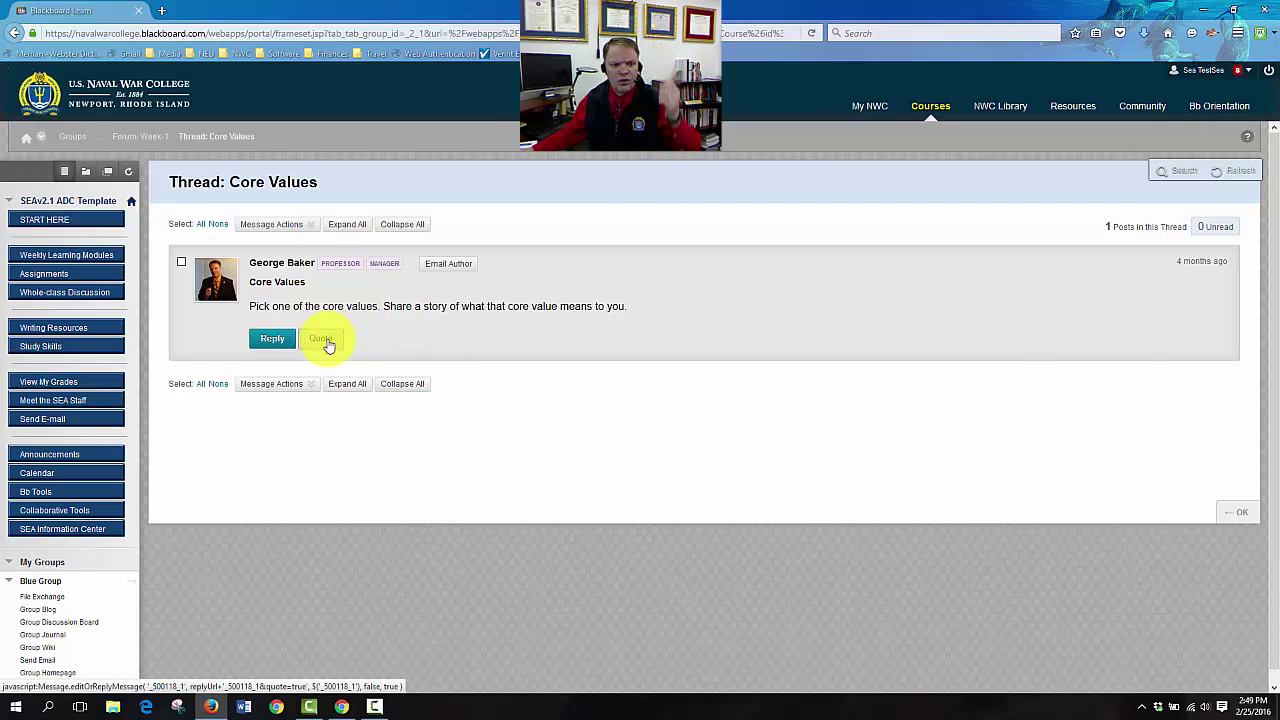
pyautogui.click(320, 338)
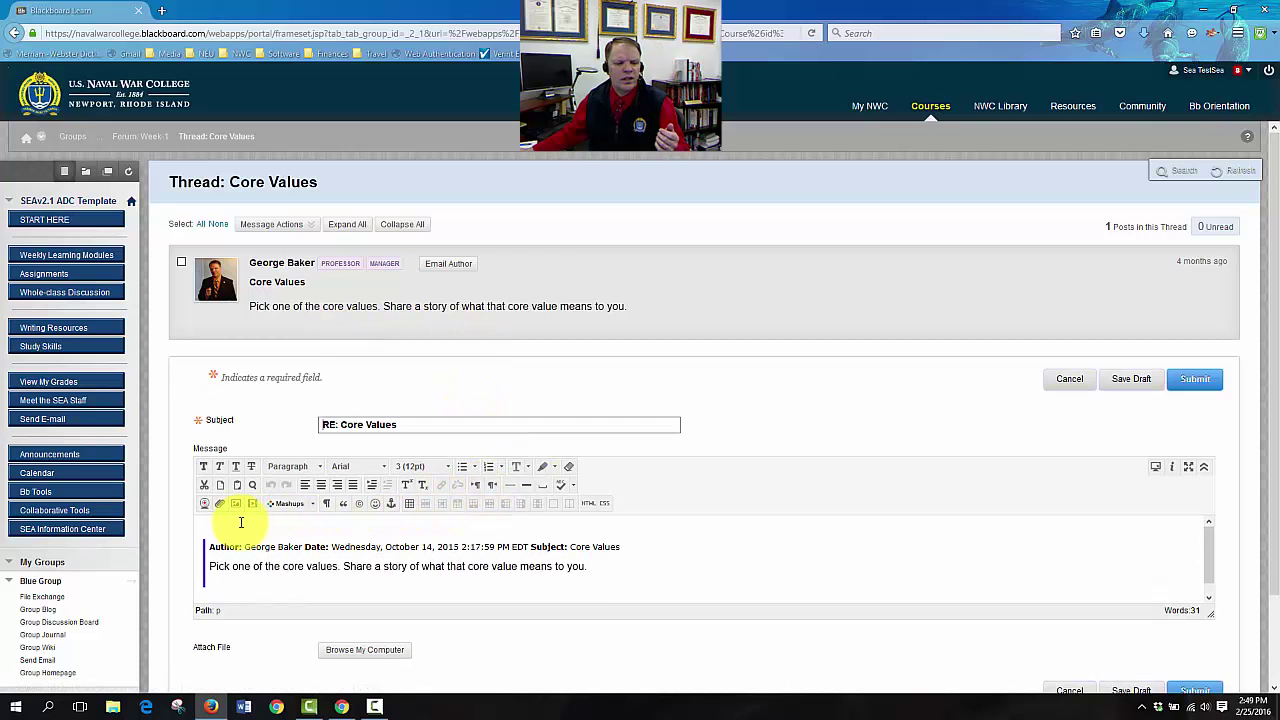
pyautogui.moveTo(376, 504)
pyautogui.write('I believe that honor is the mos')
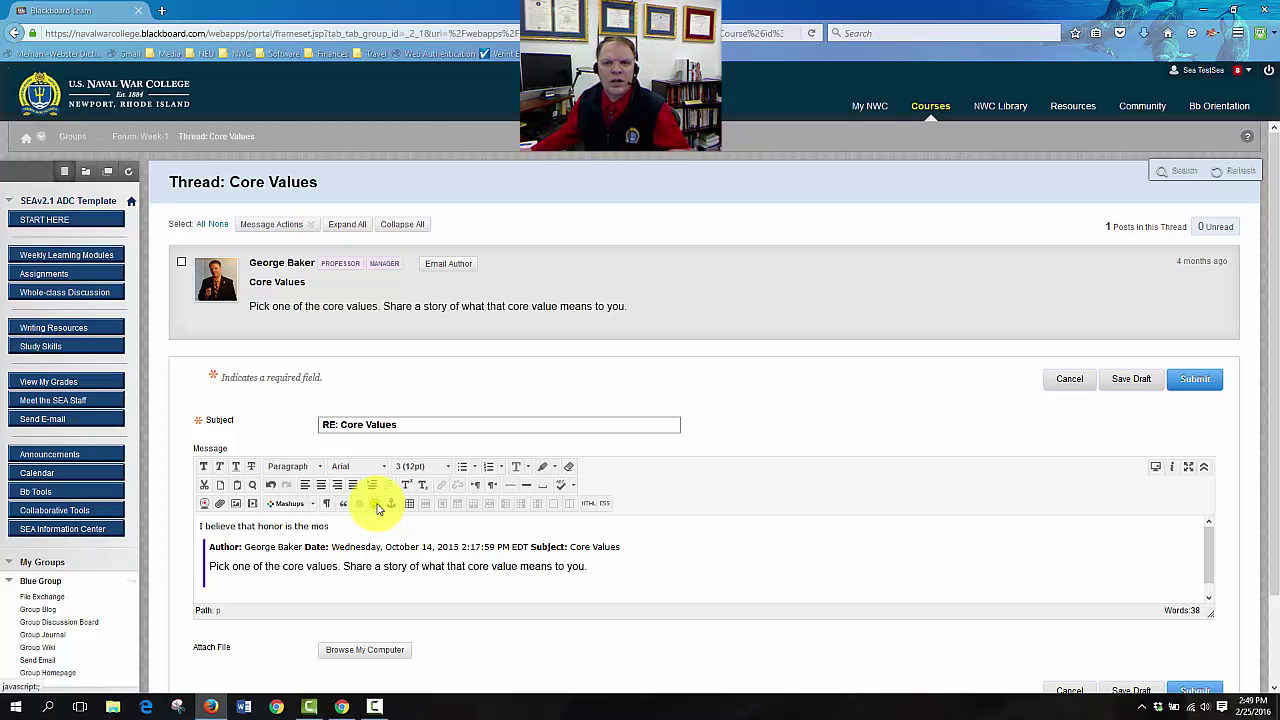
pyautogui.moveTo(392, 504)
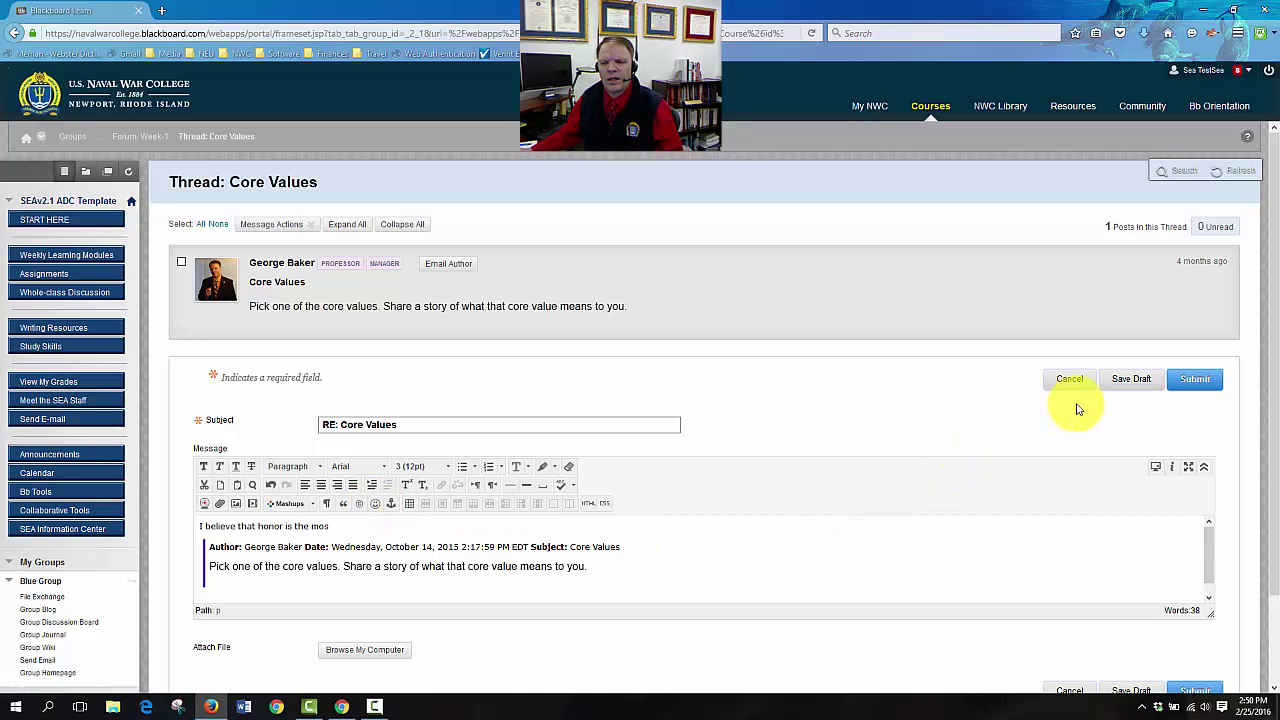
# Cancel the unfinished quoted reply to the Core Values post
pyautogui.click(1068, 378)
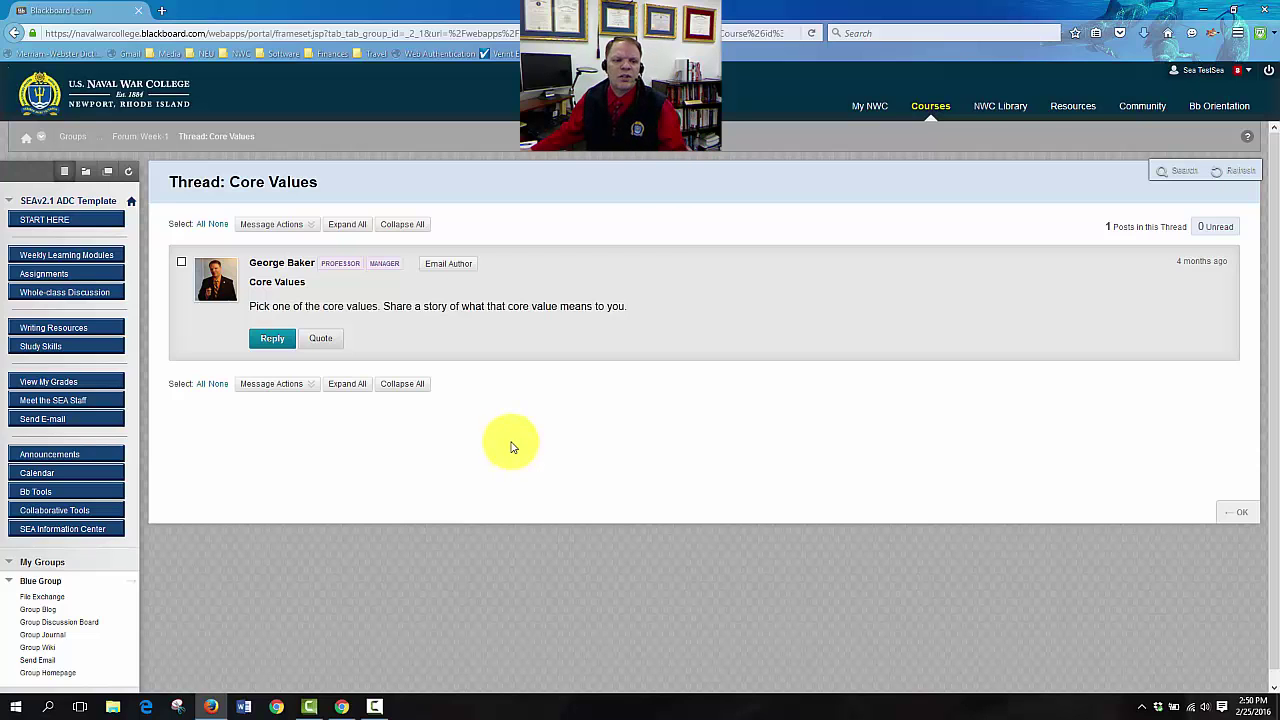
pyautogui.moveTo(498, 440)
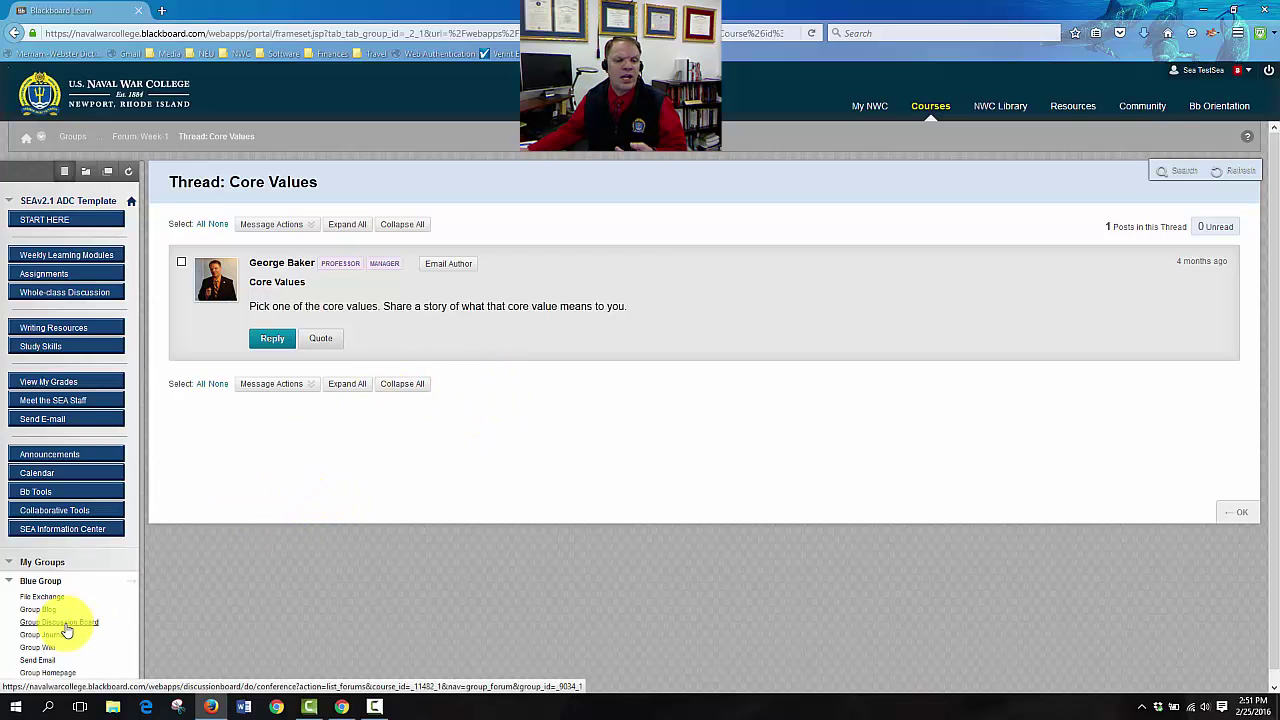
# Show the Blue Group discussion board's full forum list down to Week-9
pyautogui.click(60, 622)
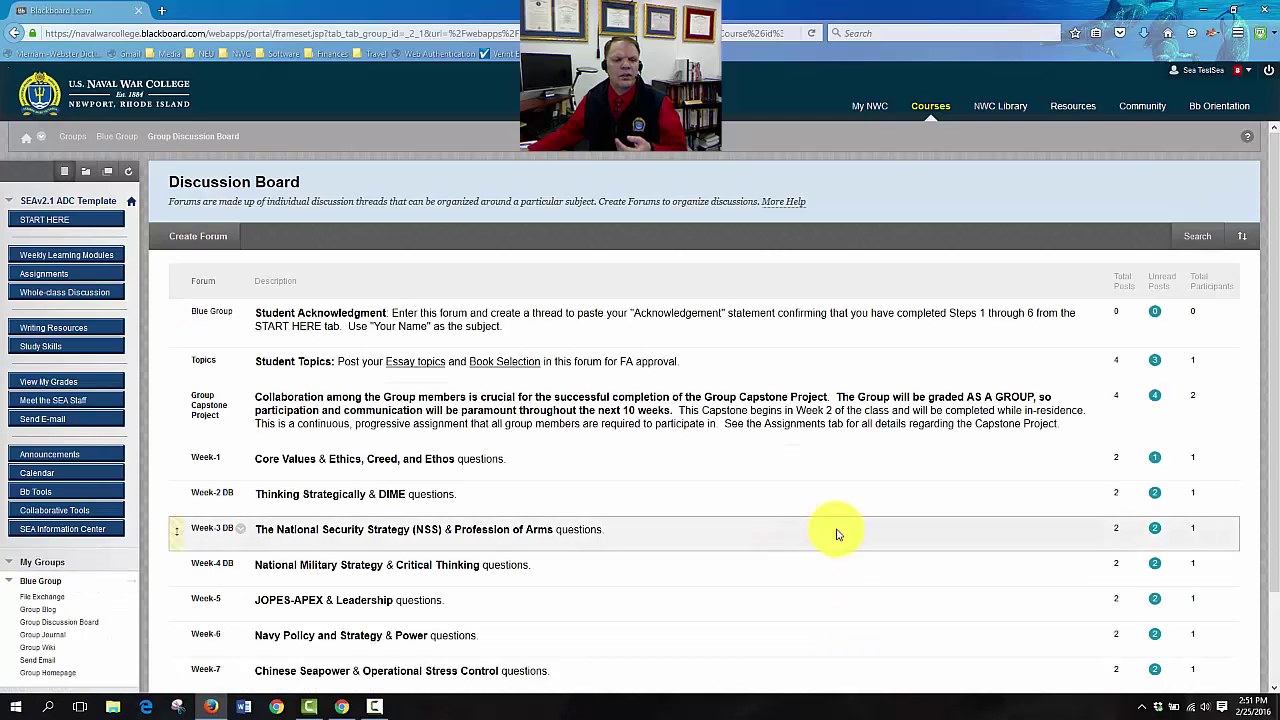
pyautogui.scroll(-3)
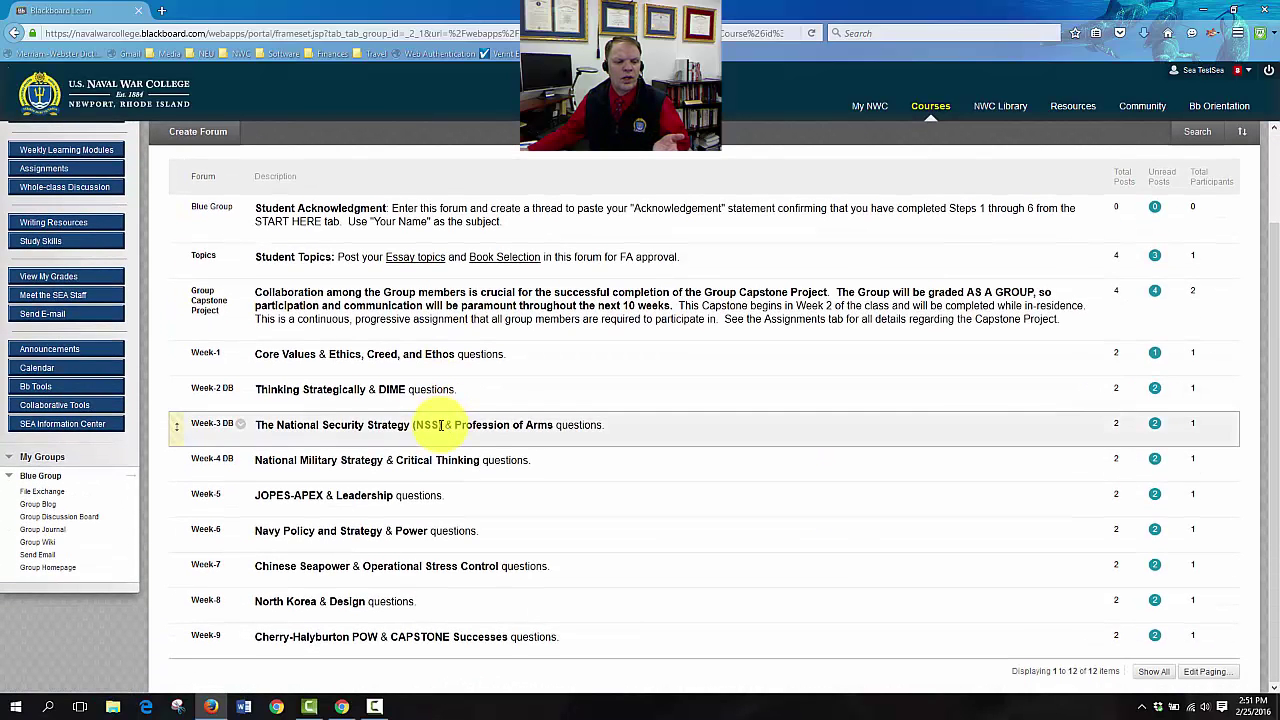
pyautogui.moveTo(664, 442)
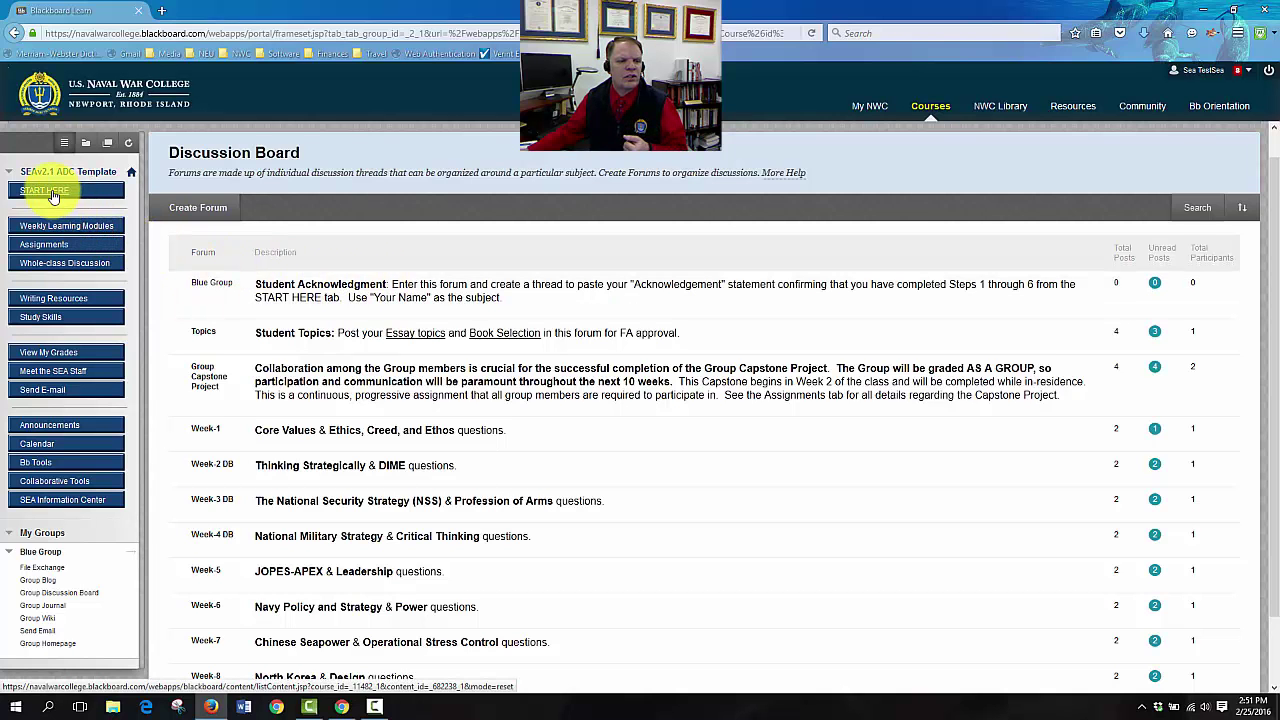
# Select the ACKNOWLEDGEMENT paragraph on the START HERE page for copying
pyautogui.click(44, 190)
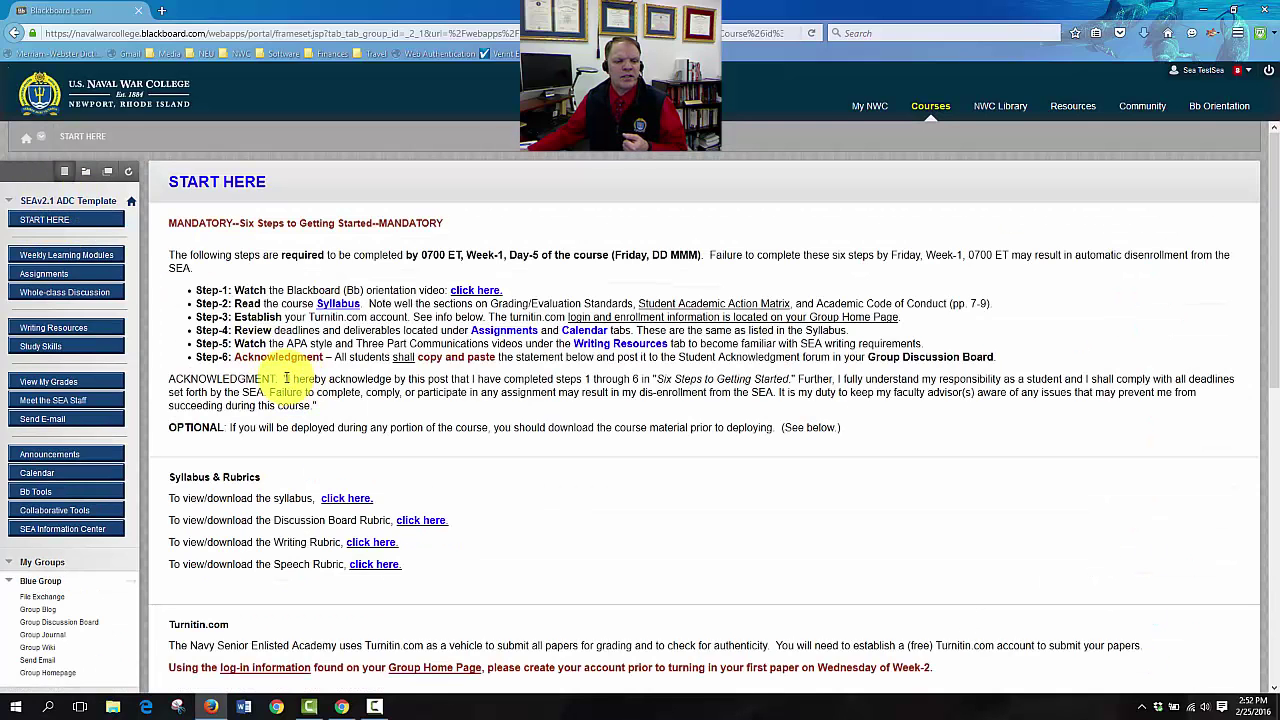
pyautogui.moveTo(284, 380); pyautogui.dragTo(316, 404)
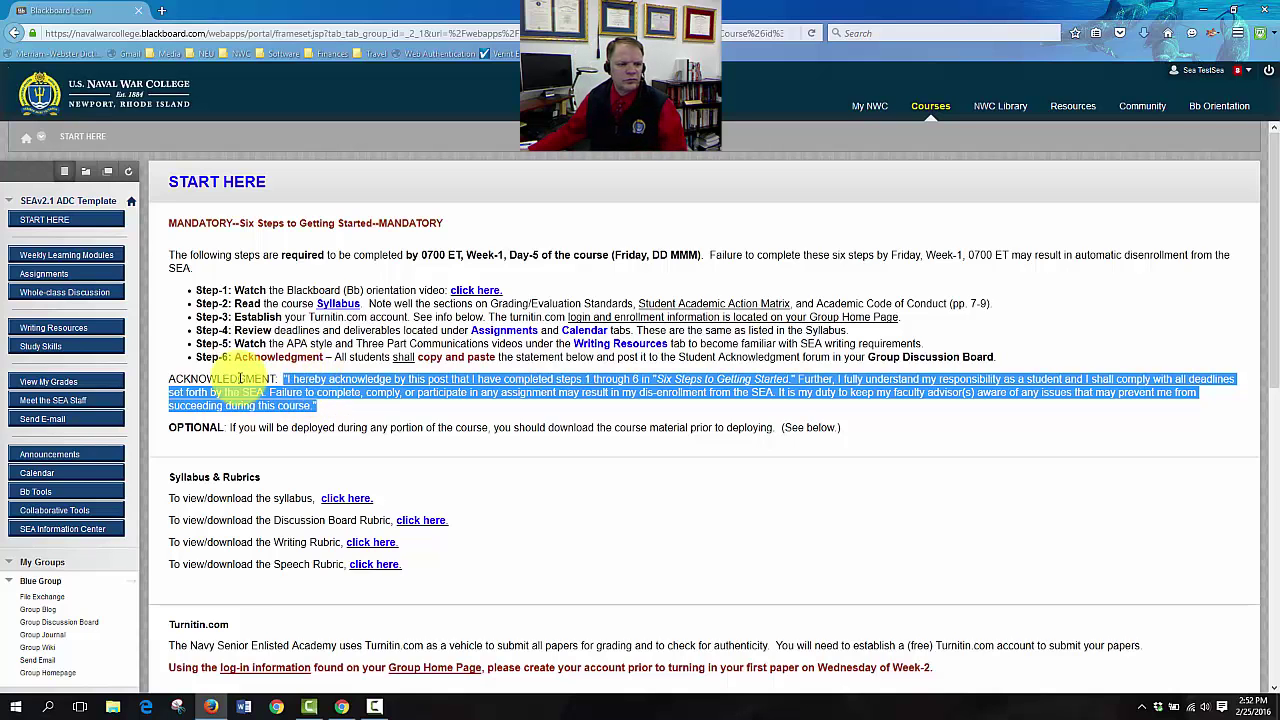
pyautogui.click(58, 622)
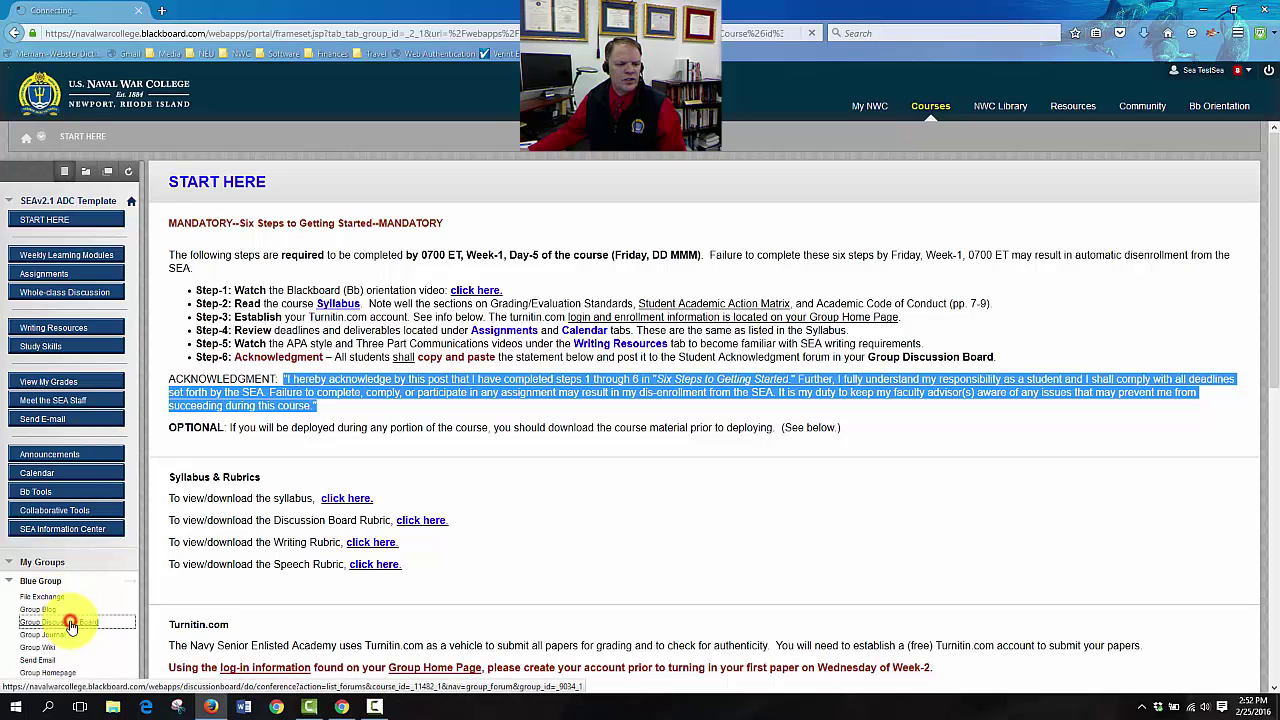
pyautogui.click(60, 622)
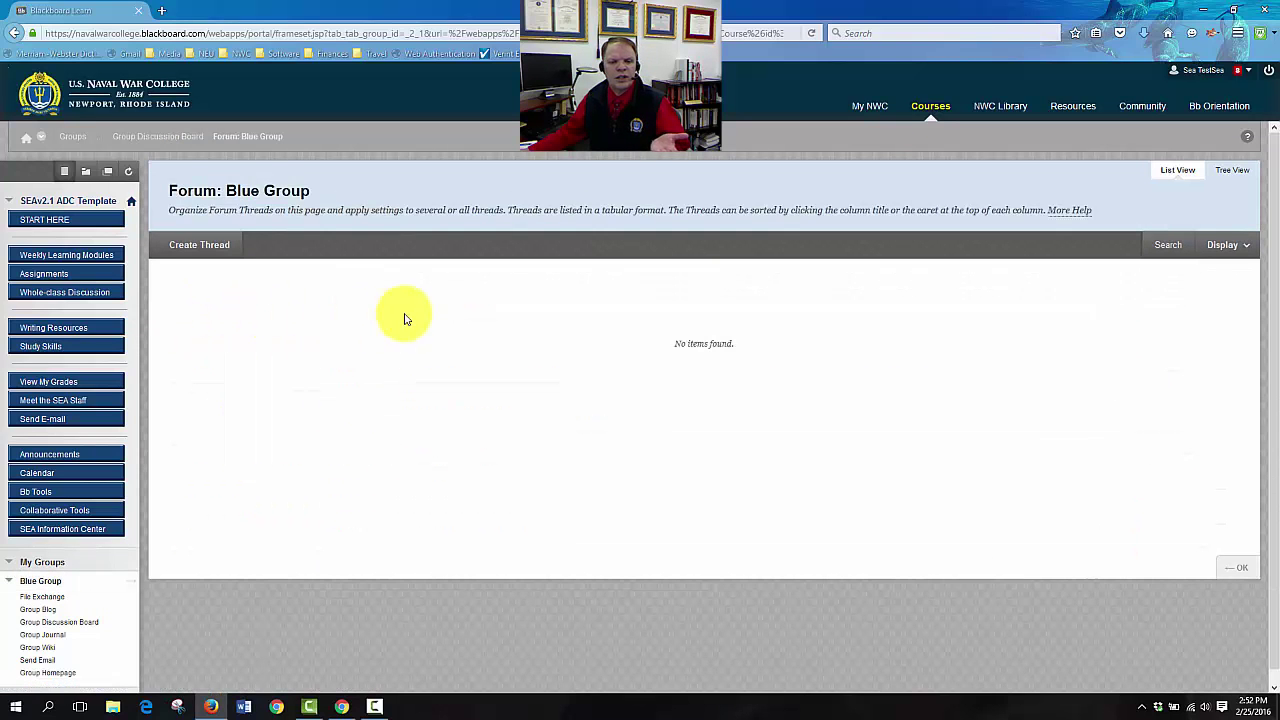
pyautogui.click(200, 244)
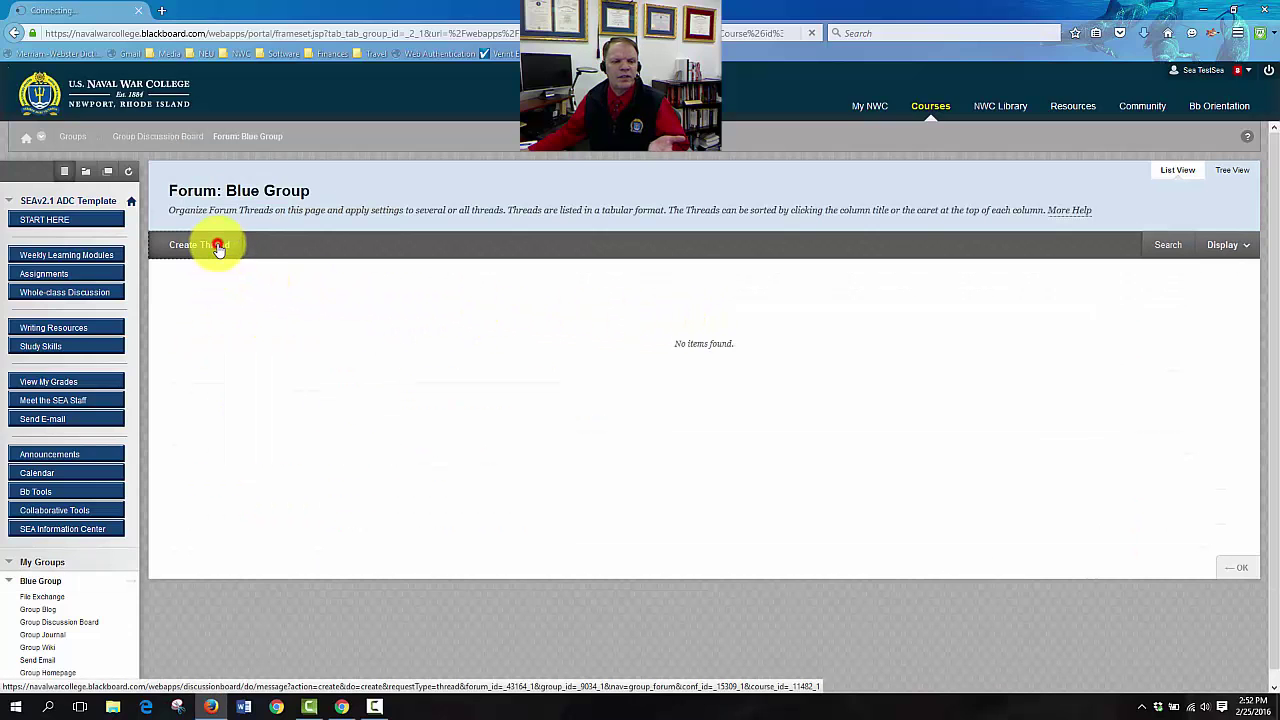
pyautogui.click(200, 244)
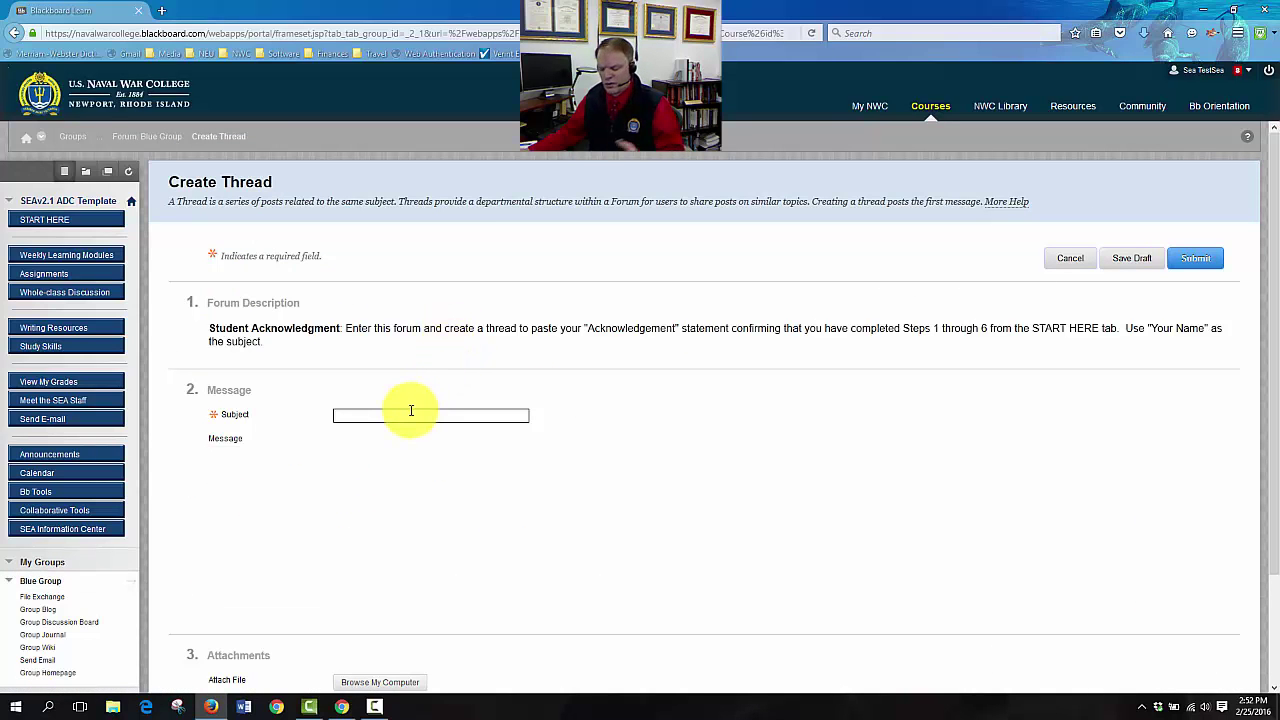
pyautogui.write('Bu')
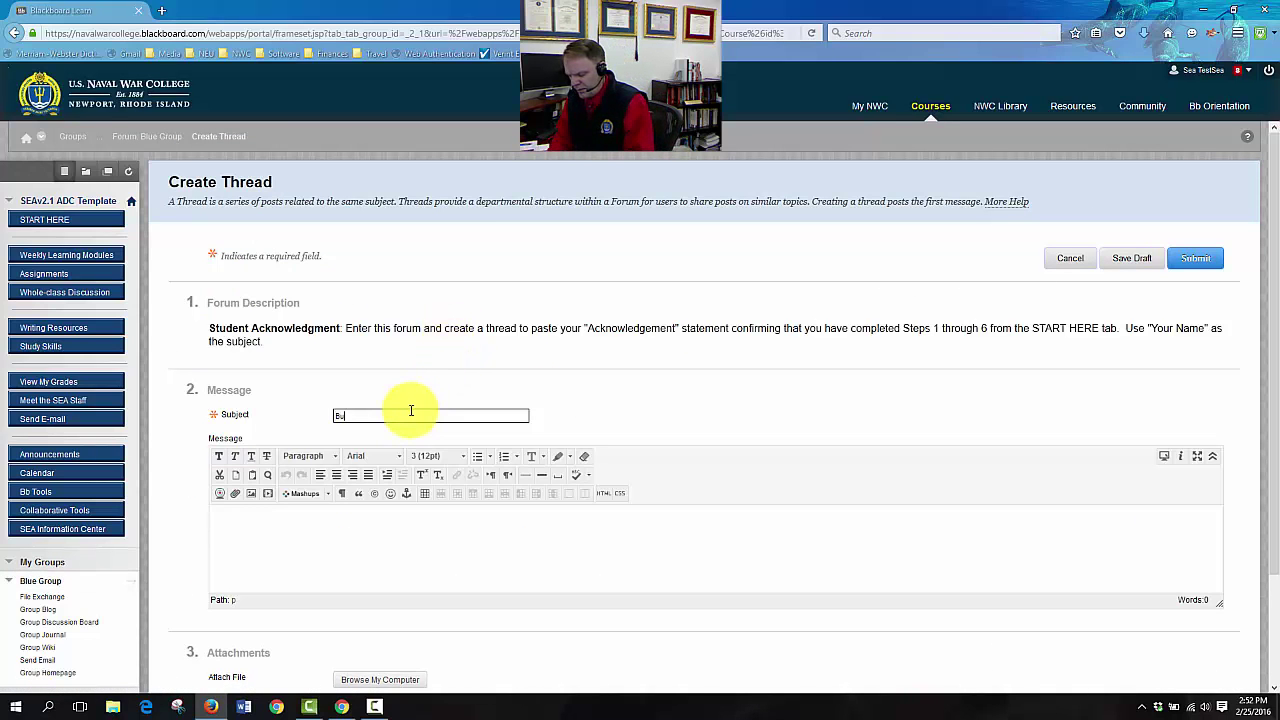
pyautogui.write('Bud Baker')
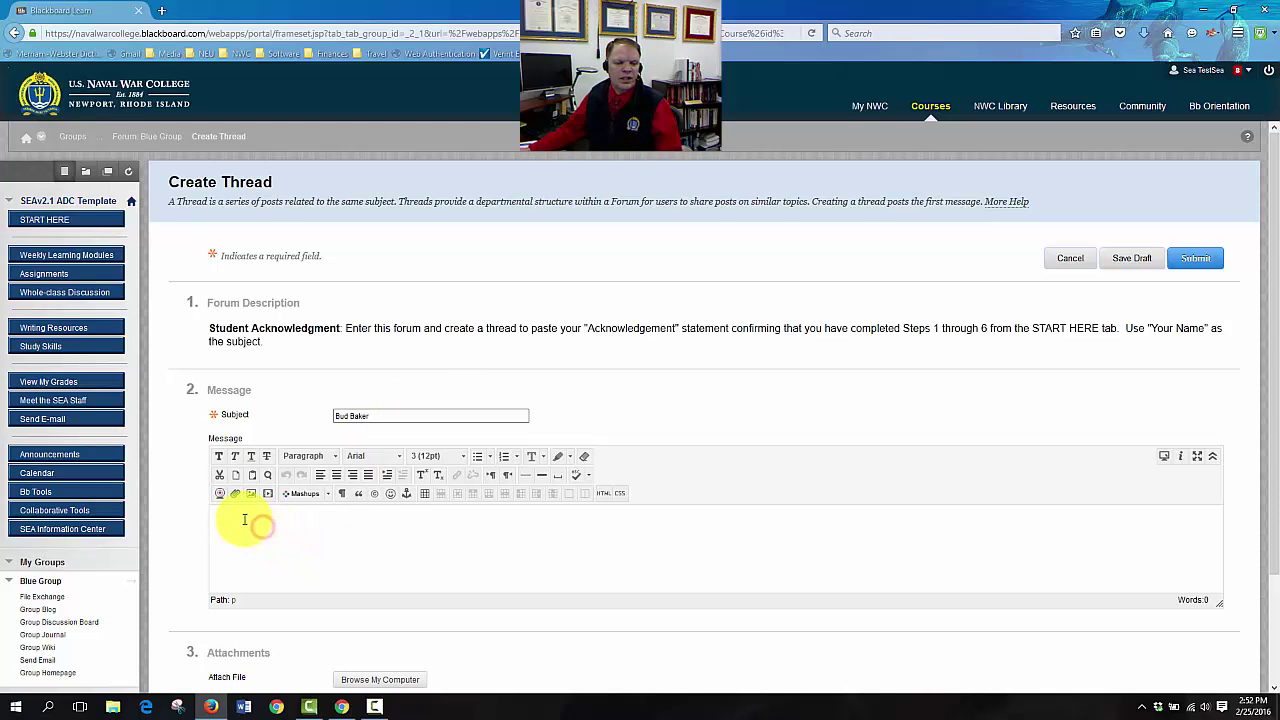
# Paste the acknowledgement statement into the message and submit the thread
pyautogui.rightClick(244, 520)
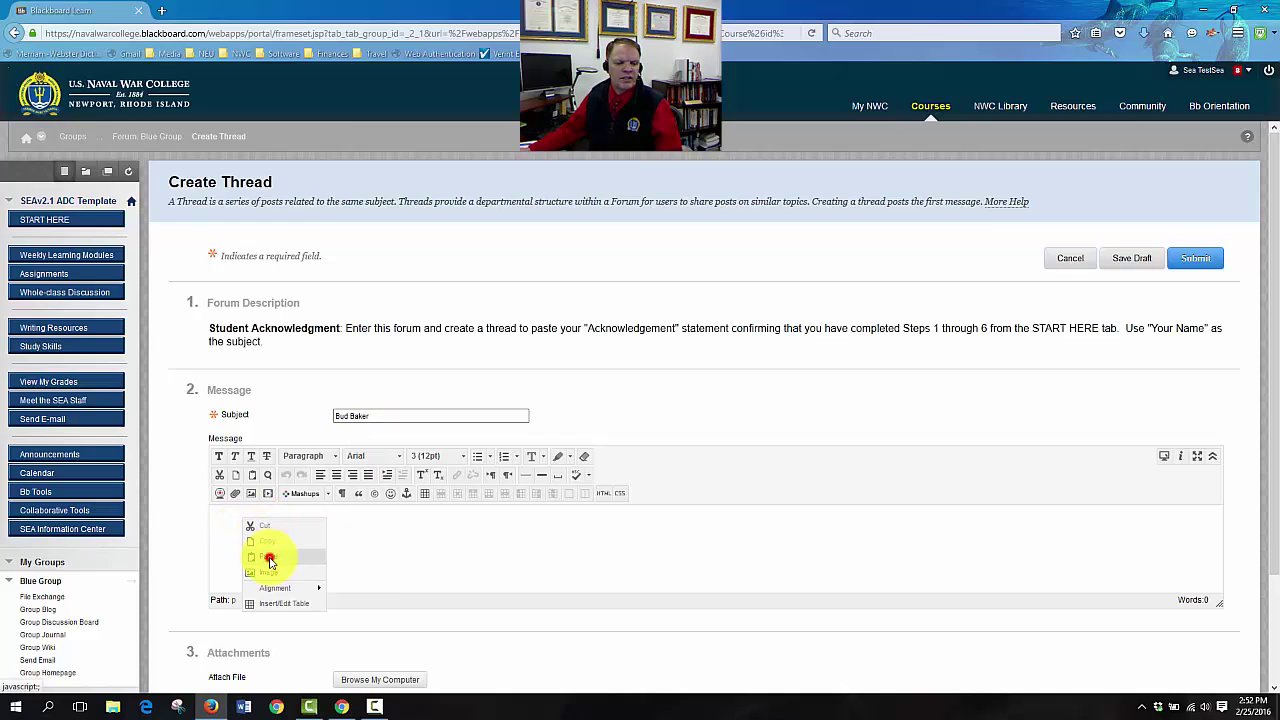
pyautogui.click(268, 556)
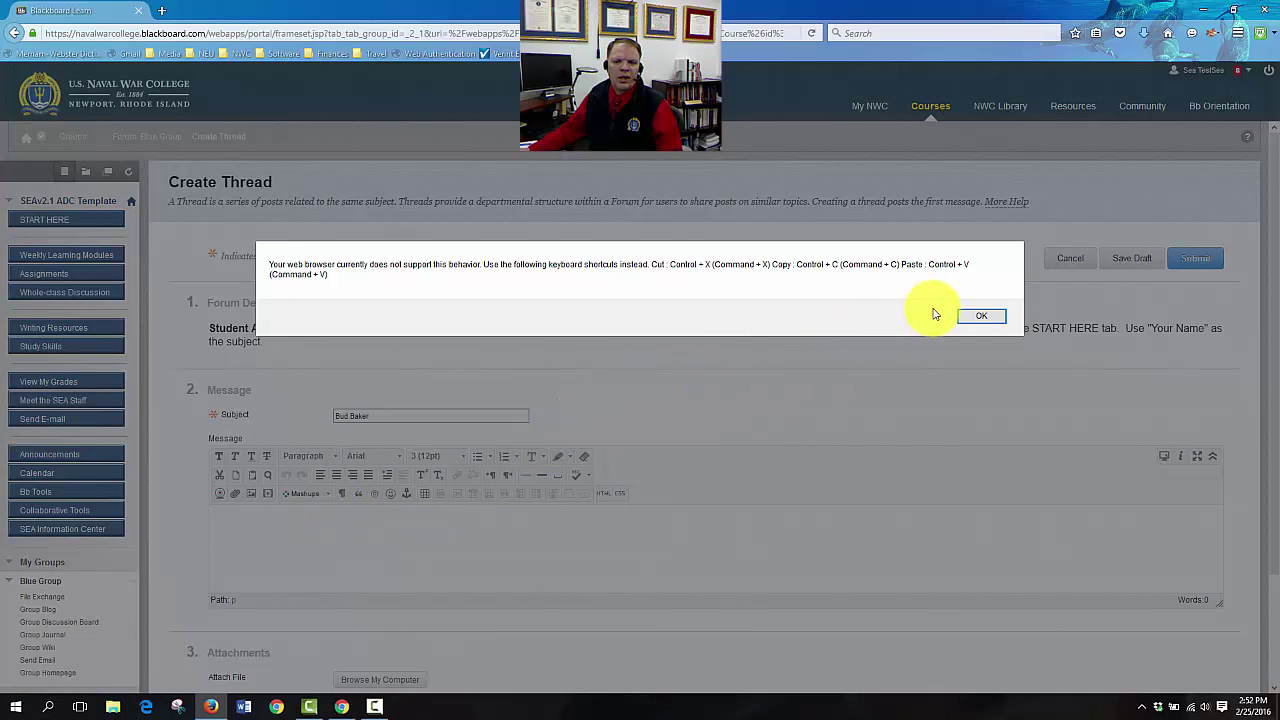
pyautogui.click(980, 316)
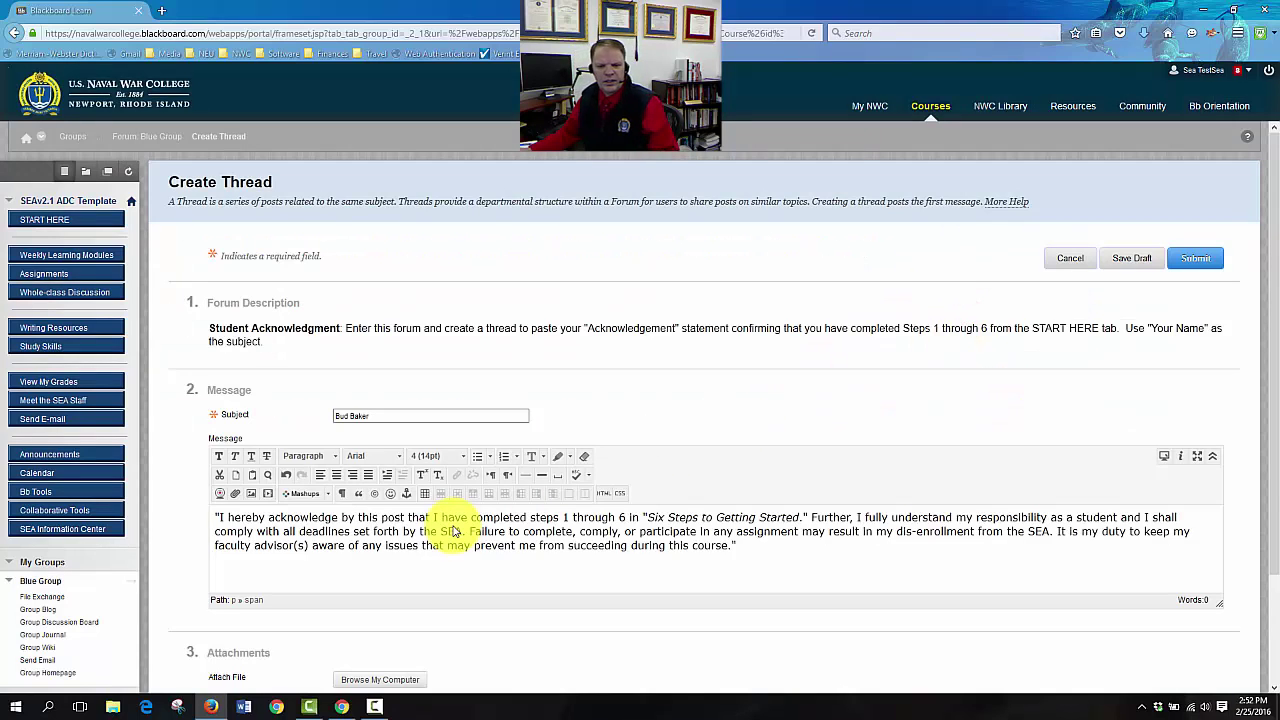
pyautogui.click(1196, 258)
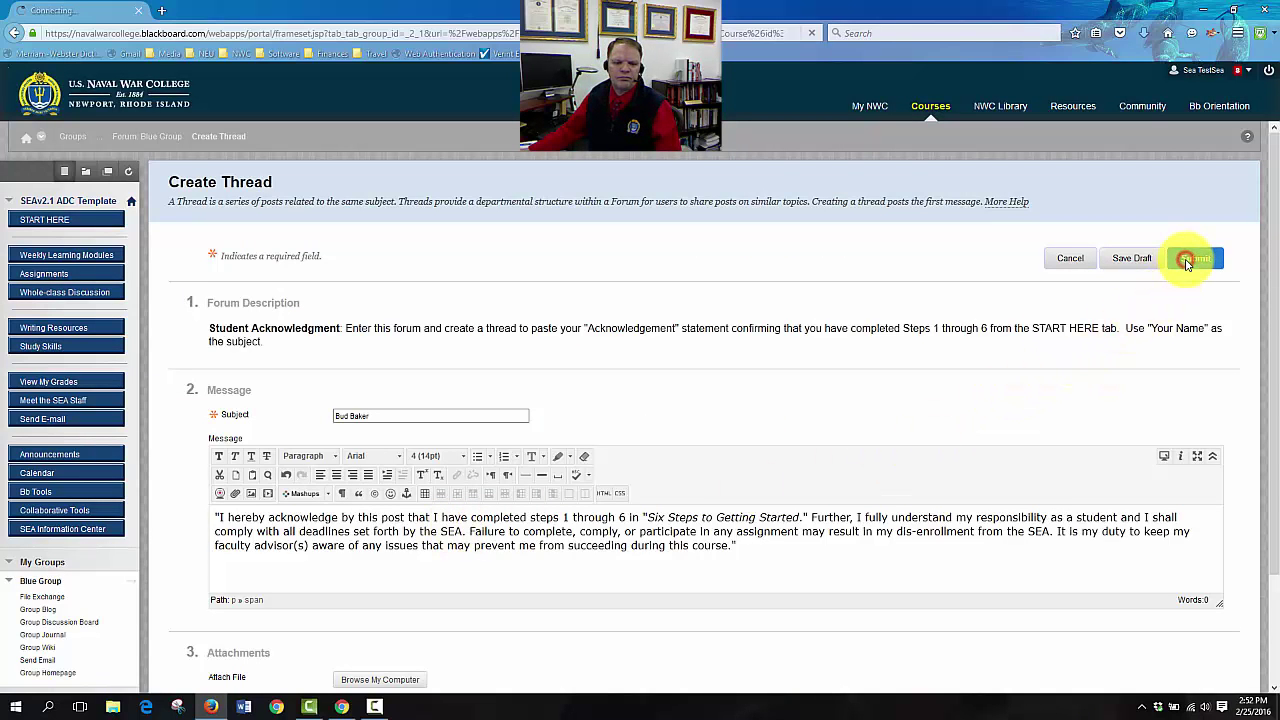
pyautogui.click(1196, 258)
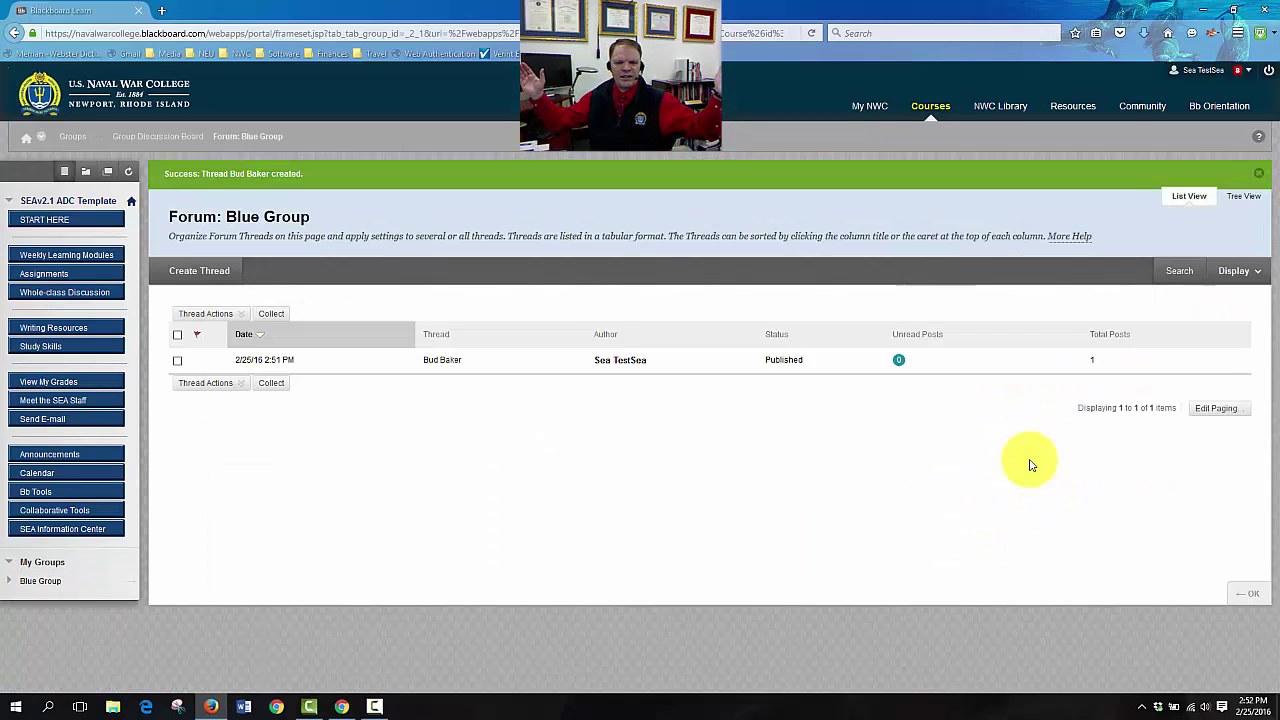
pyautogui.click(40, 580)
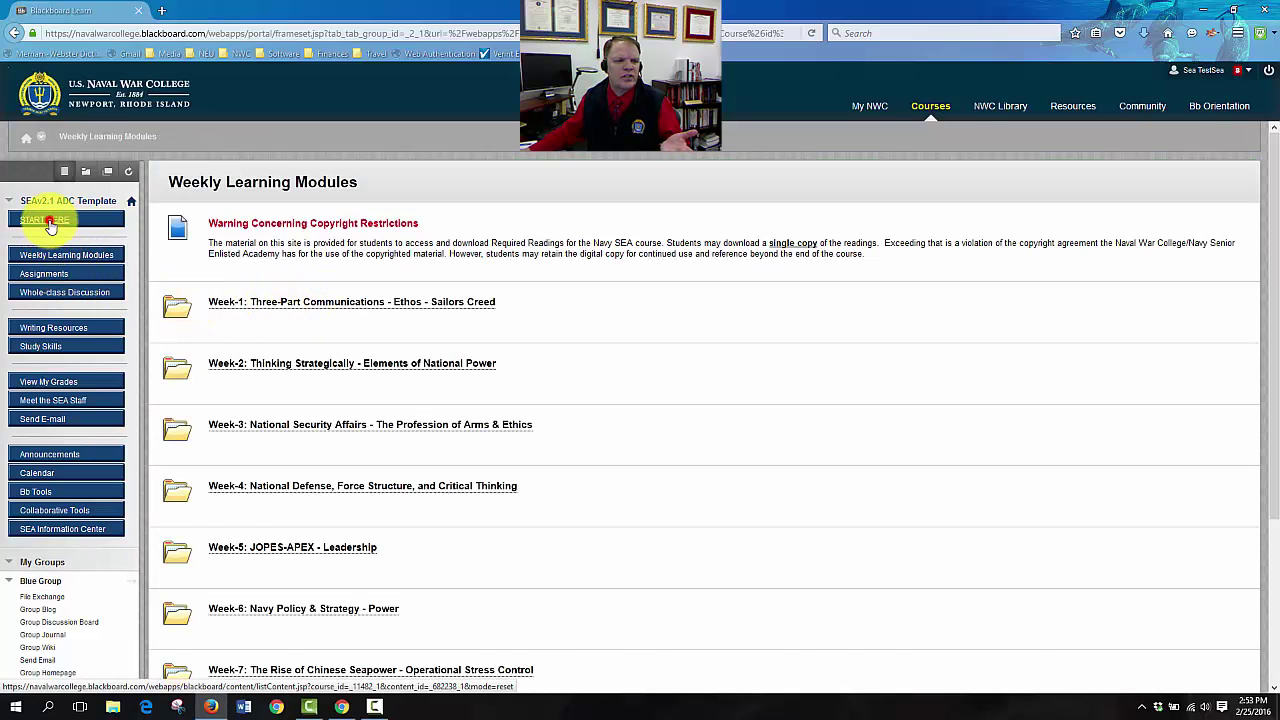
# Reach the Blue Group Discussion Board from START HERE via My Groups
pyautogui.click(44, 218)
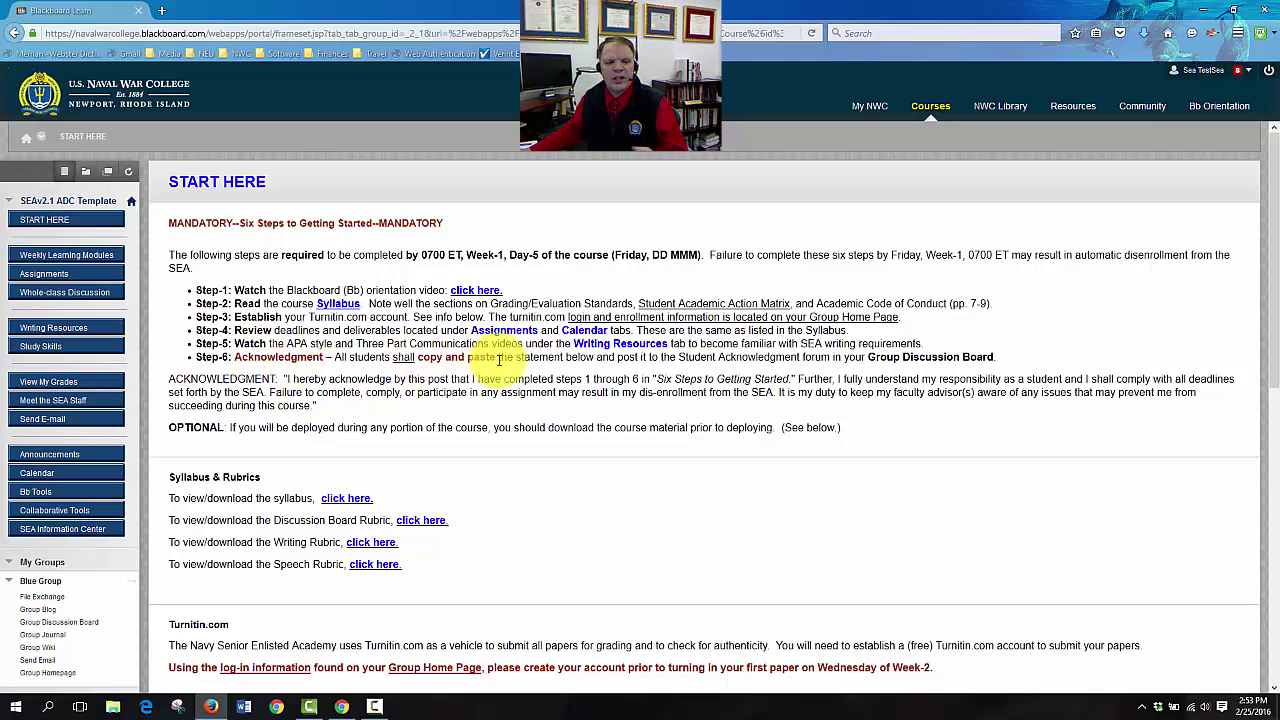
pyautogui.scroll(-3)
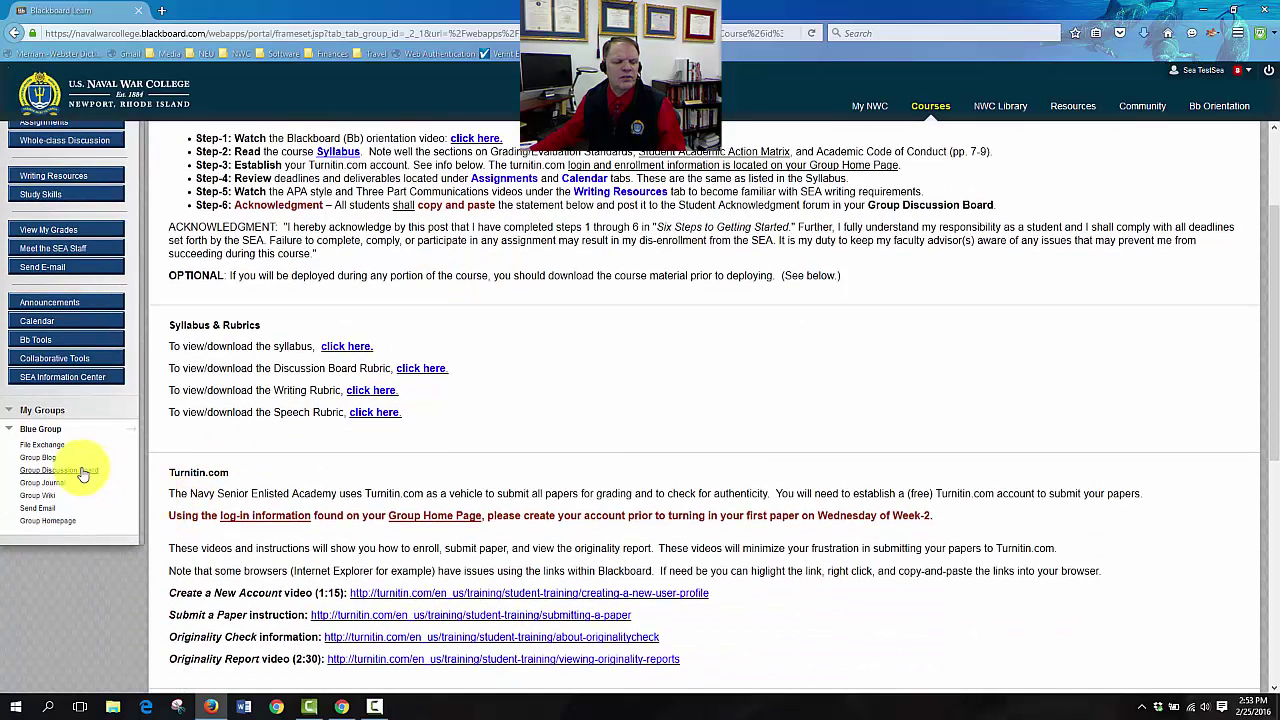
pyautogui.click(58, 470)
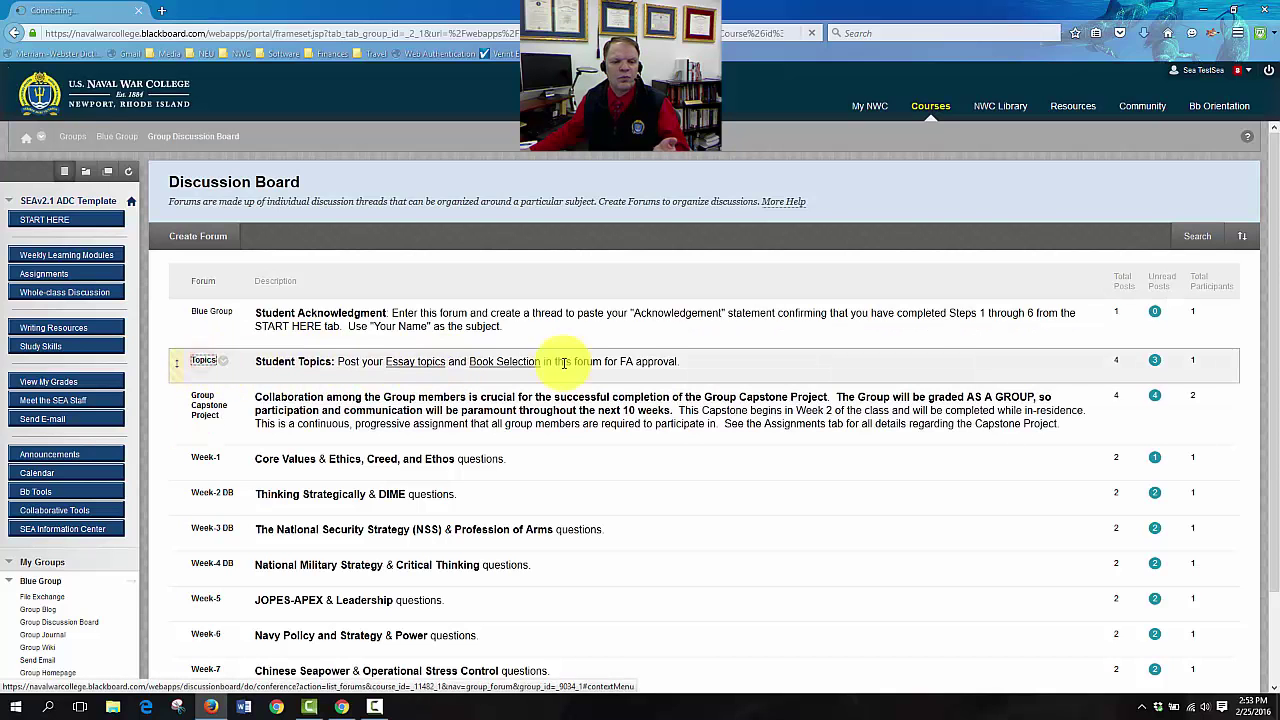
pyautogui.click(204, 360)
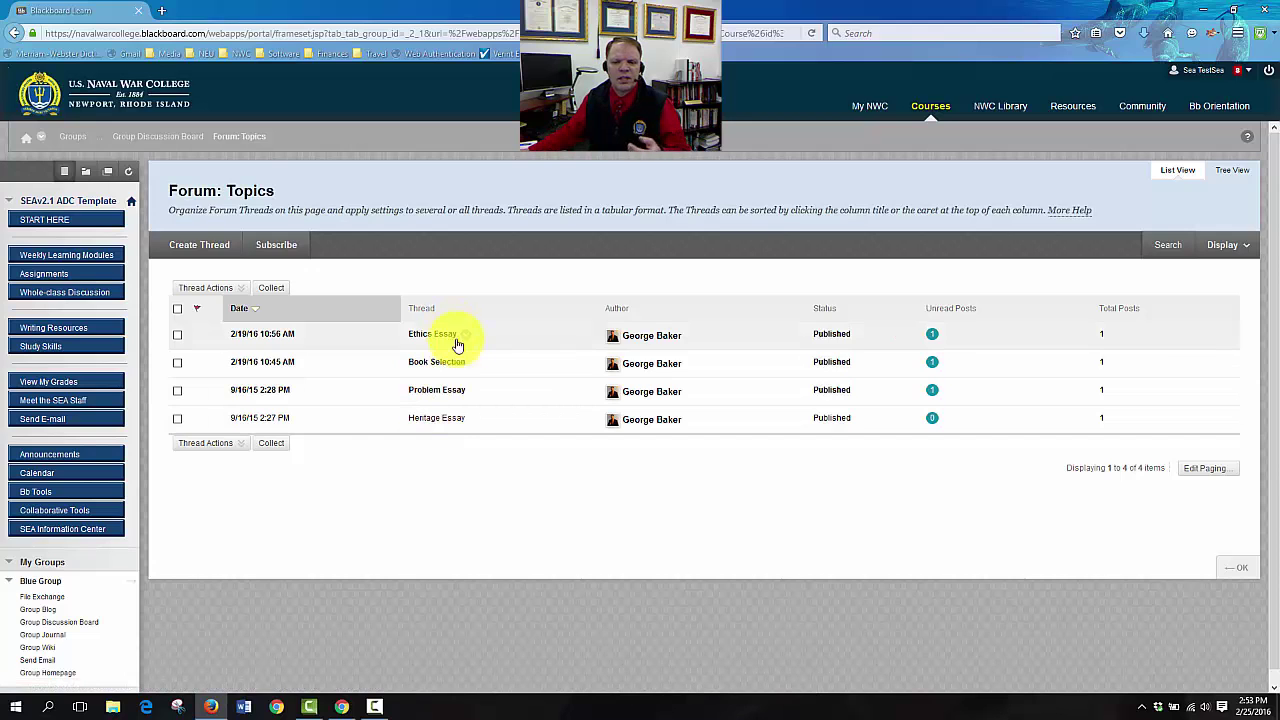
pyautogui.moveTo(464, 378)
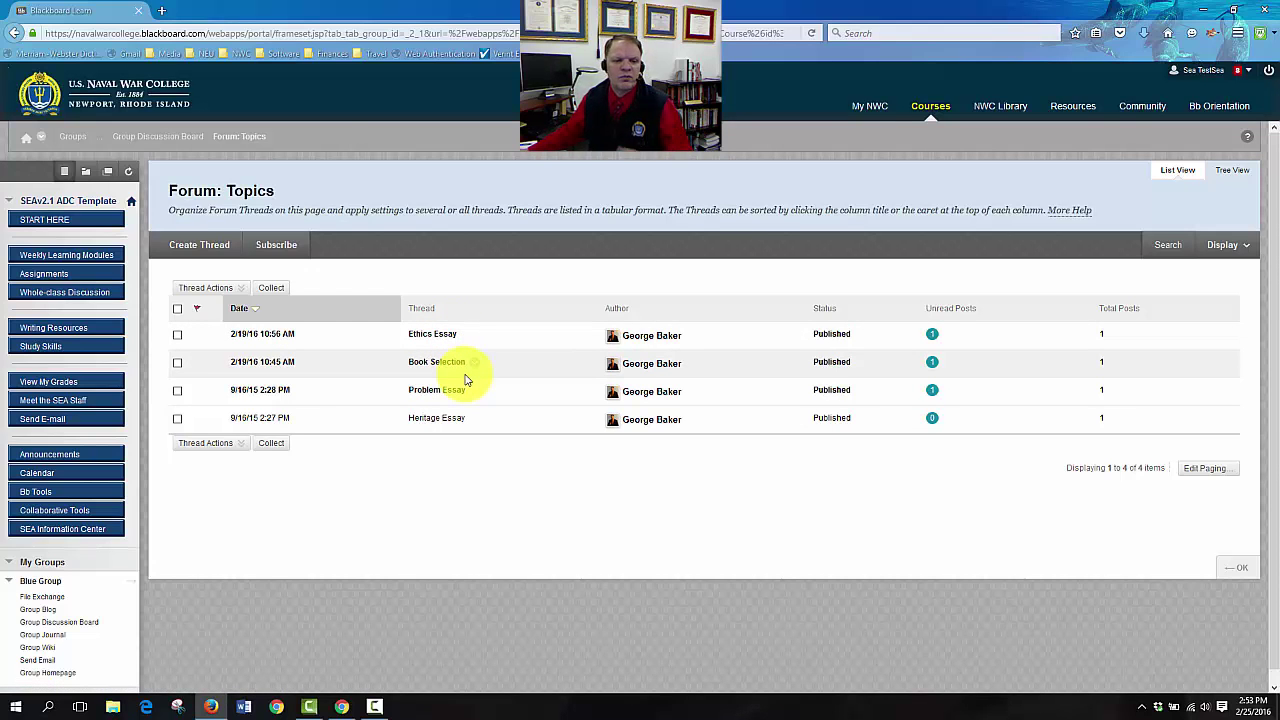
pyautogui.moveTo(236, 156)
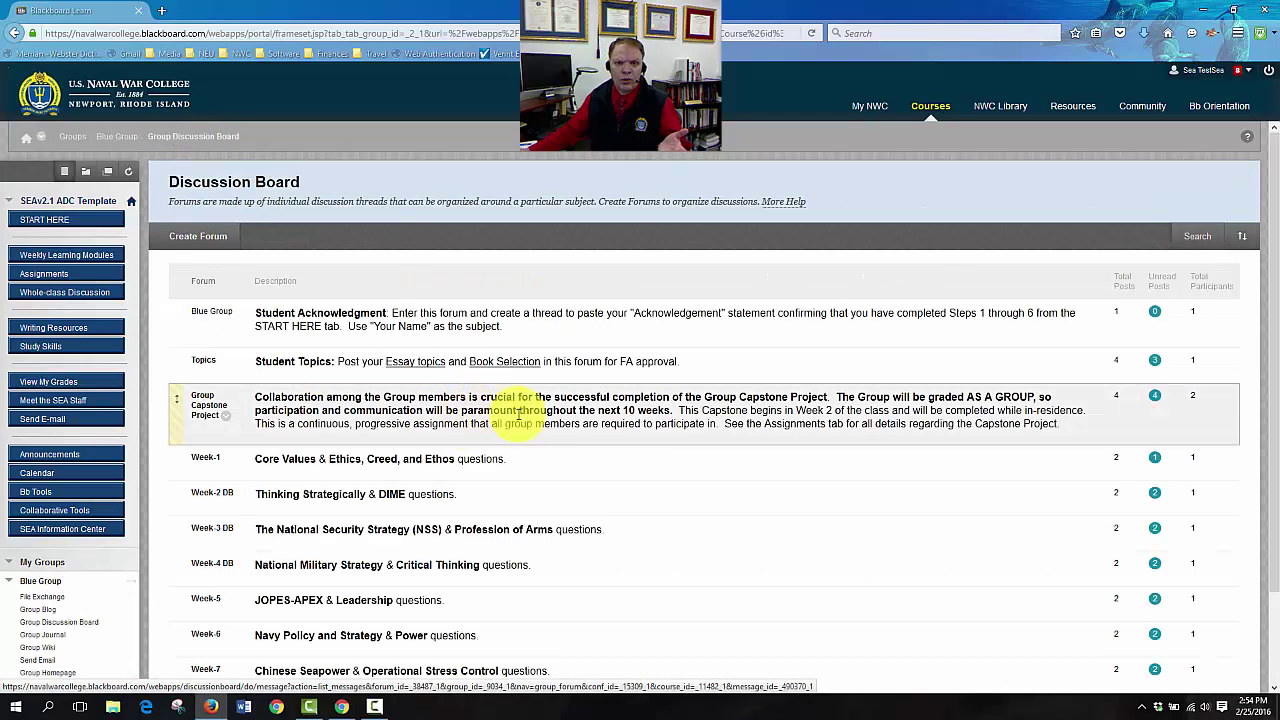
pyautogui.scroll(-3)
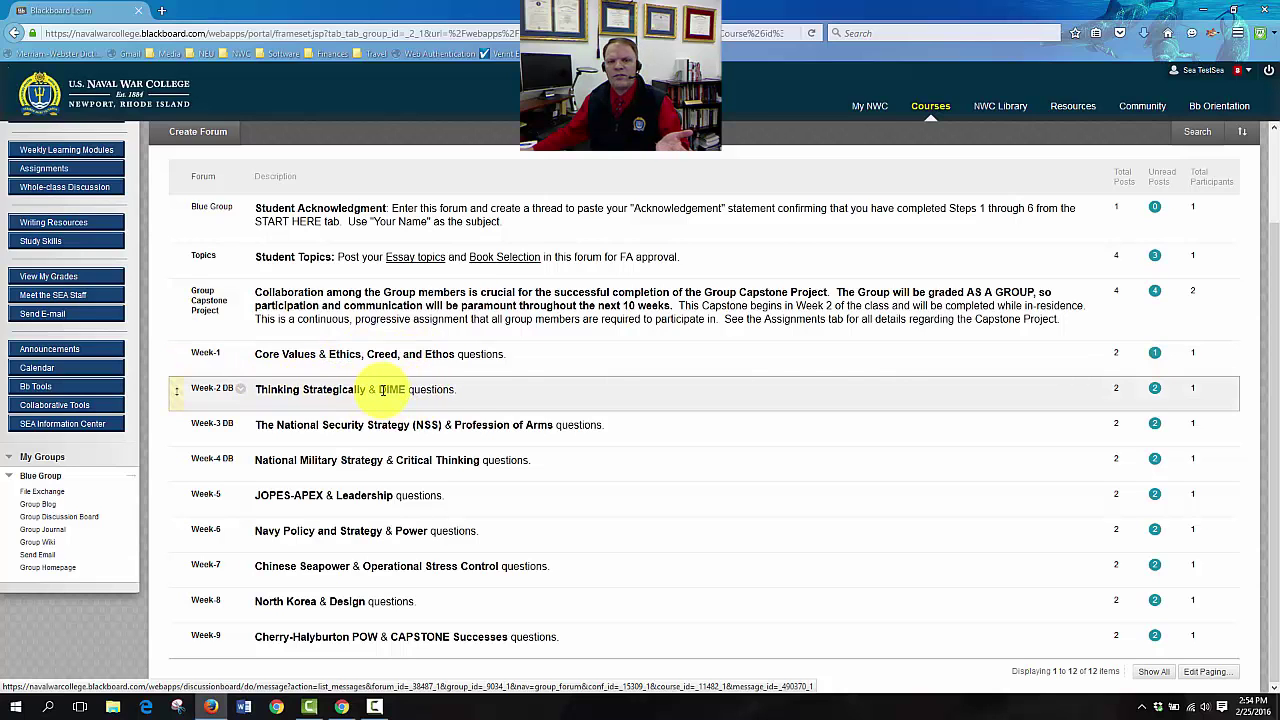
pyautogui.moveTo(488, 392)
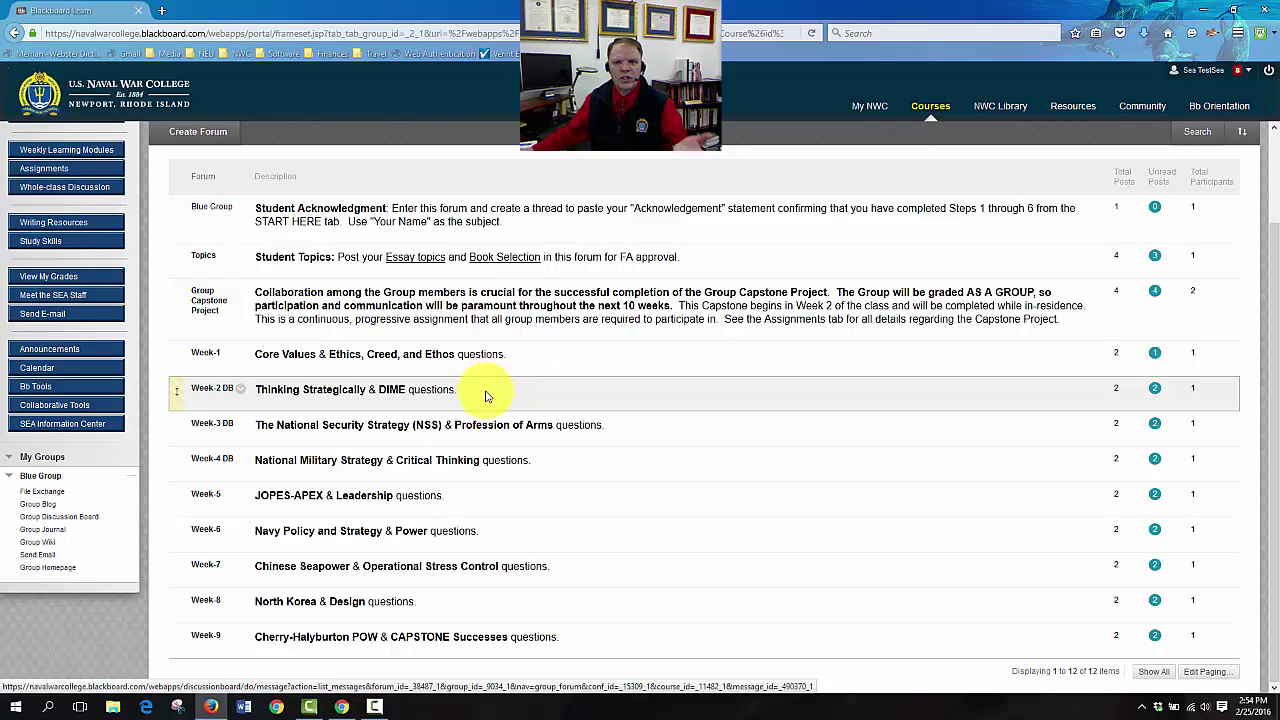
pyautogui.moveTo(316, 424)
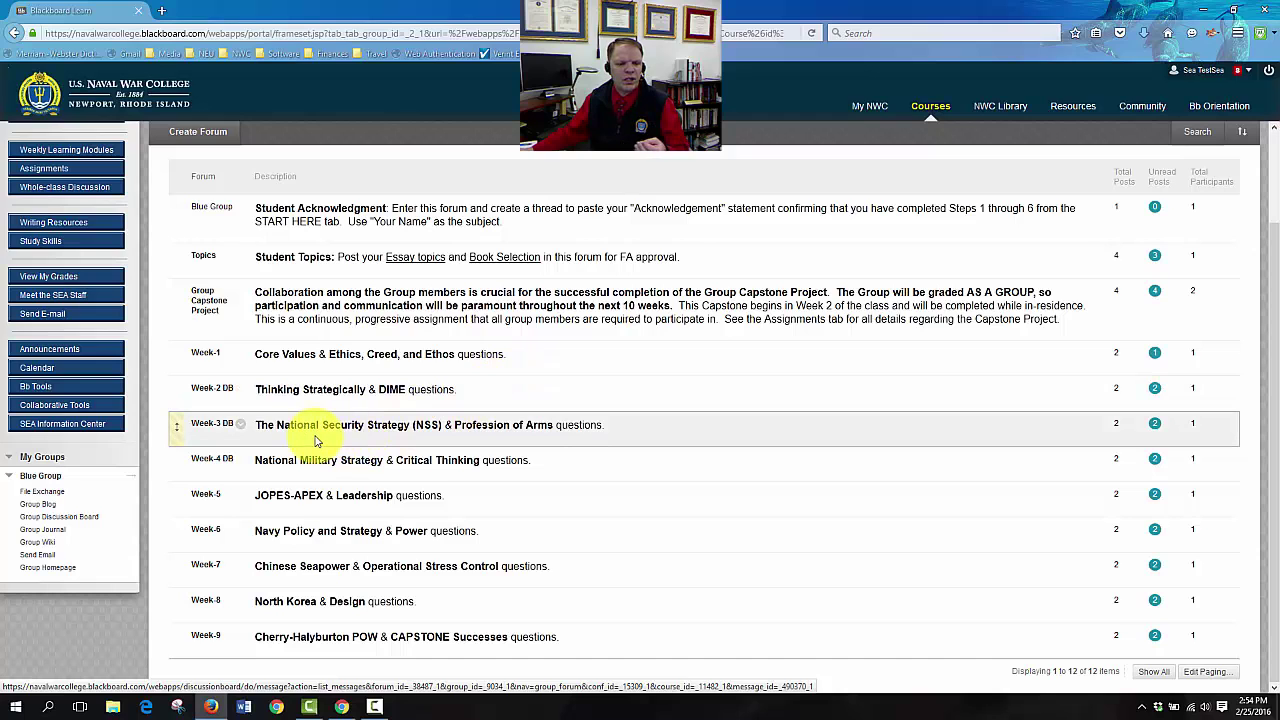
pyautogui.moveTo(476, 440)
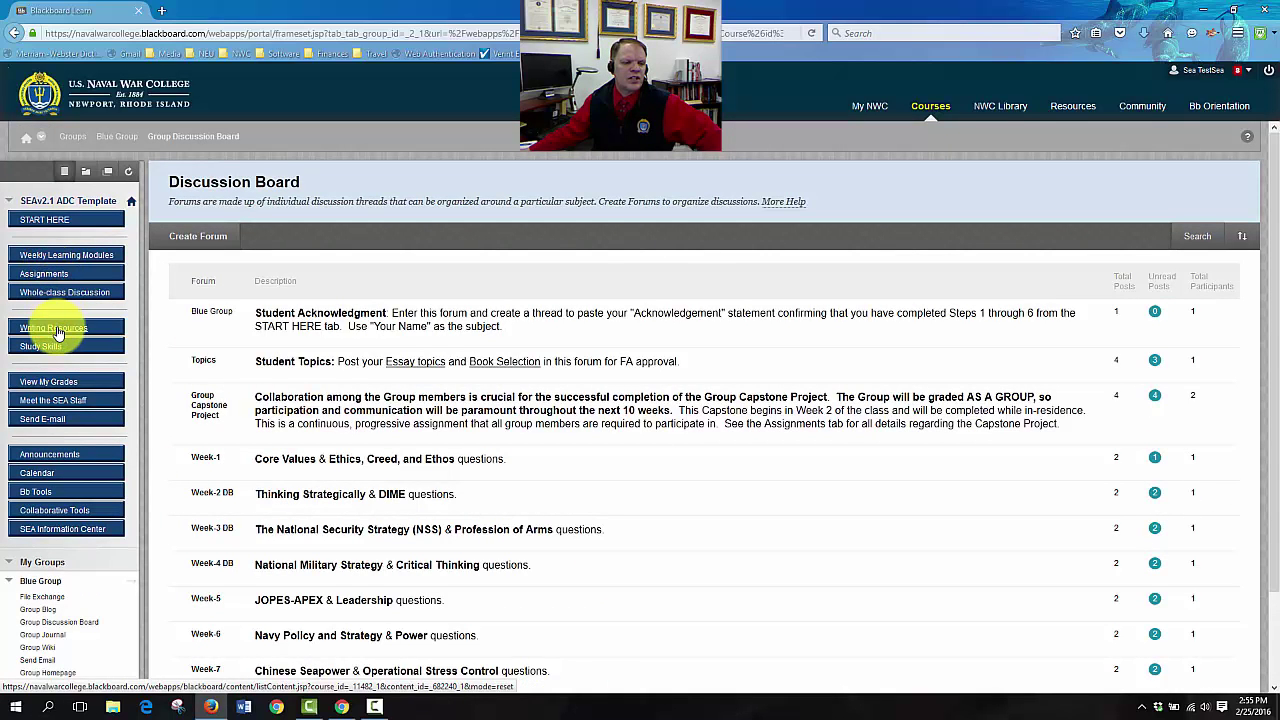
# Browse the Writing Resources page's APA tutorials and Writing Handouts table
pyautogui.click(54, 328)
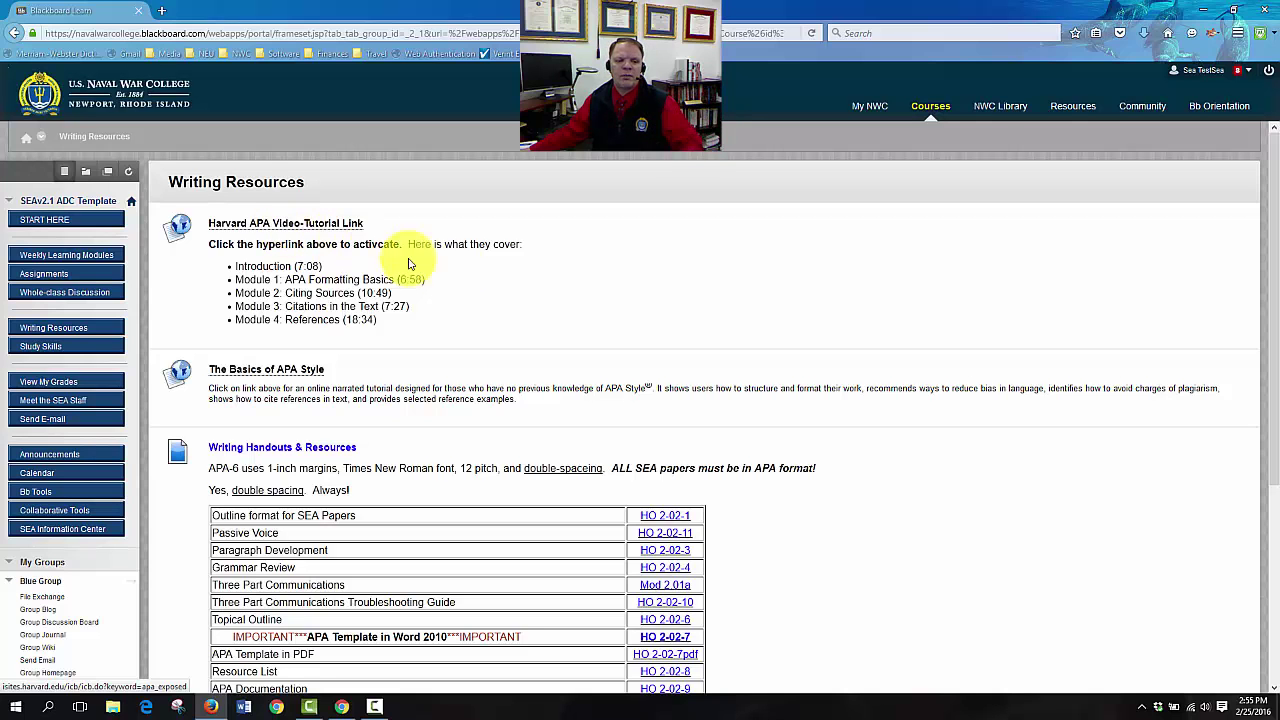
pyautogui.scroll(-3)
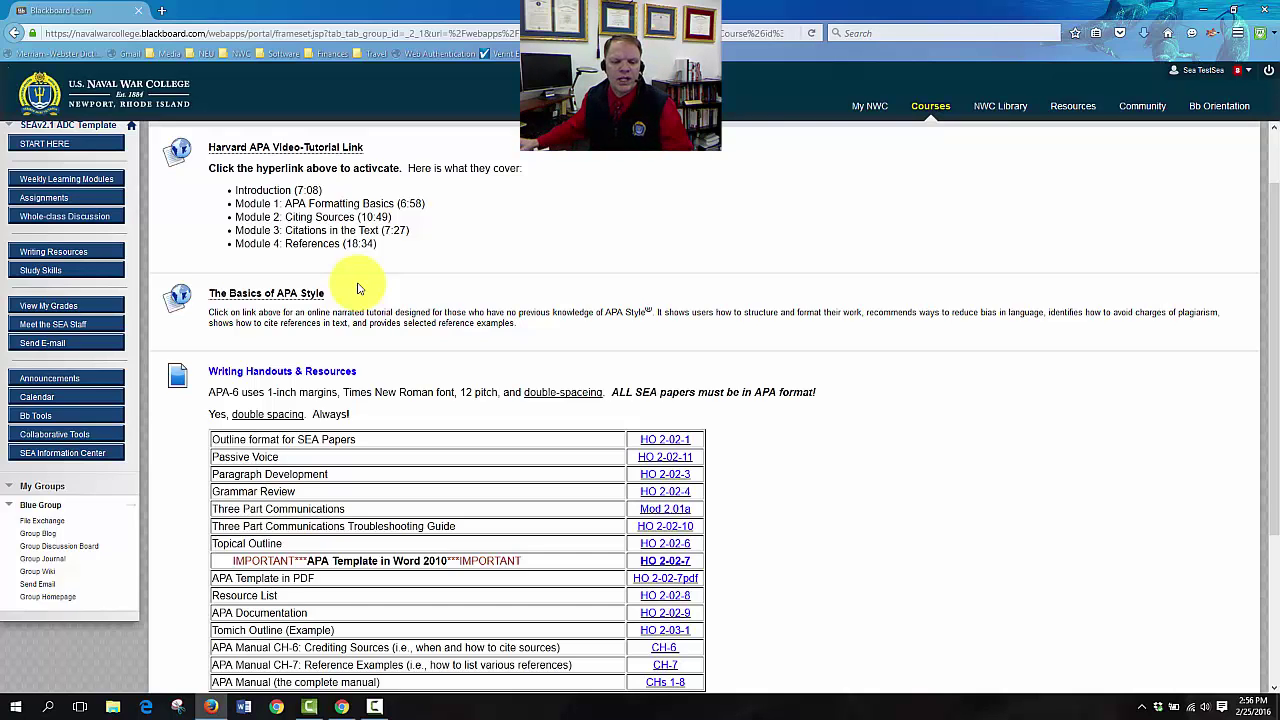
pyautogui.scroll(-3)
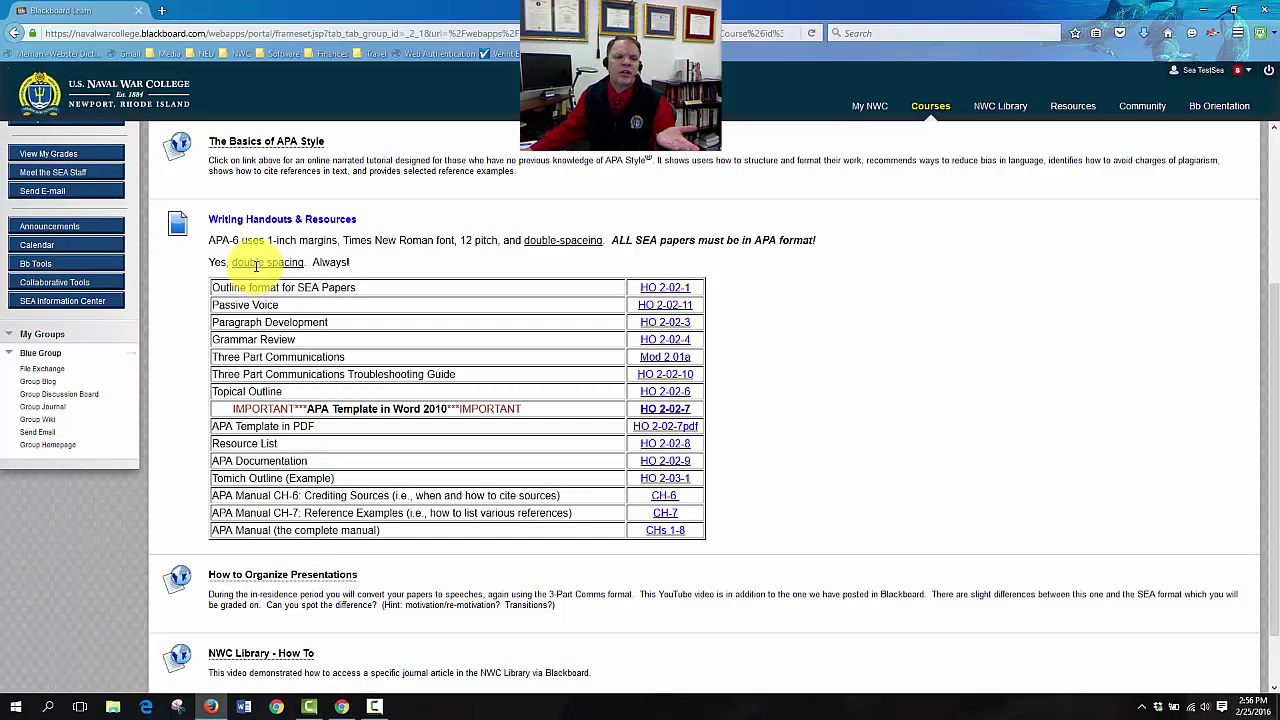
pyautogui.moveTo(556, 272)
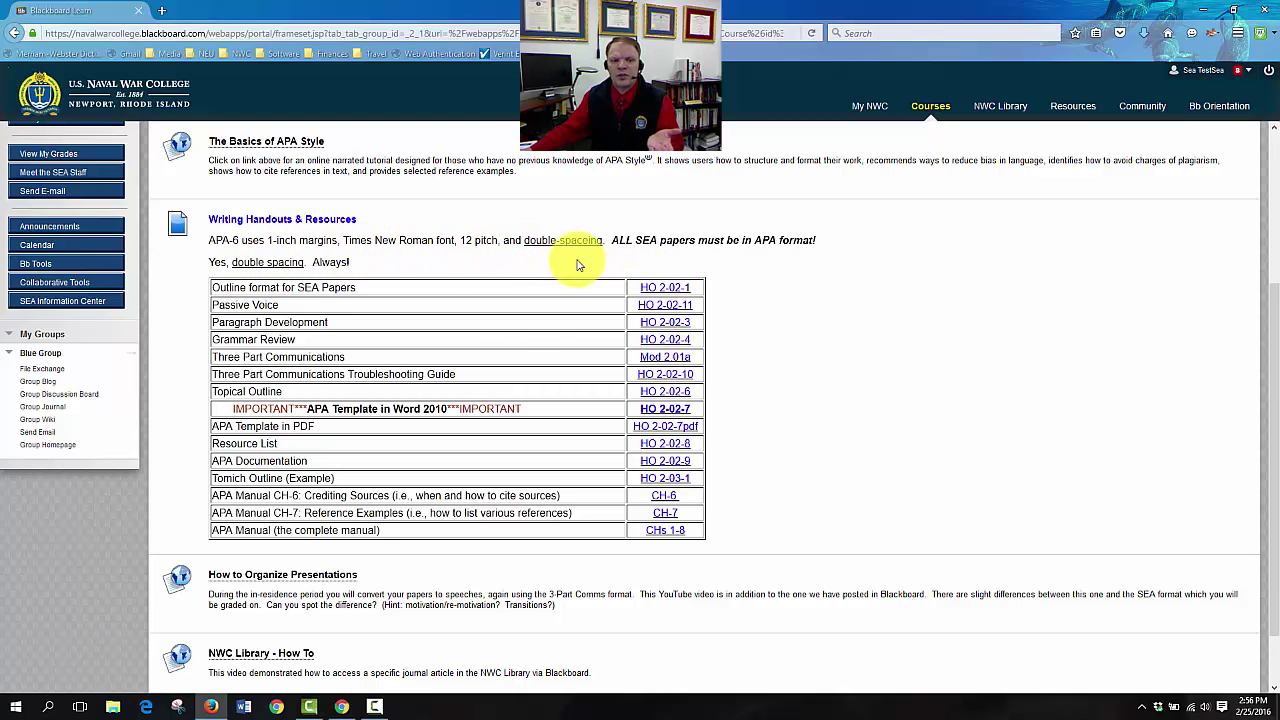
pyautogui.moveTo(464, 256)
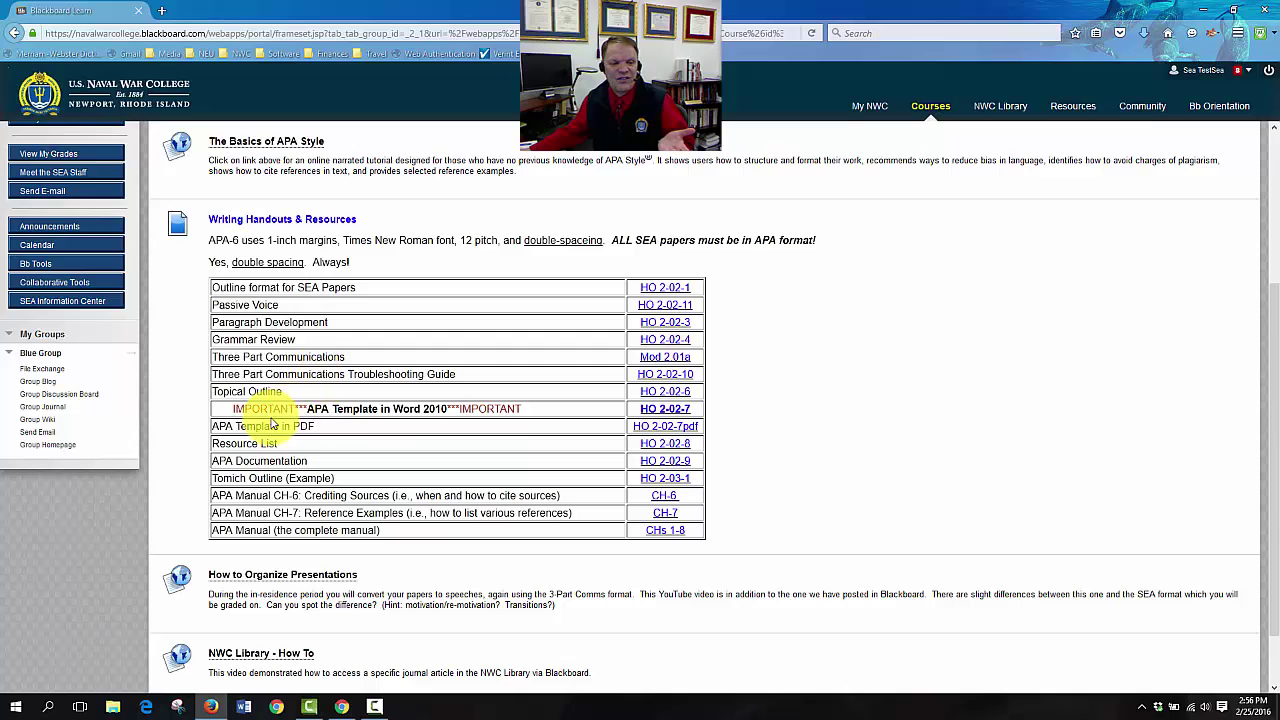
pyautogui.moveTo(584, 418)
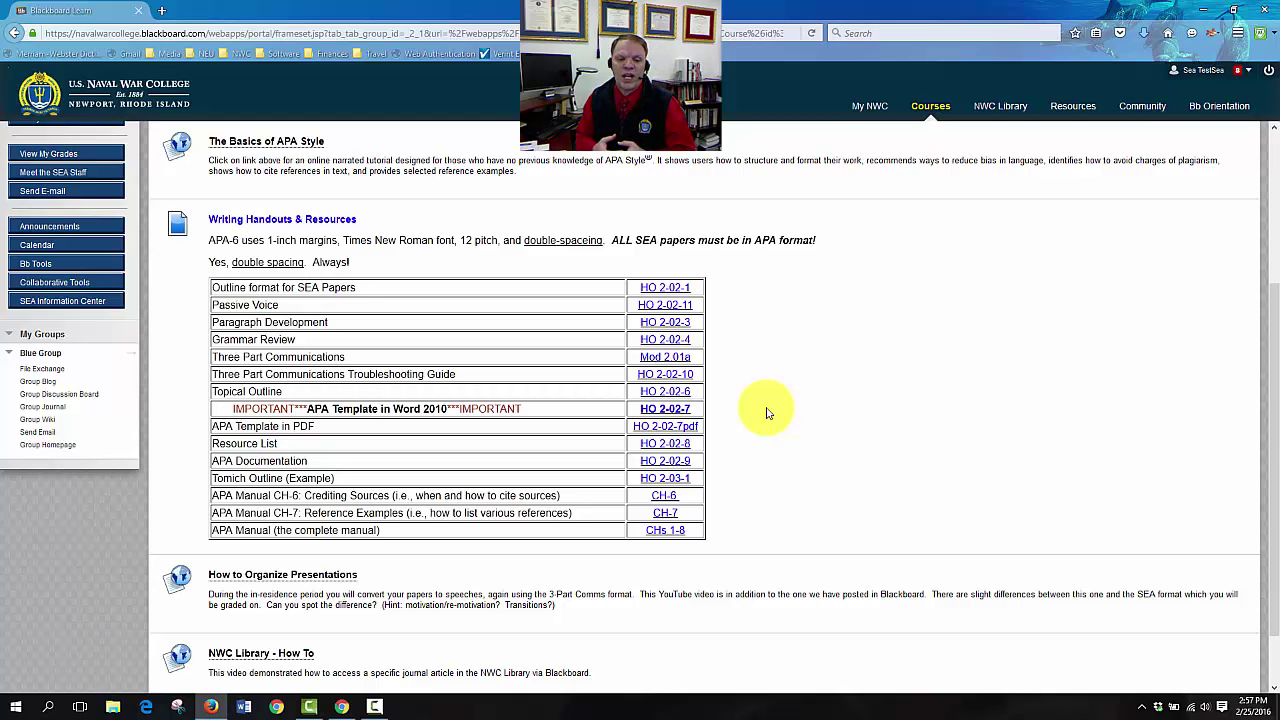
pyautogui.moveTo(736, 412)
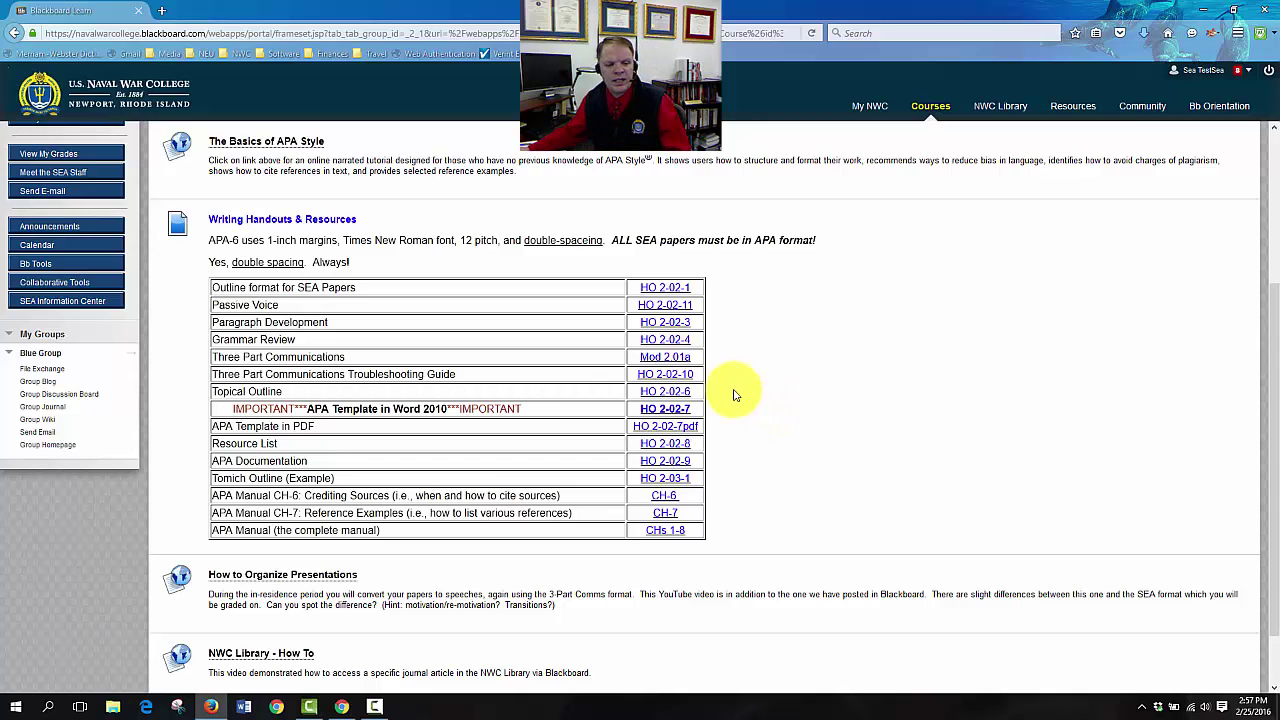
pyautogui.scroll(-3)
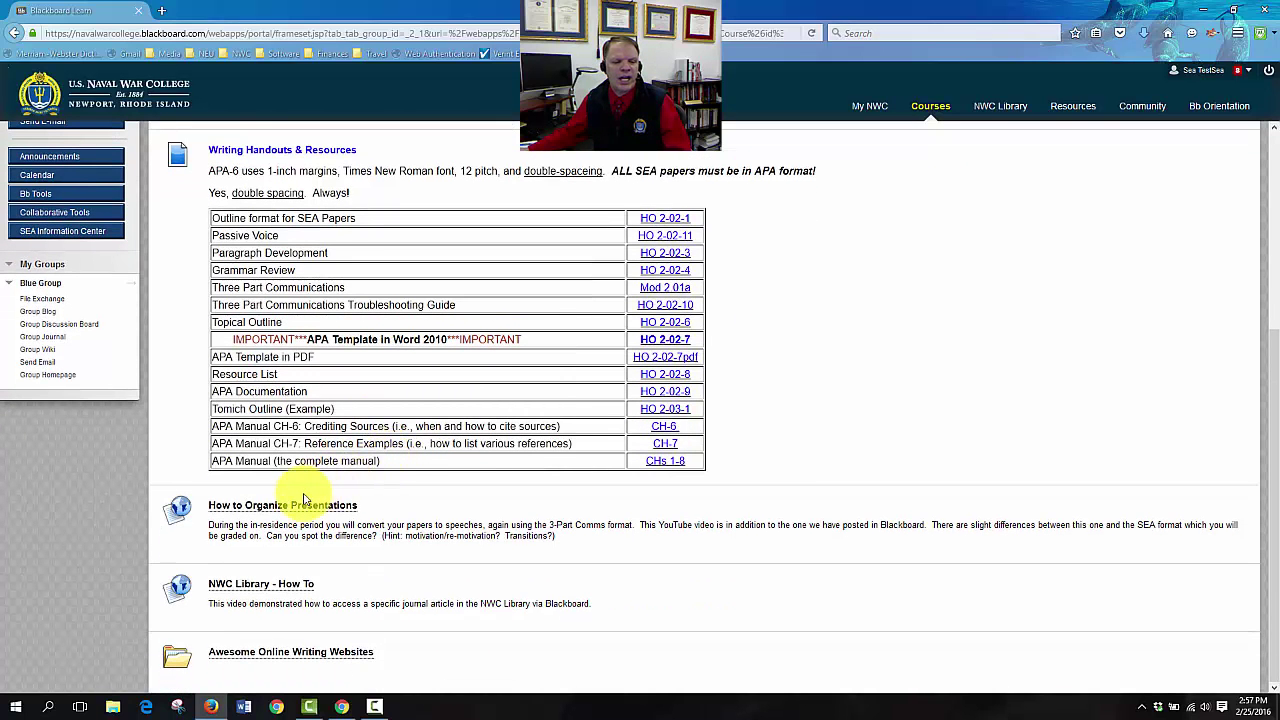
pyautogui.moveTo(282, 504)
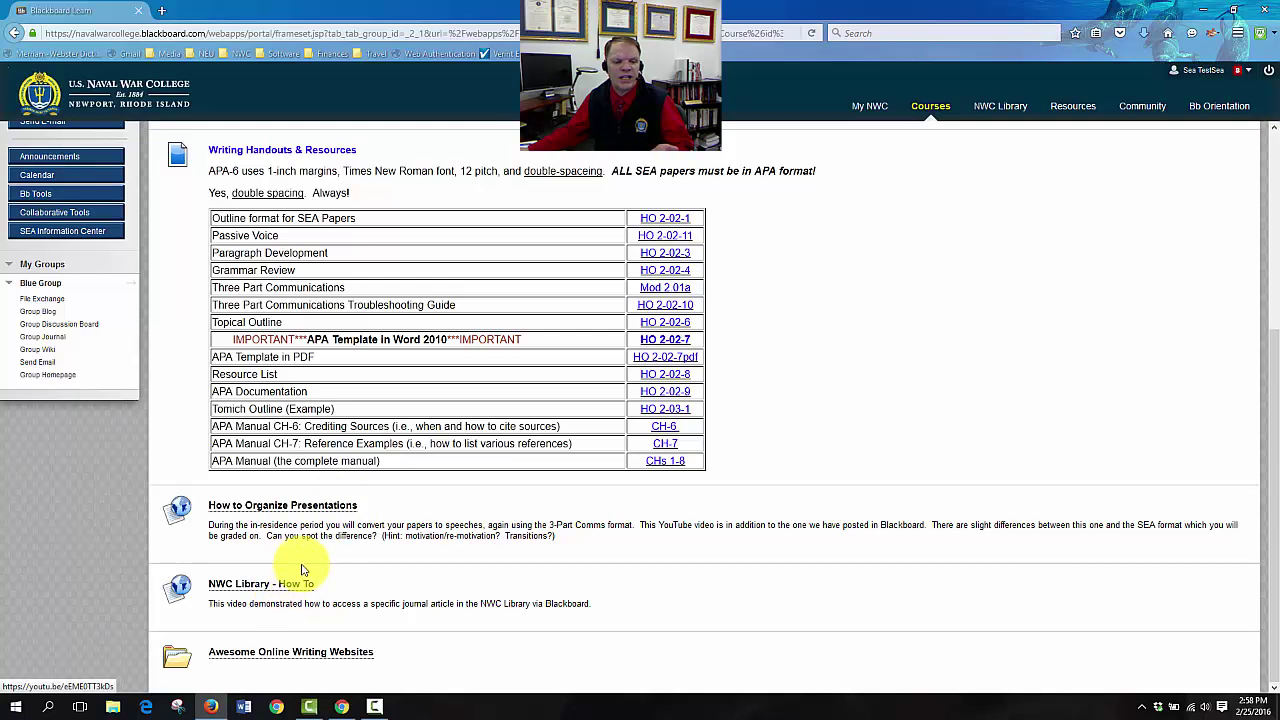
pyautogui.moveTo(294, 622)
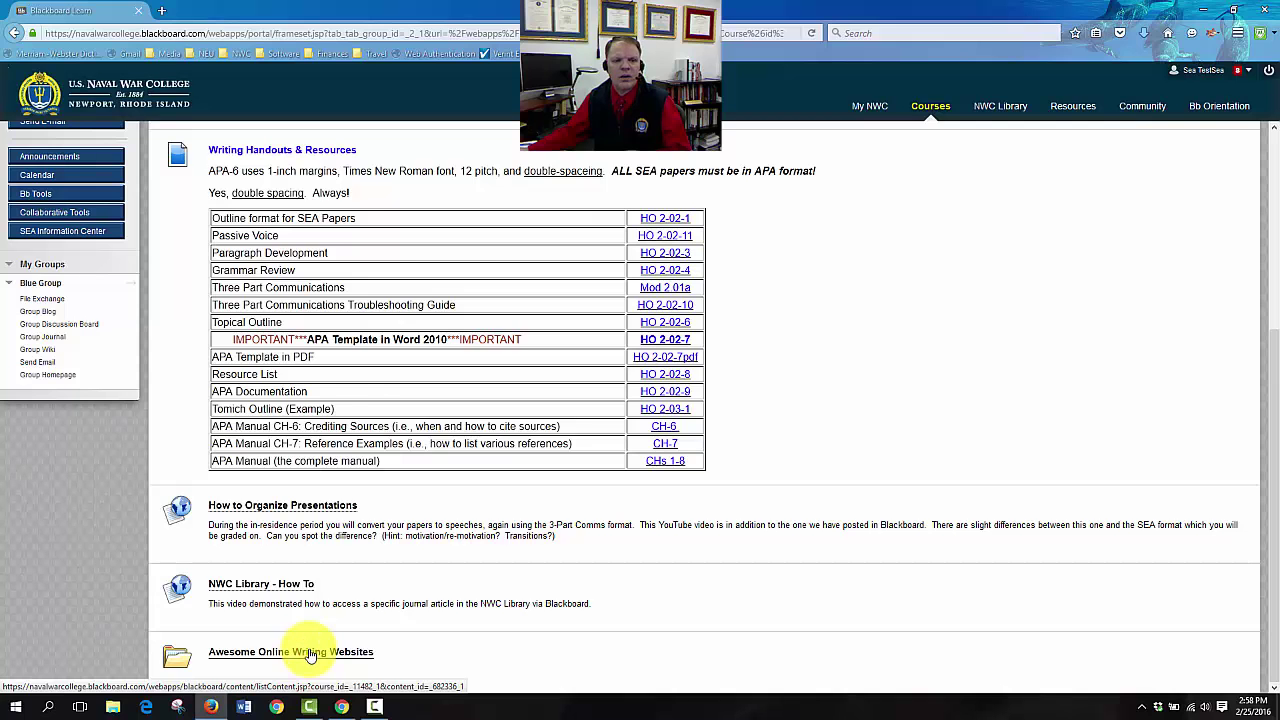
pyautogui.click(290, 652)
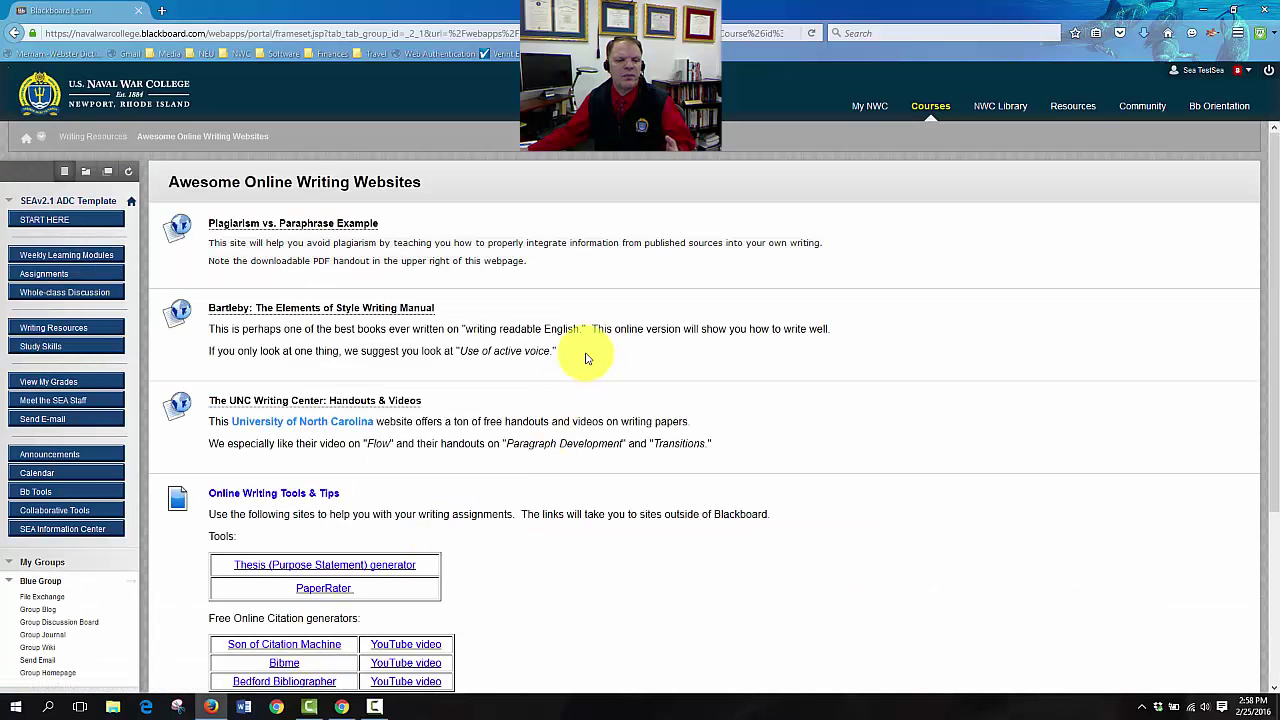
pyautogui.scroll(-3)
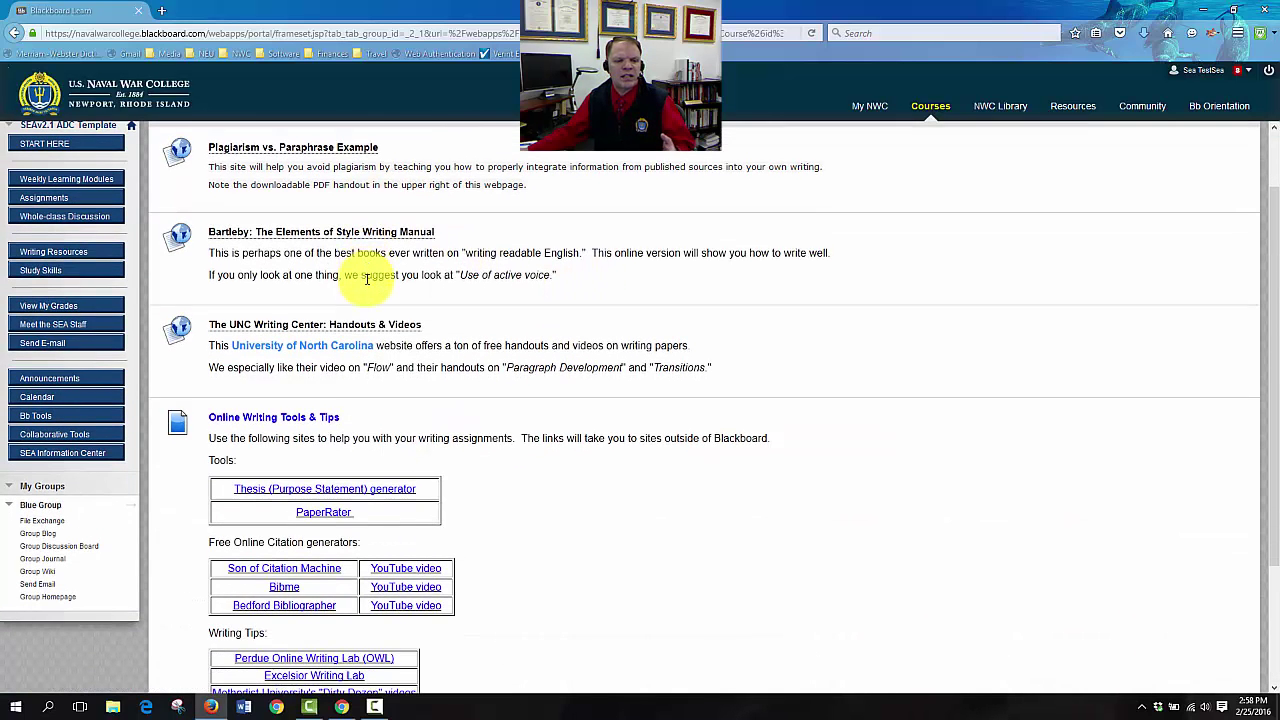
pyautogui.scroll(-3)
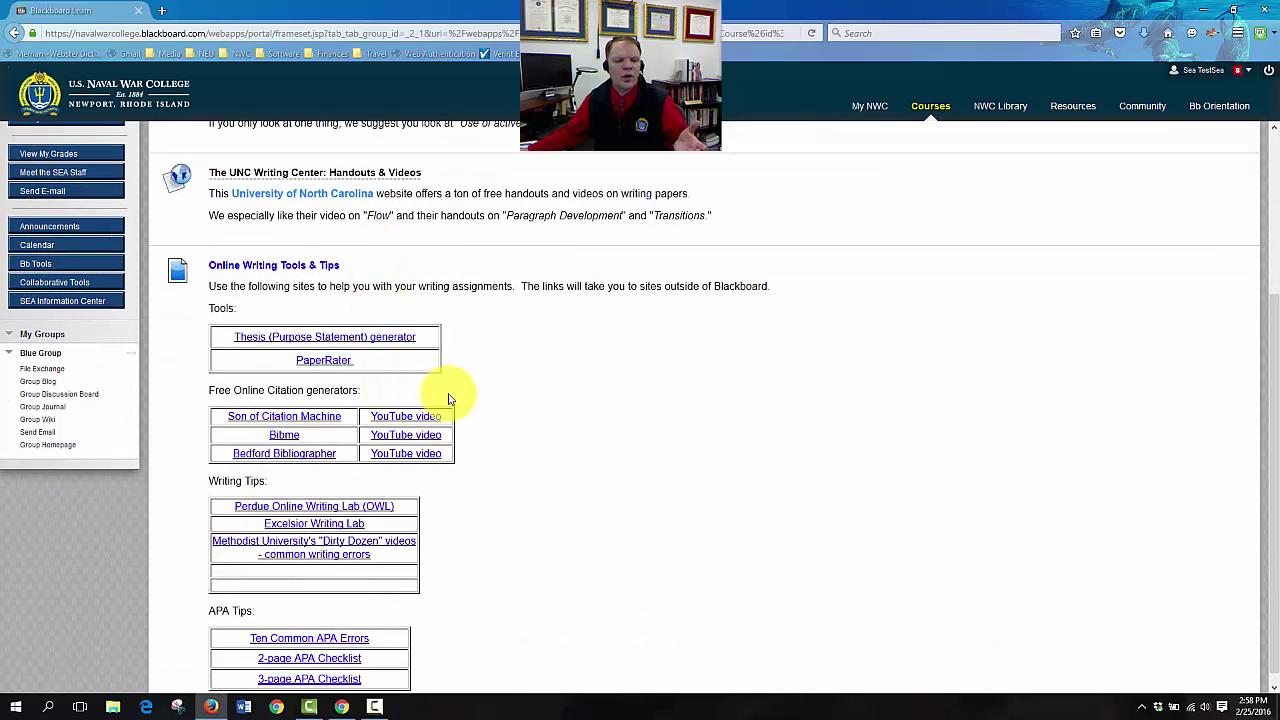
pyautogui.scroll(-3)
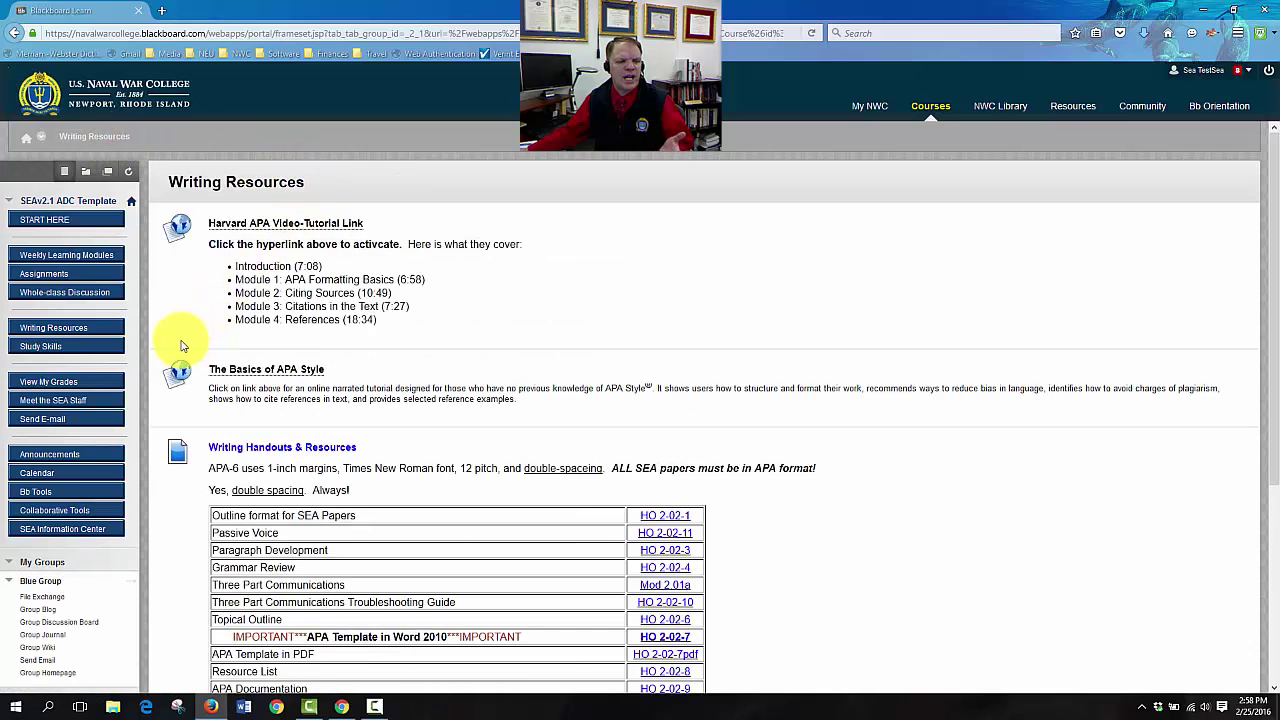
# Open the Study Skills entry in the course menu, landing on My Results
pyautogui.click(40, 346)
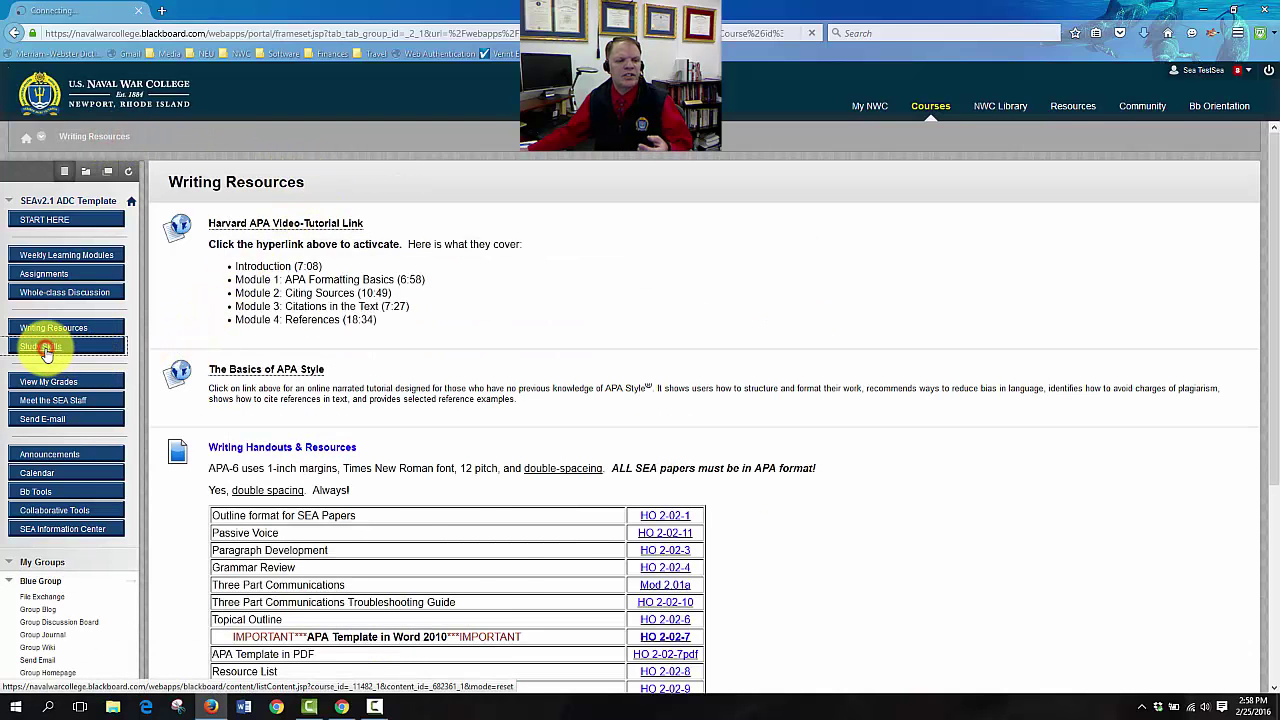
pyautogui.click(40, 346)
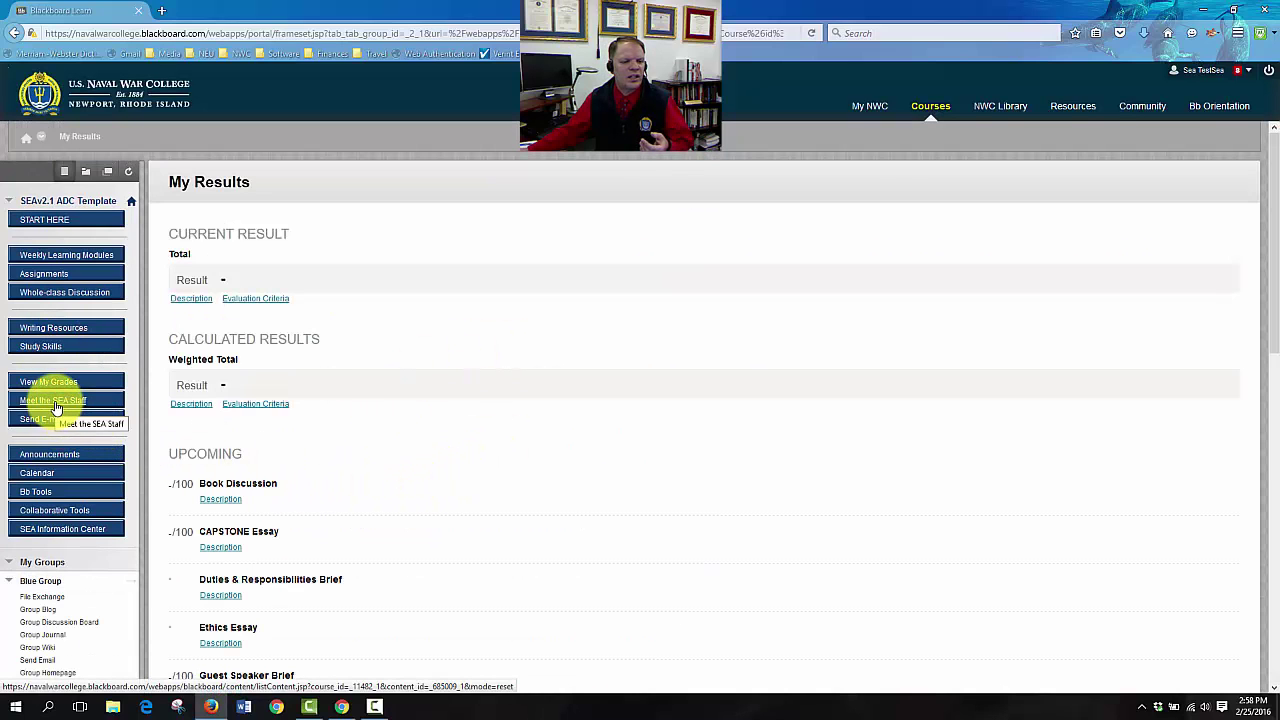
pyautogui.moveTo(42, 418)
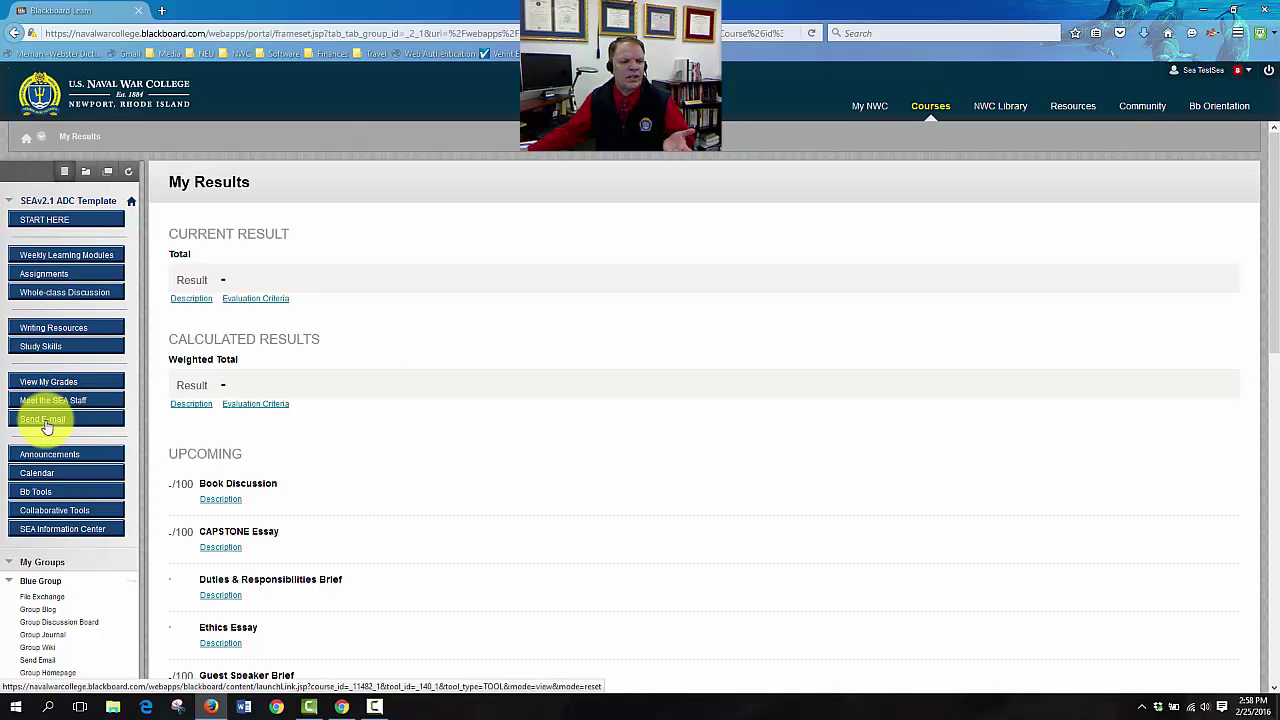
# Go to the course's Send Email page from the course menu
pyautogui.click(42, 420)
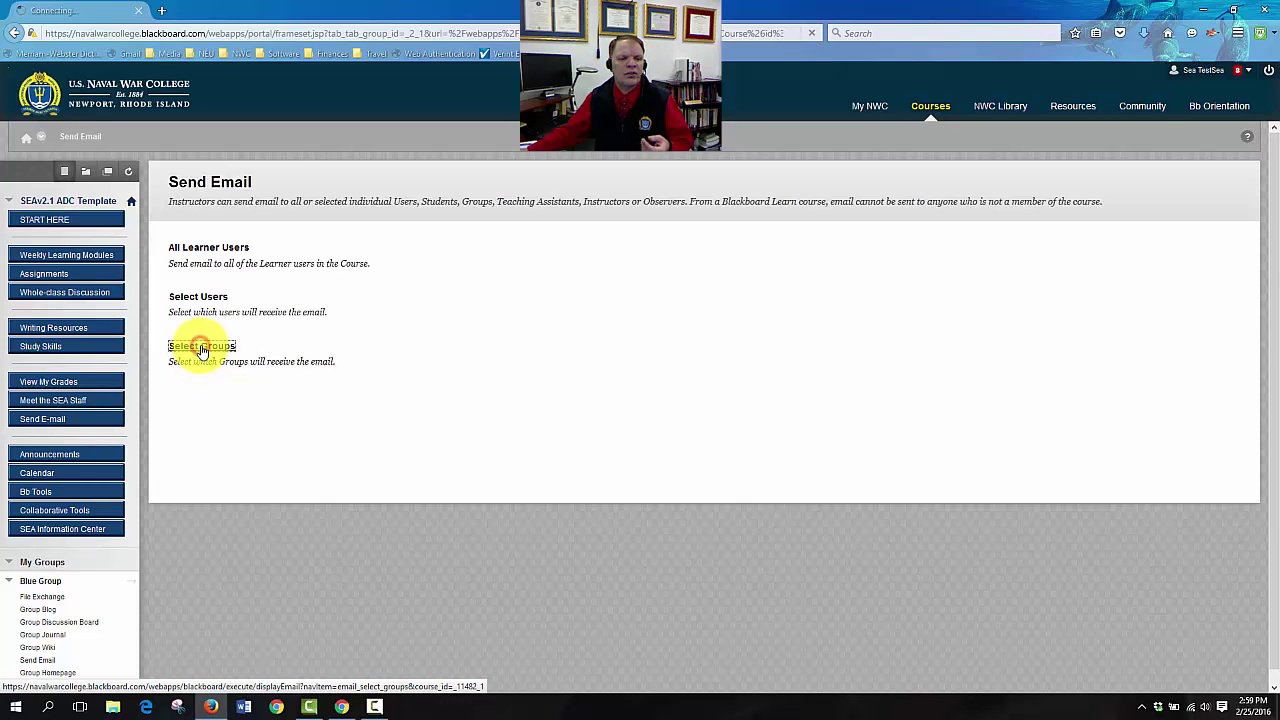
# Start a group email and move Blue Group into the Selected recipients list
pyautogui.click(200, 344)
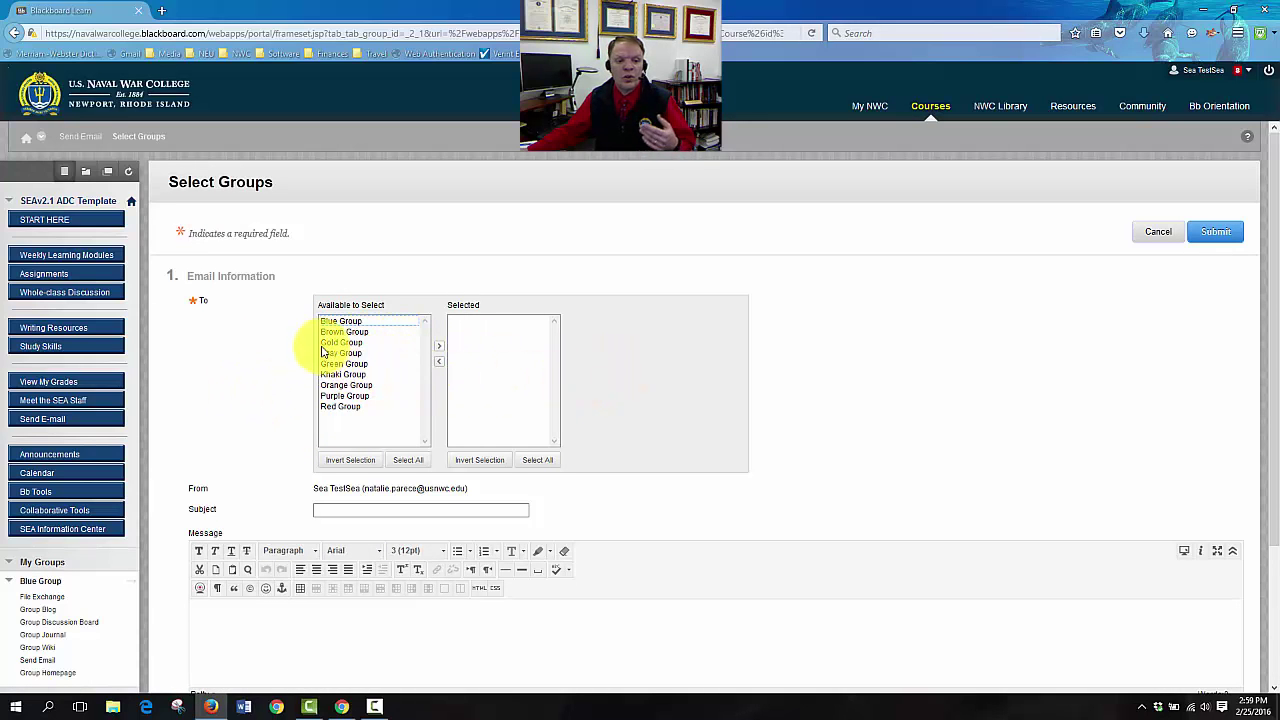
pyautogui.click(340, 320)
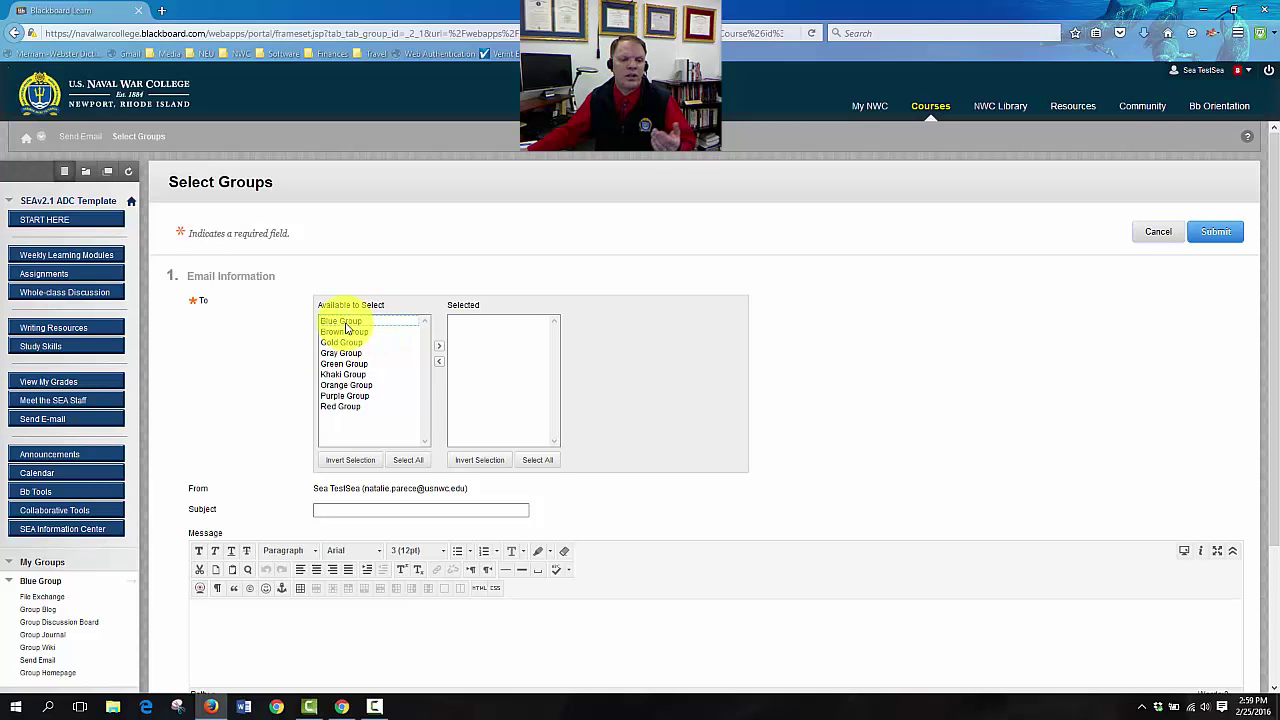
pyautogui.click(438, 346)
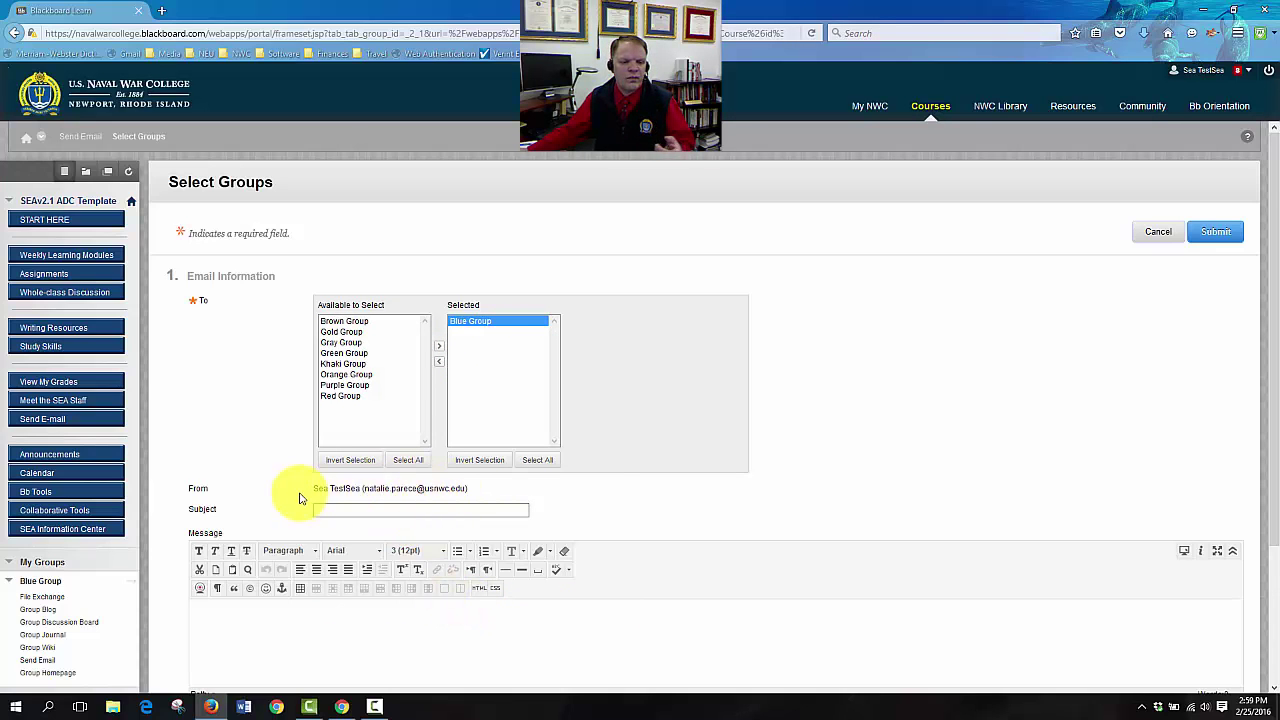
pyautogui.scroll(-3)
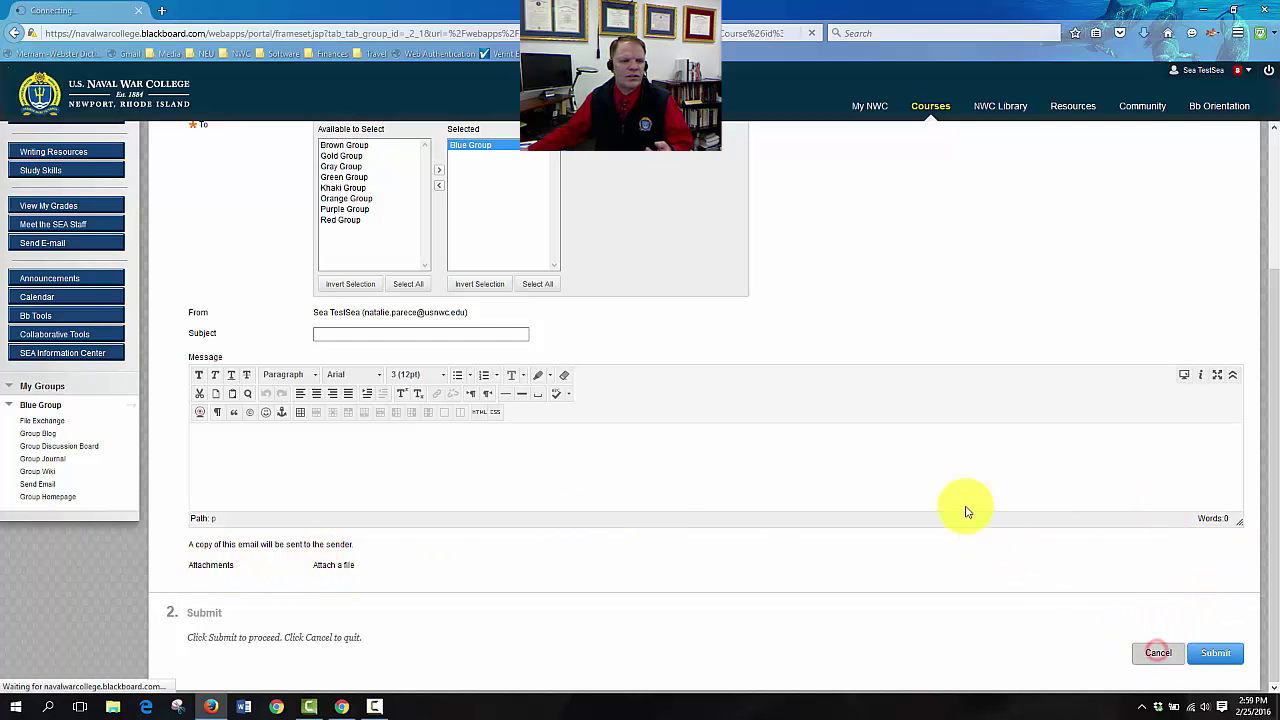
# Cancel the Blue Group email without sending it
pyautogui.click(1156, 652)
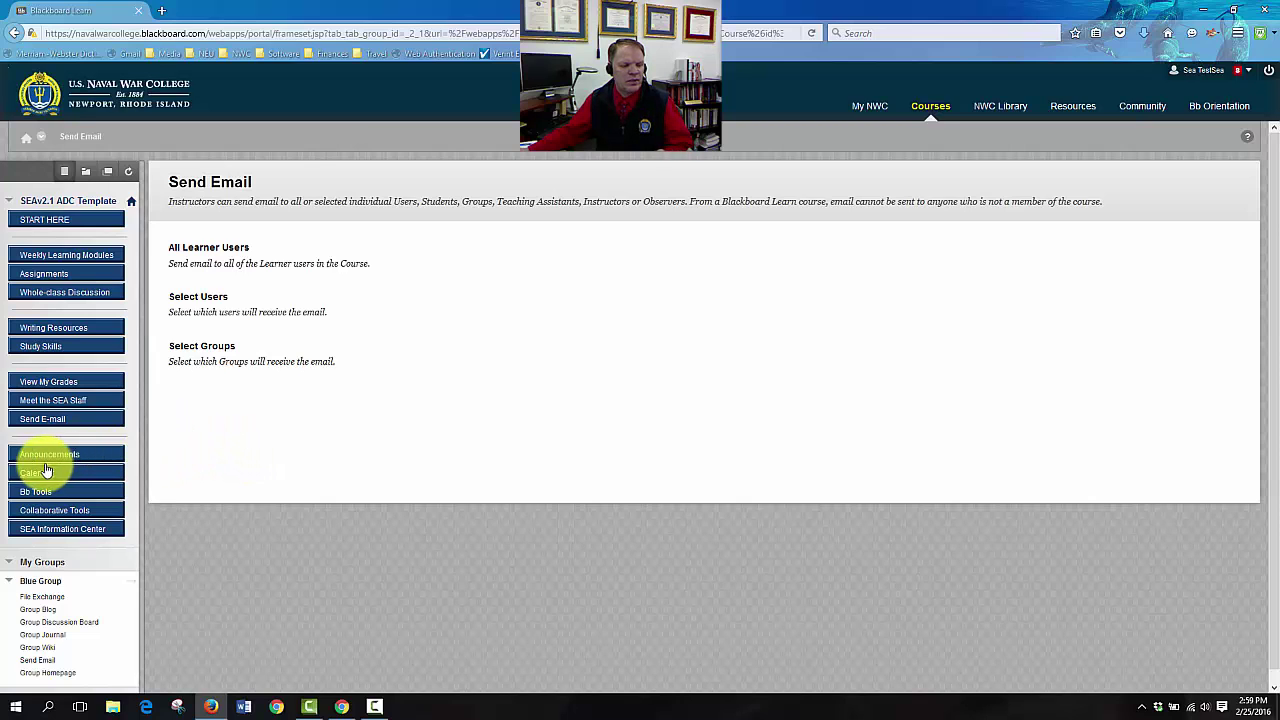
pyautogui.moveTo(62, 528)
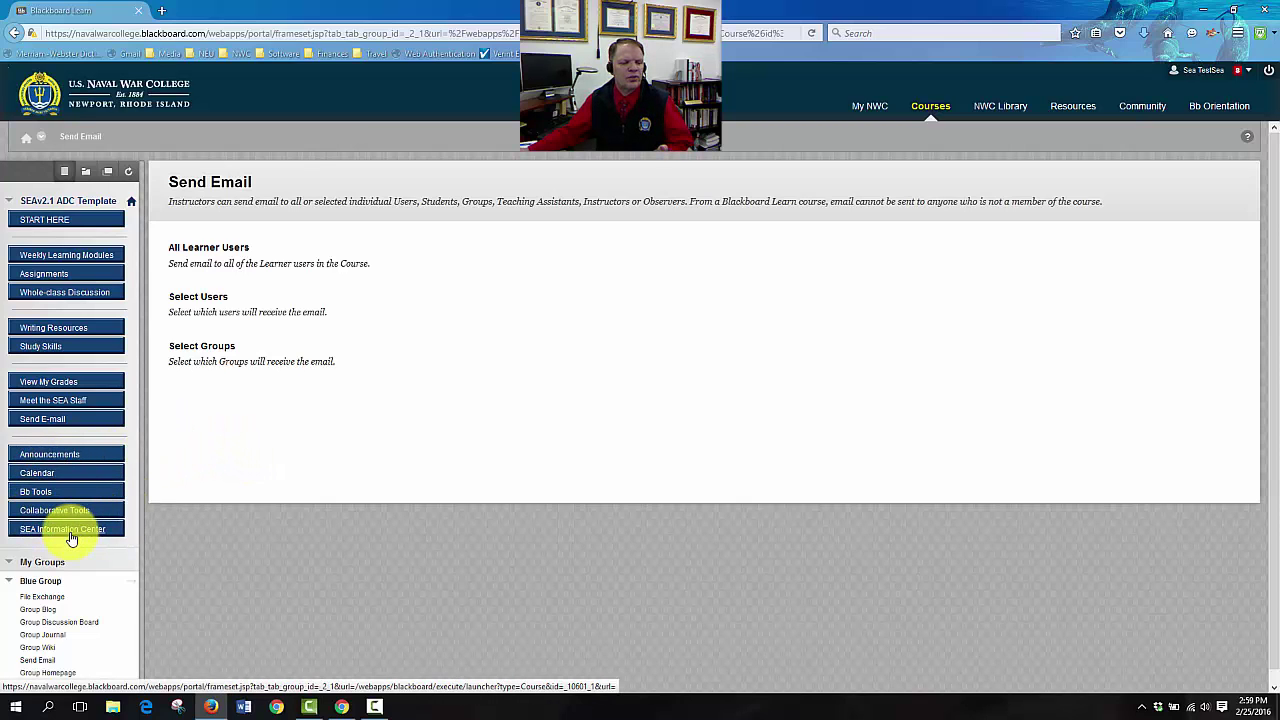
pyautogui.moveTo(68, 528)
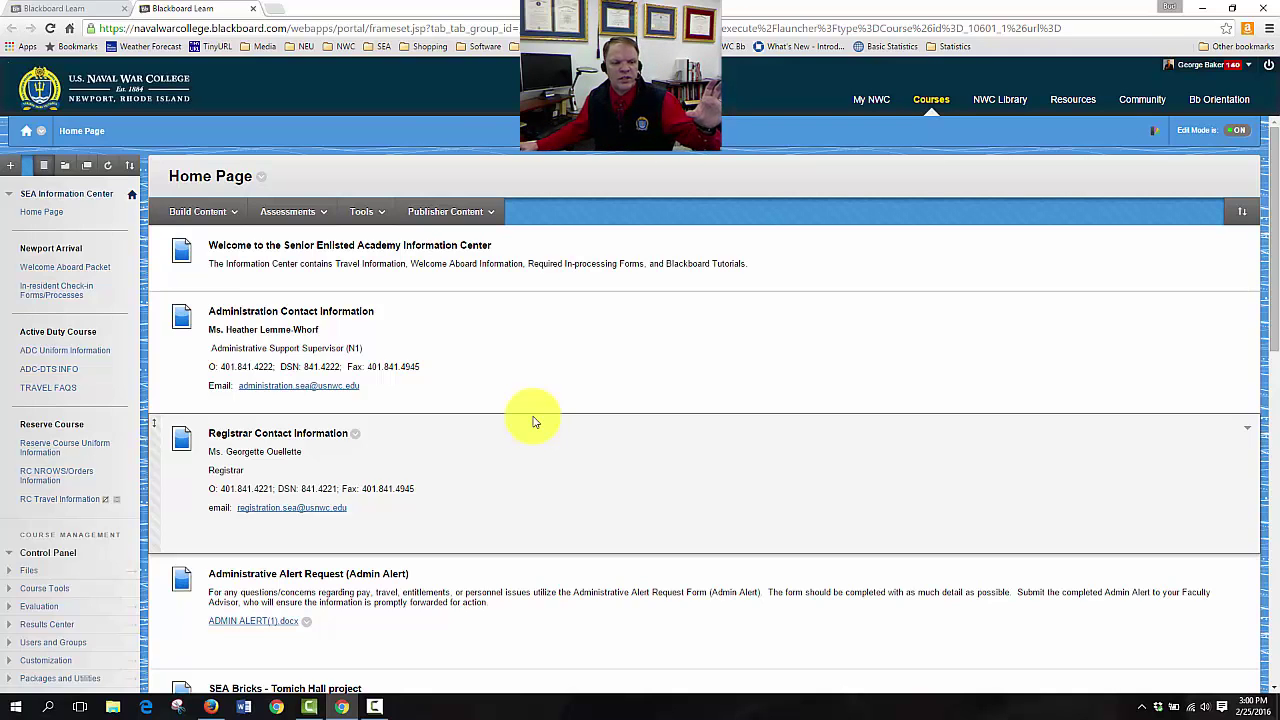
pyautogui.moveTo(284, 464)
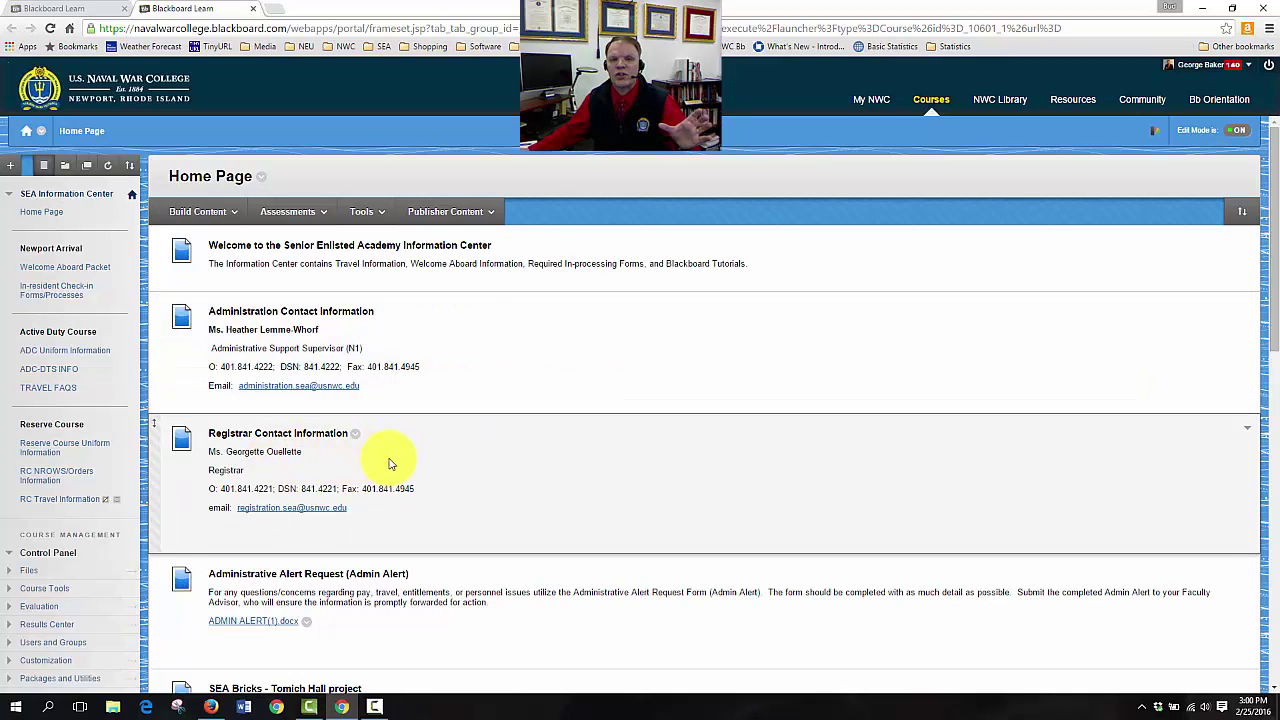
pyautogui.moveTo(484, 464)
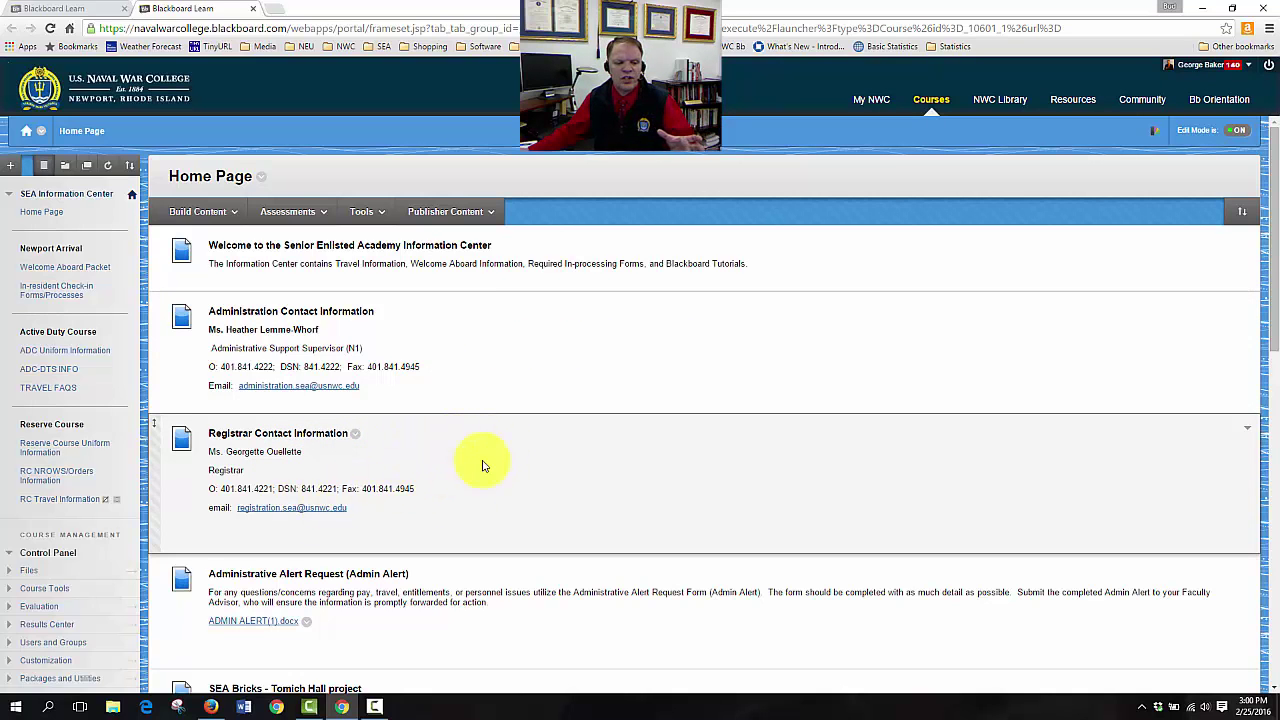
pyautogui.scroll(-3)
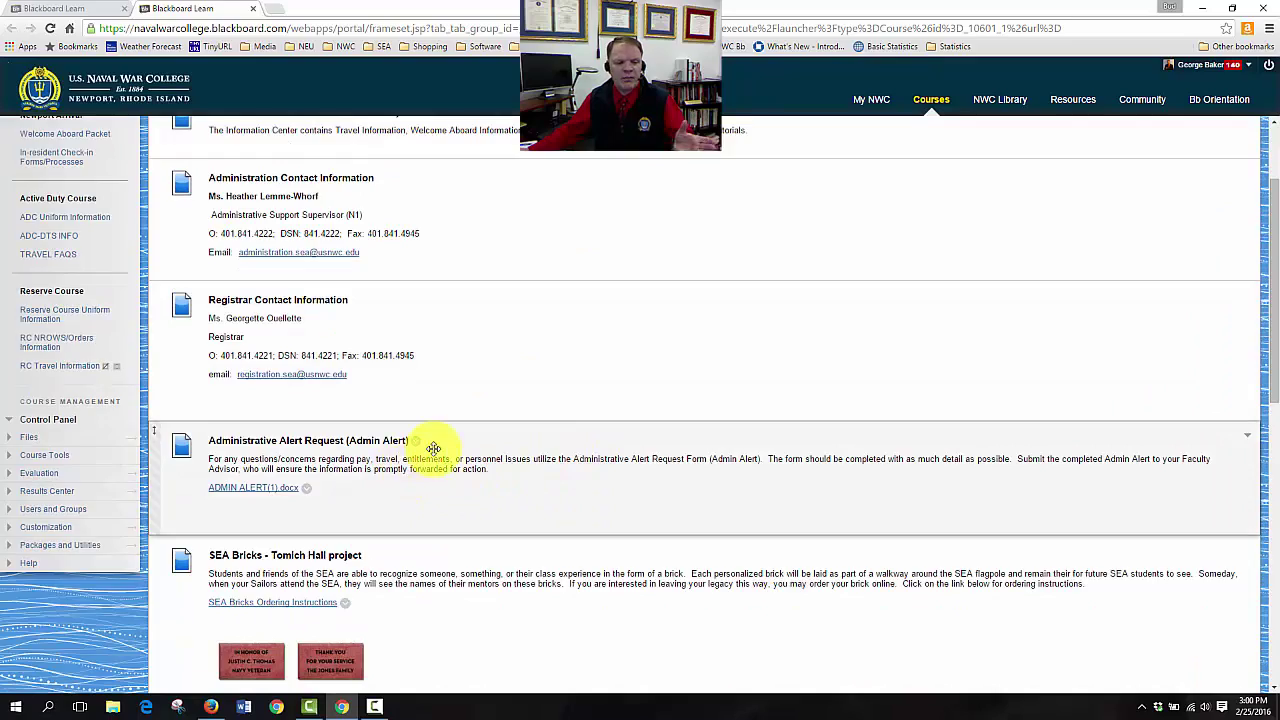
pyautogui.scroll(-3)
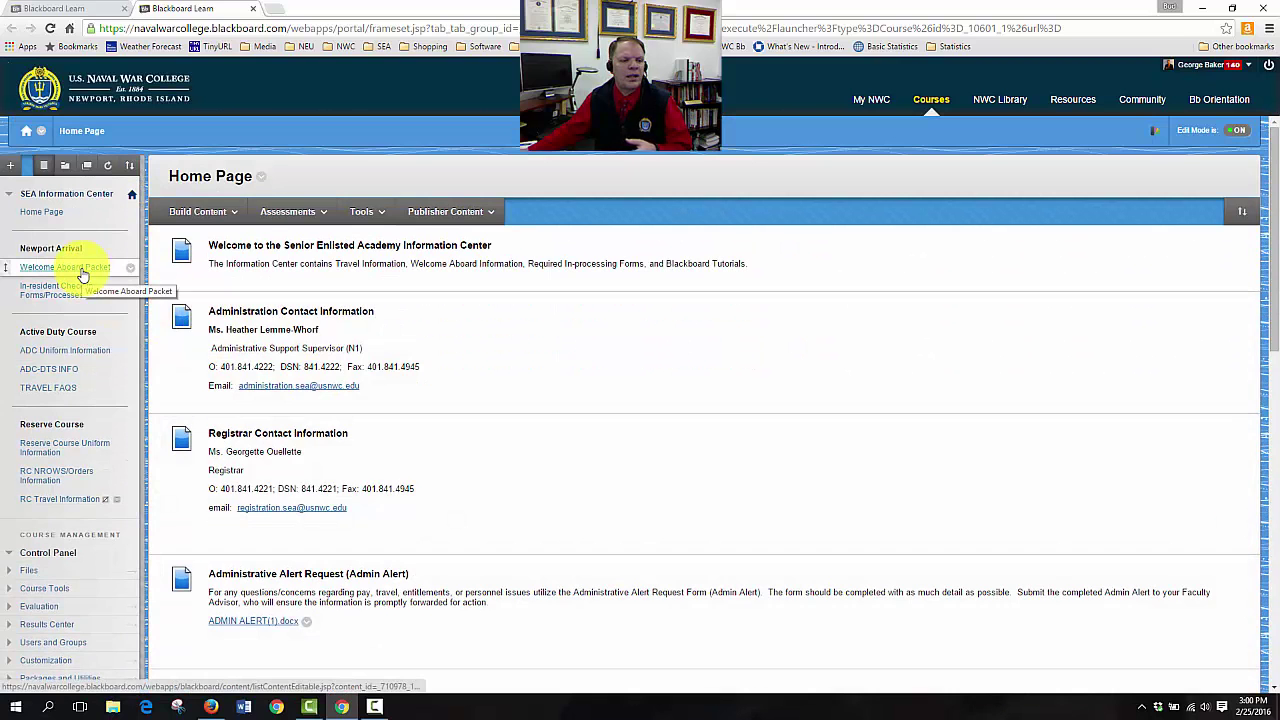
# Navigate via Welcome Aboard Packet to the In-resident Check-in Forms/Processes page
pyautogui.click(62, 268)
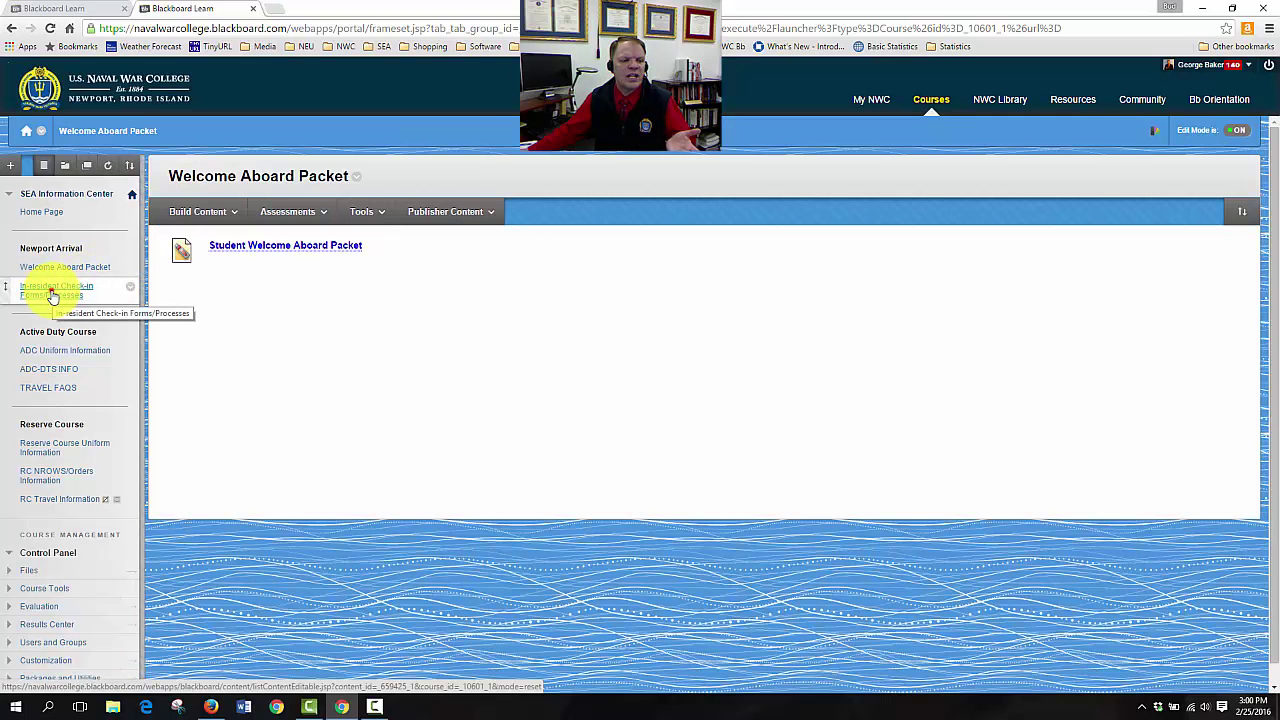
pyautogui.click(56, 290)
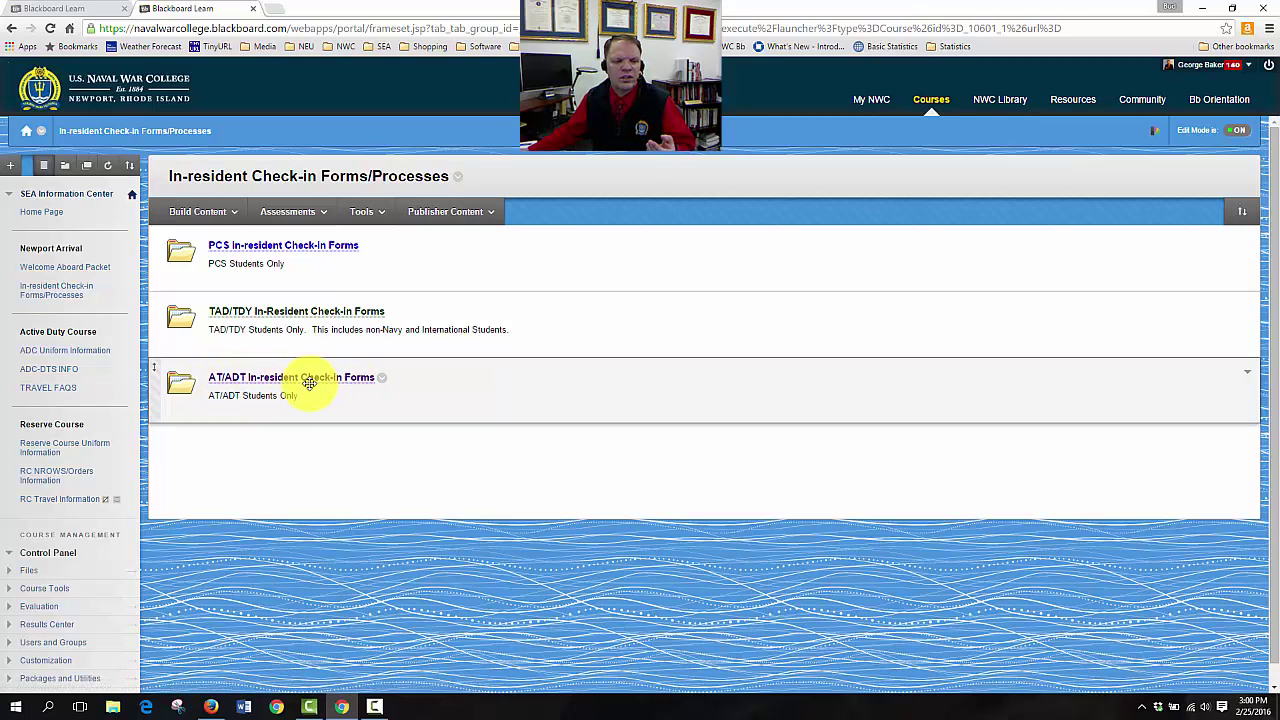
pyautogui.moveTo(316, 364)
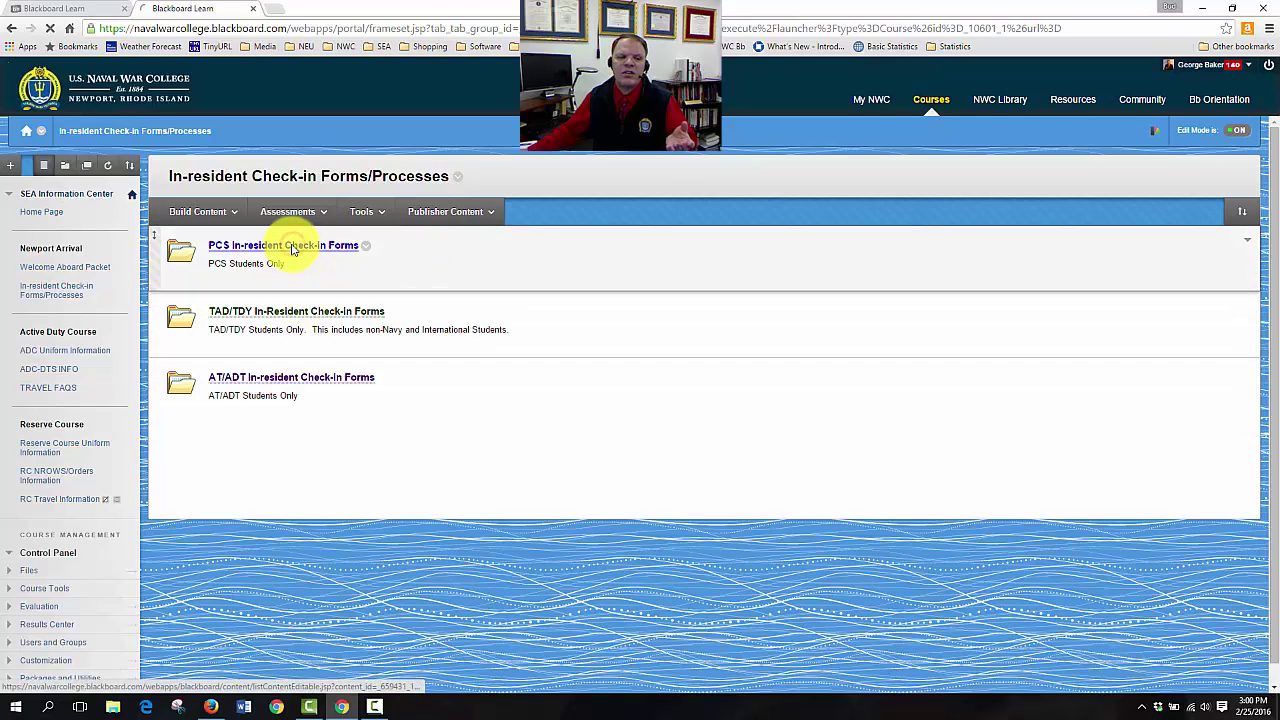
# Enter the PCS In-resident Check-in Forms folder
pyautogui.click(284, 244)
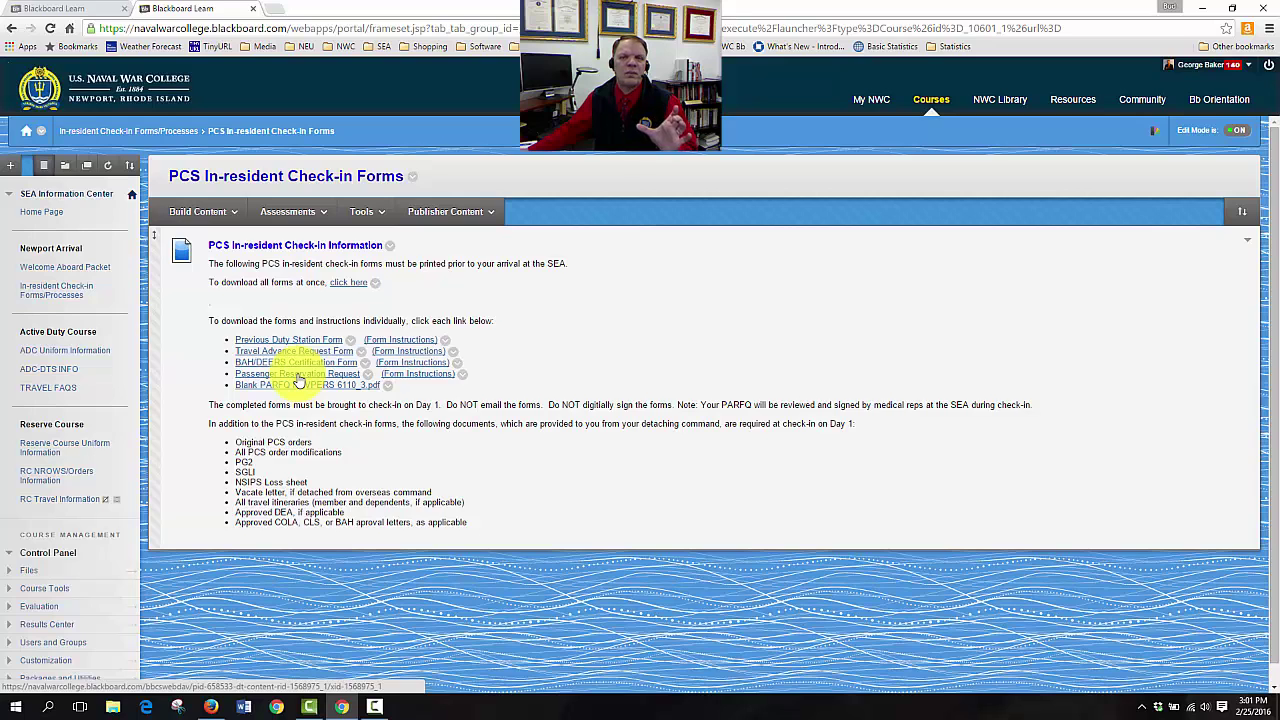
pyautogui.moveTo(150, 412)
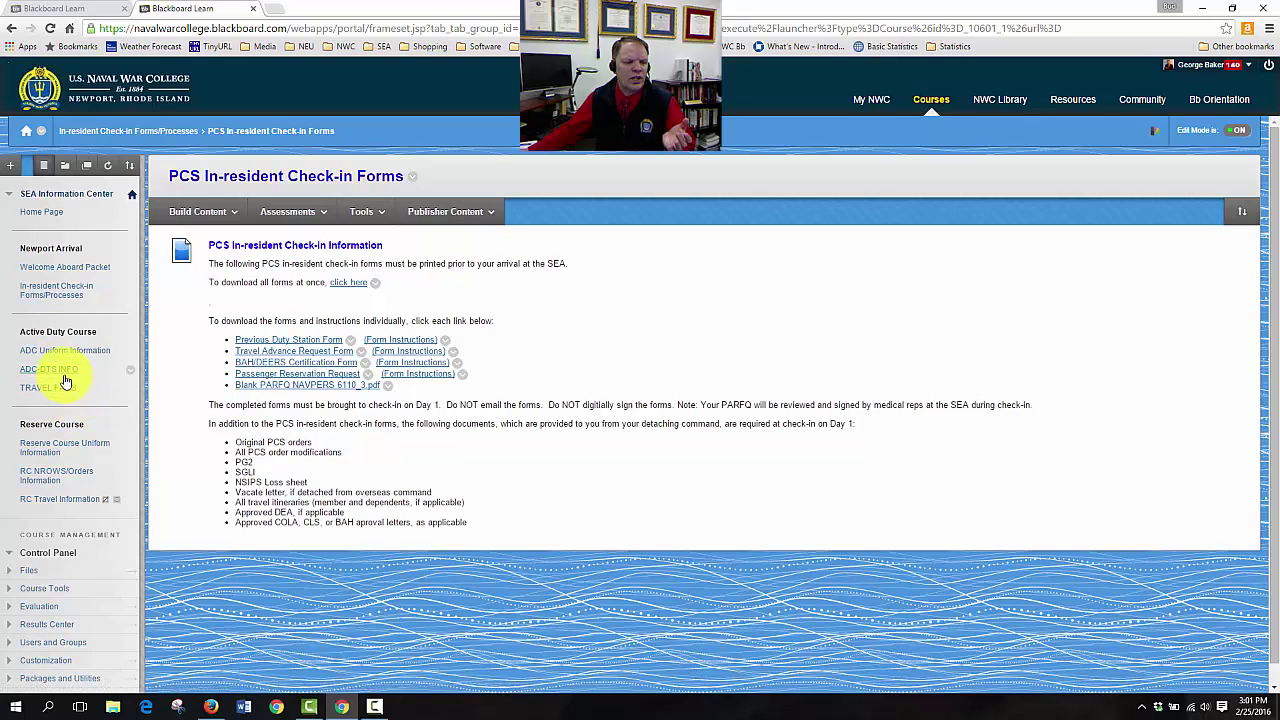
pyautogui.moveTo(48, 368)
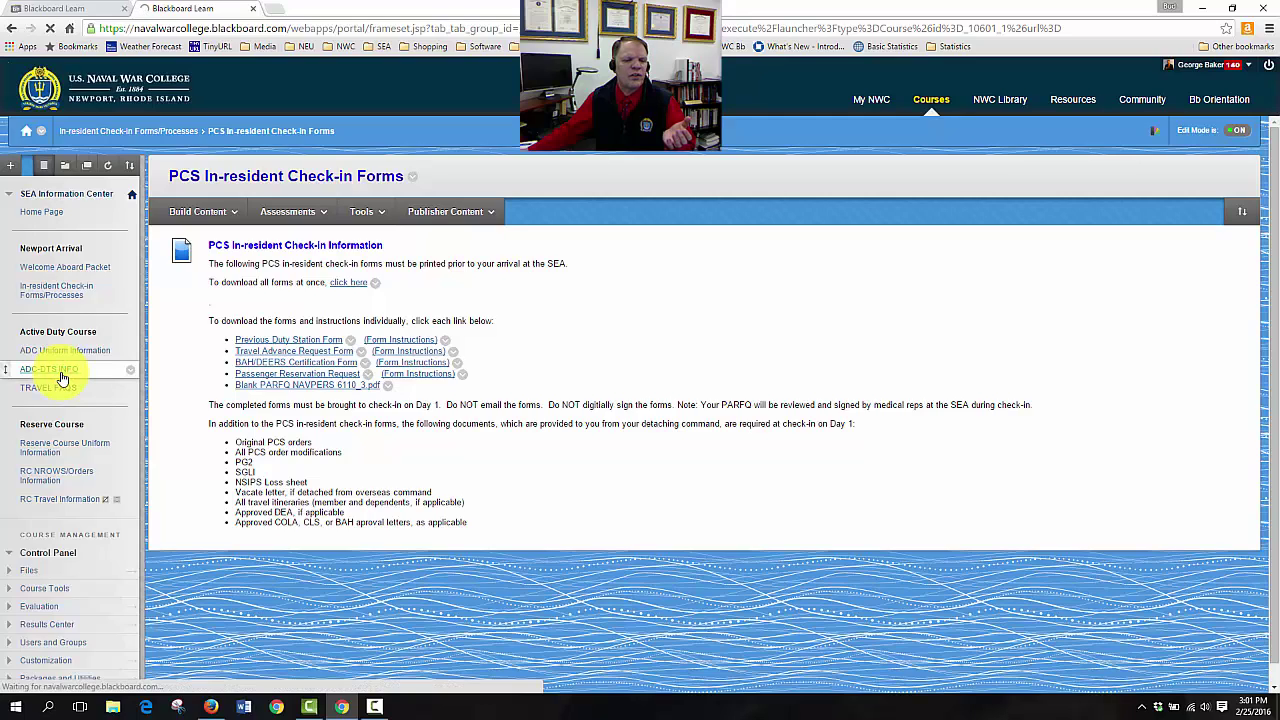
# View the ADC-DTS INFO page and read through the travel coordinator and DTS instructions
pyautogui.click(48, 368)
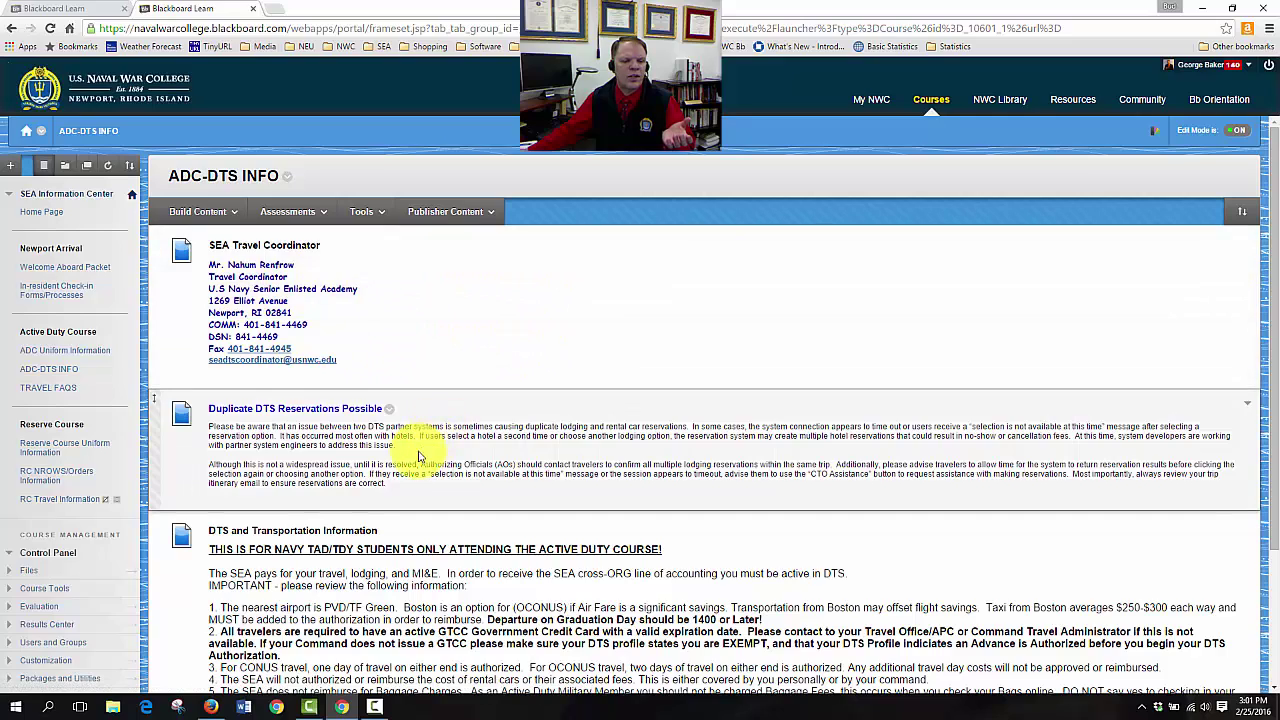
pyautogui.scroll(-3)
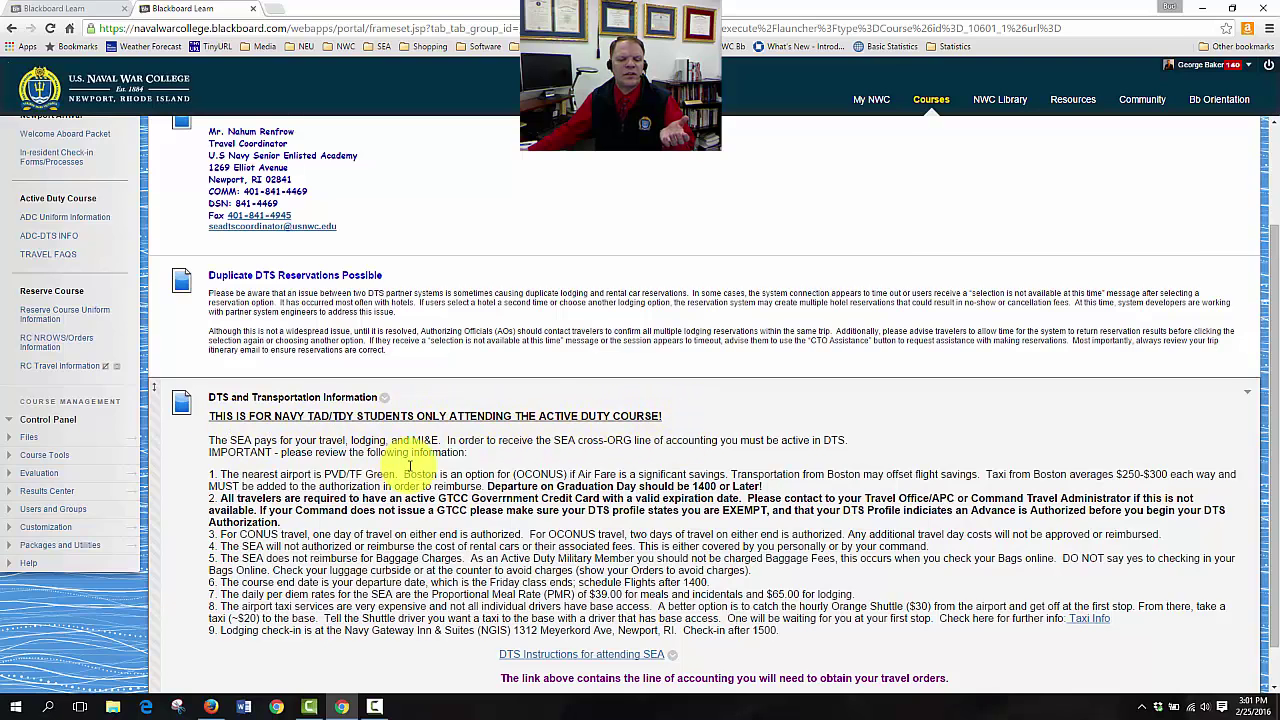
pyautogui.scroll(-3)
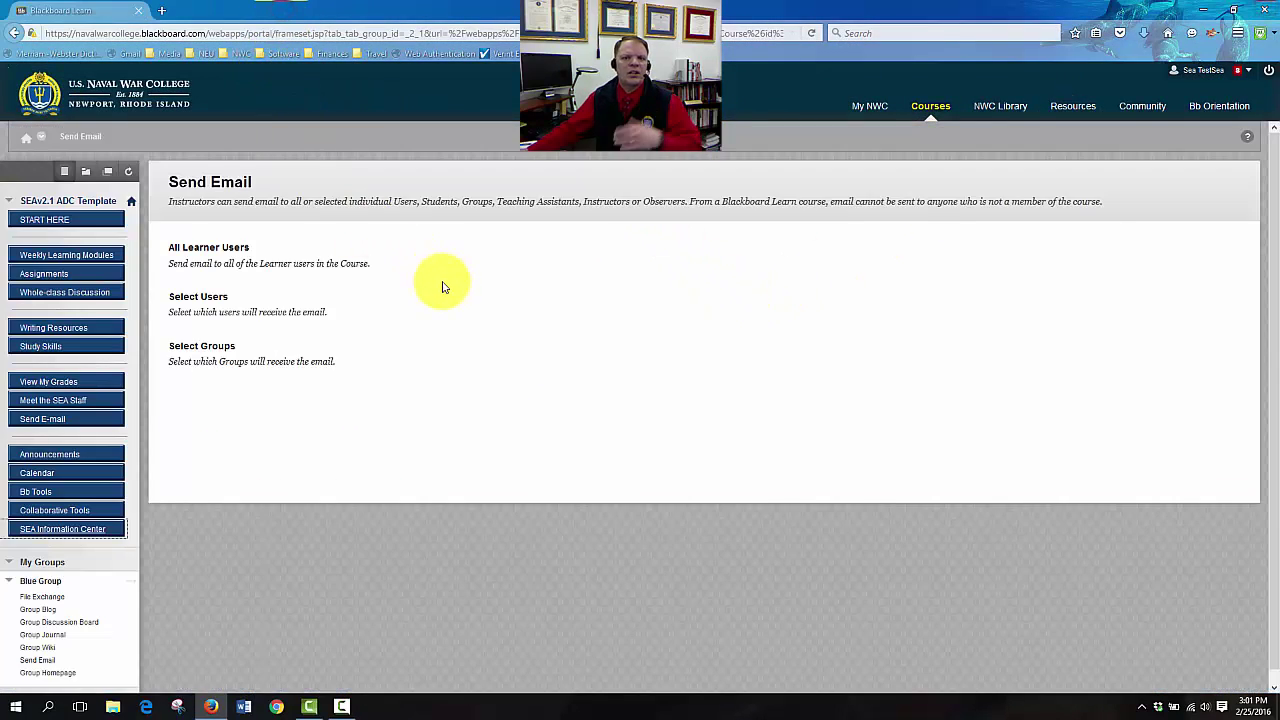
pyautogui.moveTo(62, 528)
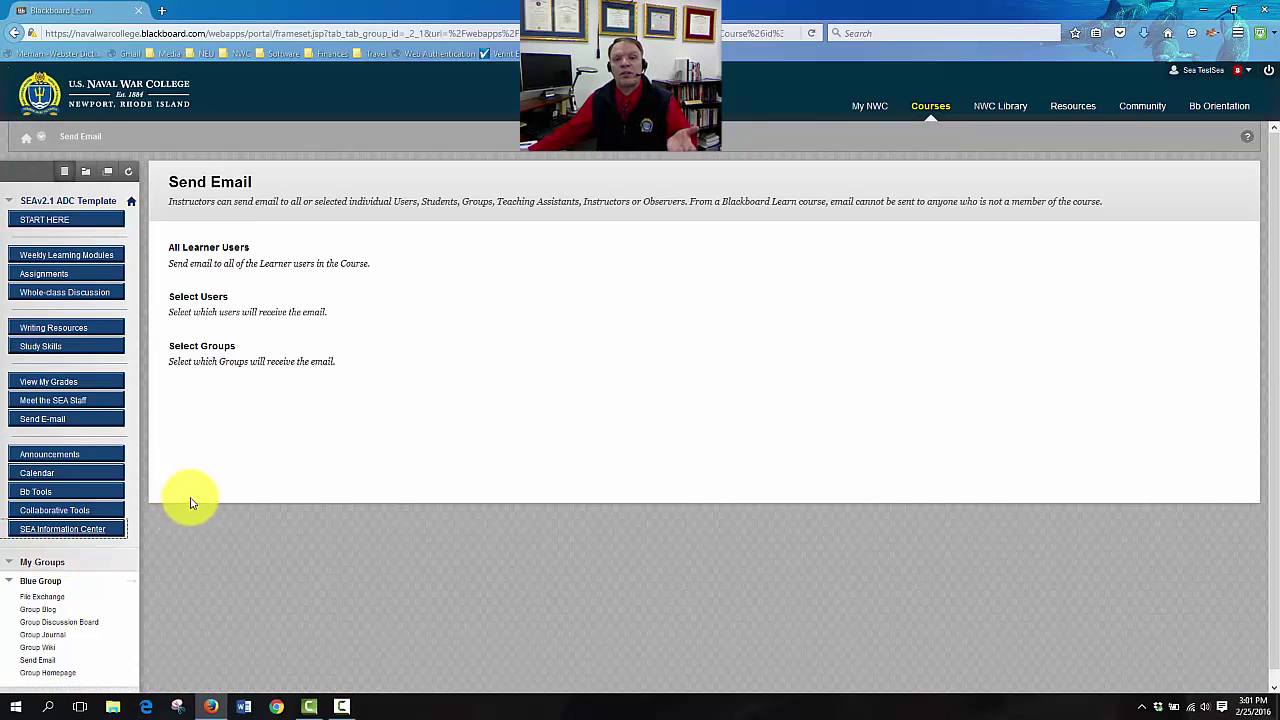
pyautogui.moveTo(784, 268)
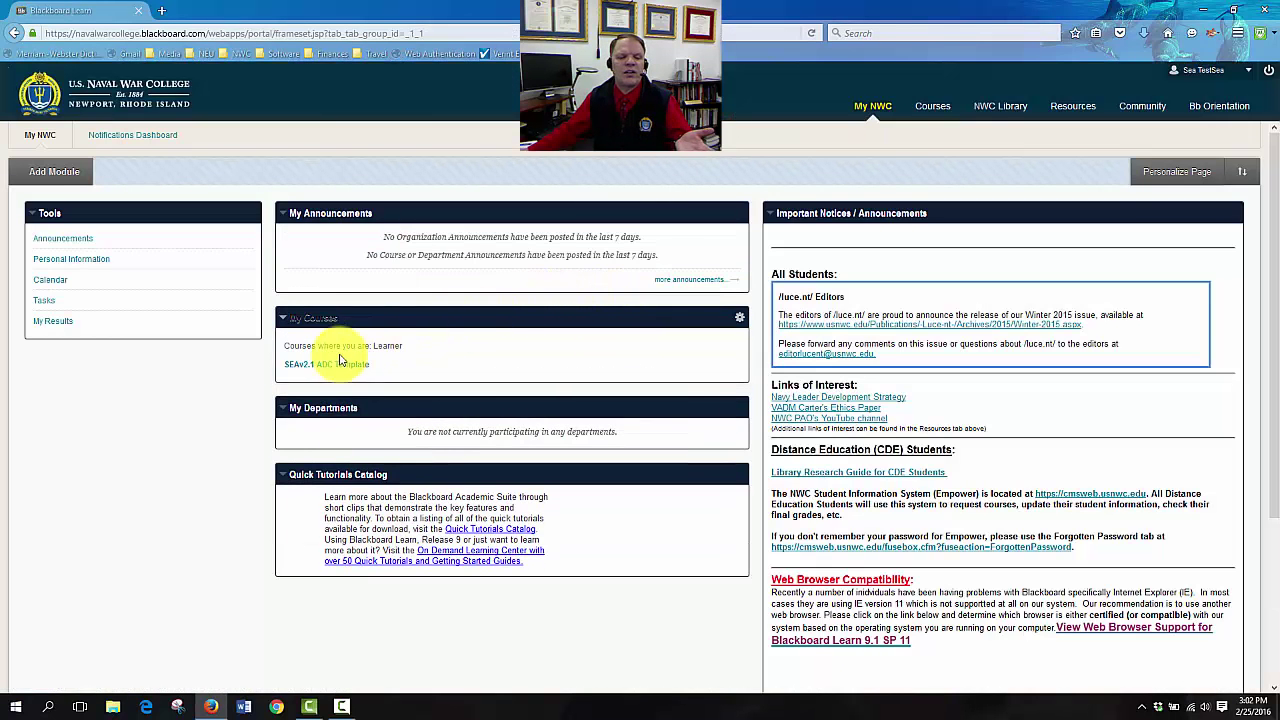
pyautogui.moveTo(452, 368)
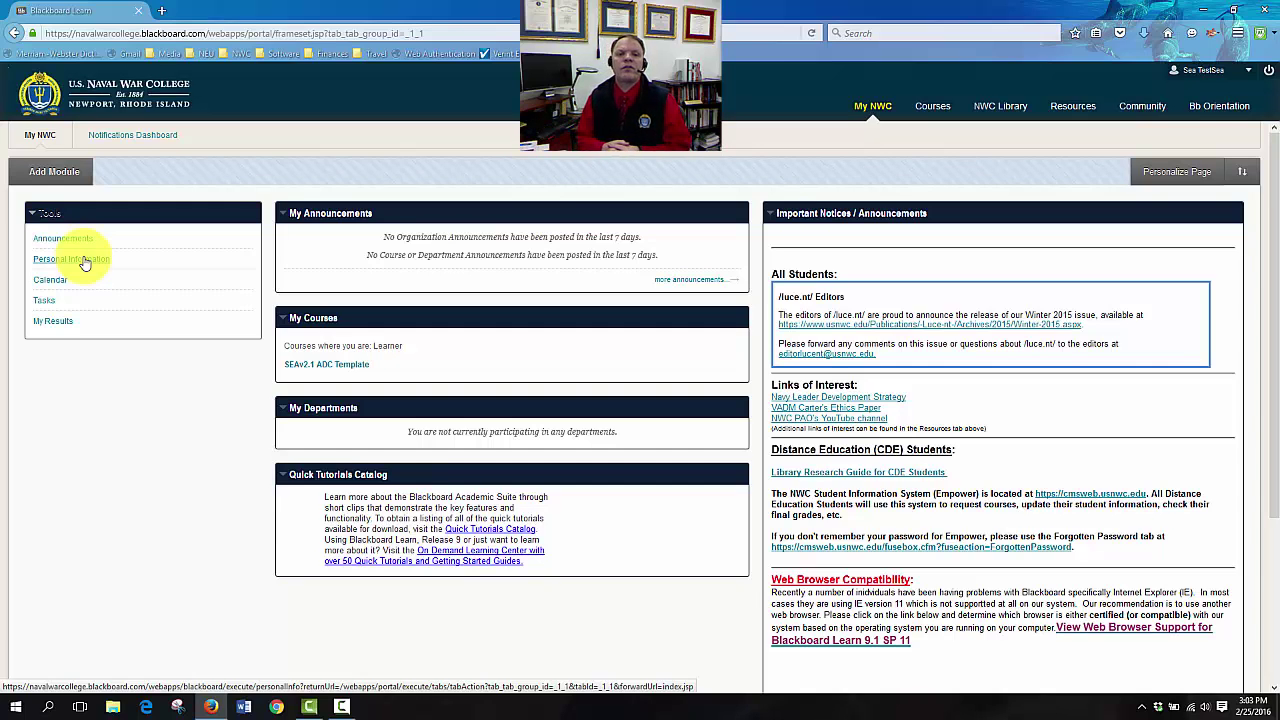
pyautogui.moveTo(240, 244)
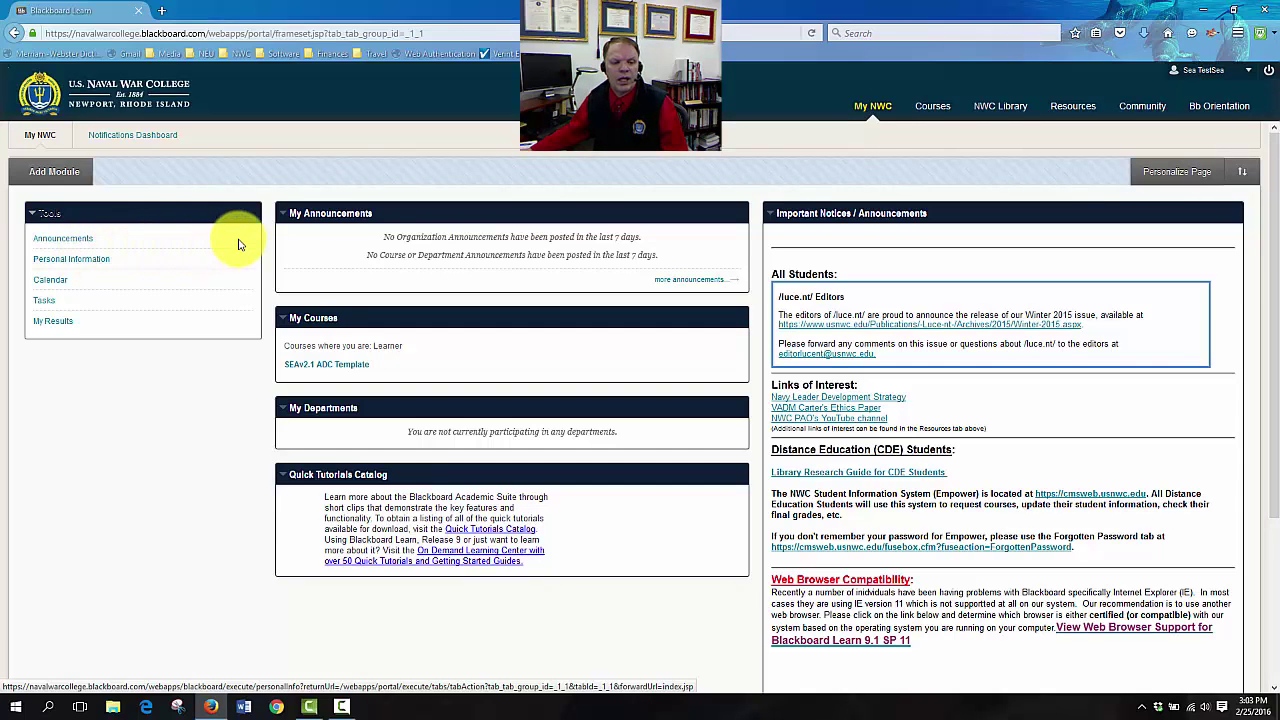
# Choose Personal Information in the My NWC Tools module
pyautogui.click(326, 364)
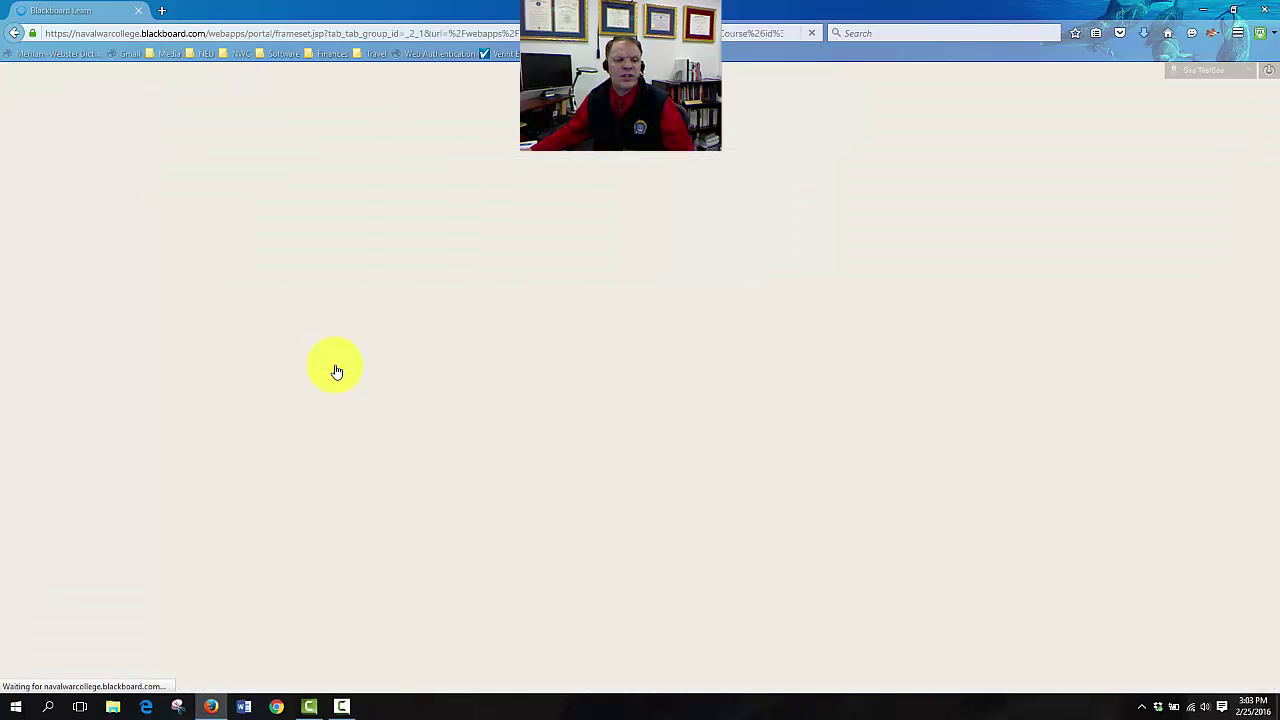